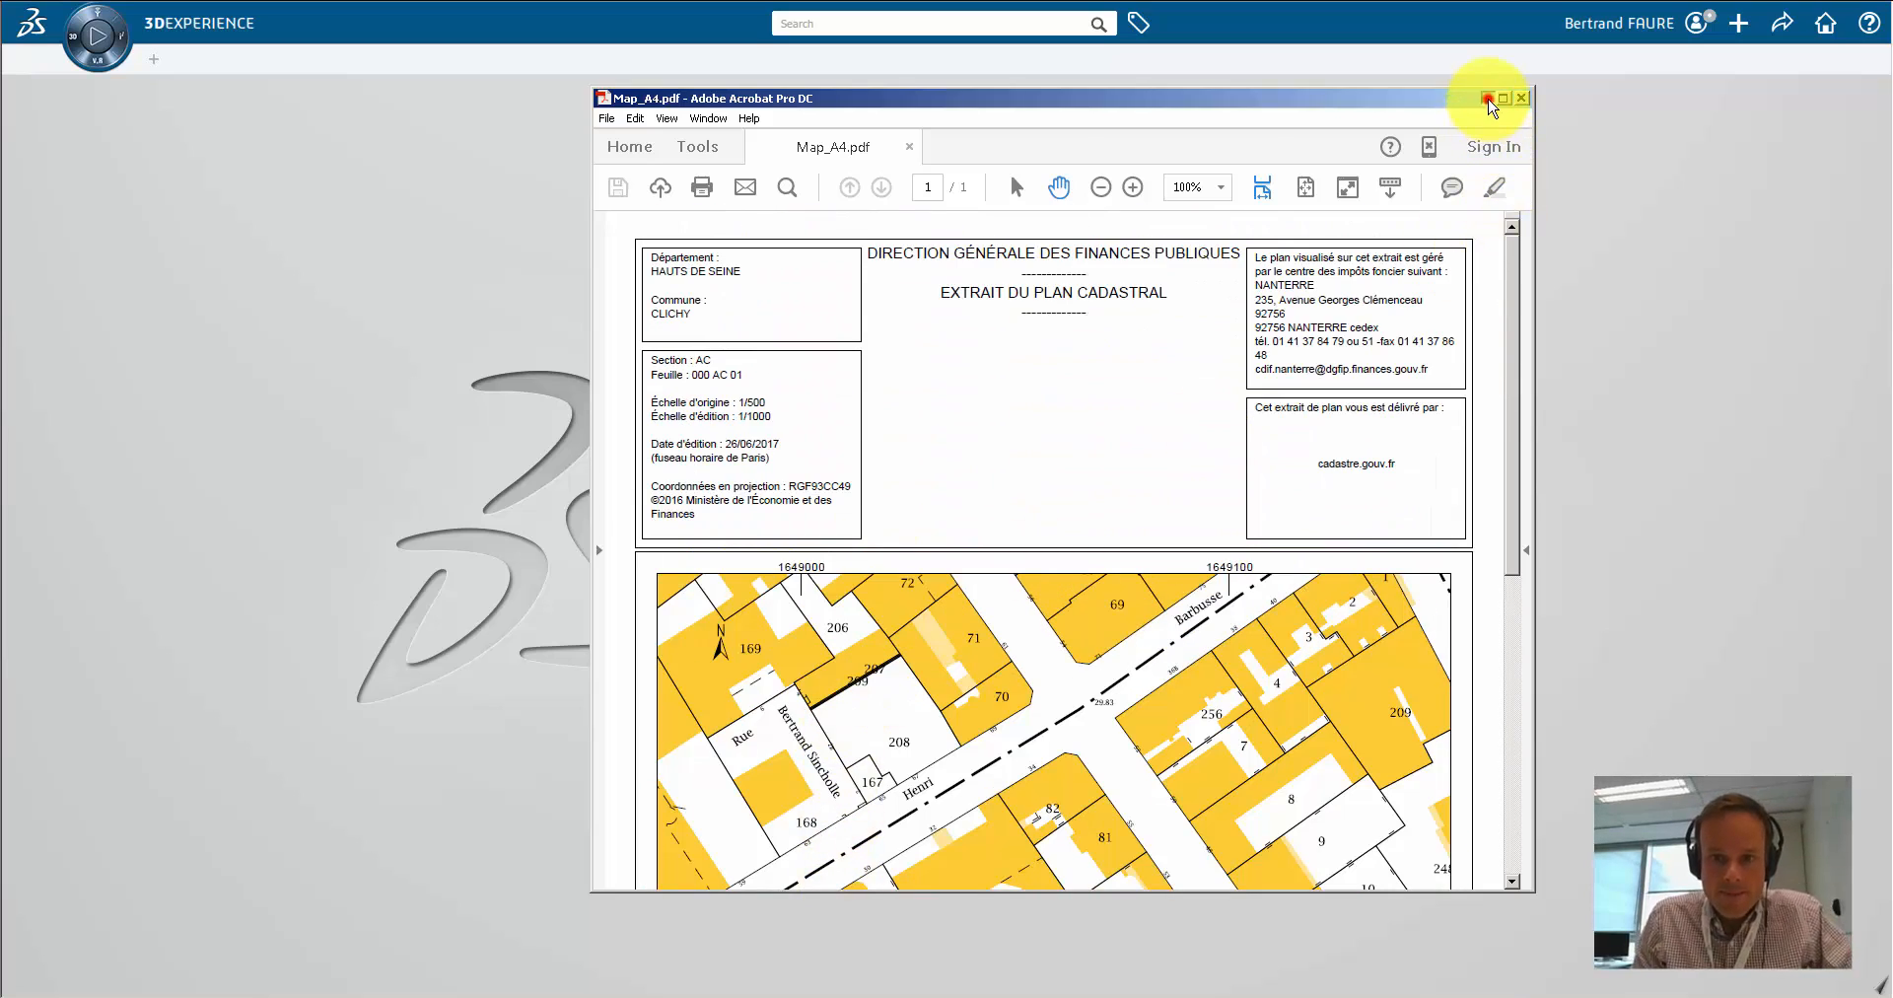
Step: Close the cadastral PDF, enlarge Inkscape, and set Document Properties default units to mm
left_click(1488, 98)
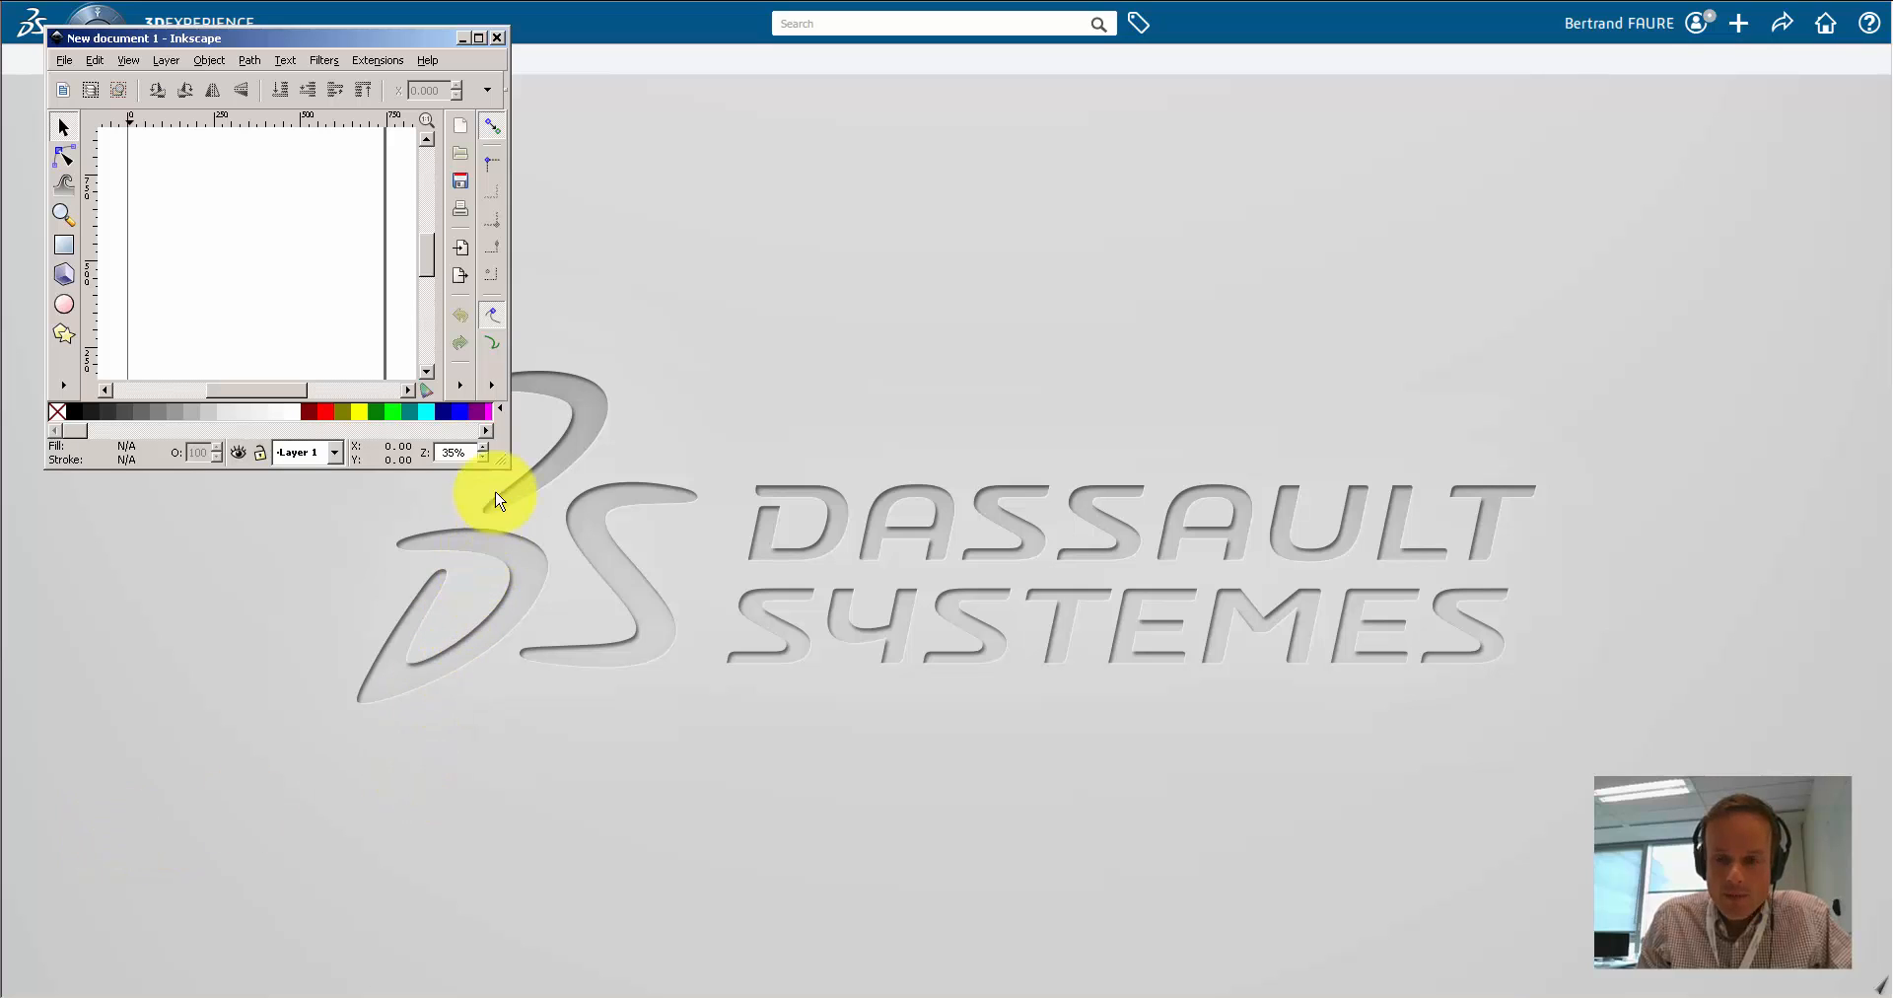
left_click(477, 37)
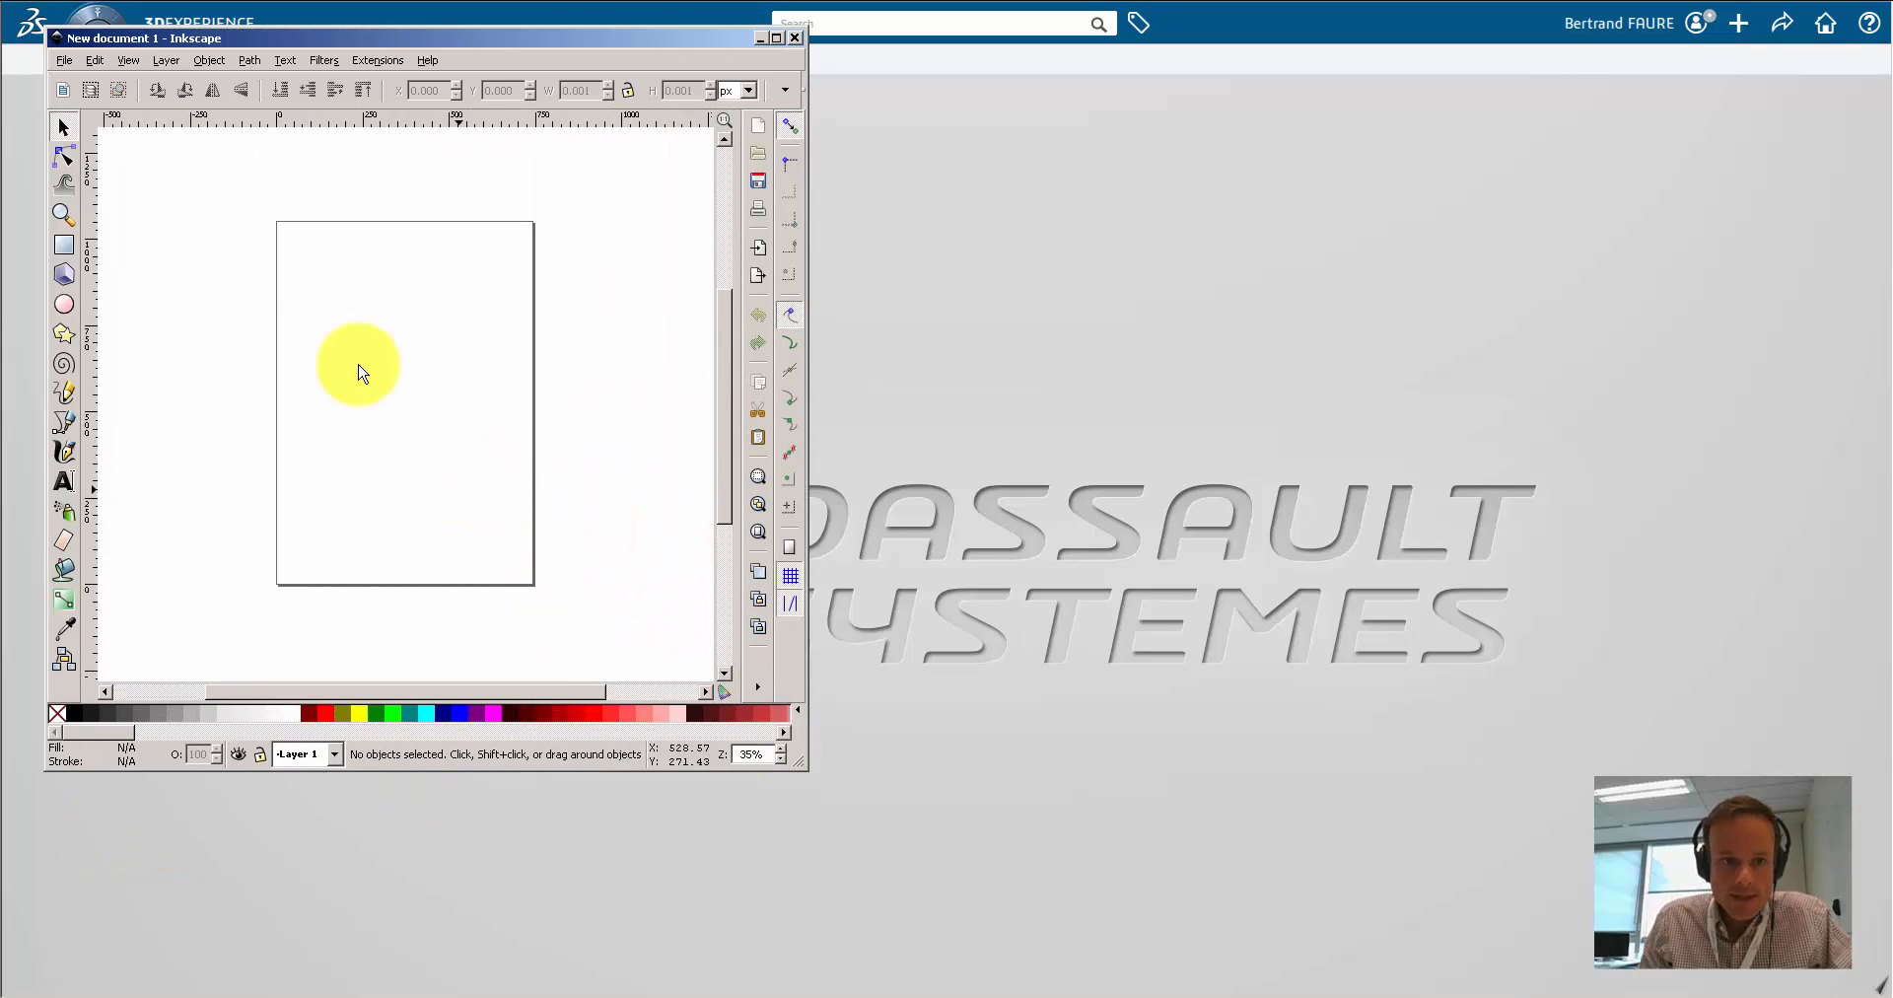
left_click(64, 59)
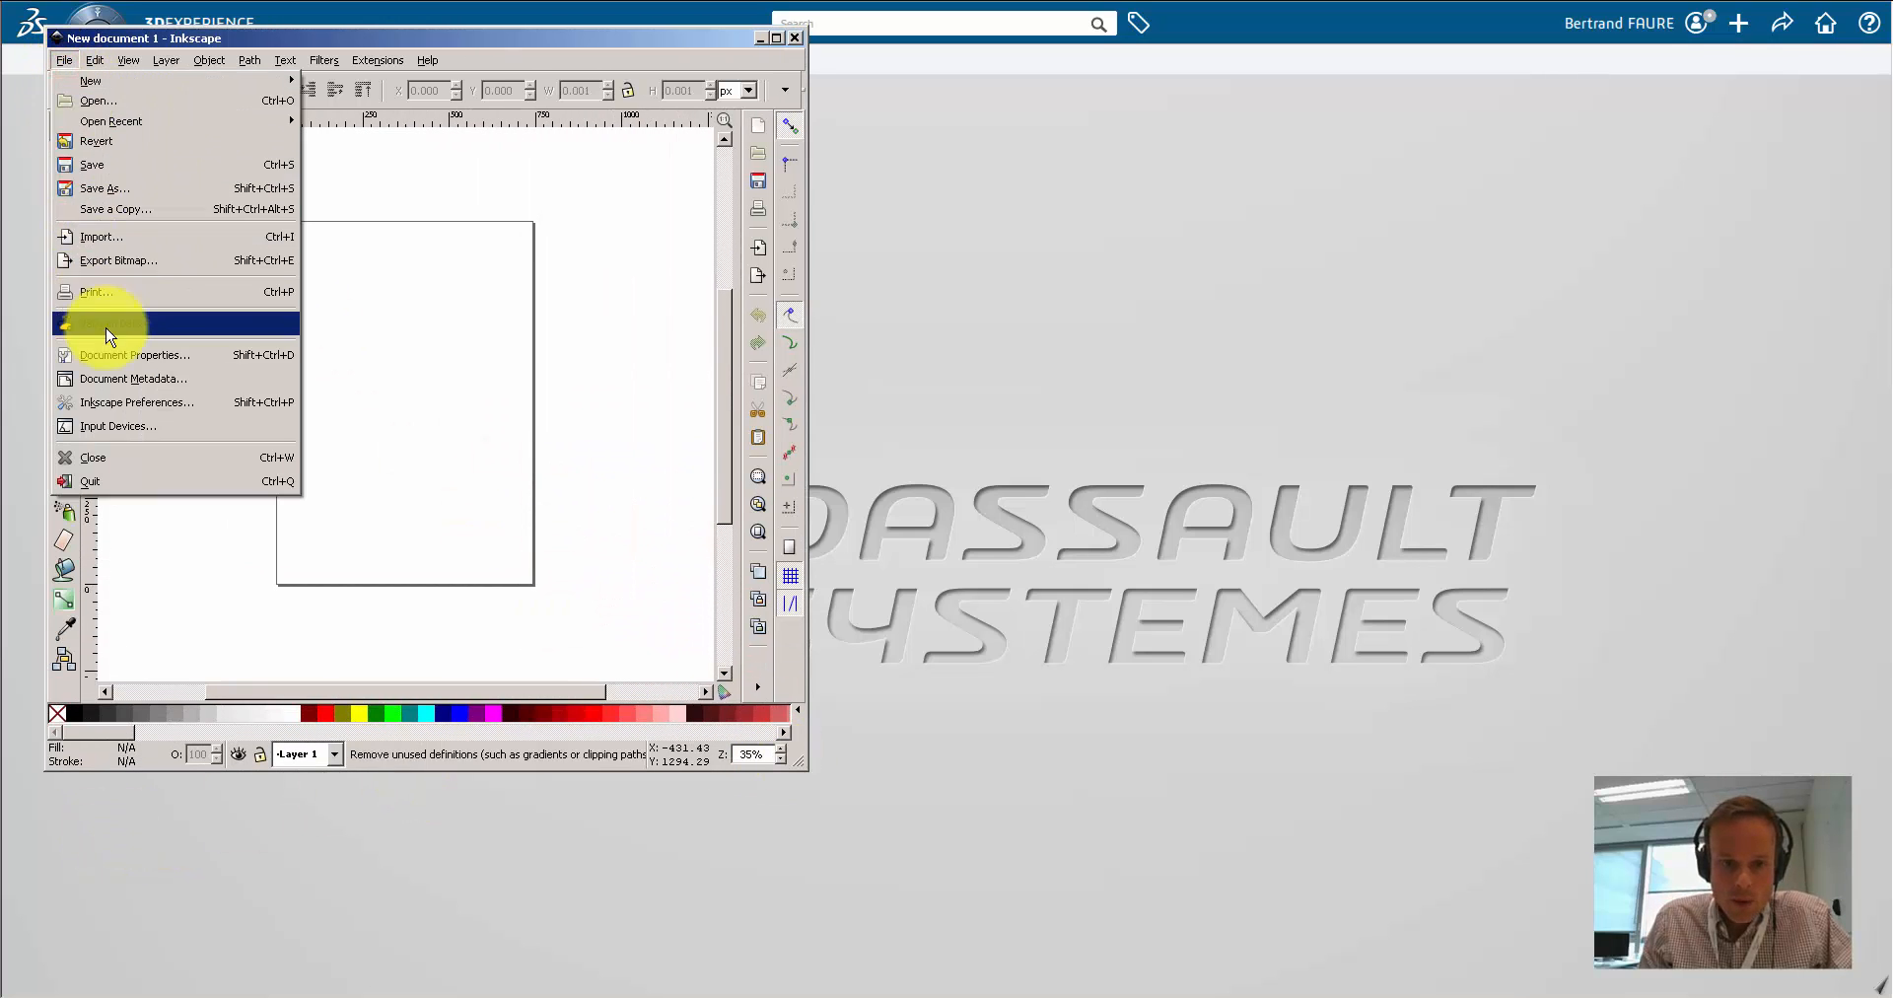
left_click(135, 354)
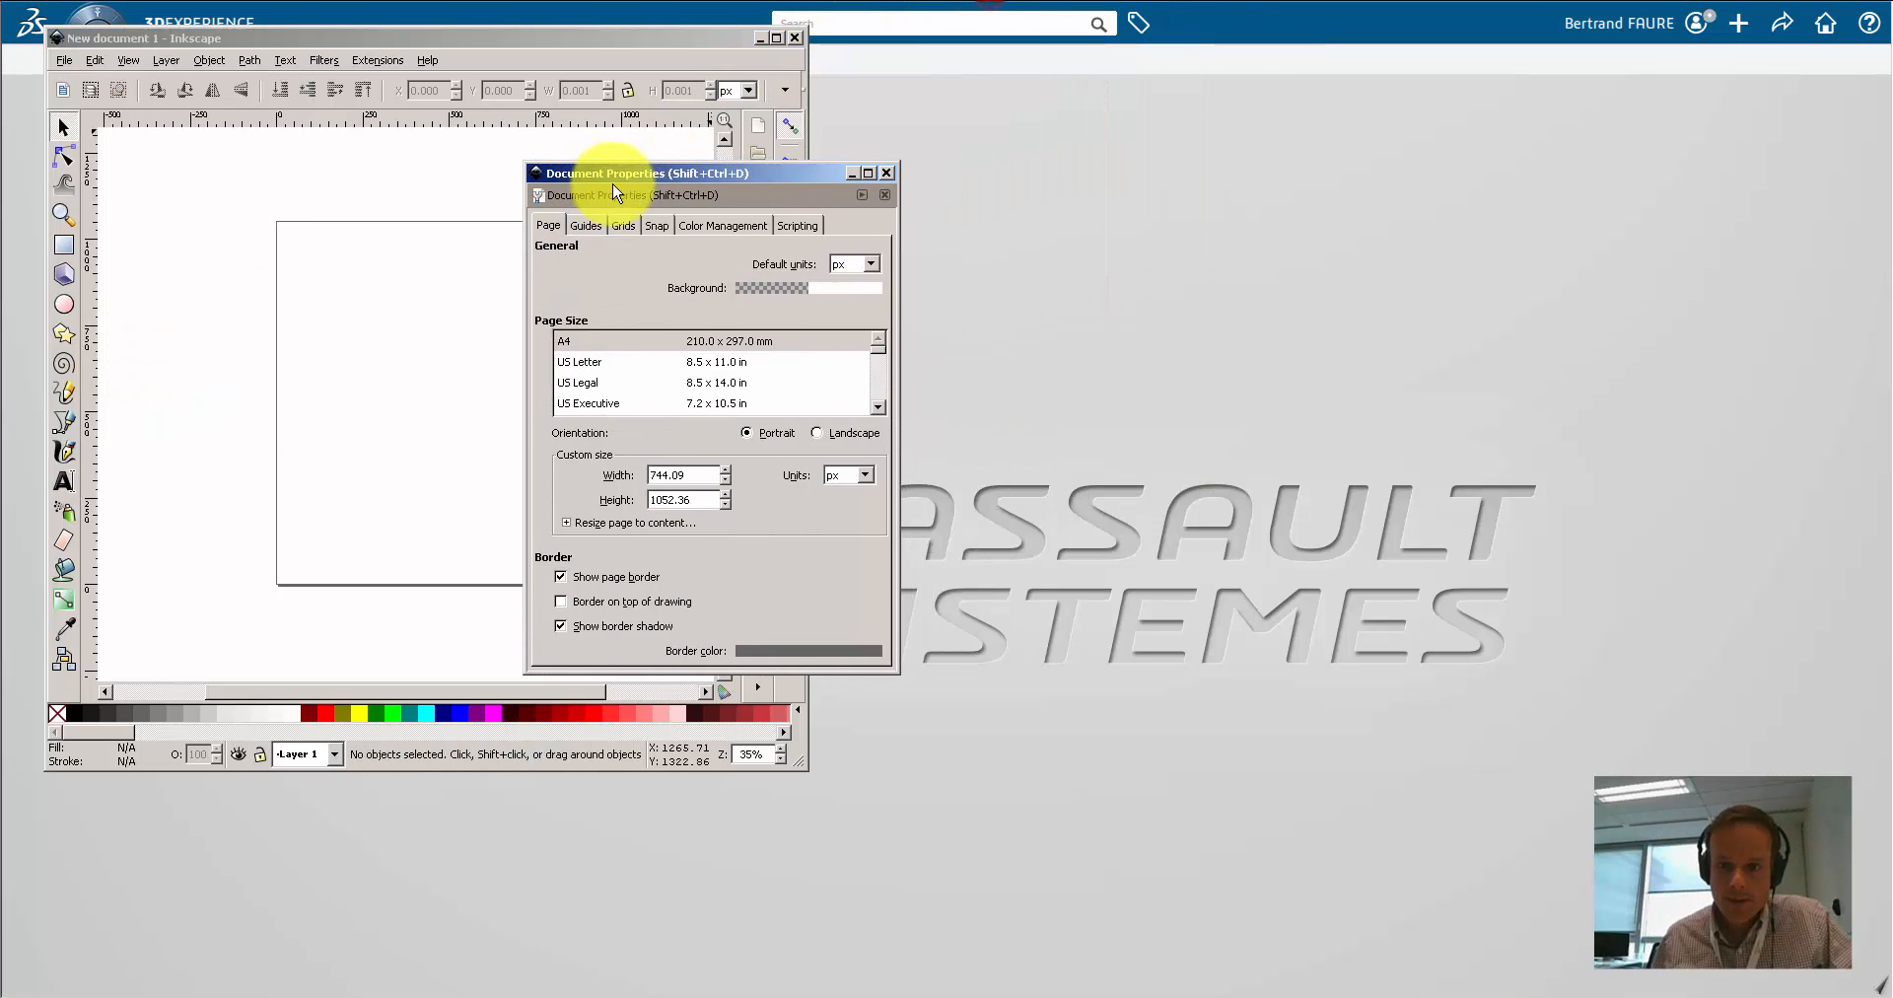
left_click(865, 263)
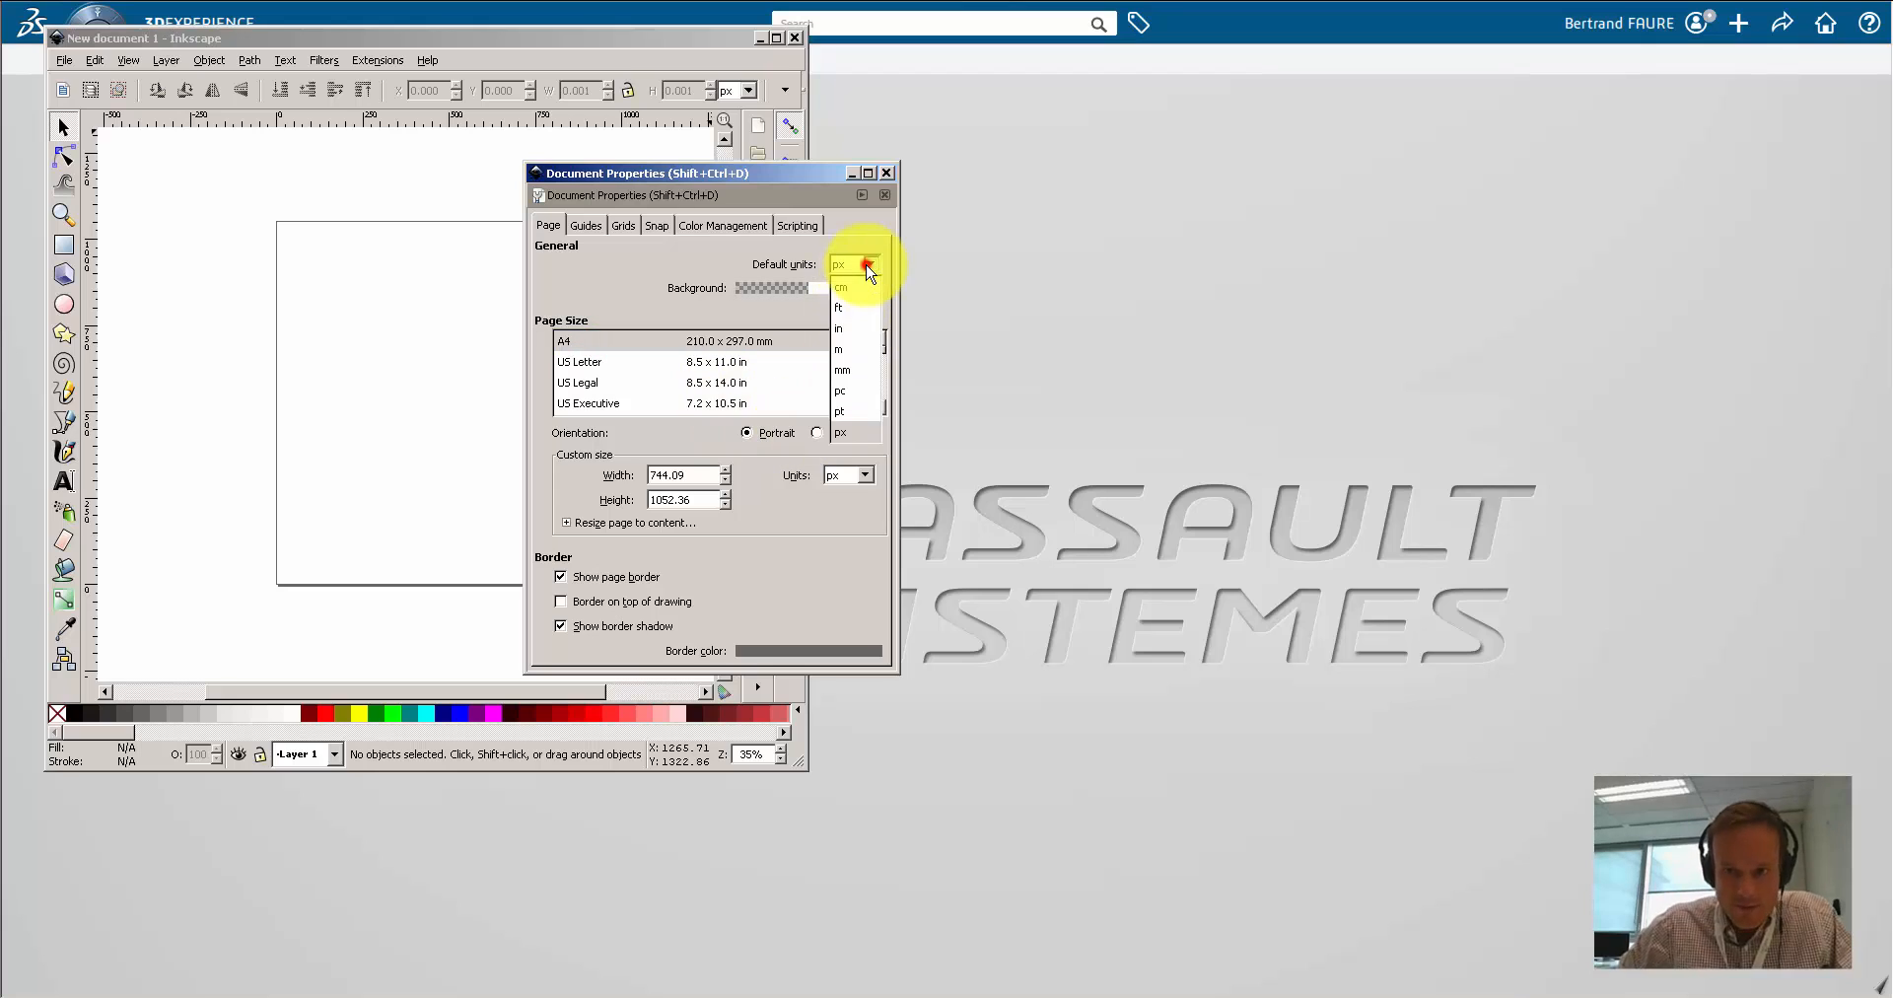
left_click(843, 370)
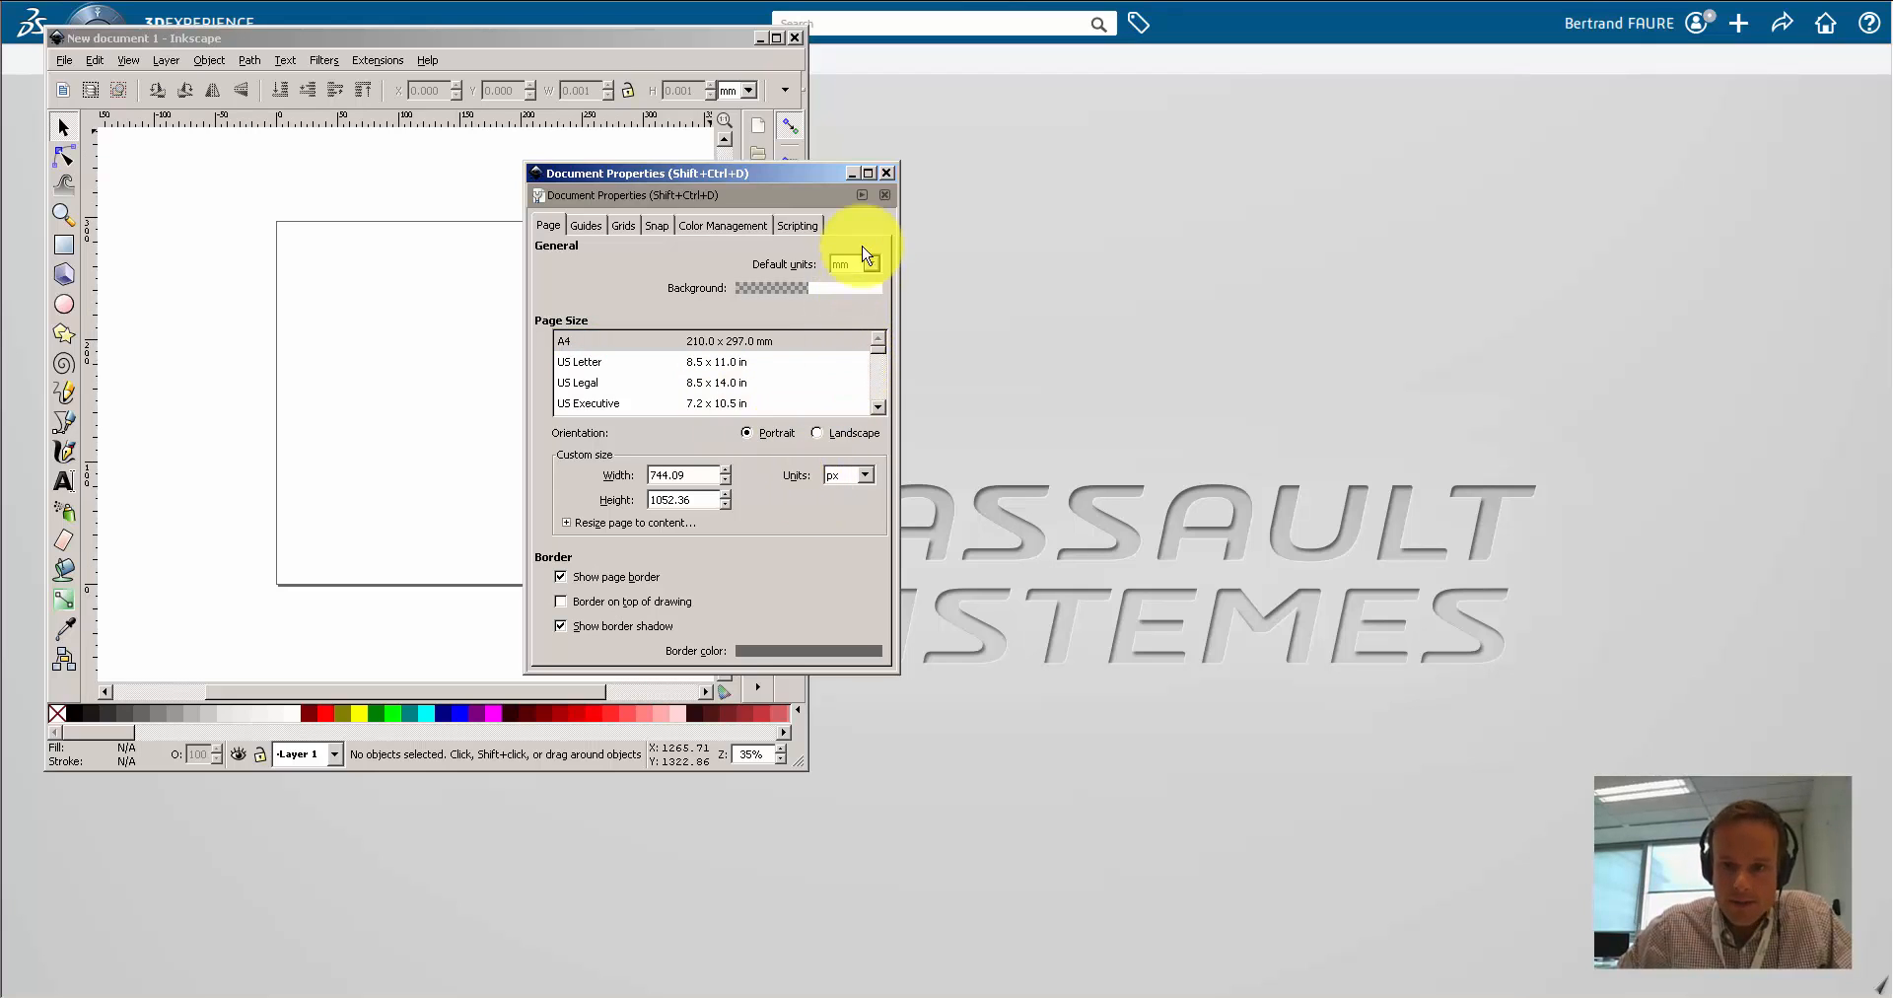
Step: Import the cadastral map PDF with default import settings, then deselect it
left_click(886, 171)
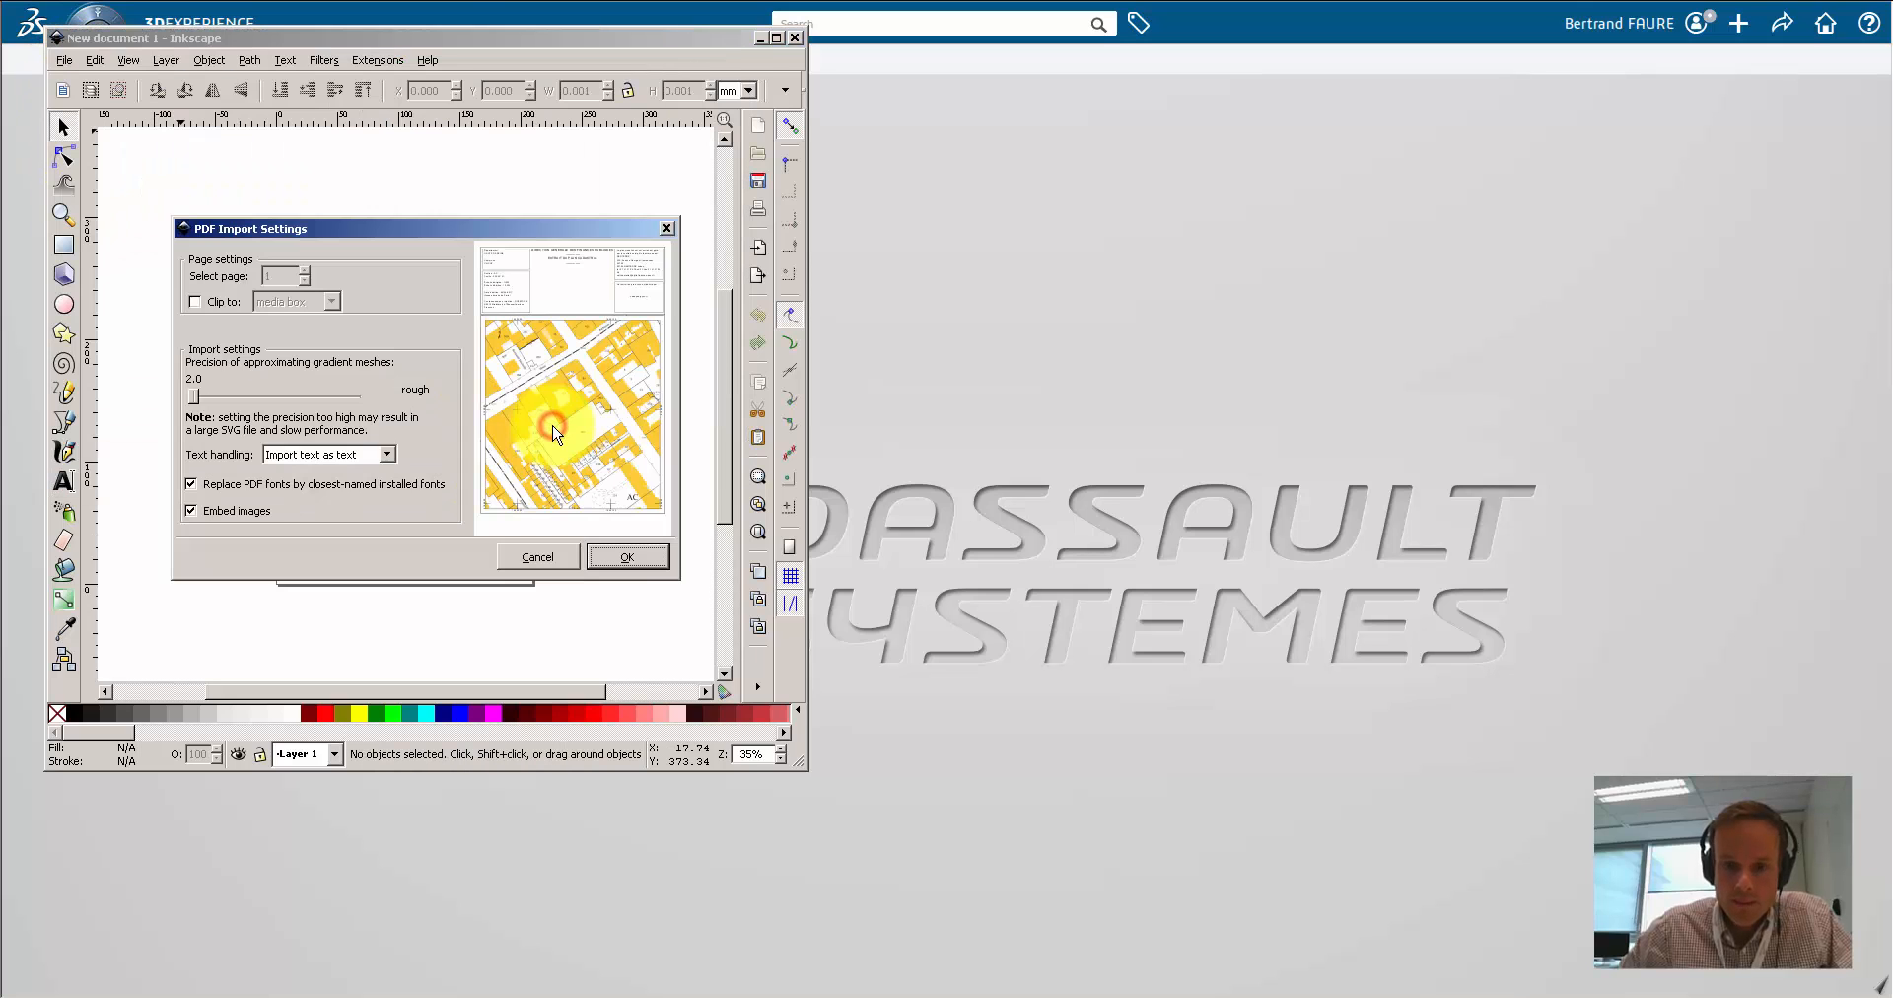
left_click(627, 557)
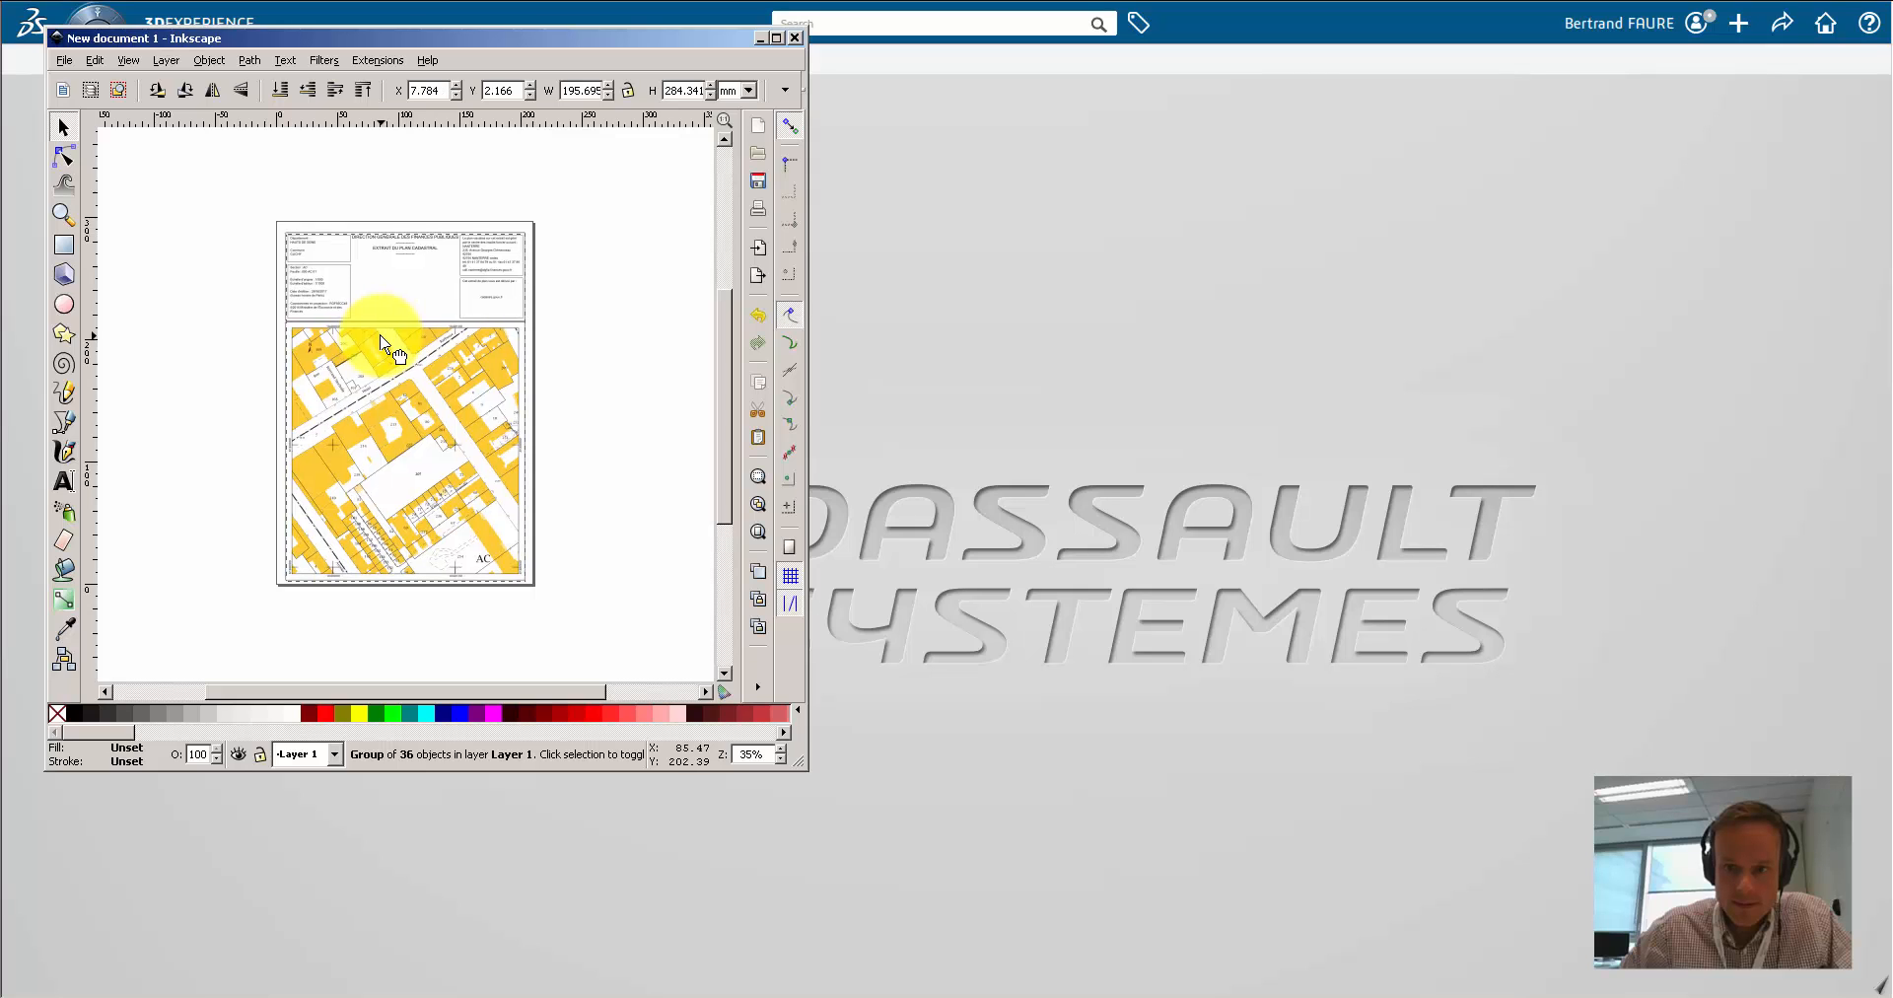
left_click(201, 166)
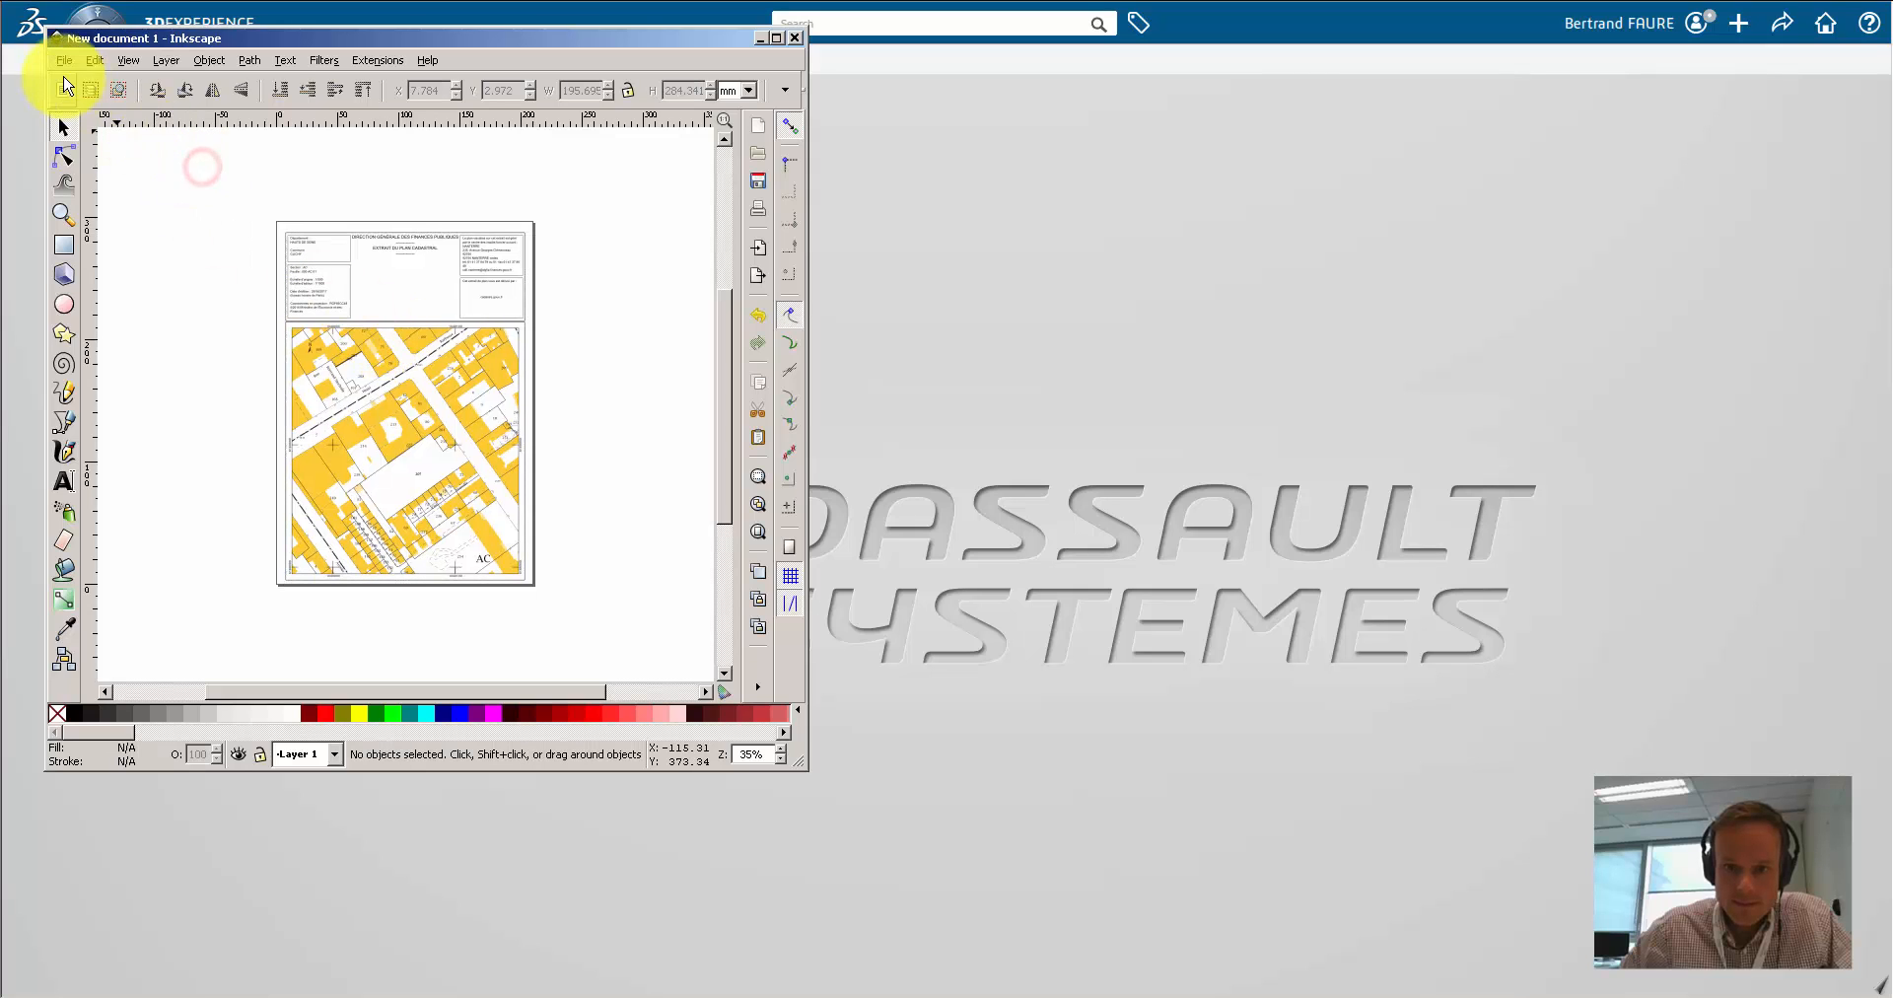
Step: Save the drawing as Map_A4 in AutoCAD DXF R14 format with default DXF options
left_click(63, 59)
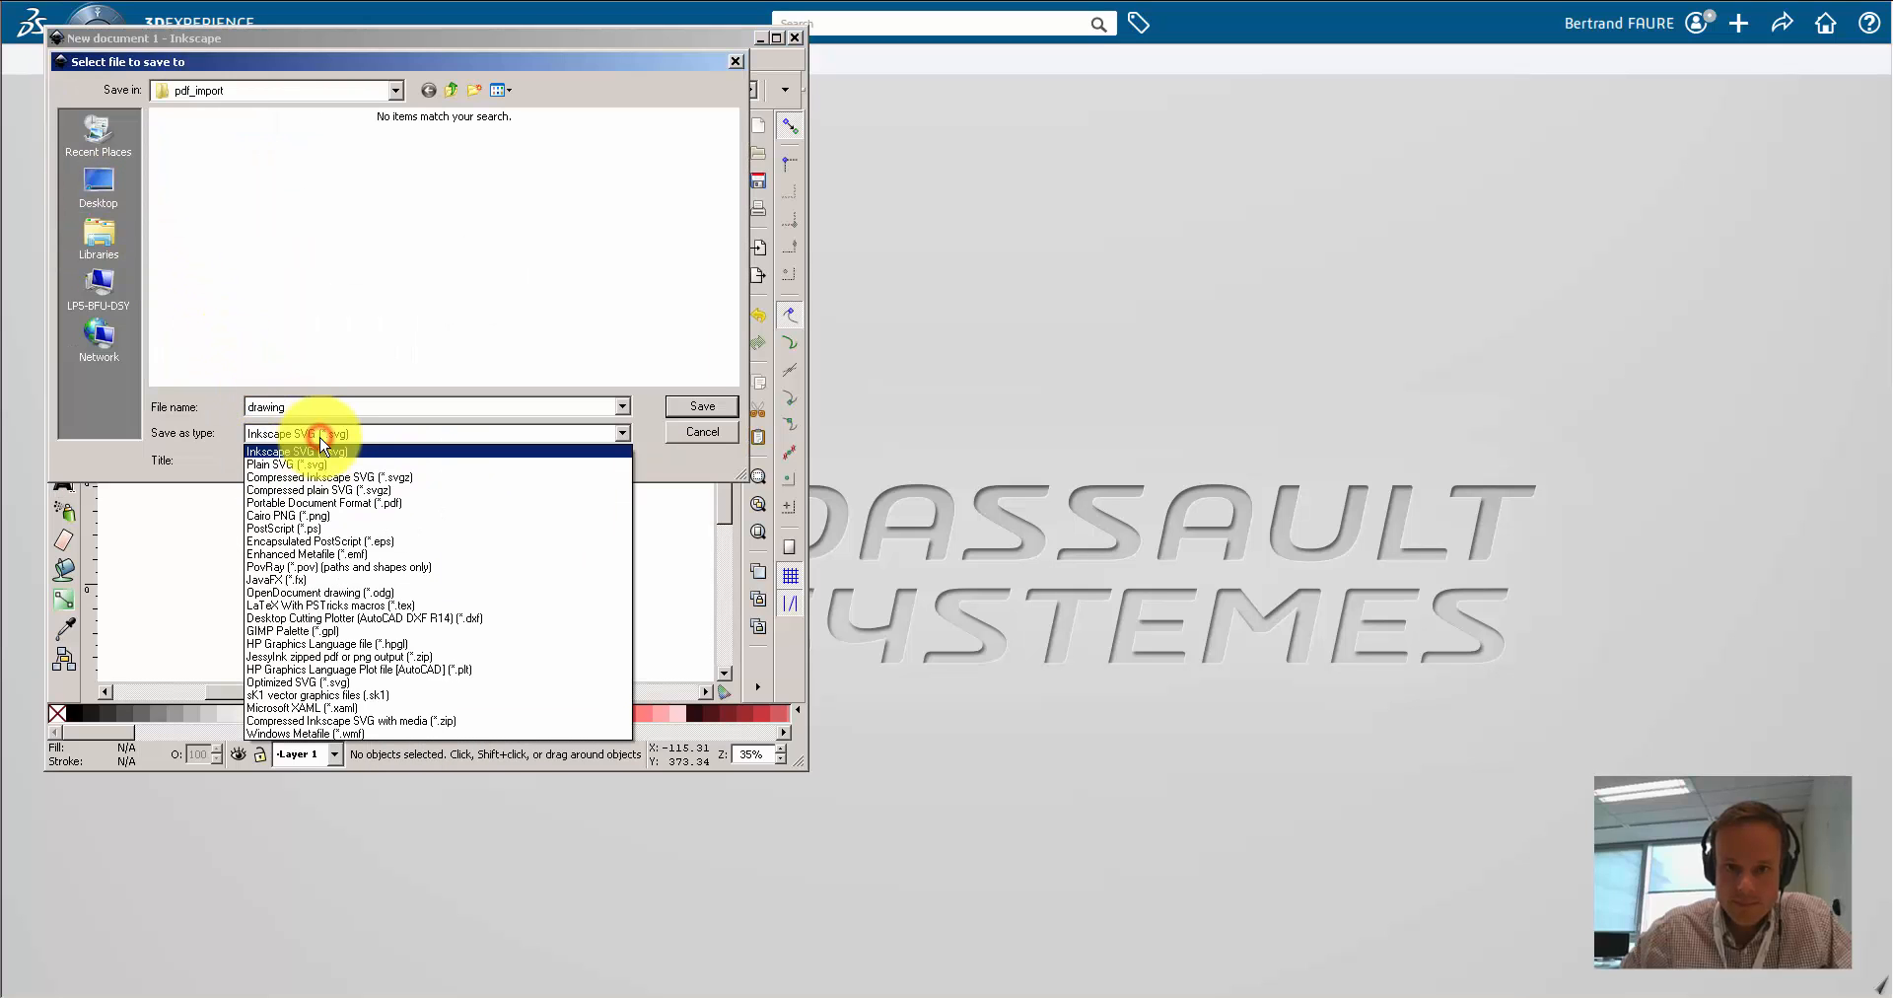
mouse_move(405, 622)
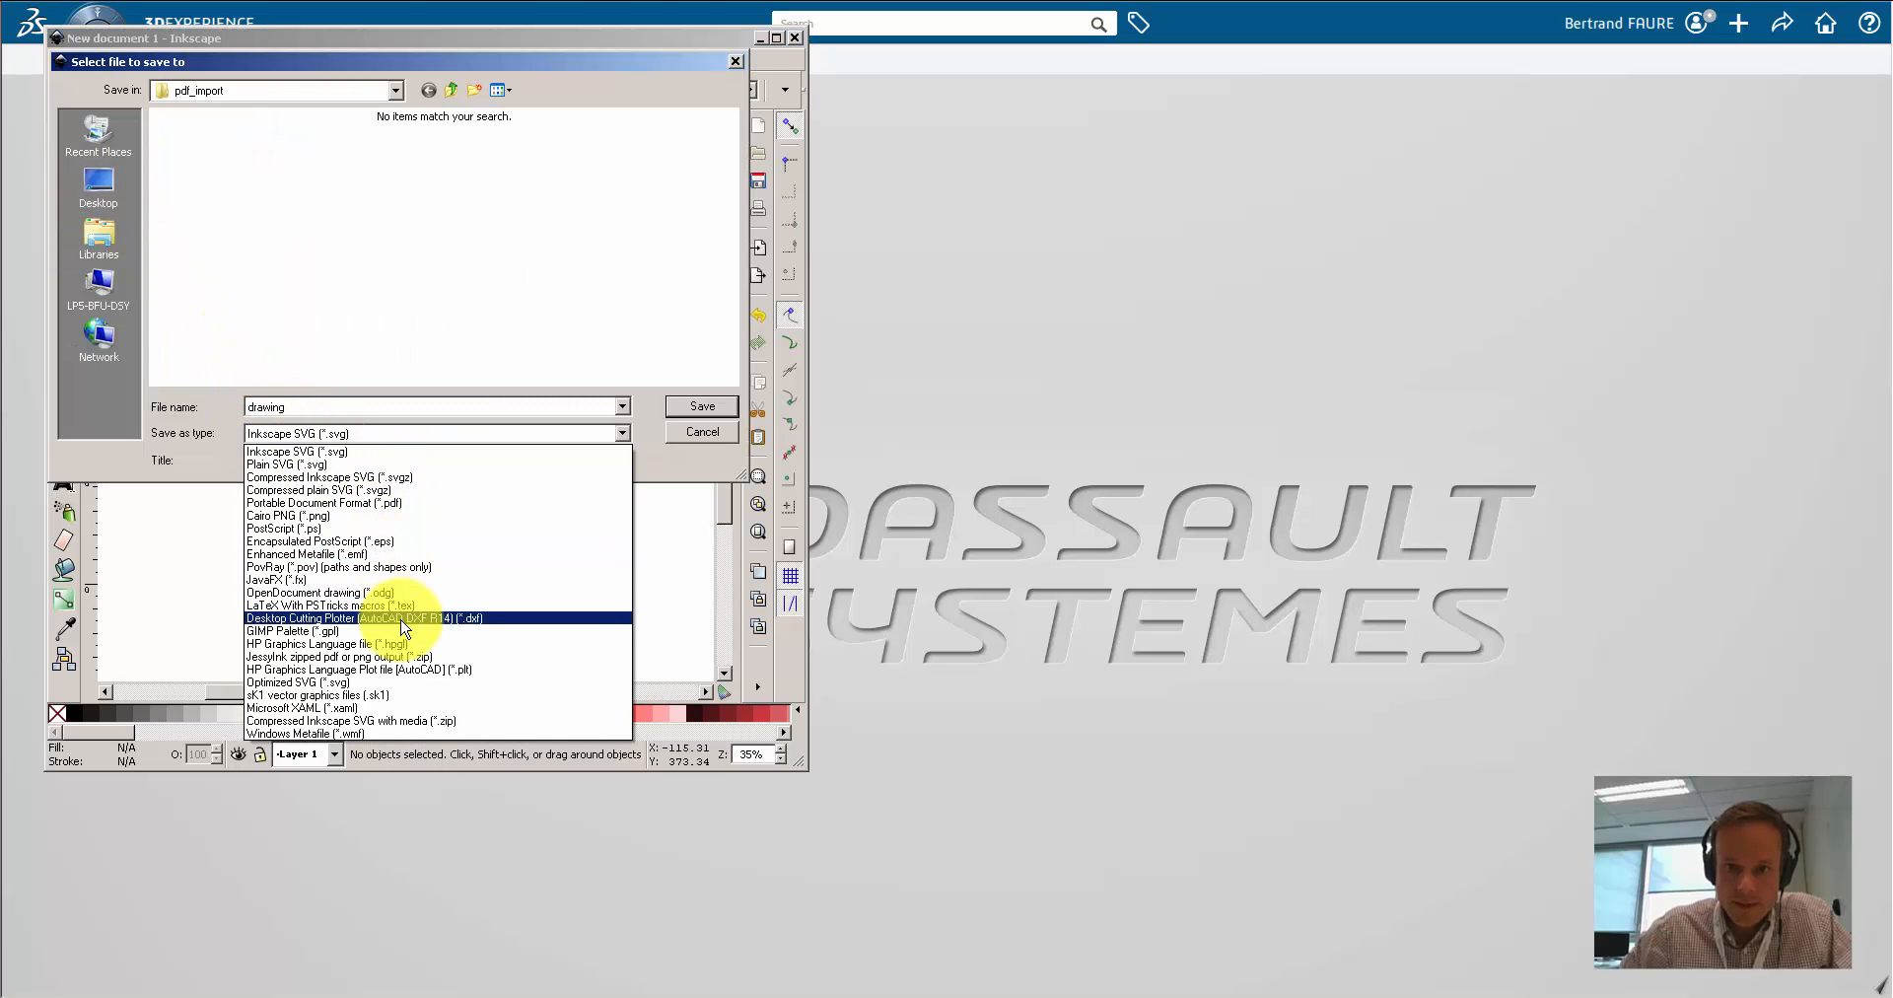
left_click(361, 617)
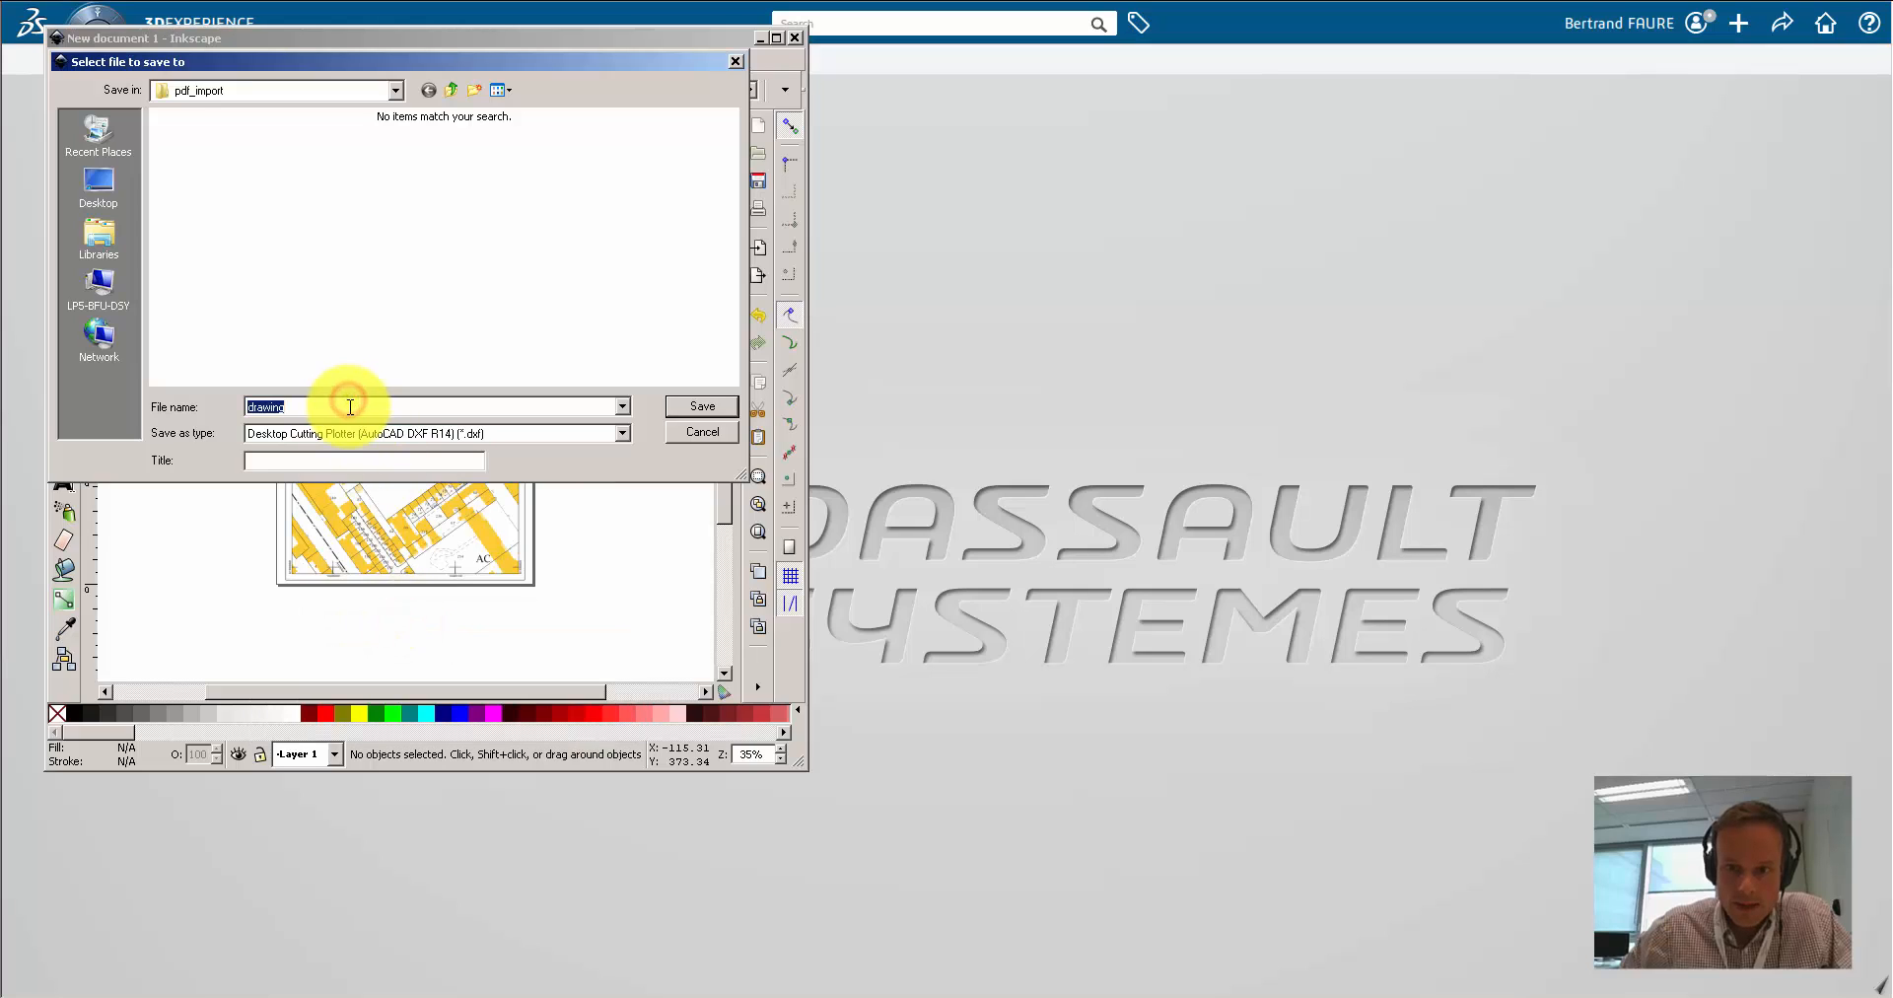
type("Map_A4")
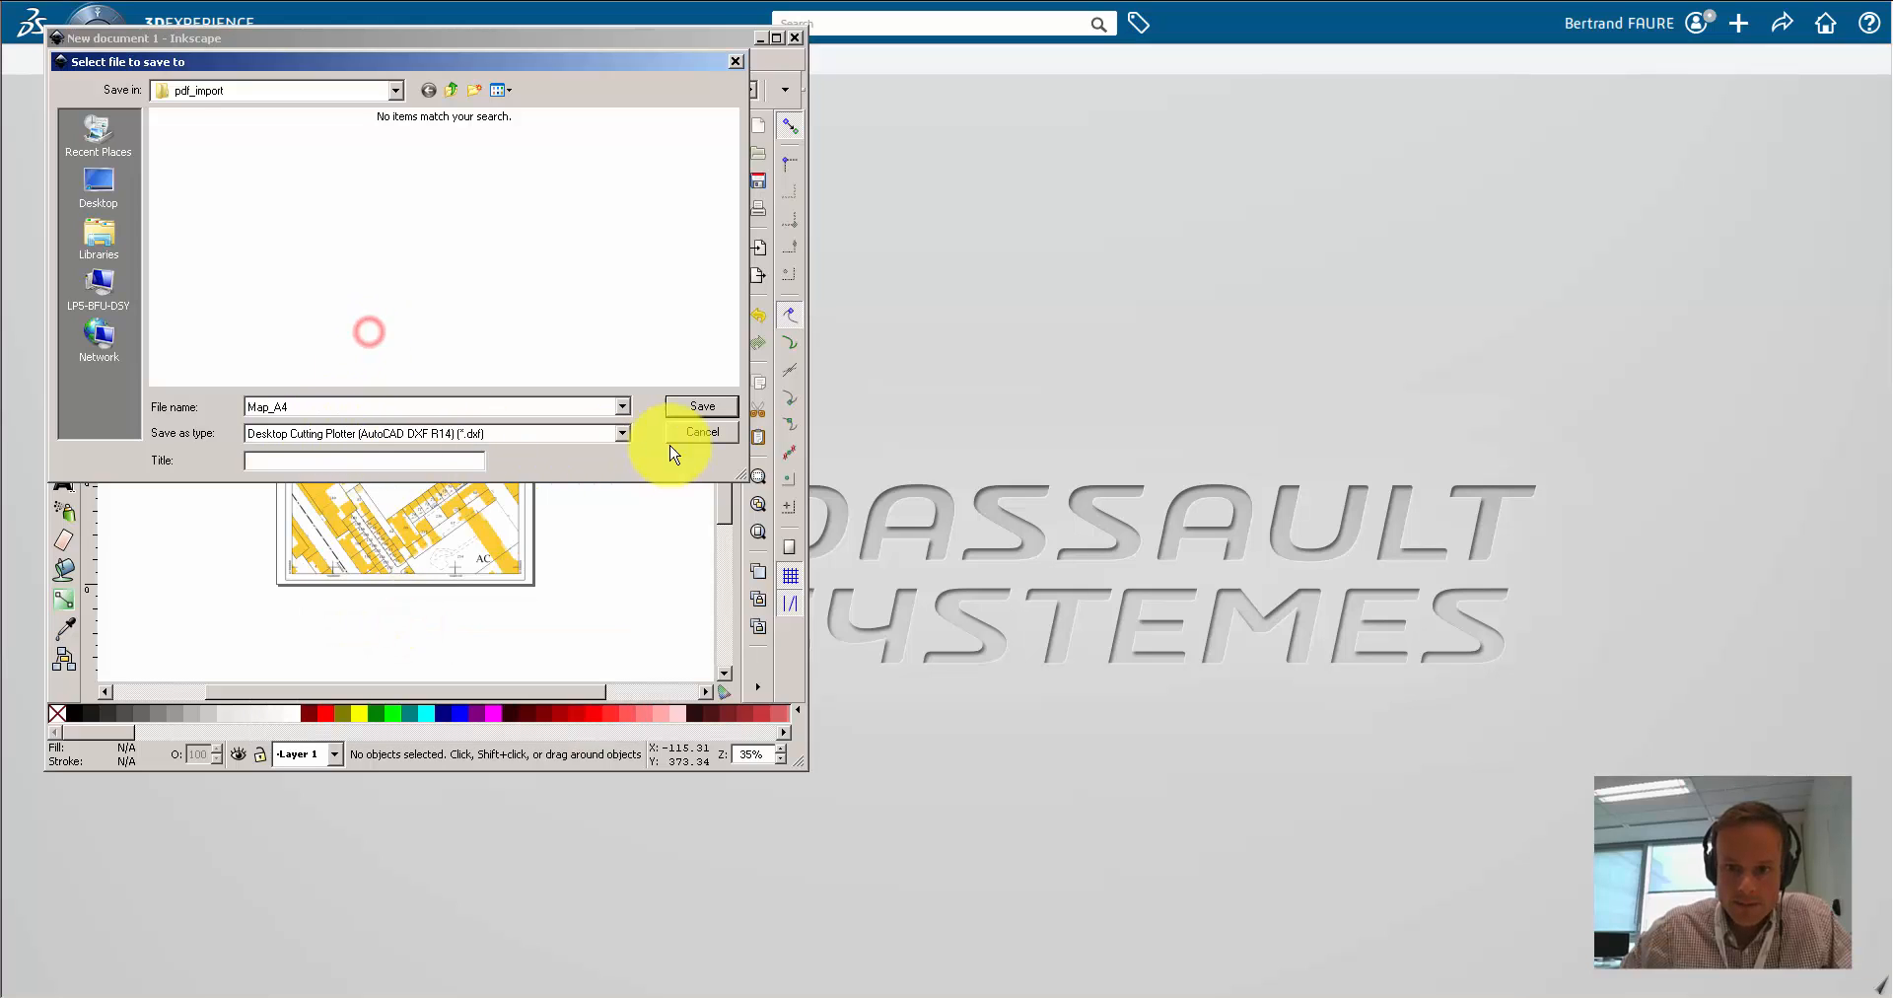
left_click(701, 405)
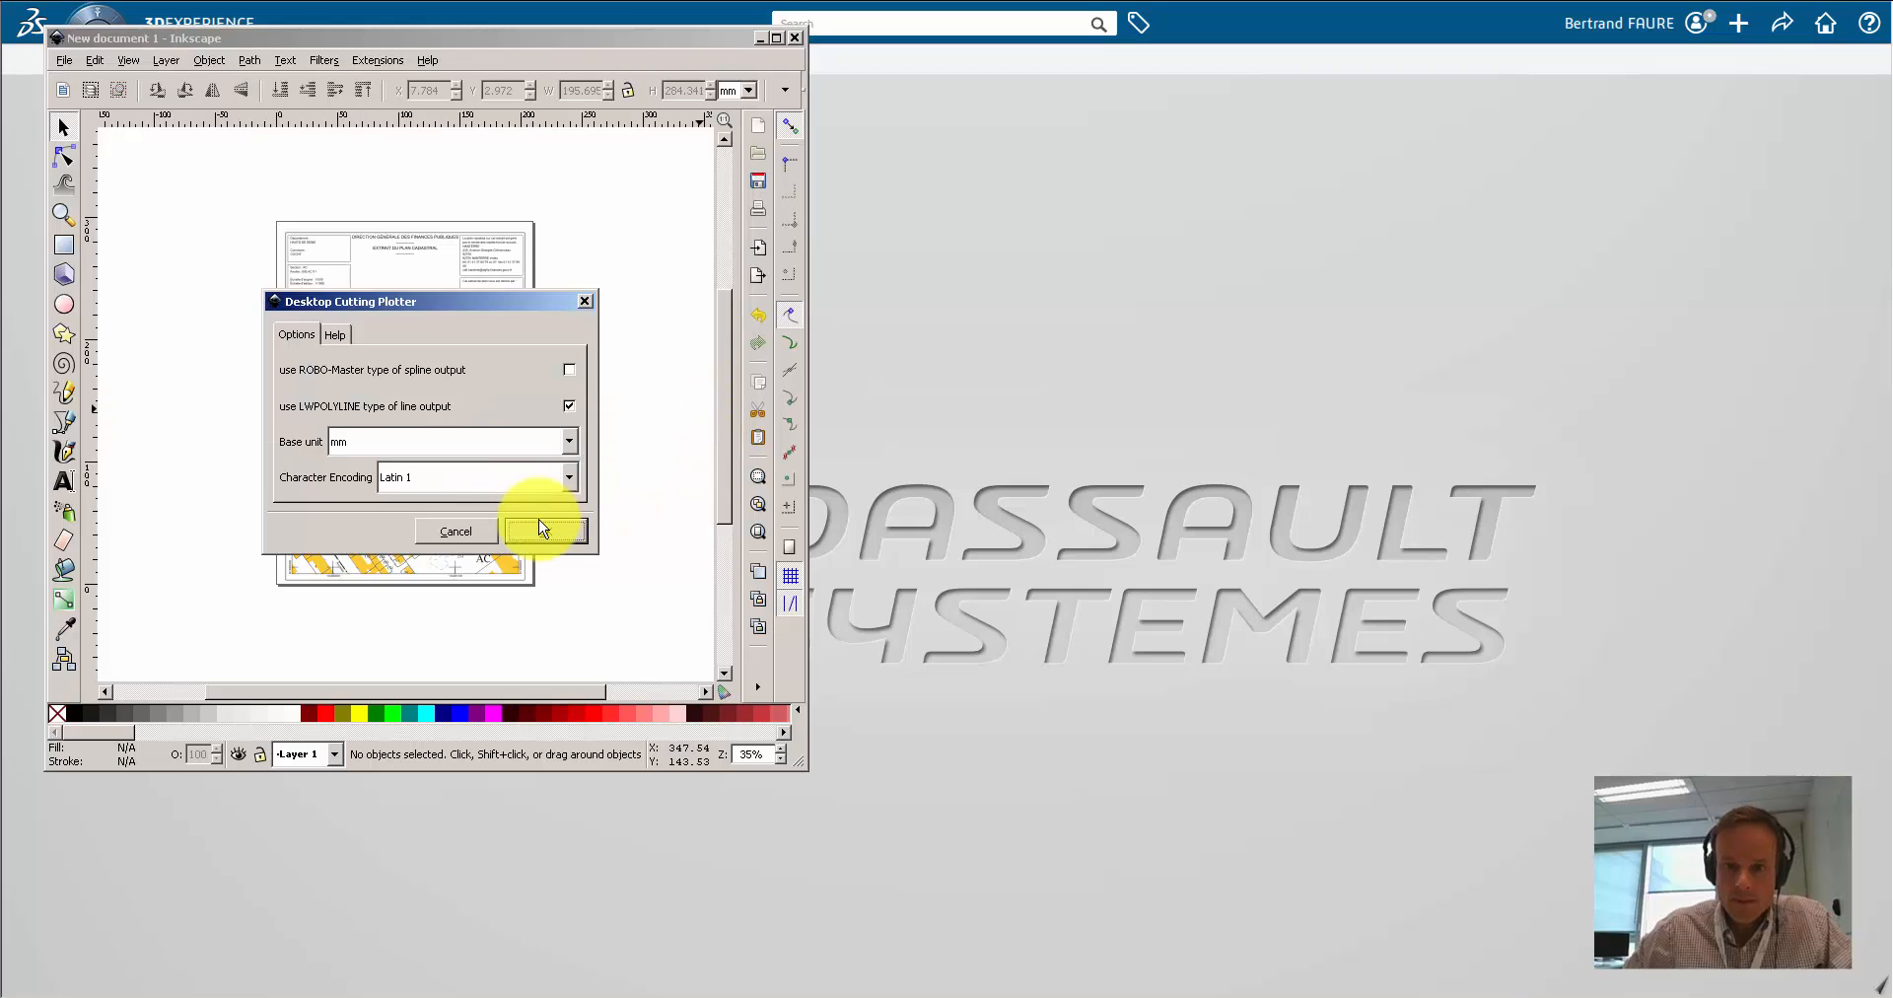
left_click(539, 531)
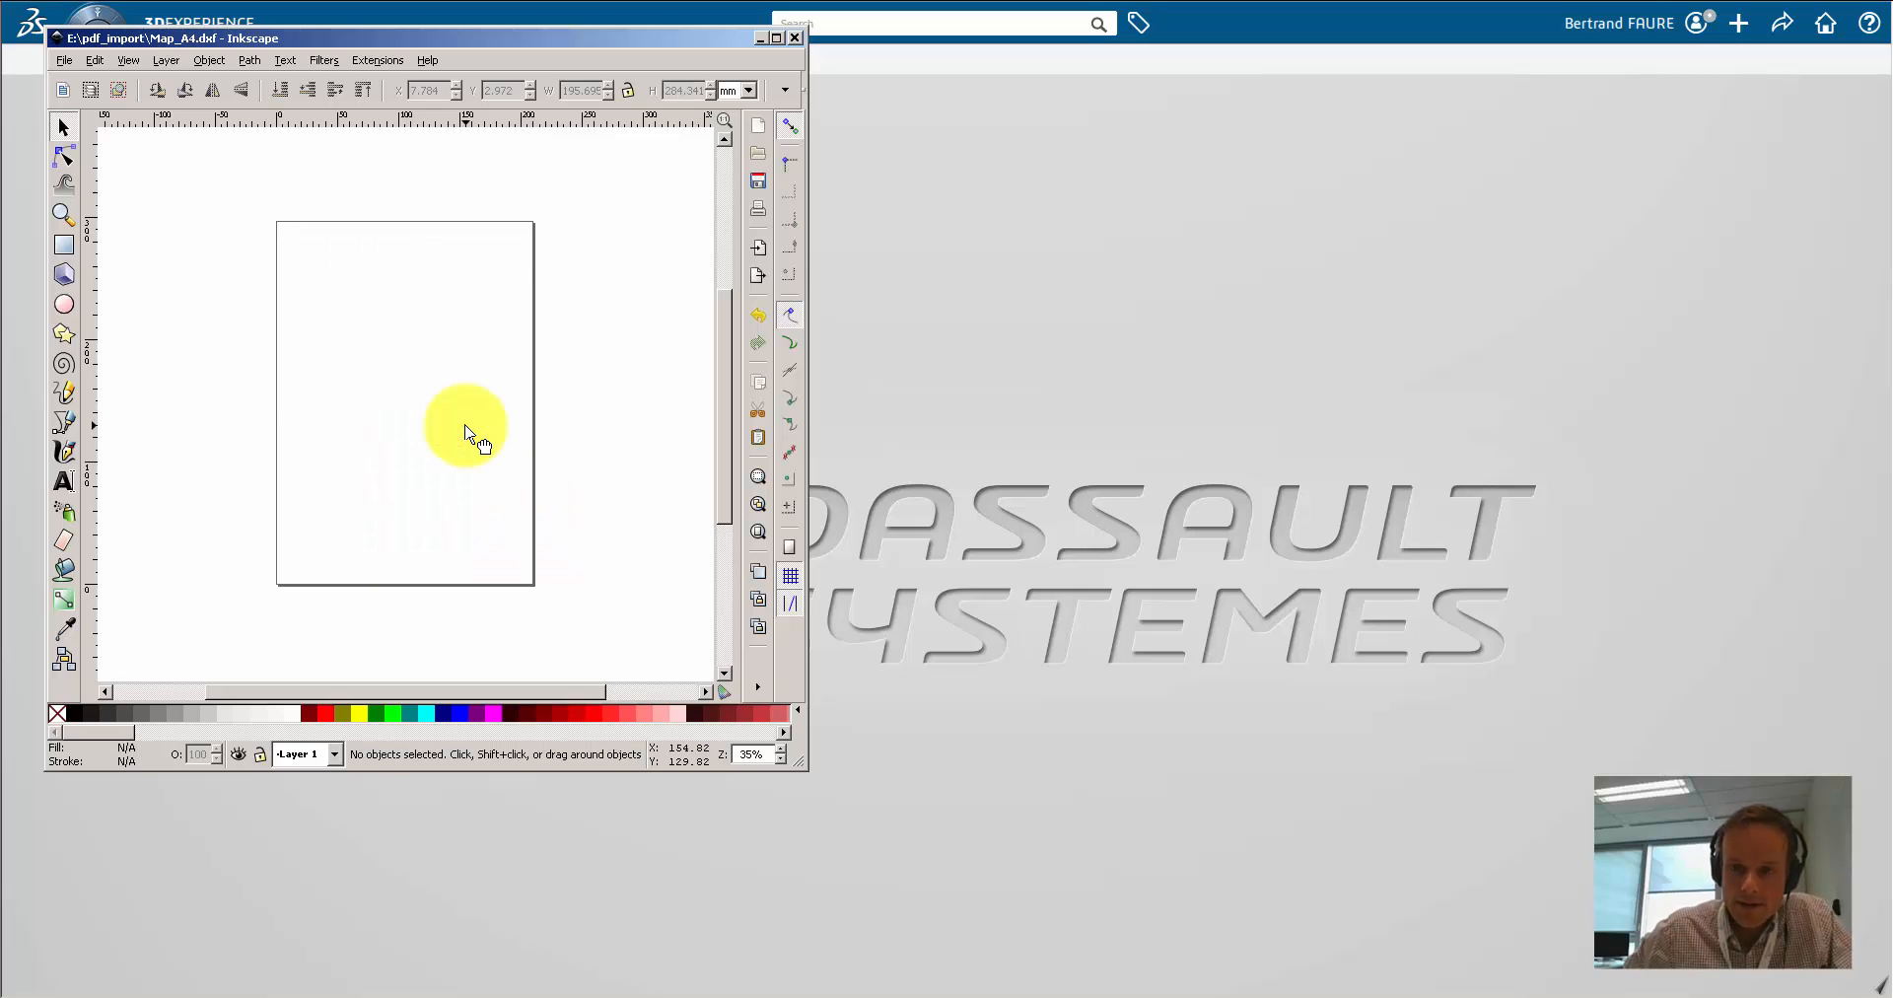
Step: Import and embed Map_A4-scan.jpg, then drag it over the page
left_click(63, 59)
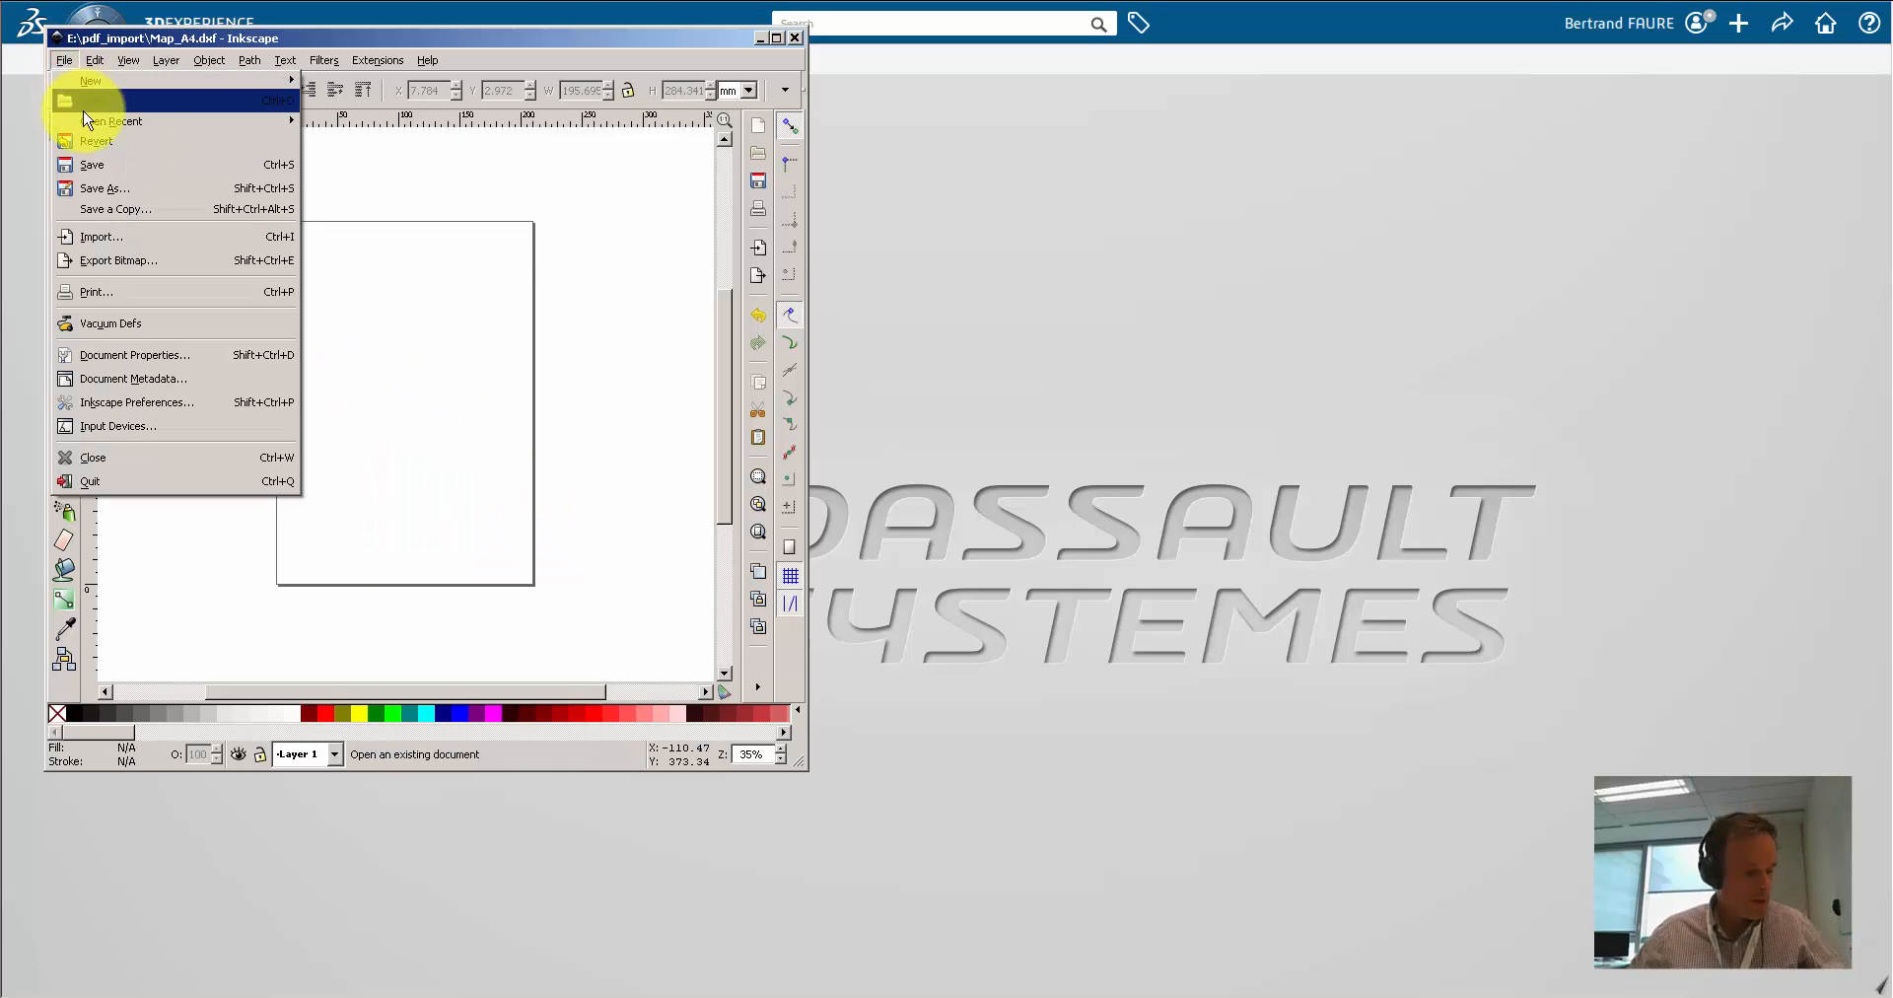
left_click(103, 235)
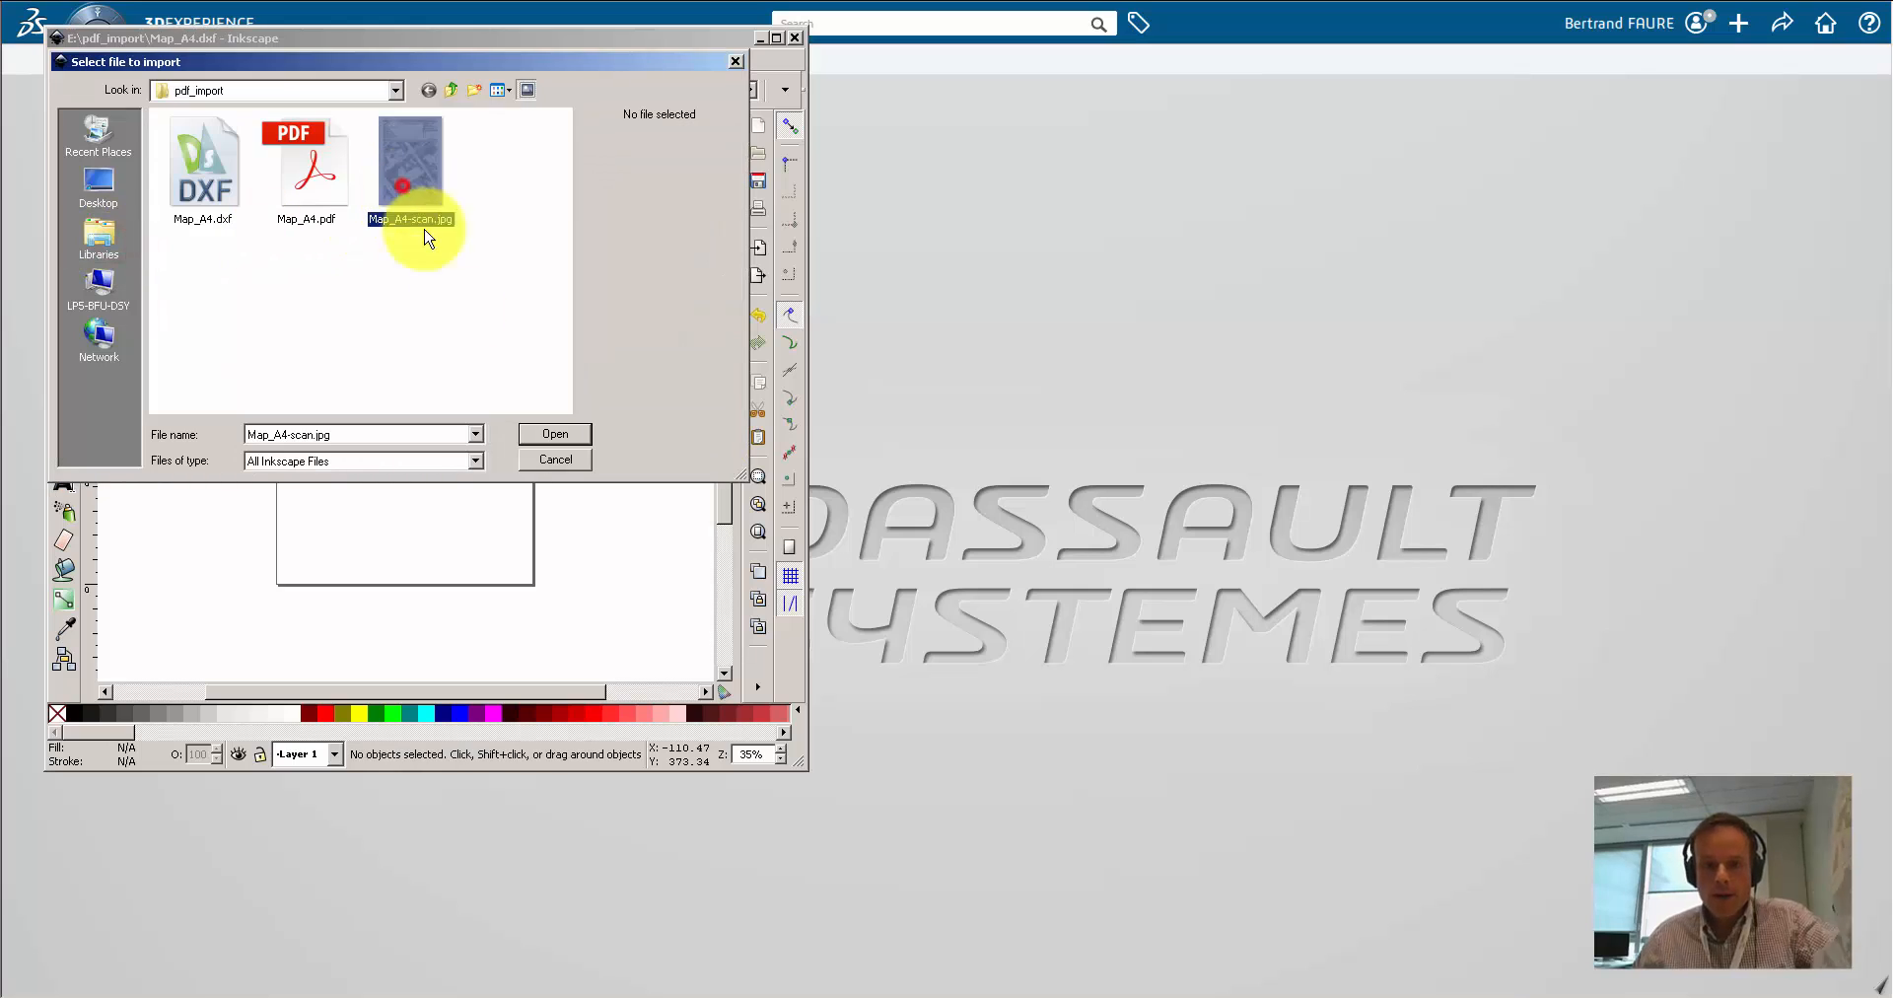
left_click(554, 433)
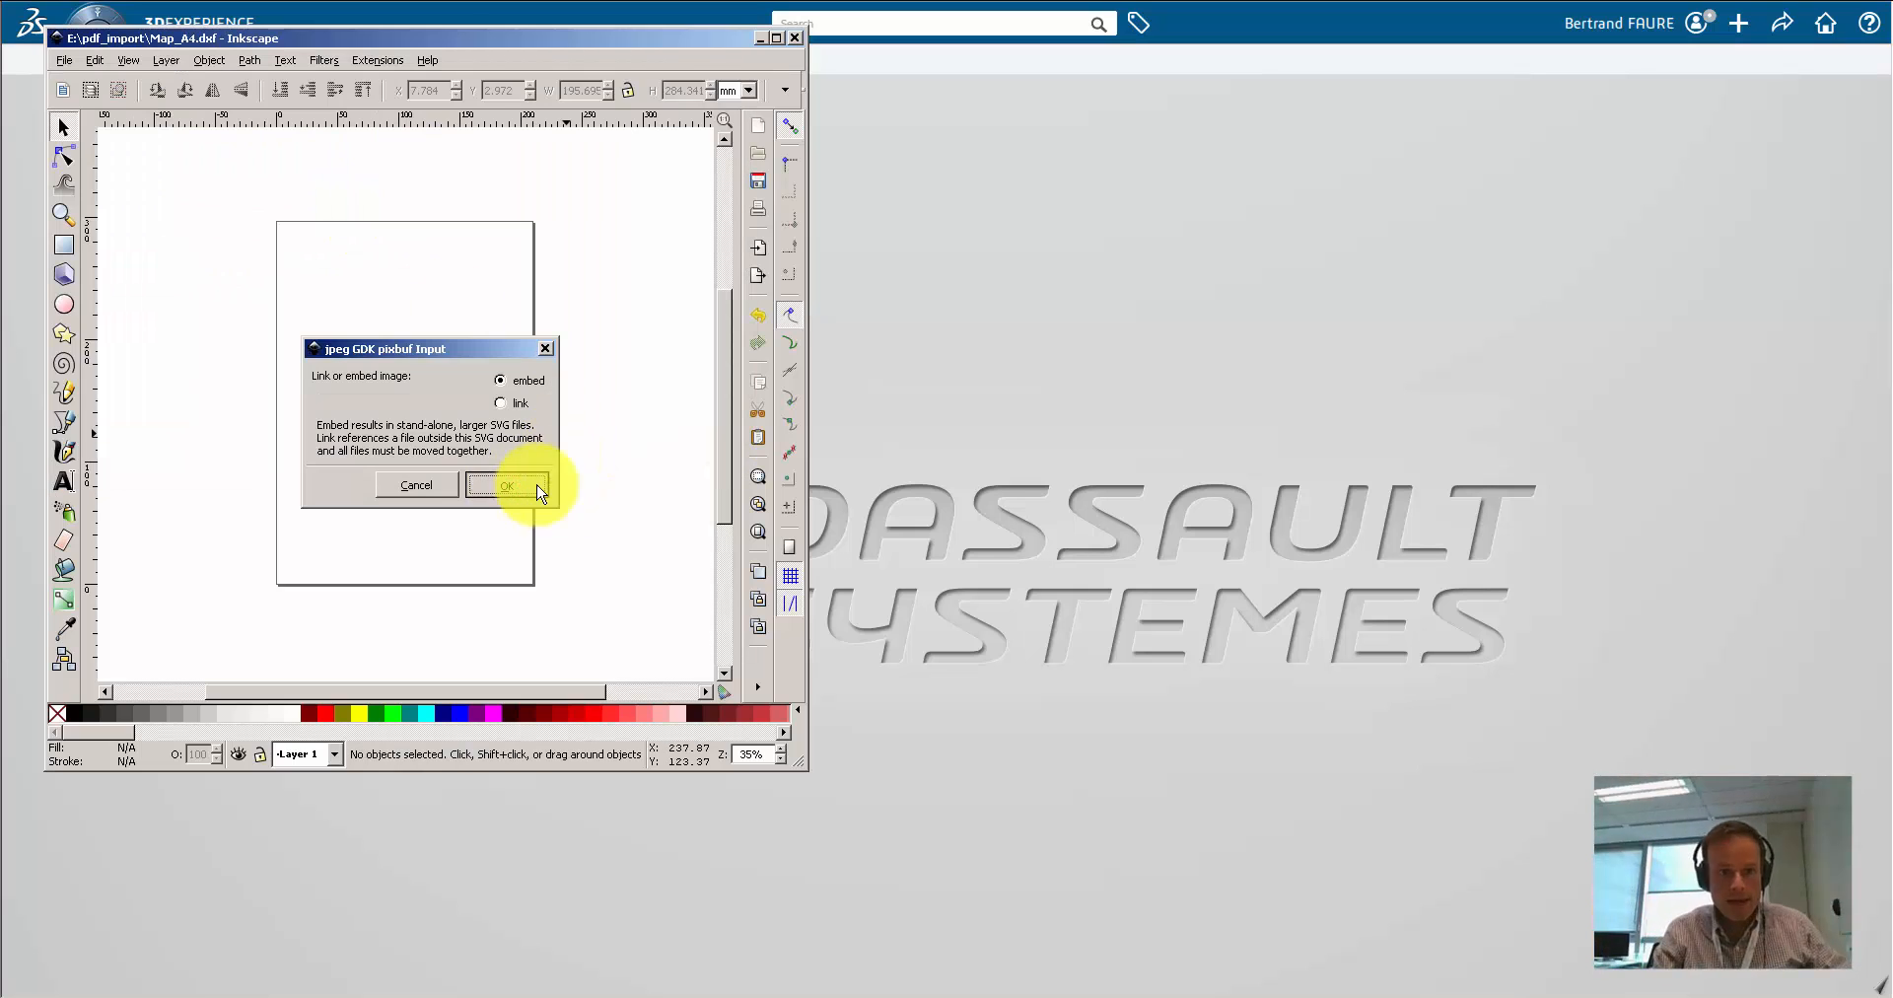
left_click(506, 484)
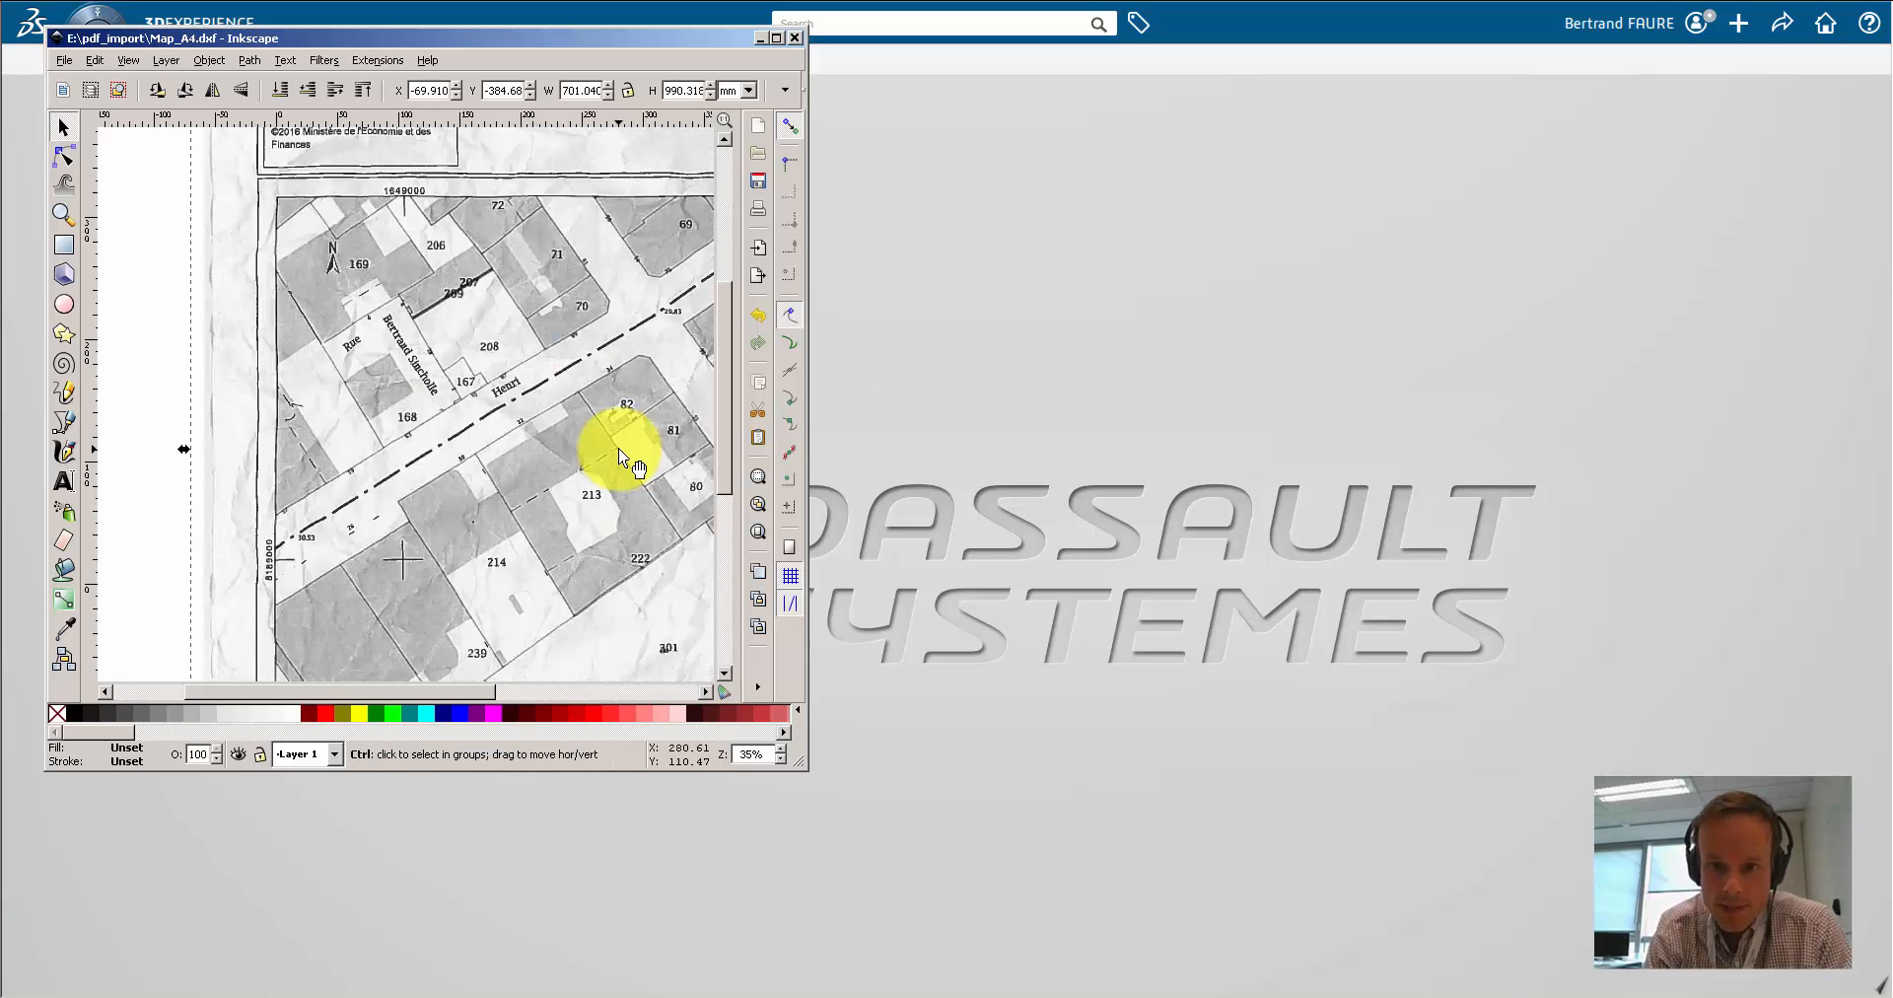
scroll("down", 3)
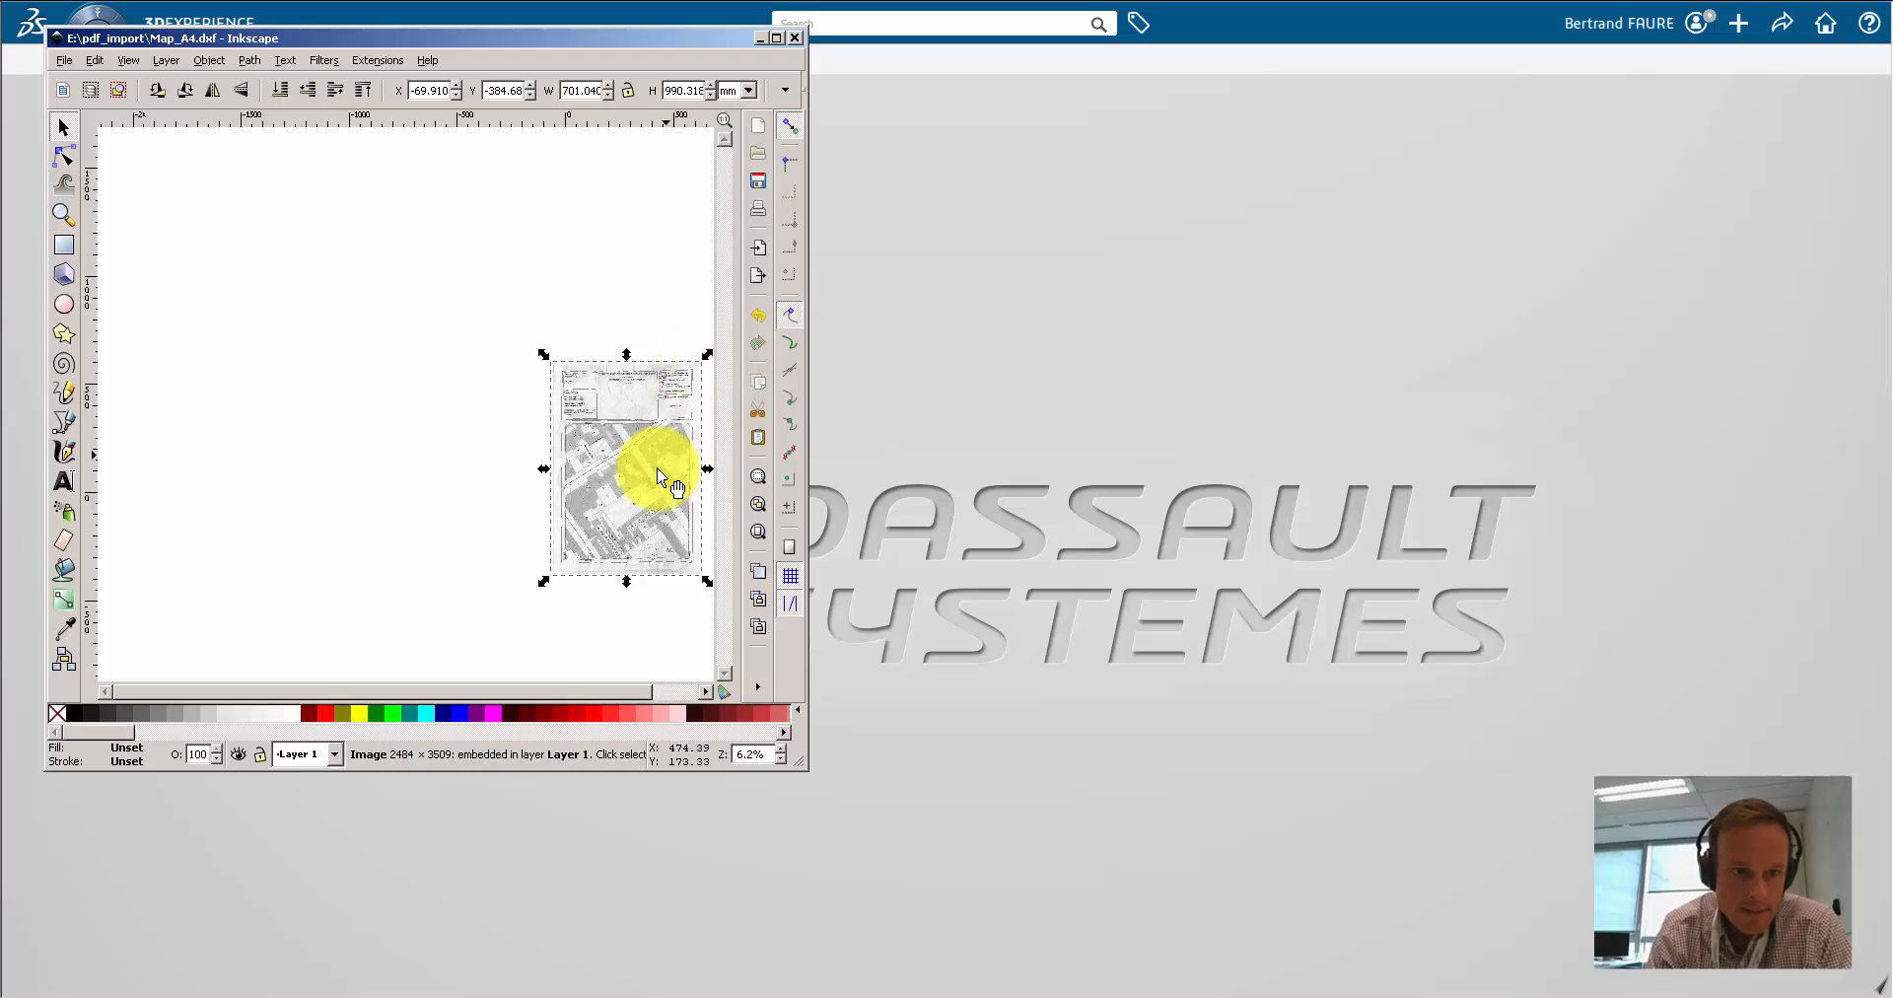
left_click_drag(706, 354, 604, 356)
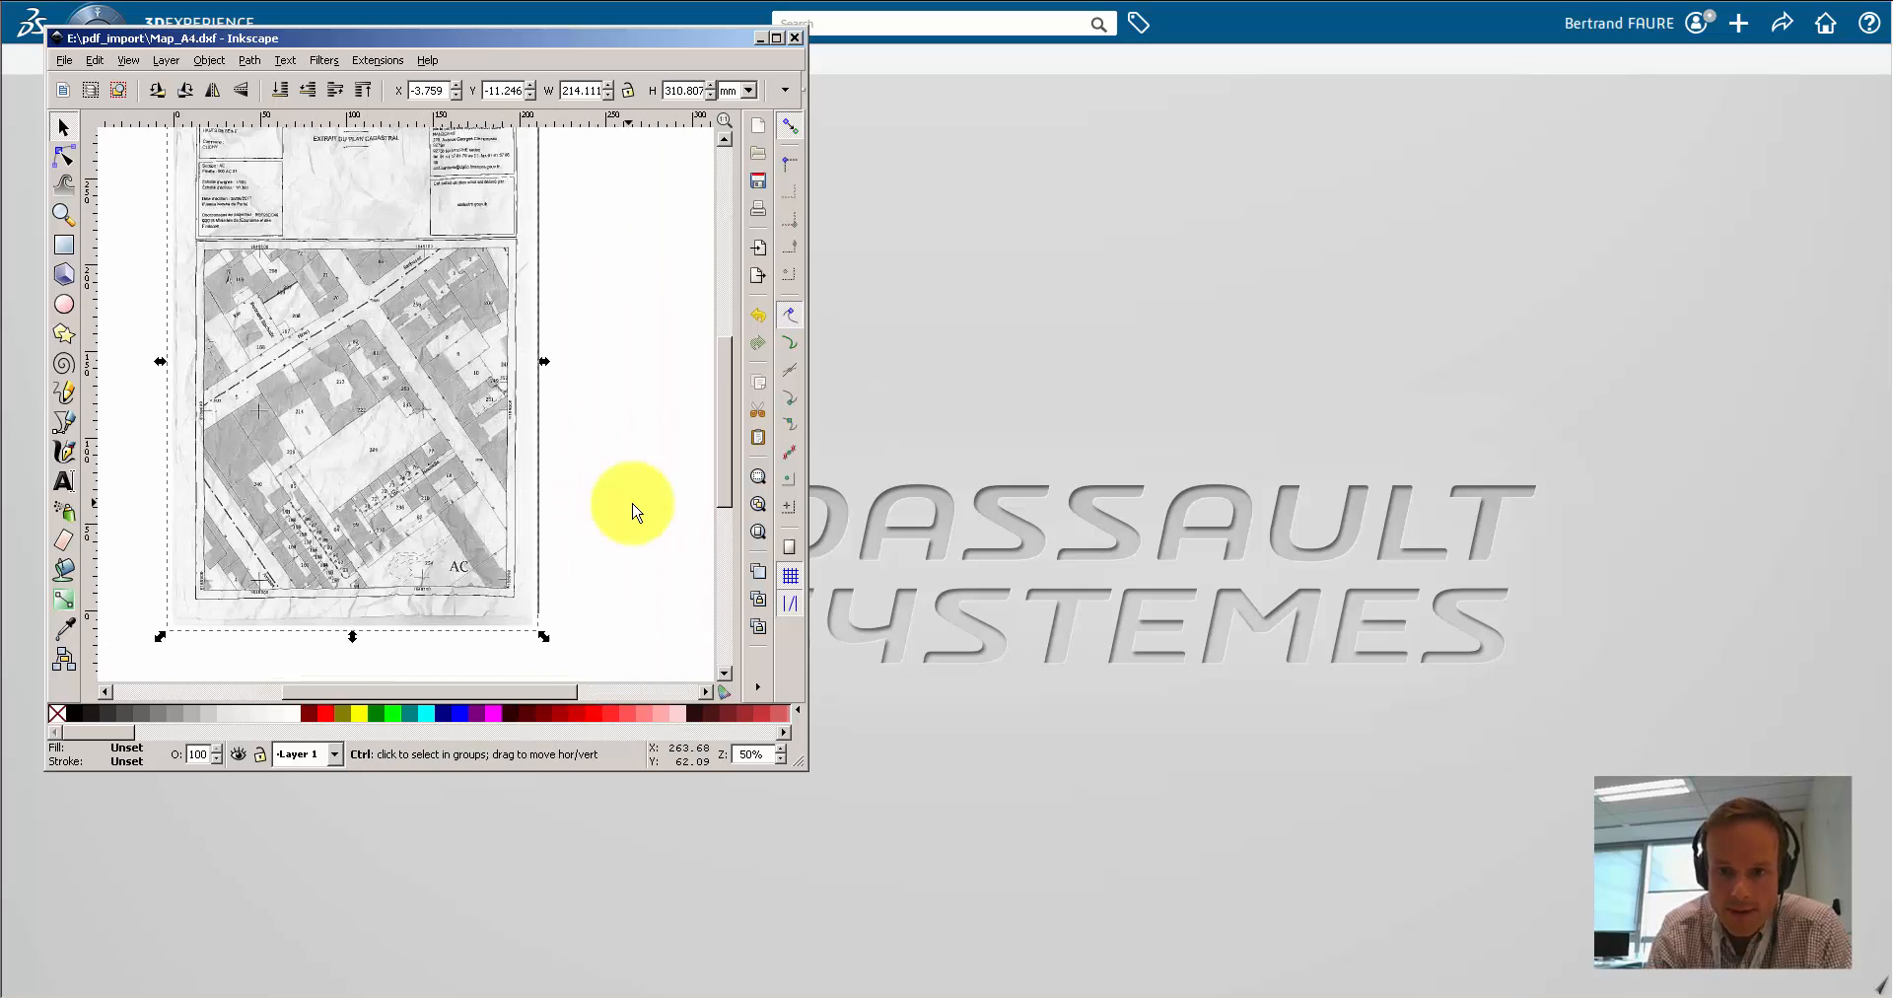
Step: Trace the scanned bitmap with Edge detection into a vector path
left_click(249, 59)
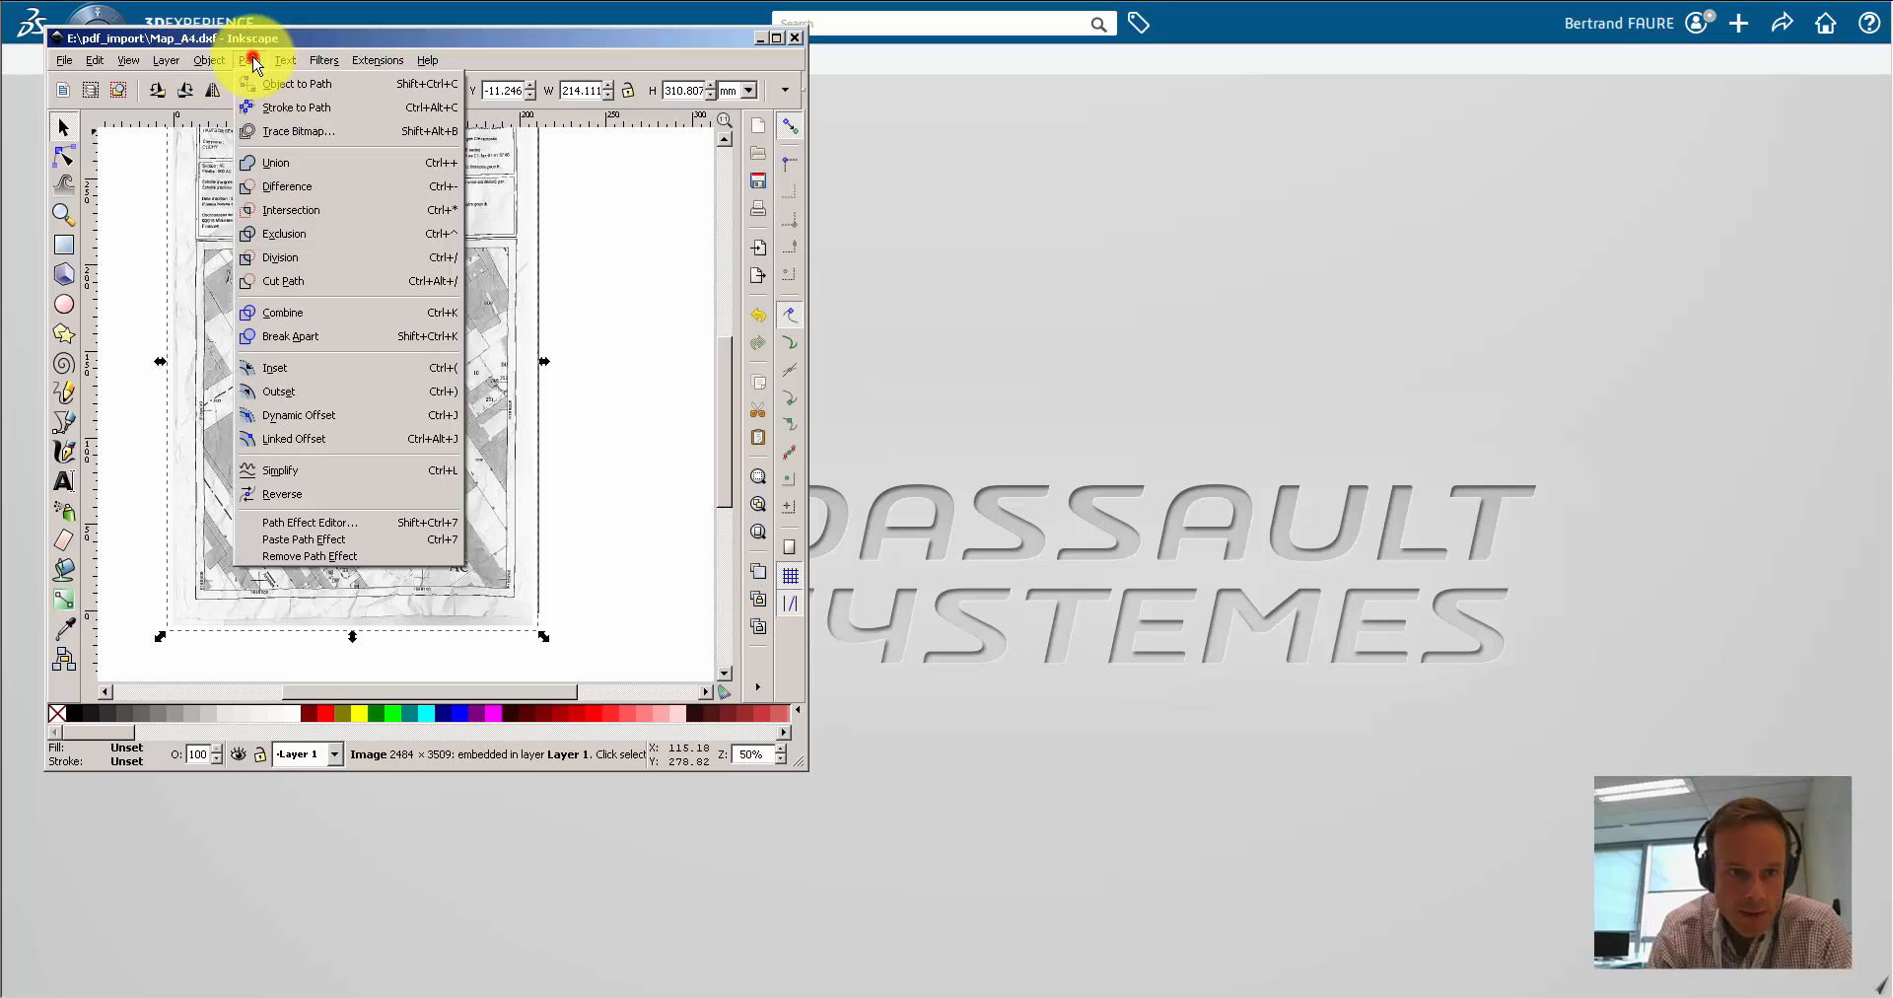
left_click(300, 130)
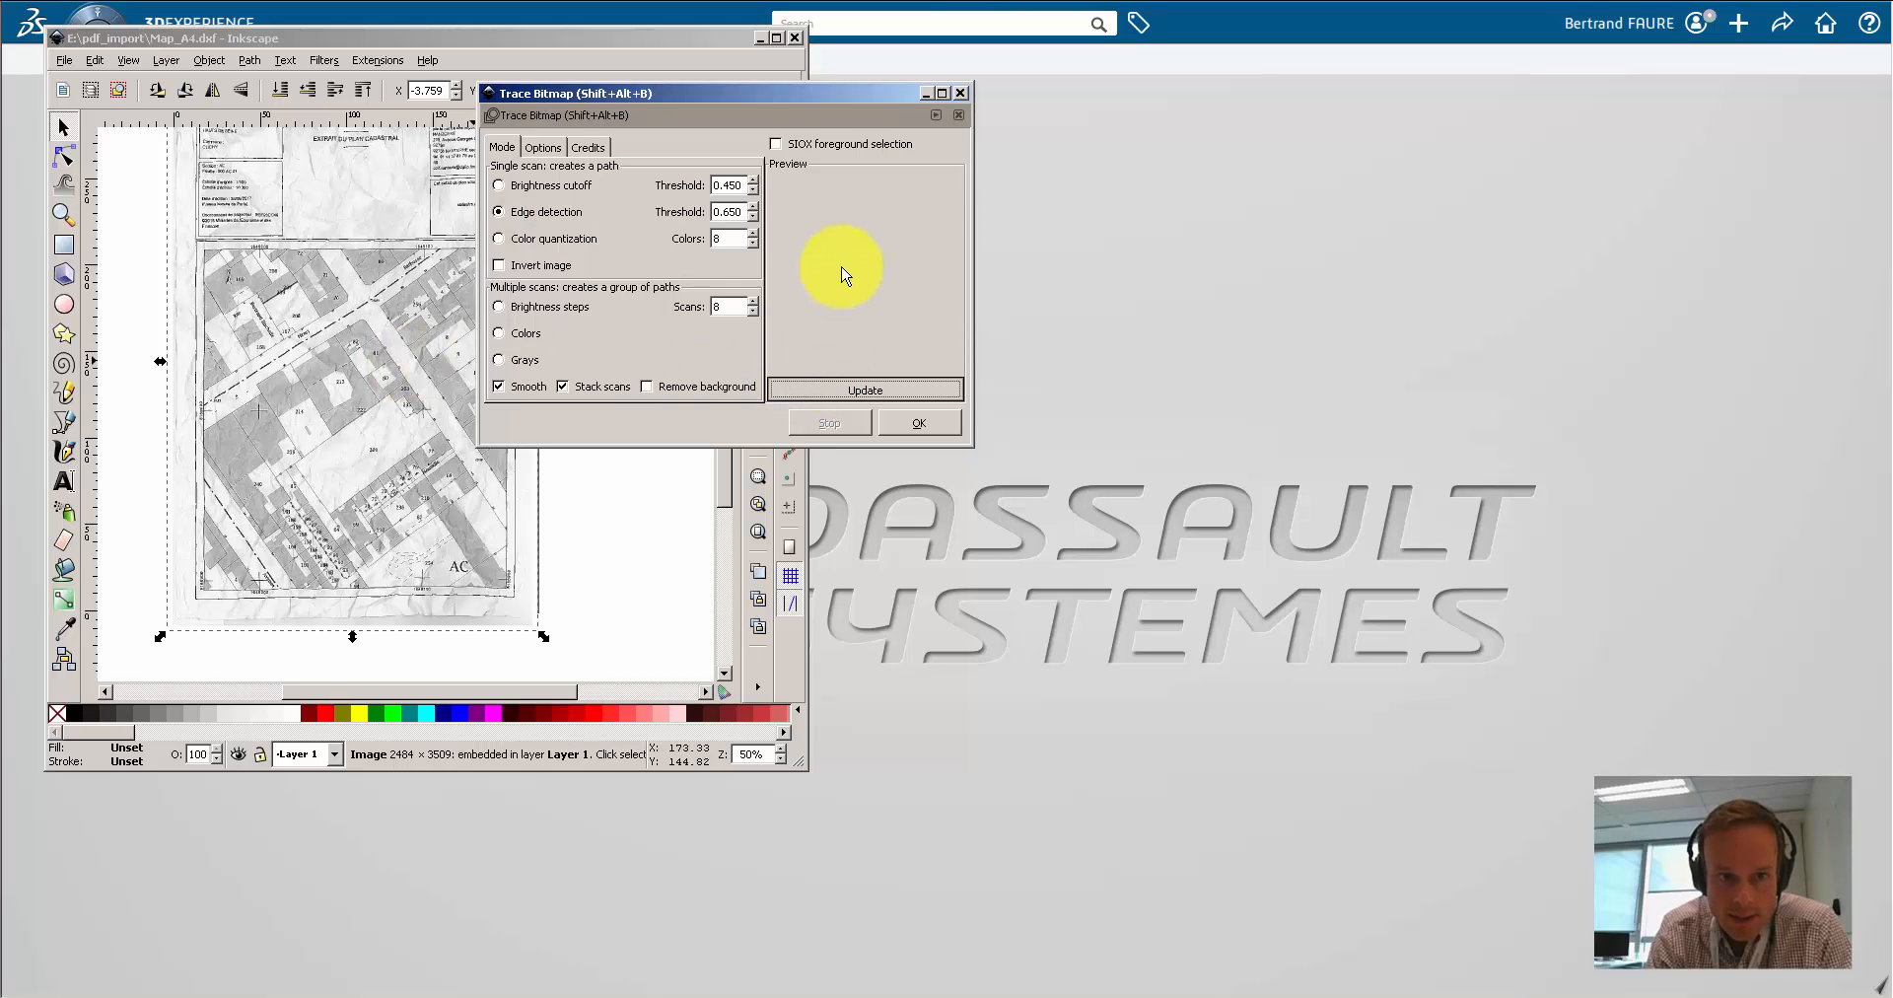
left_click(865, 390)
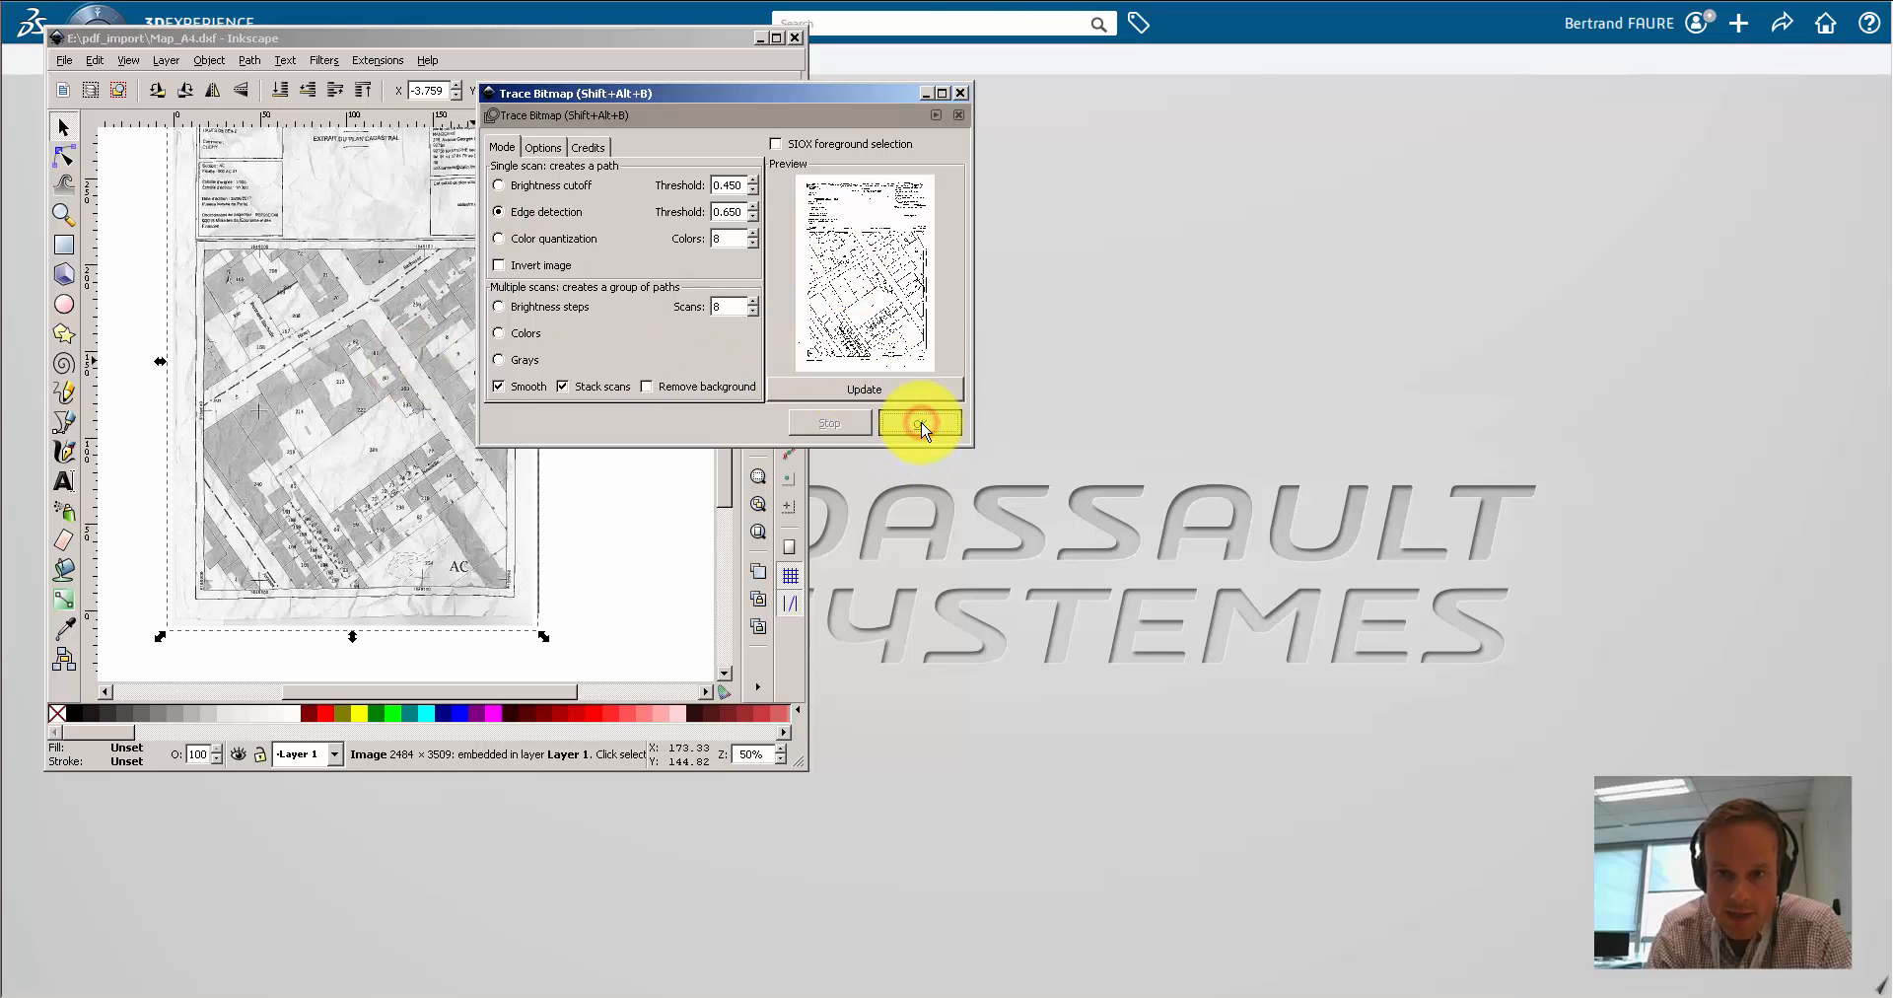
left_click(920, 423)
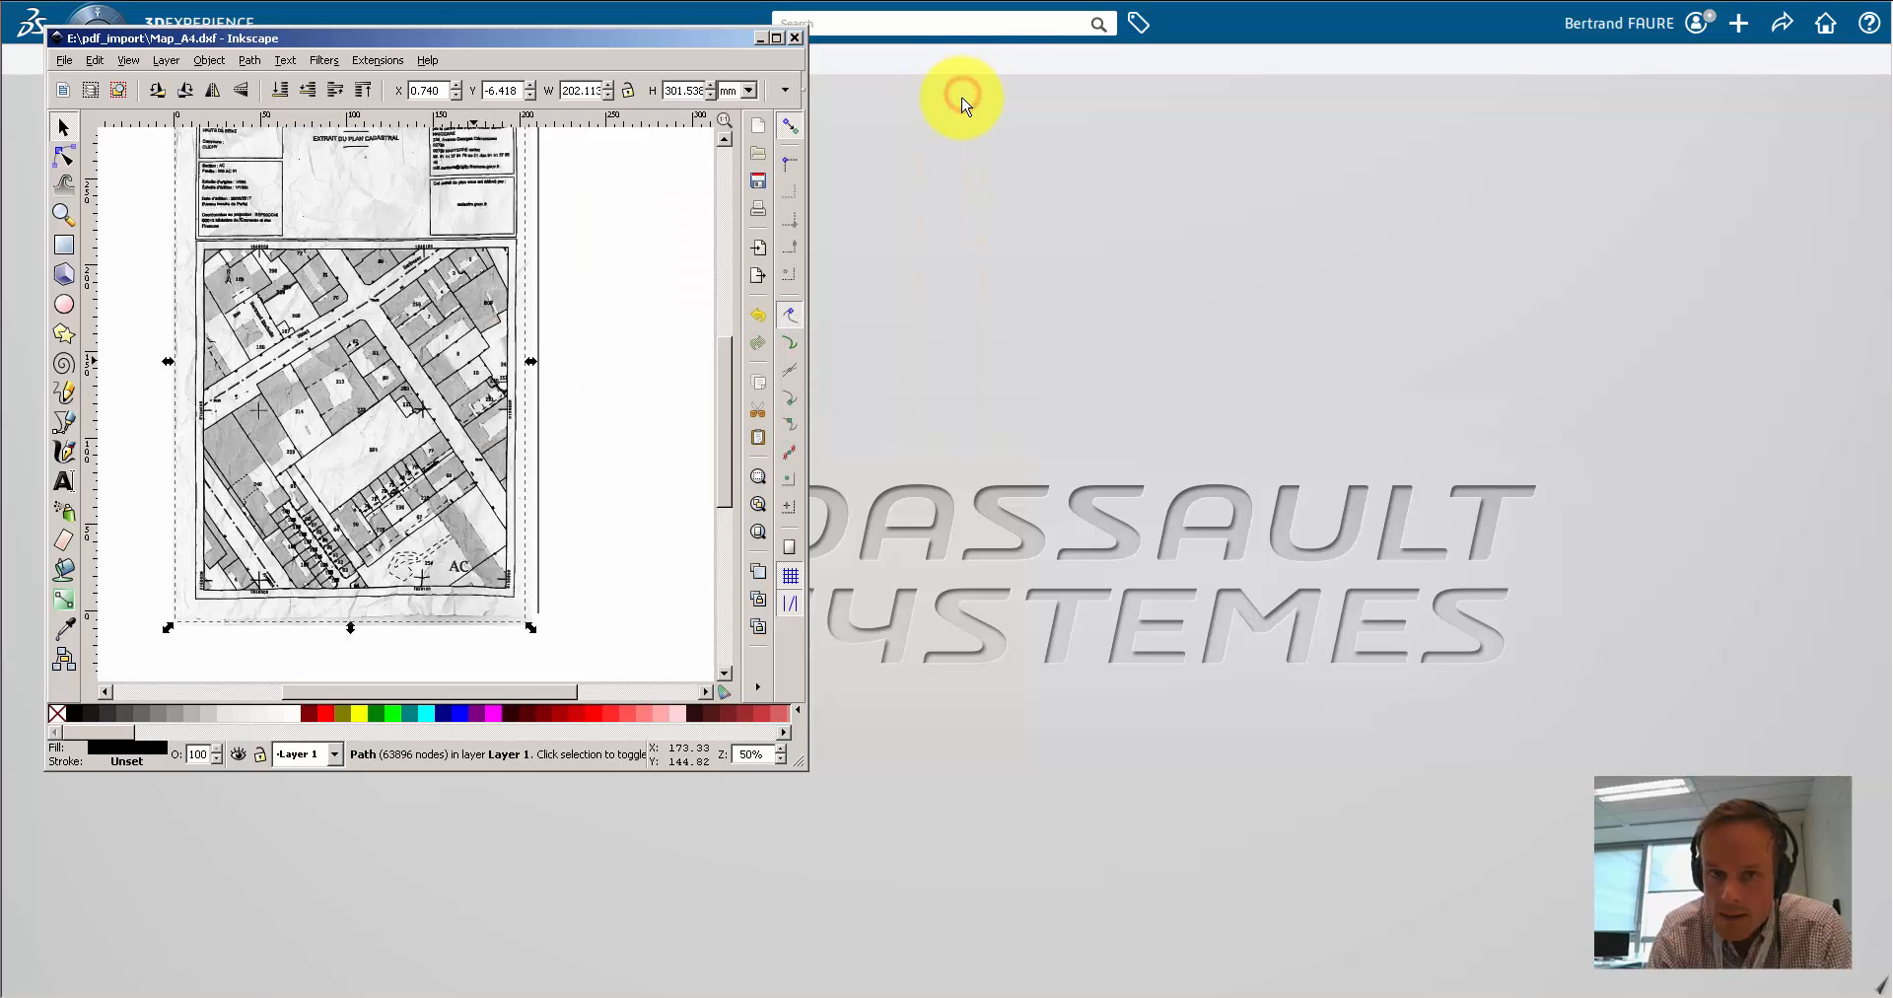
mouse_move(534, 474)
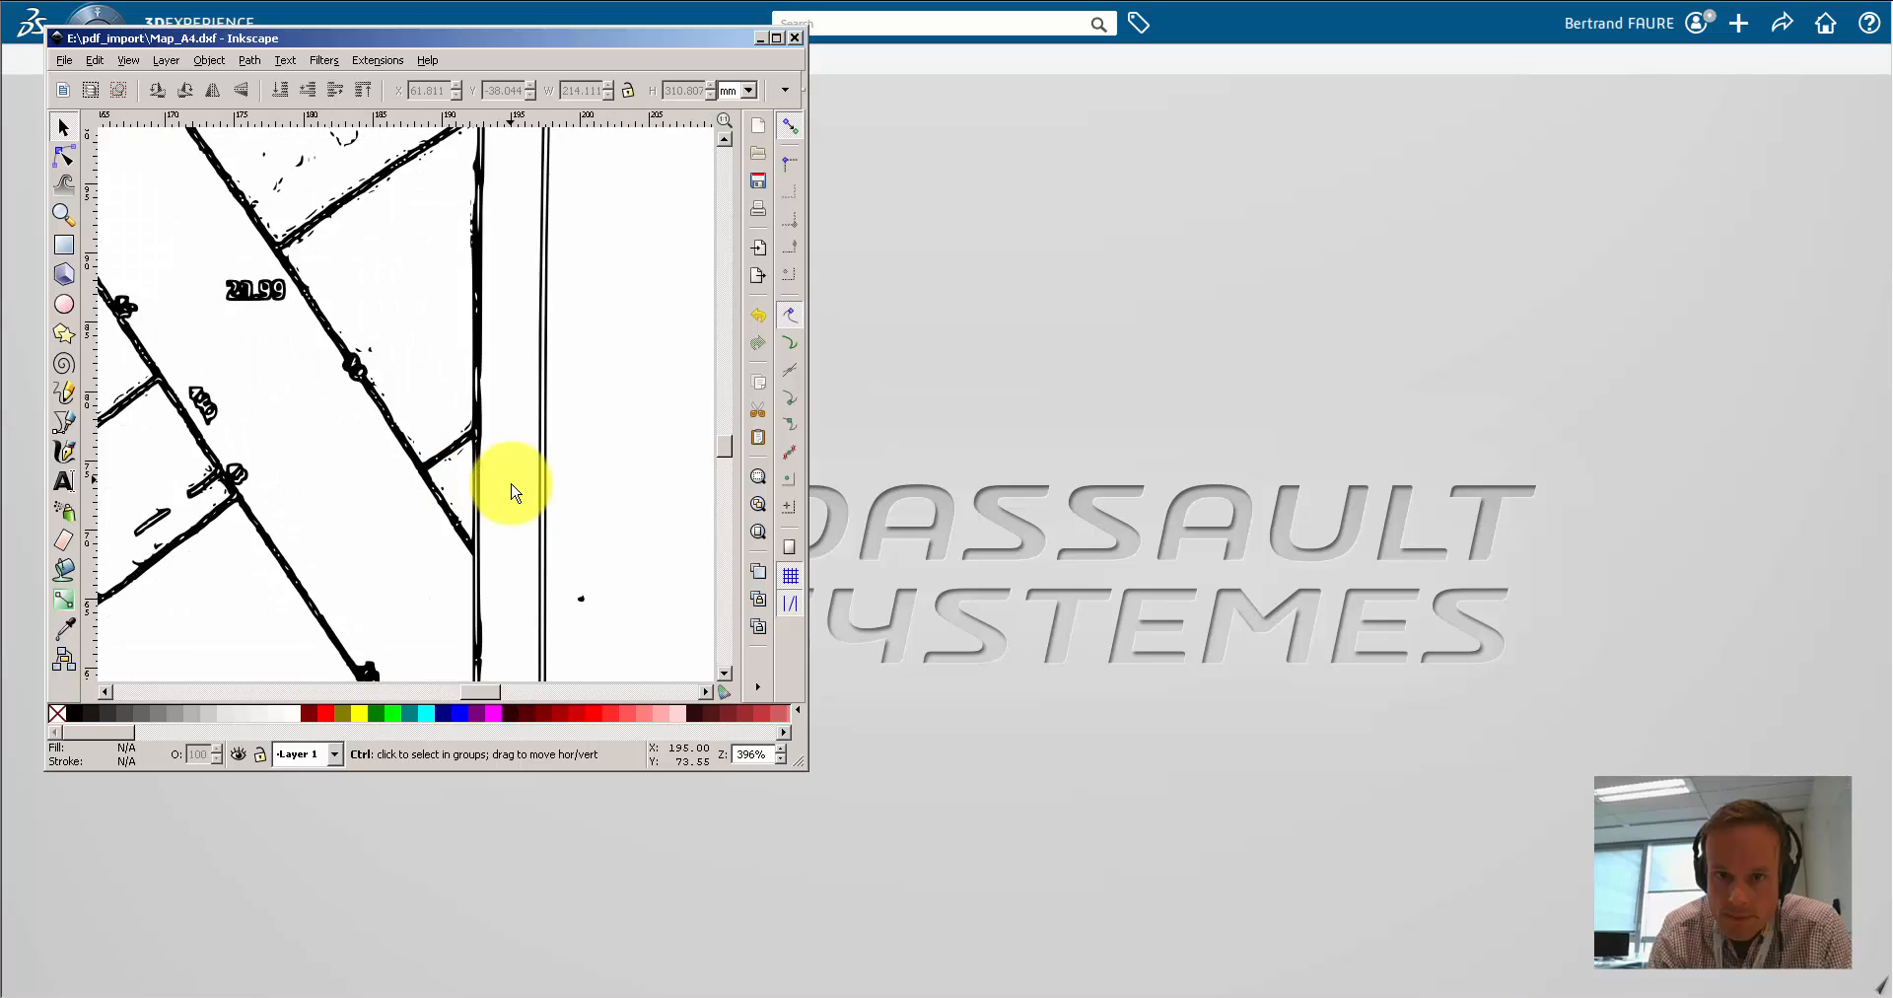
Step: Save the traced map as Map_A4_from_scan DXF and check its size in pdf_import
left_click(64, 60)
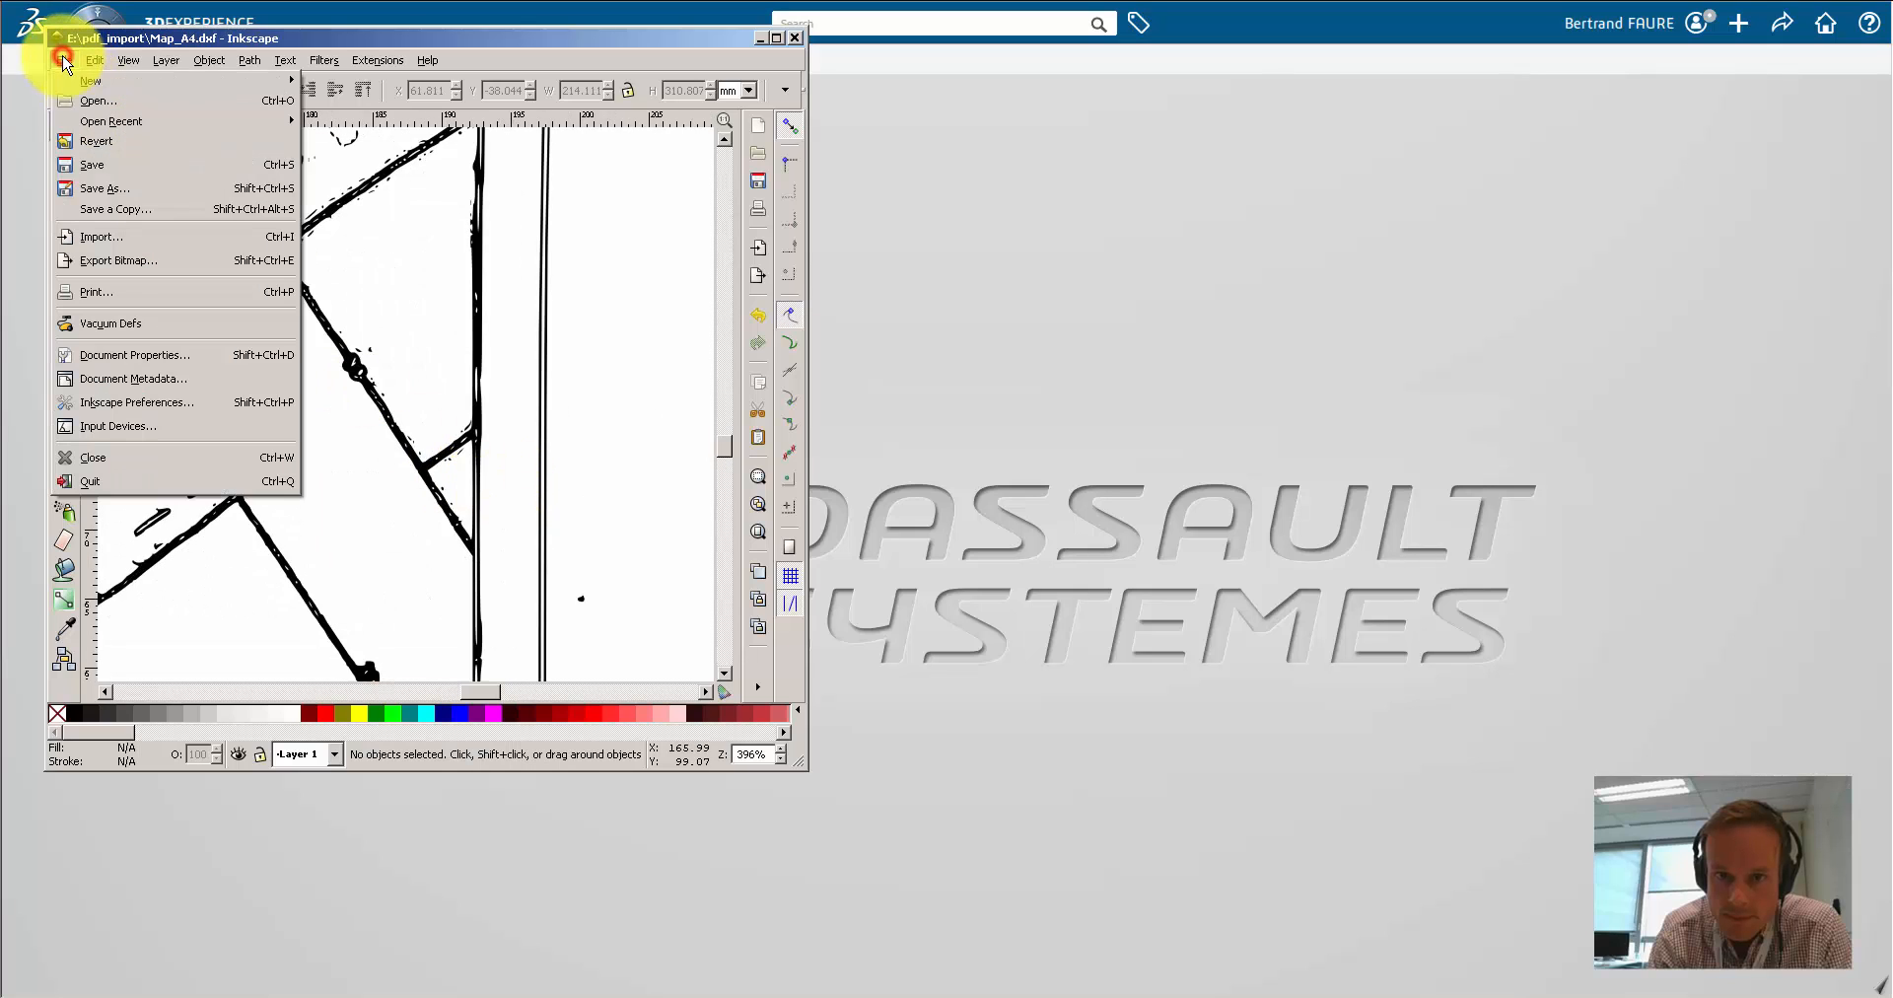
left_click(104, 189)
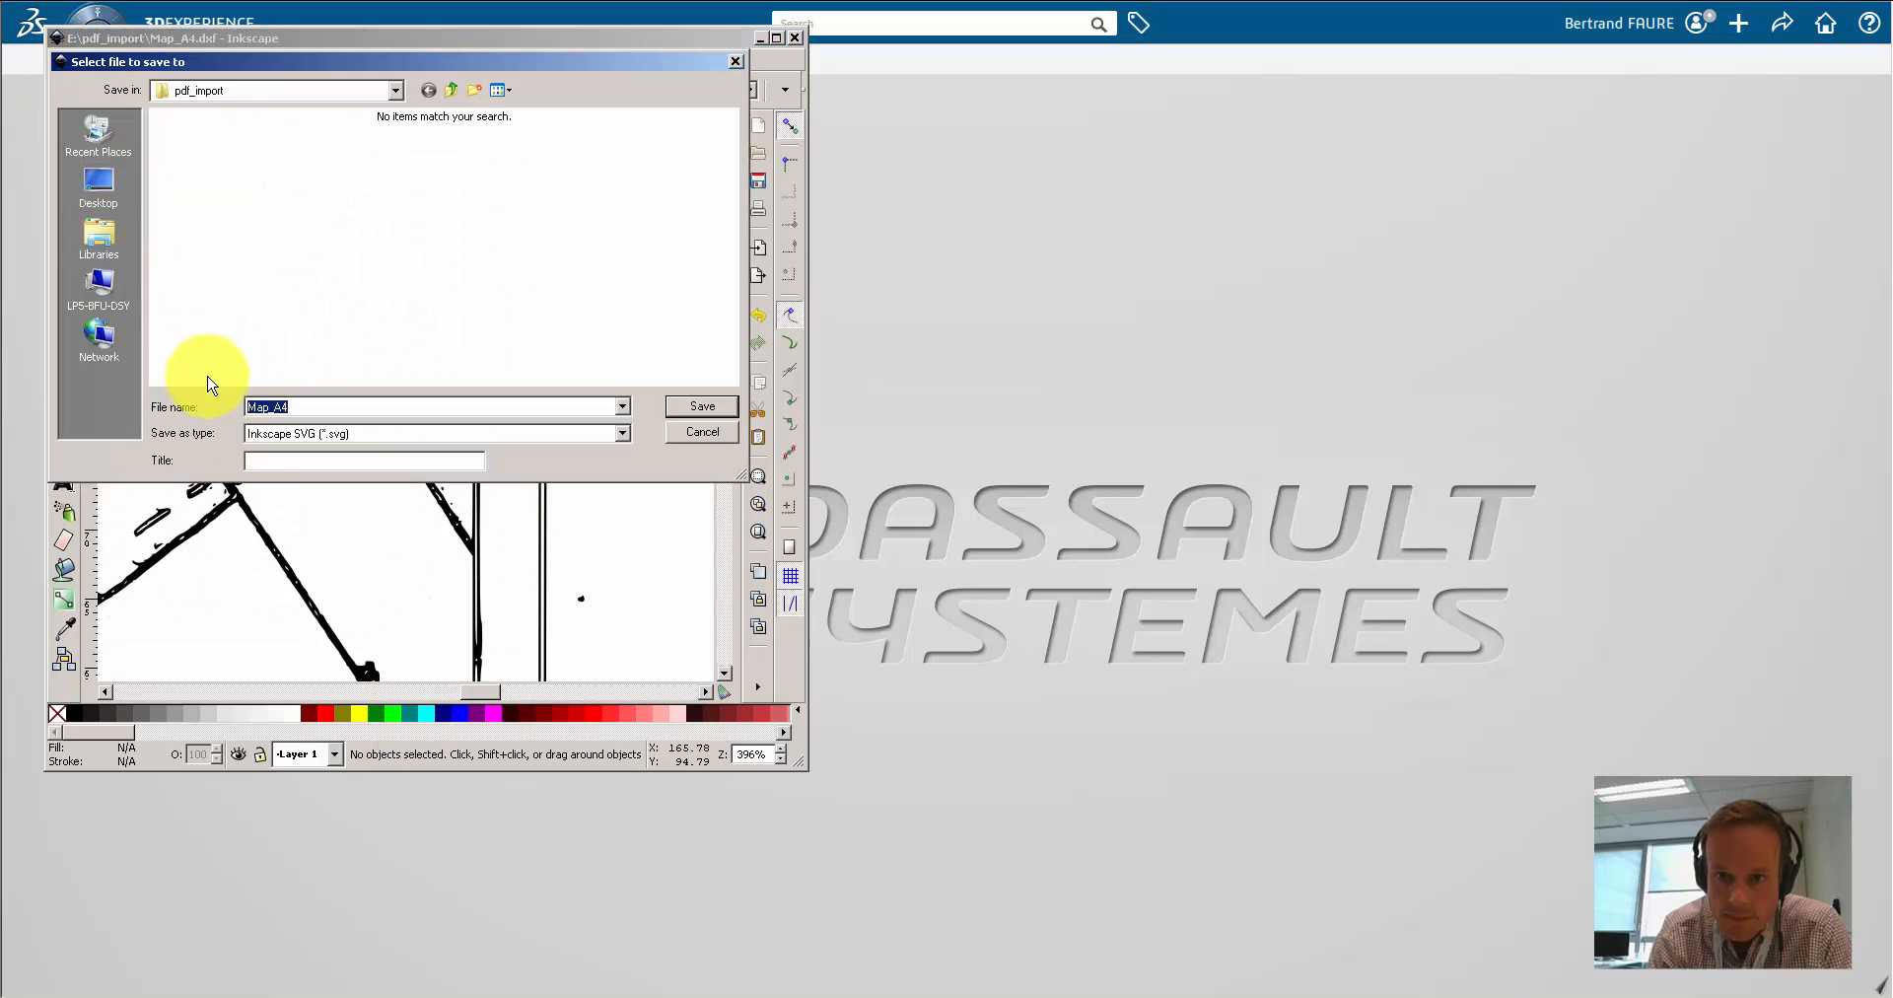
type("Map_A4_from_scan")
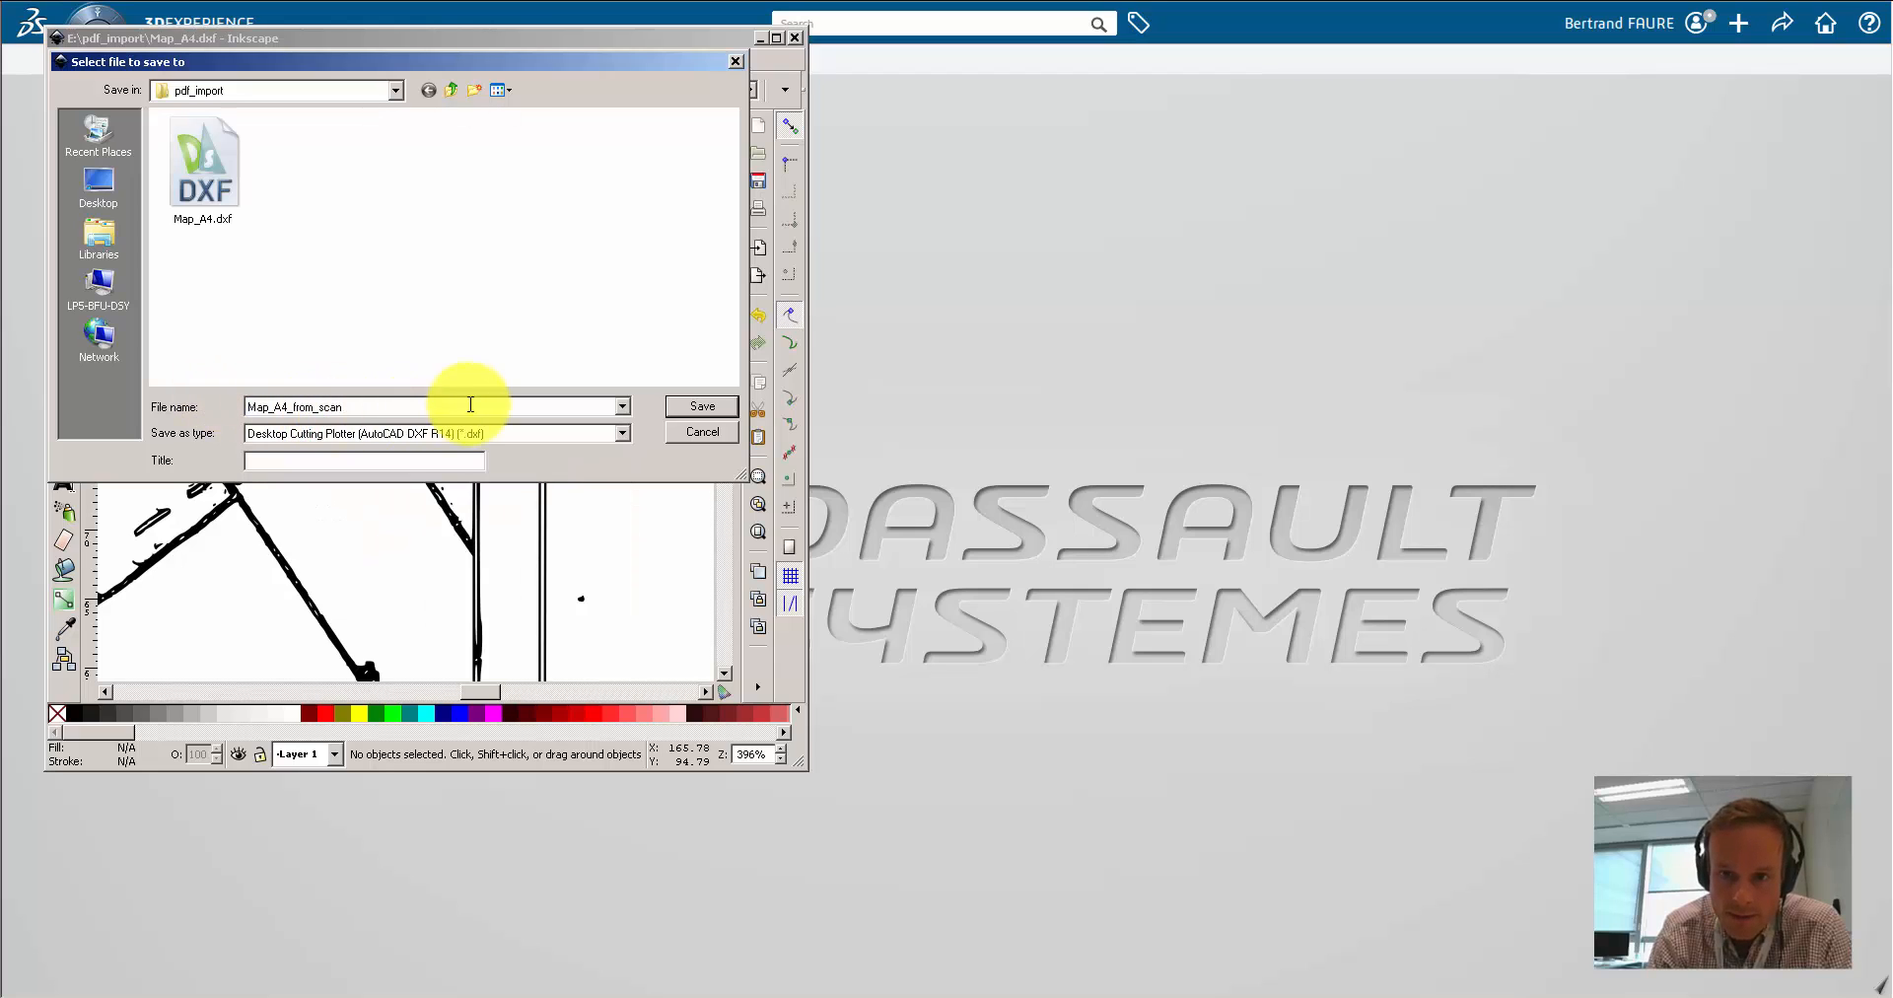
left_click(700, 404)
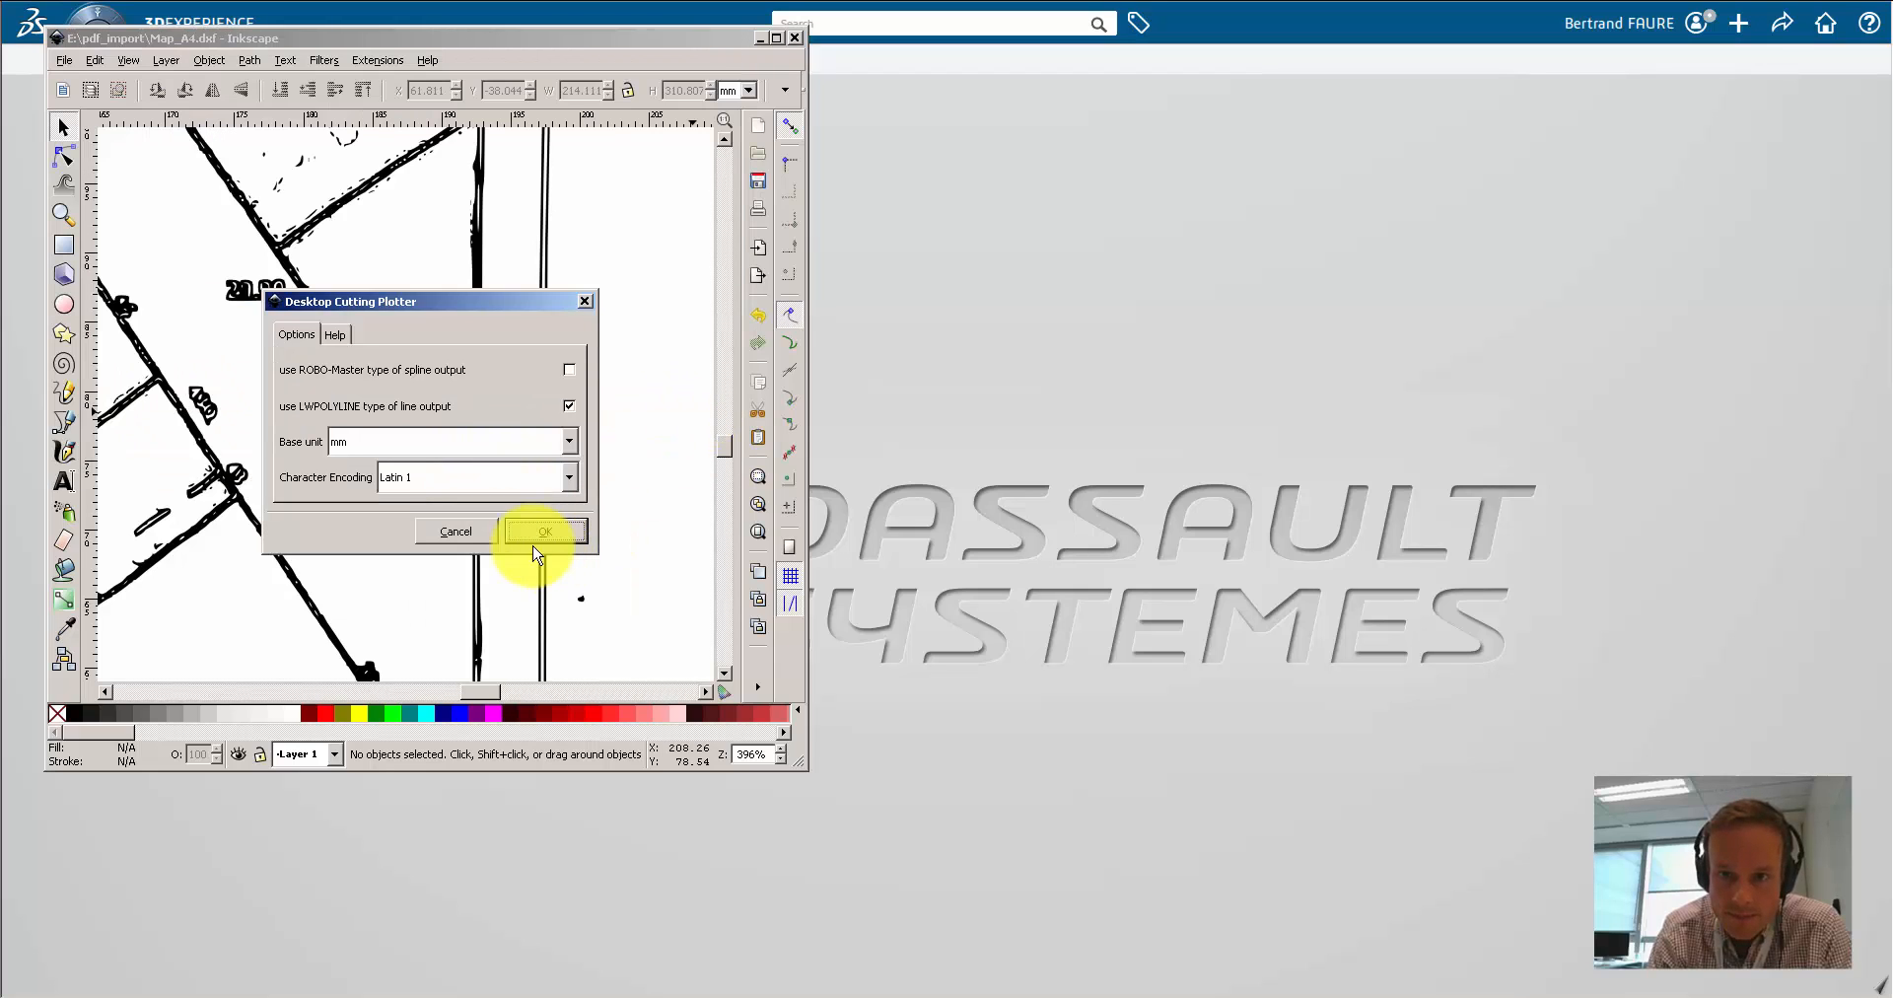
left_click(544, 532)
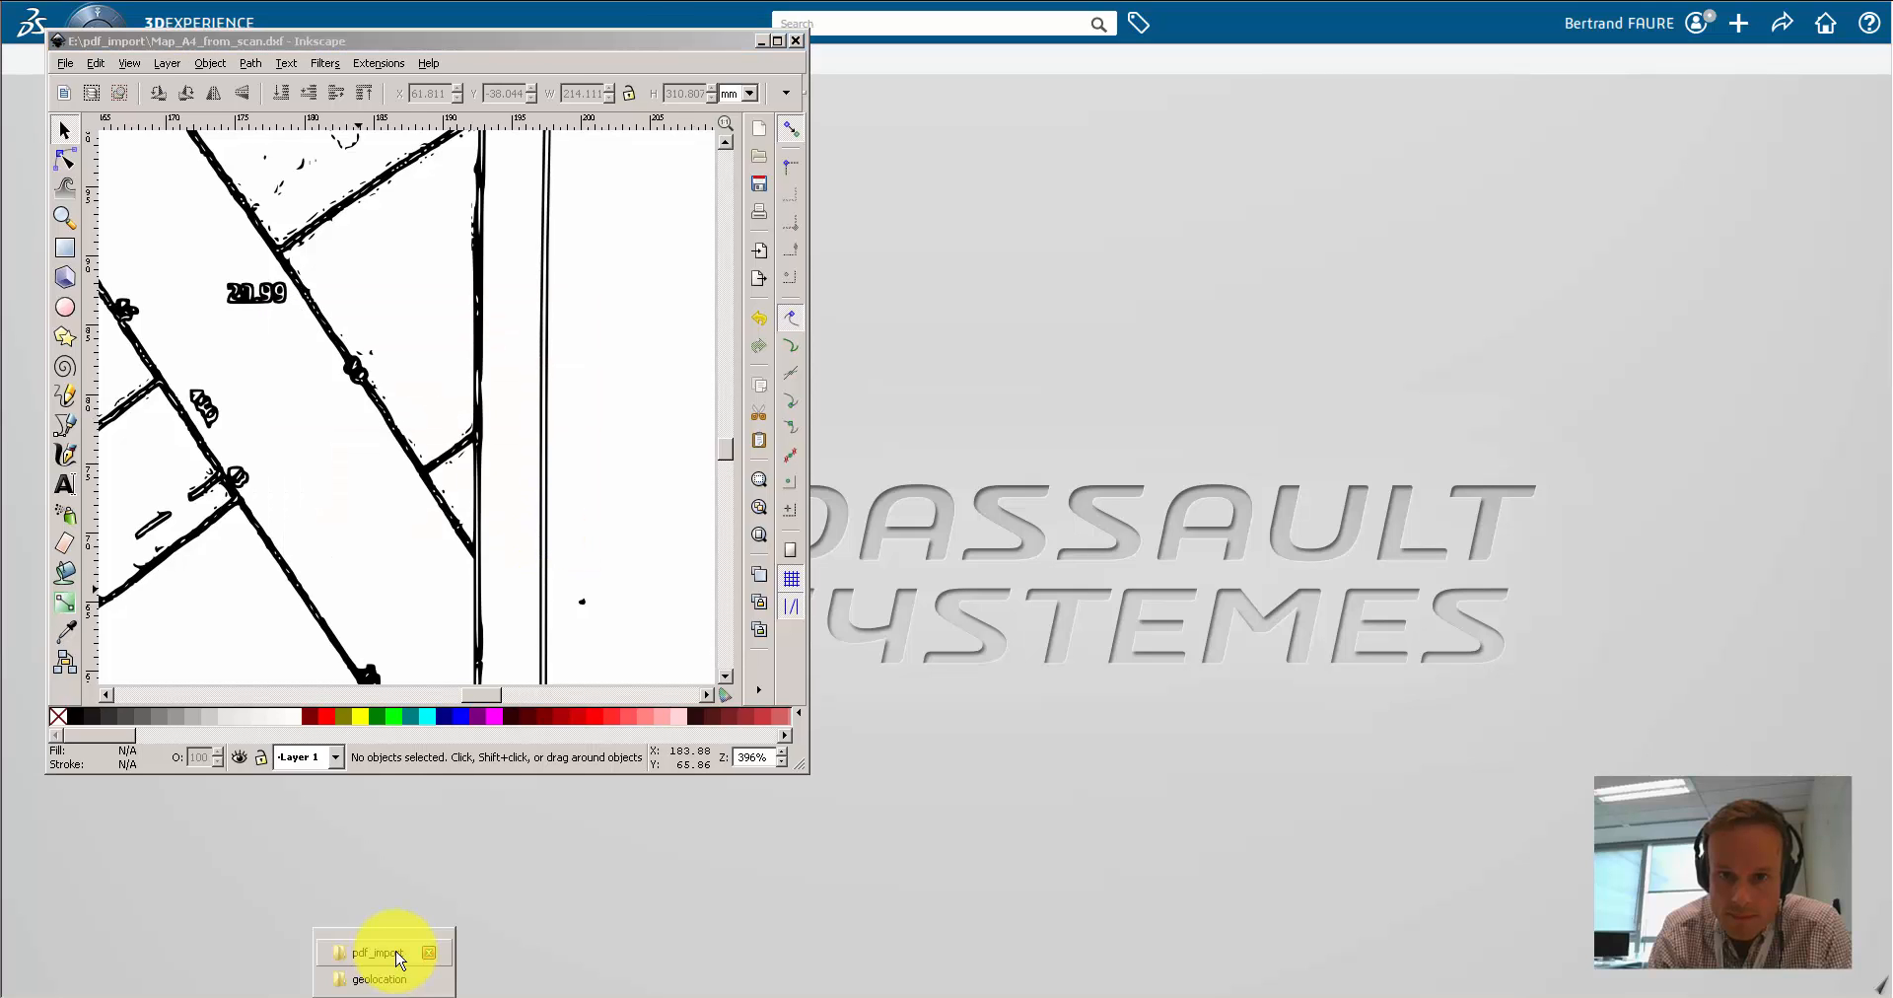
left_click(376, 951)
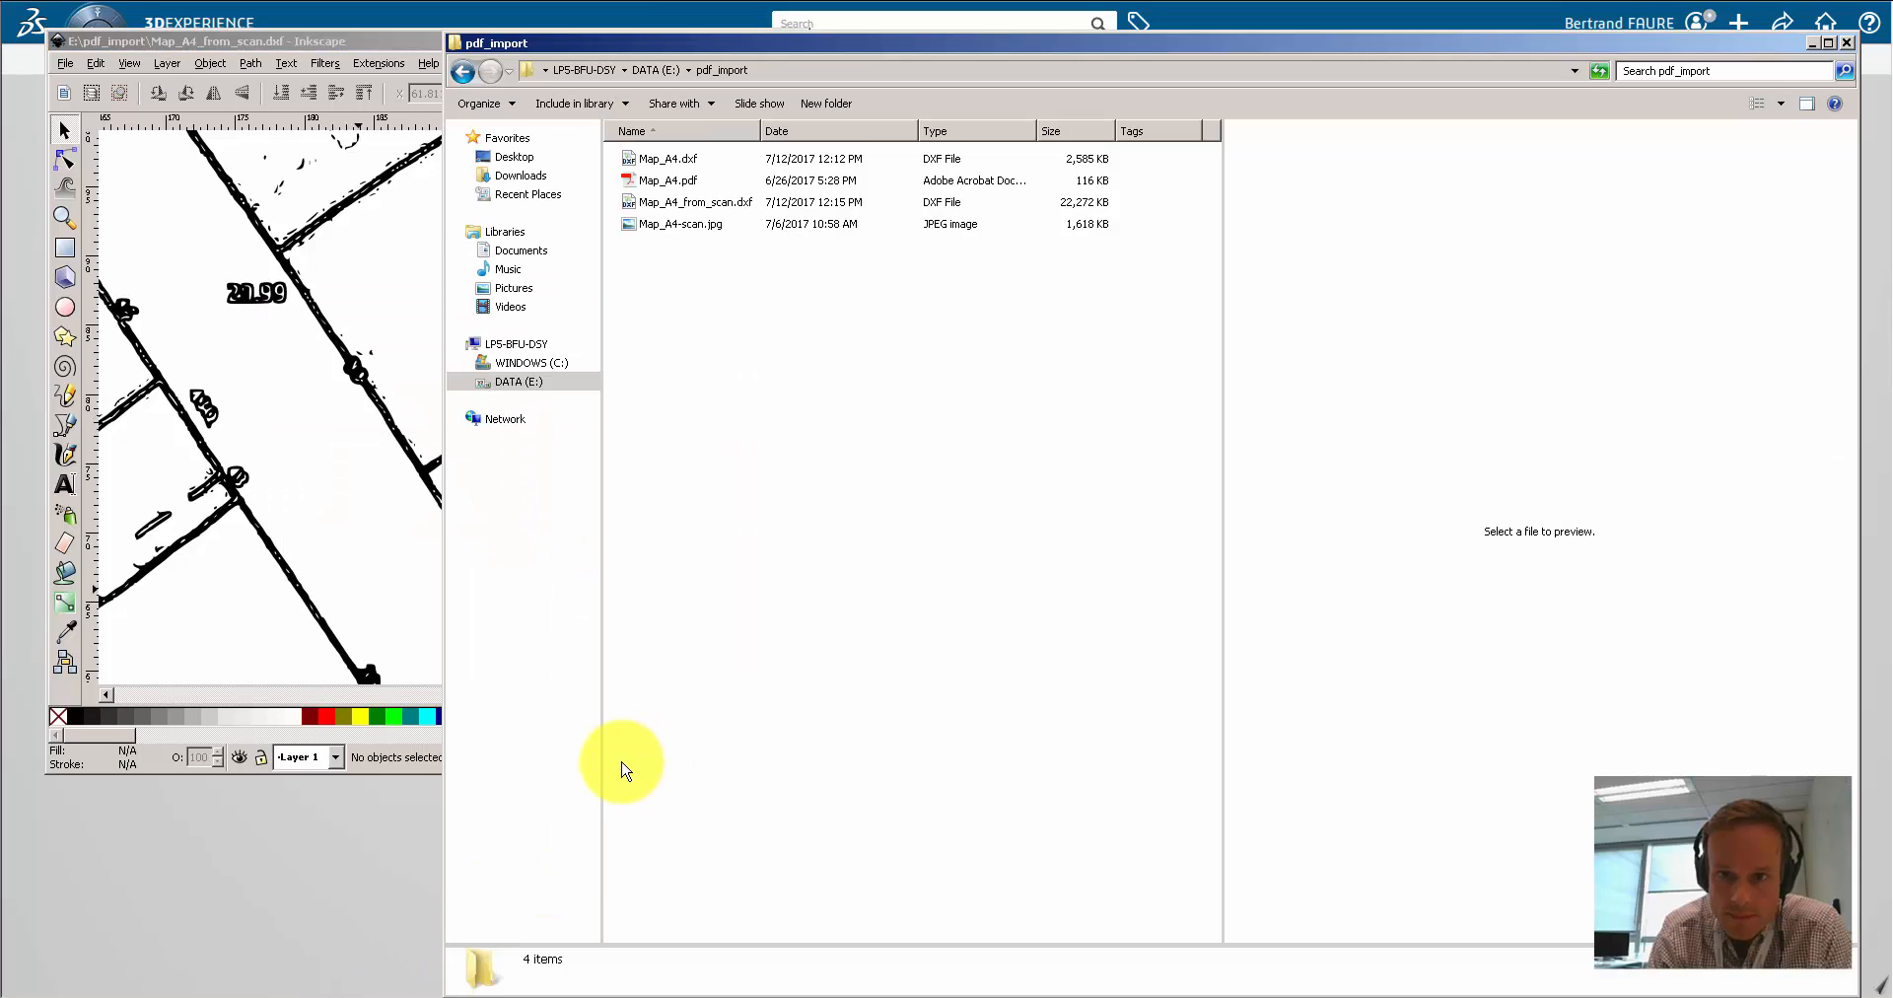
left_click(694, 202)
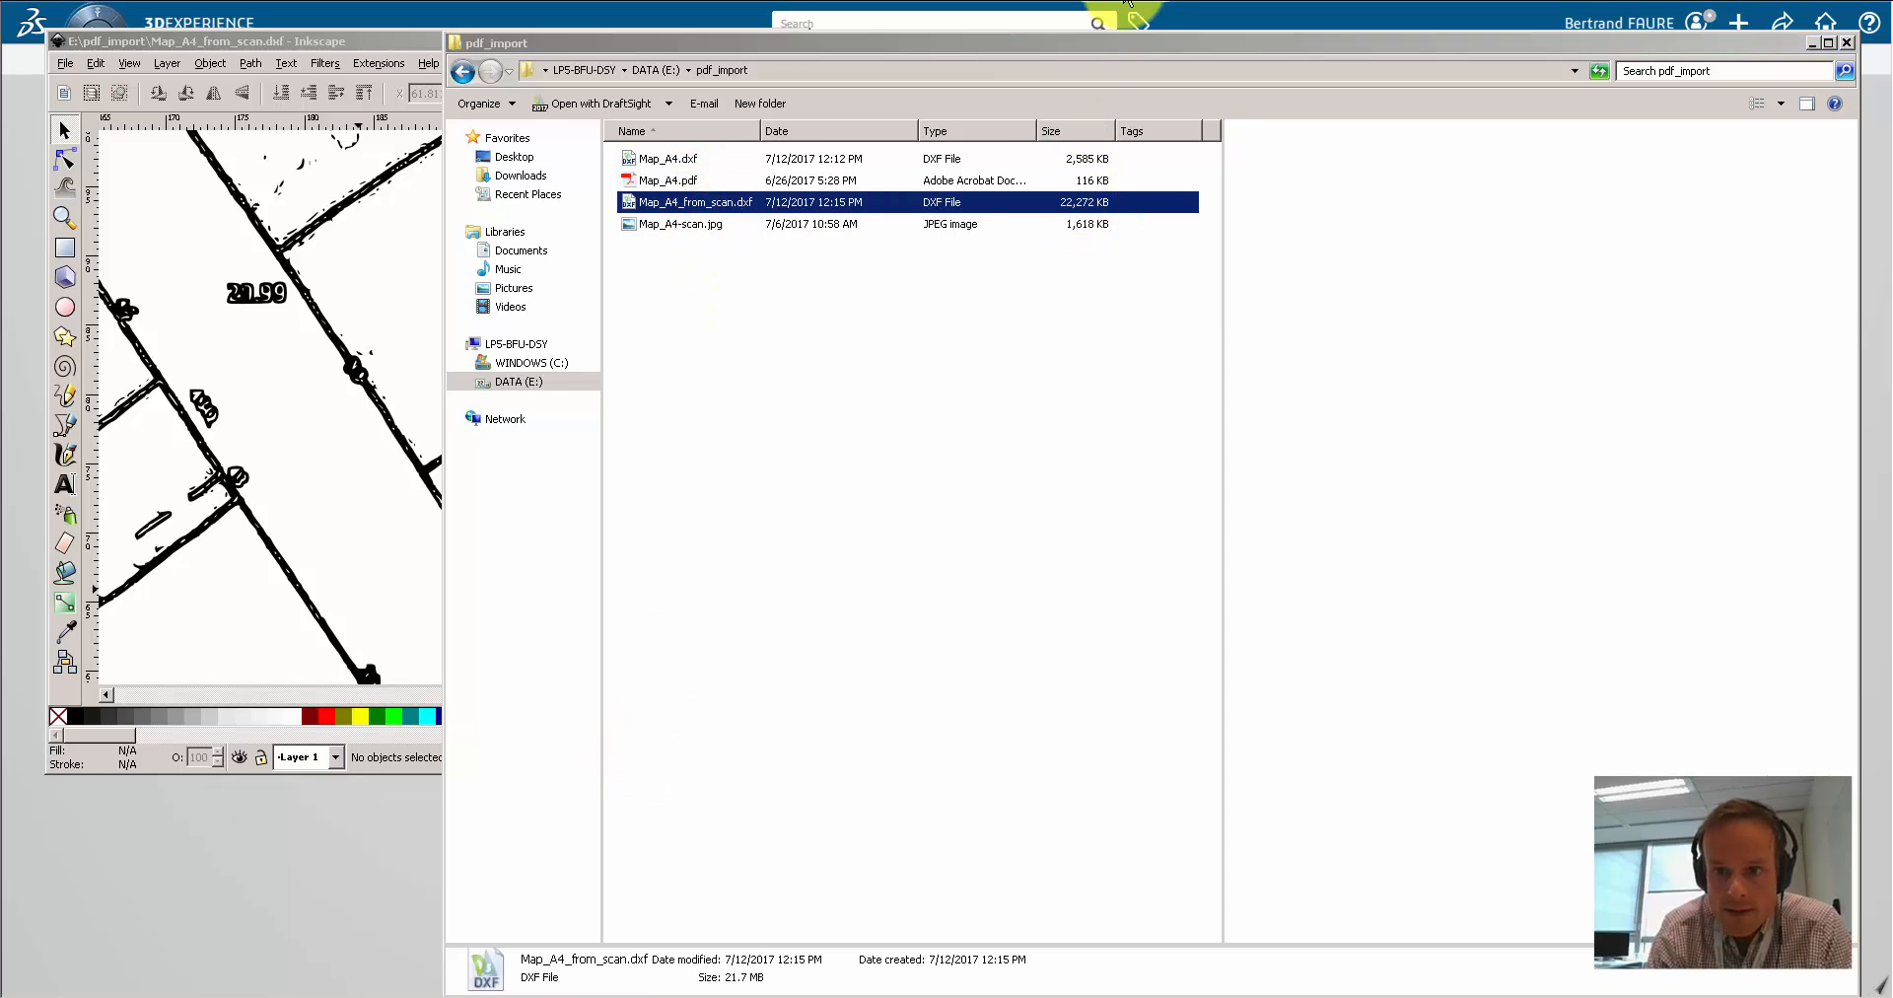
Step: Create a terrain titled Map with a chosen design range and a 3D Part
left_click(1738, 22)
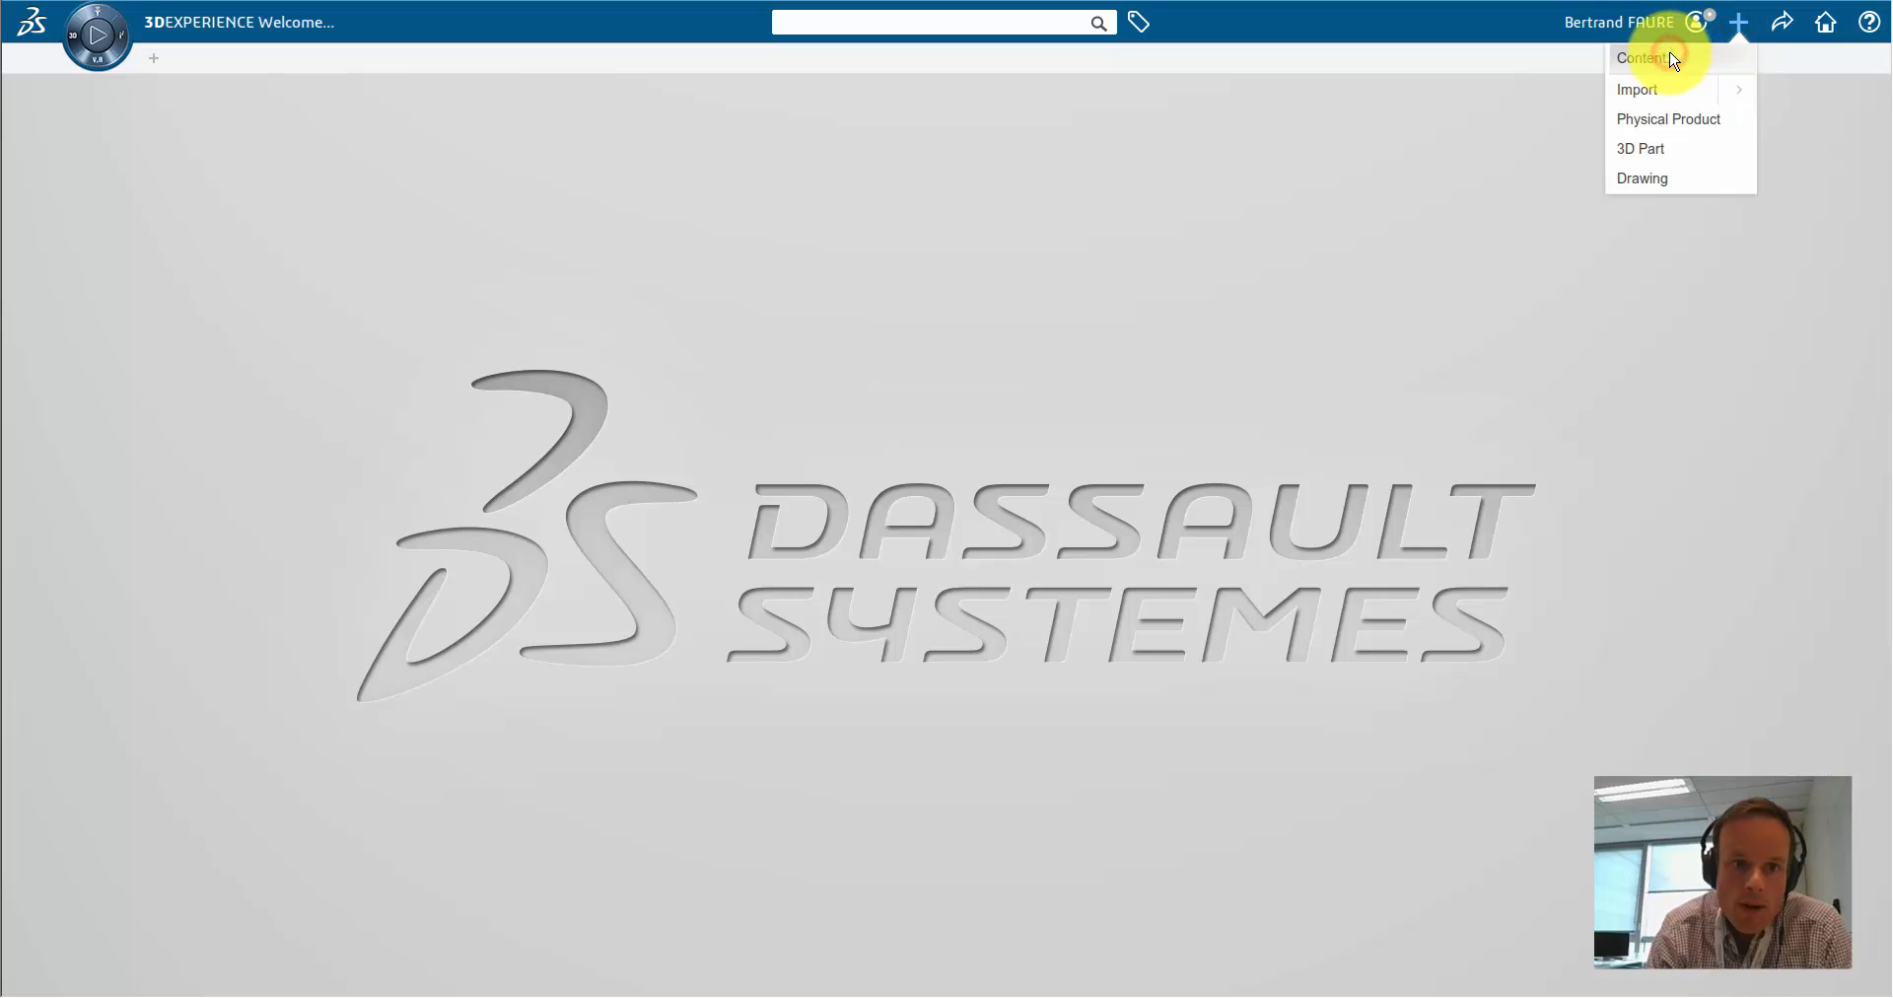
left_click(1641, 57)
type("Ma")
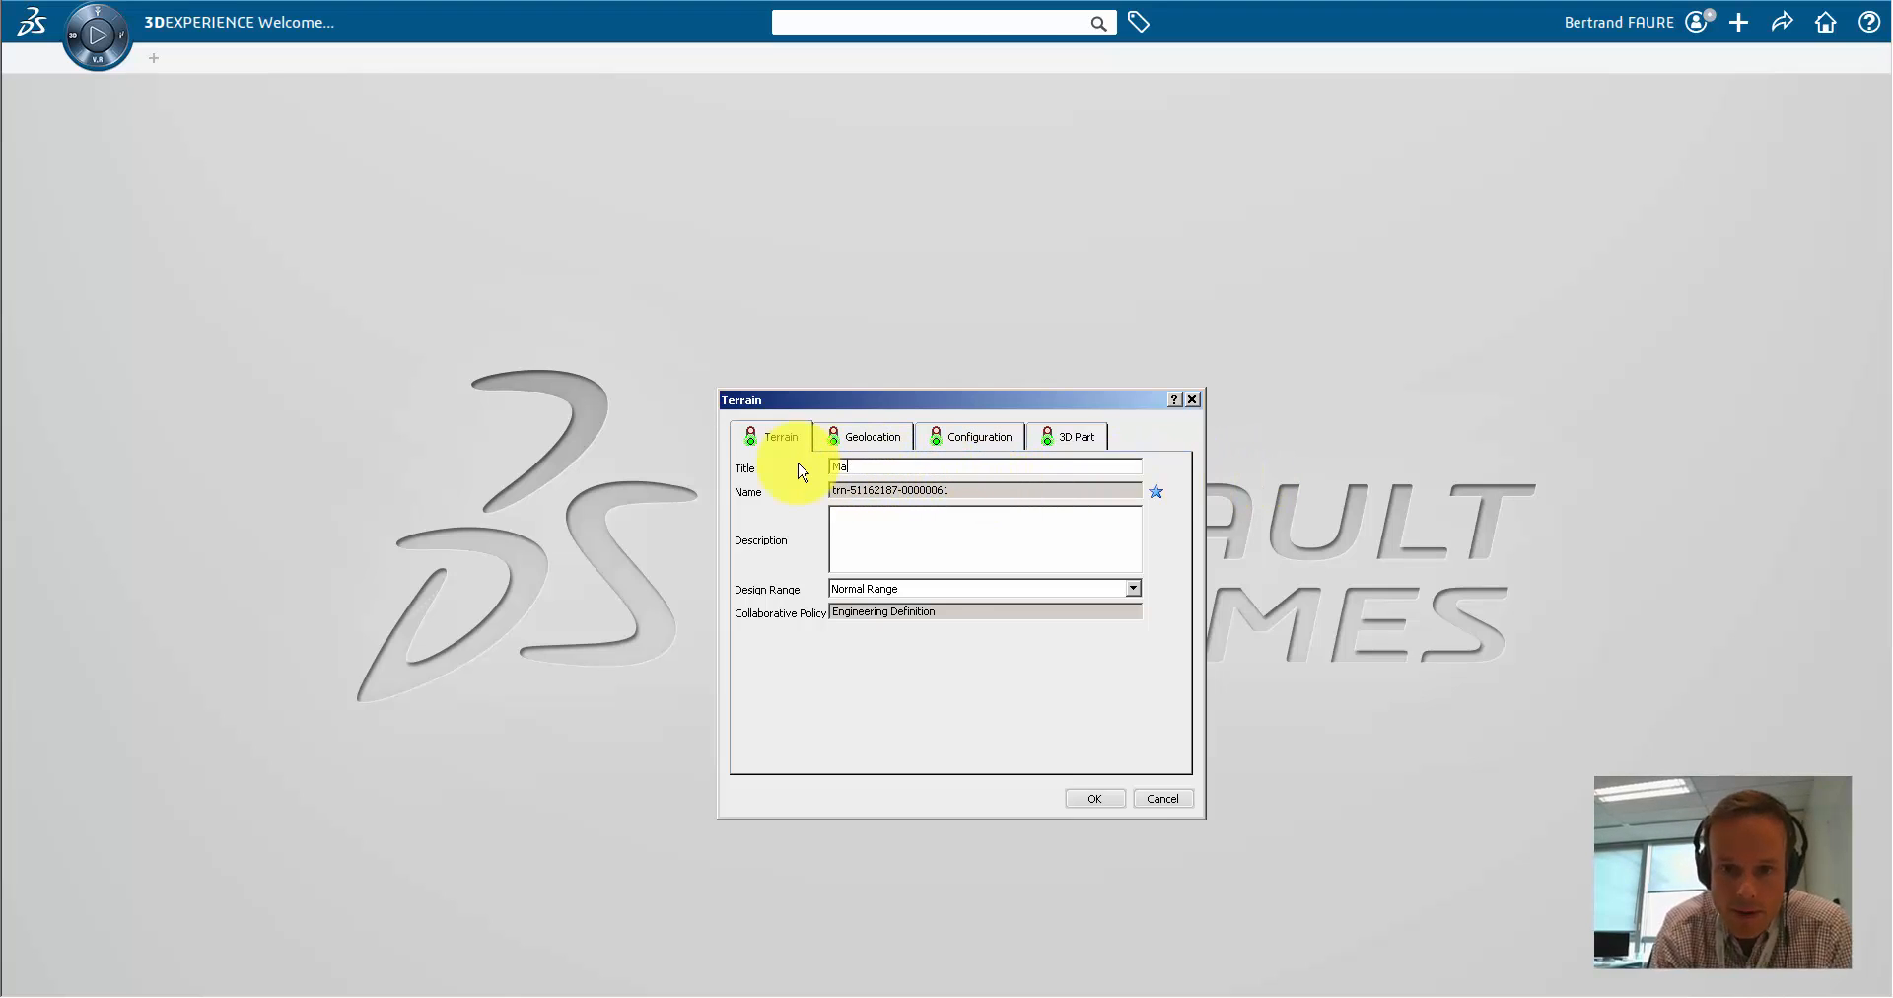
left_click(1130, 589)
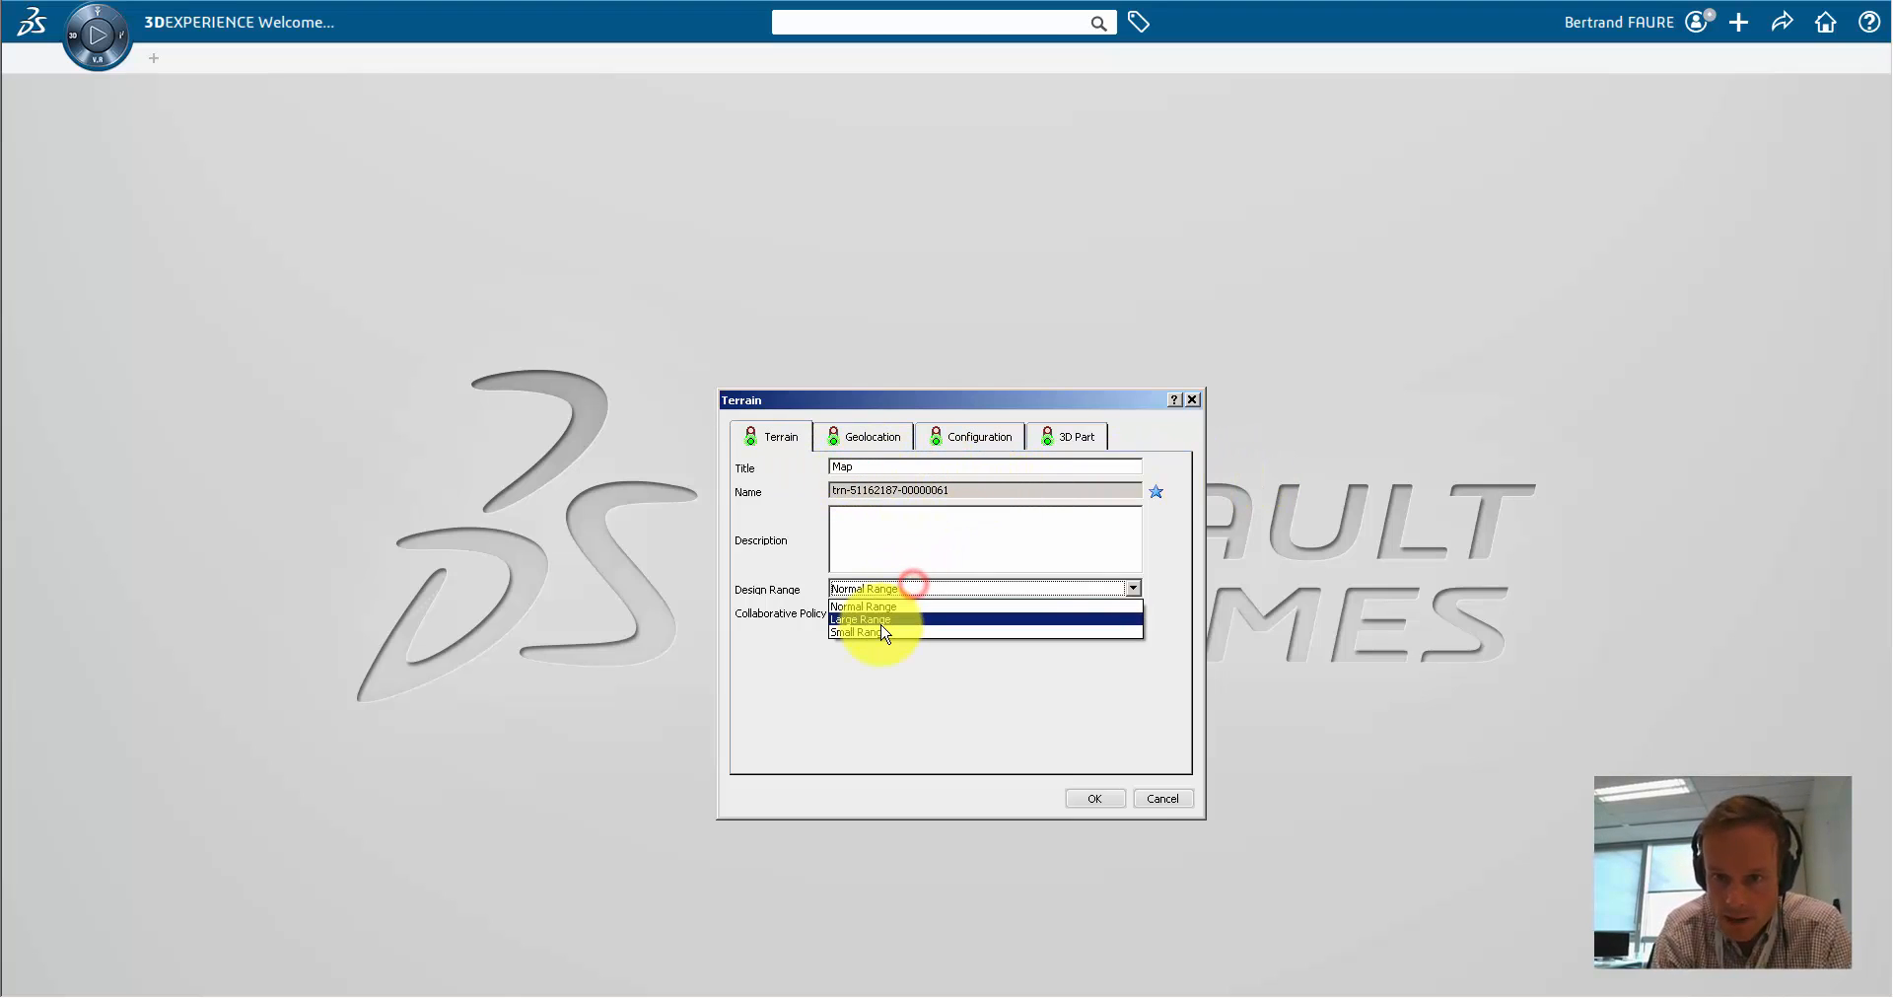
left_click(1075, 436)
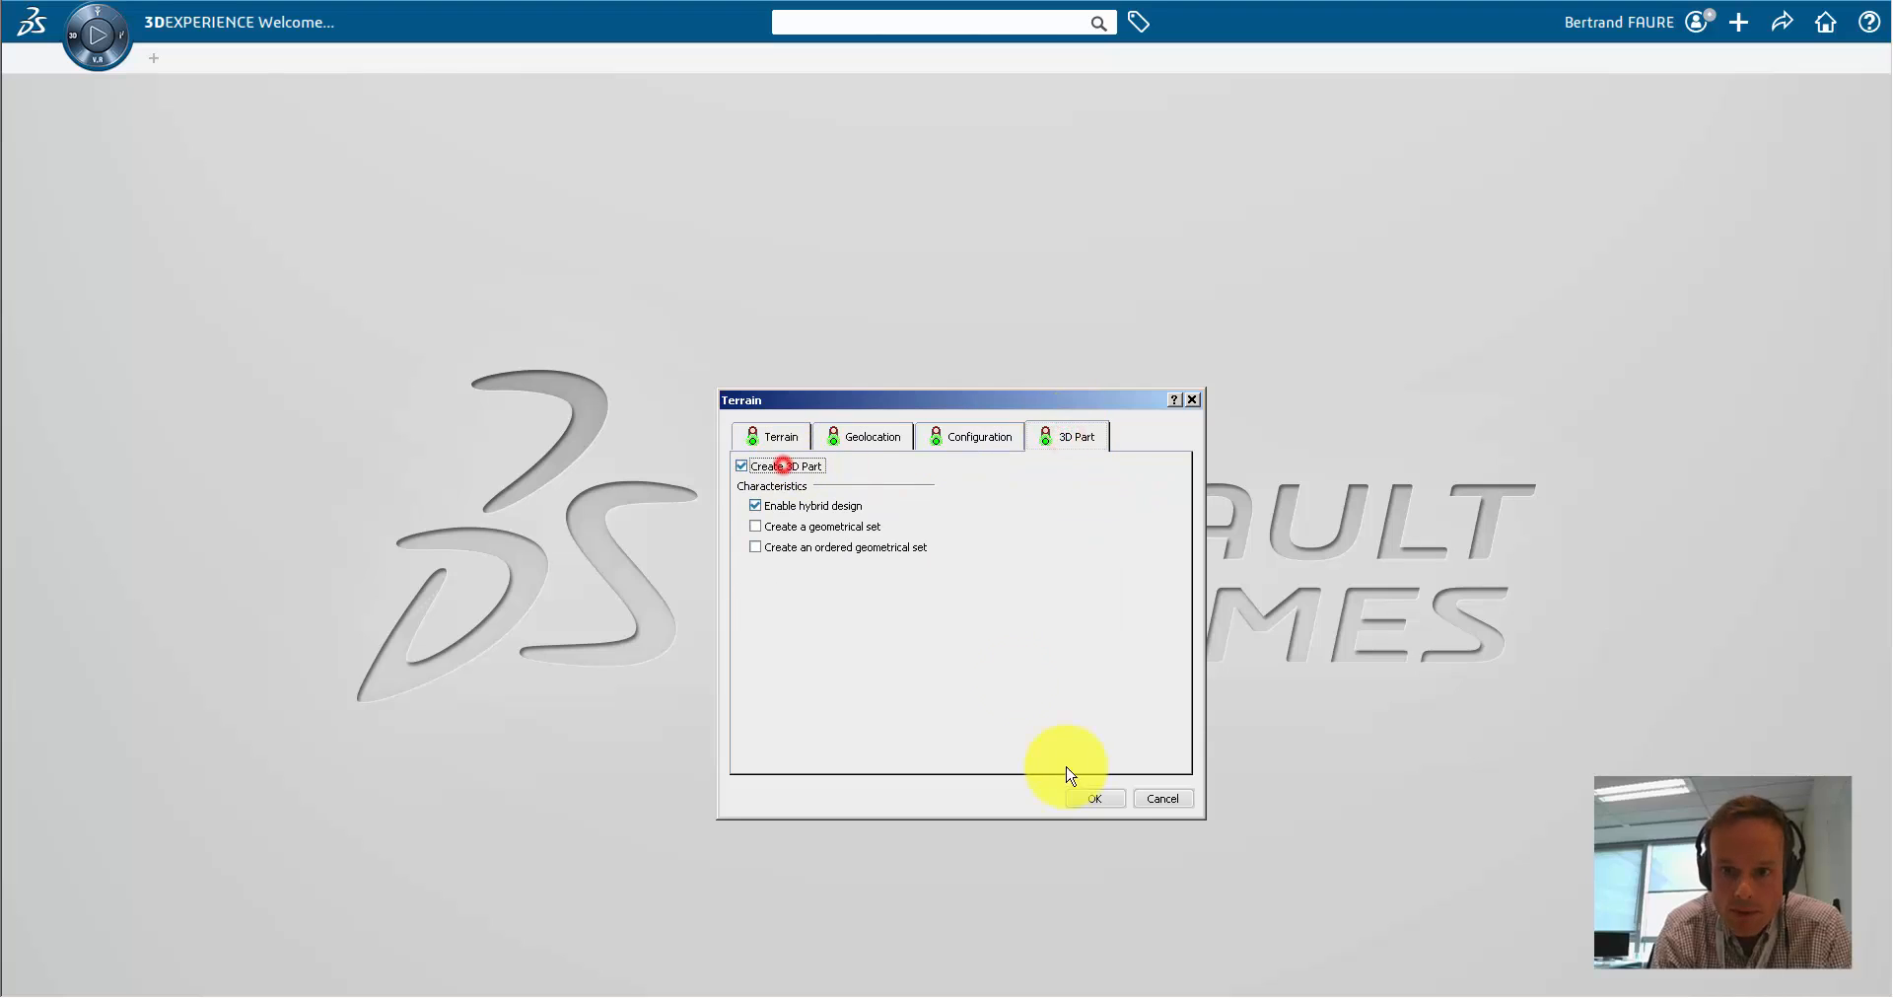
left_click(1091, 798)
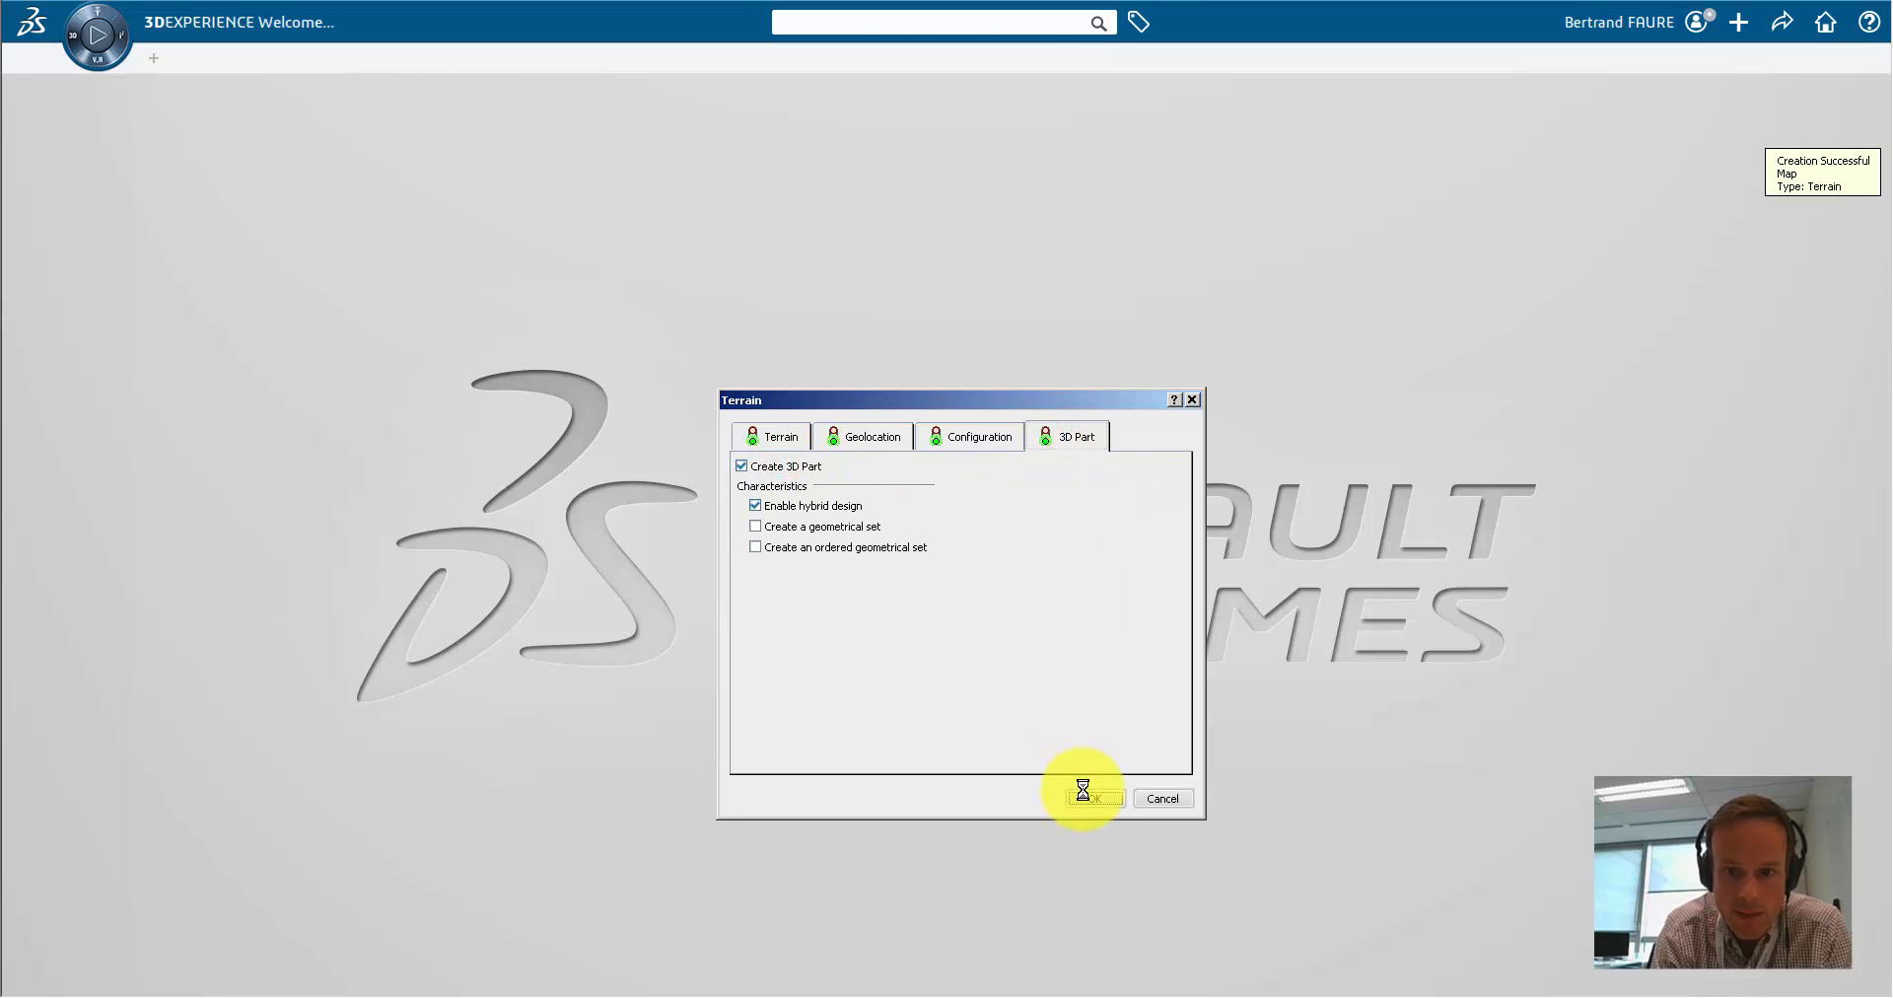
Step: Import Map_A4.dxf into the terrain in meters on the xy plane
left_click(1087, 797)
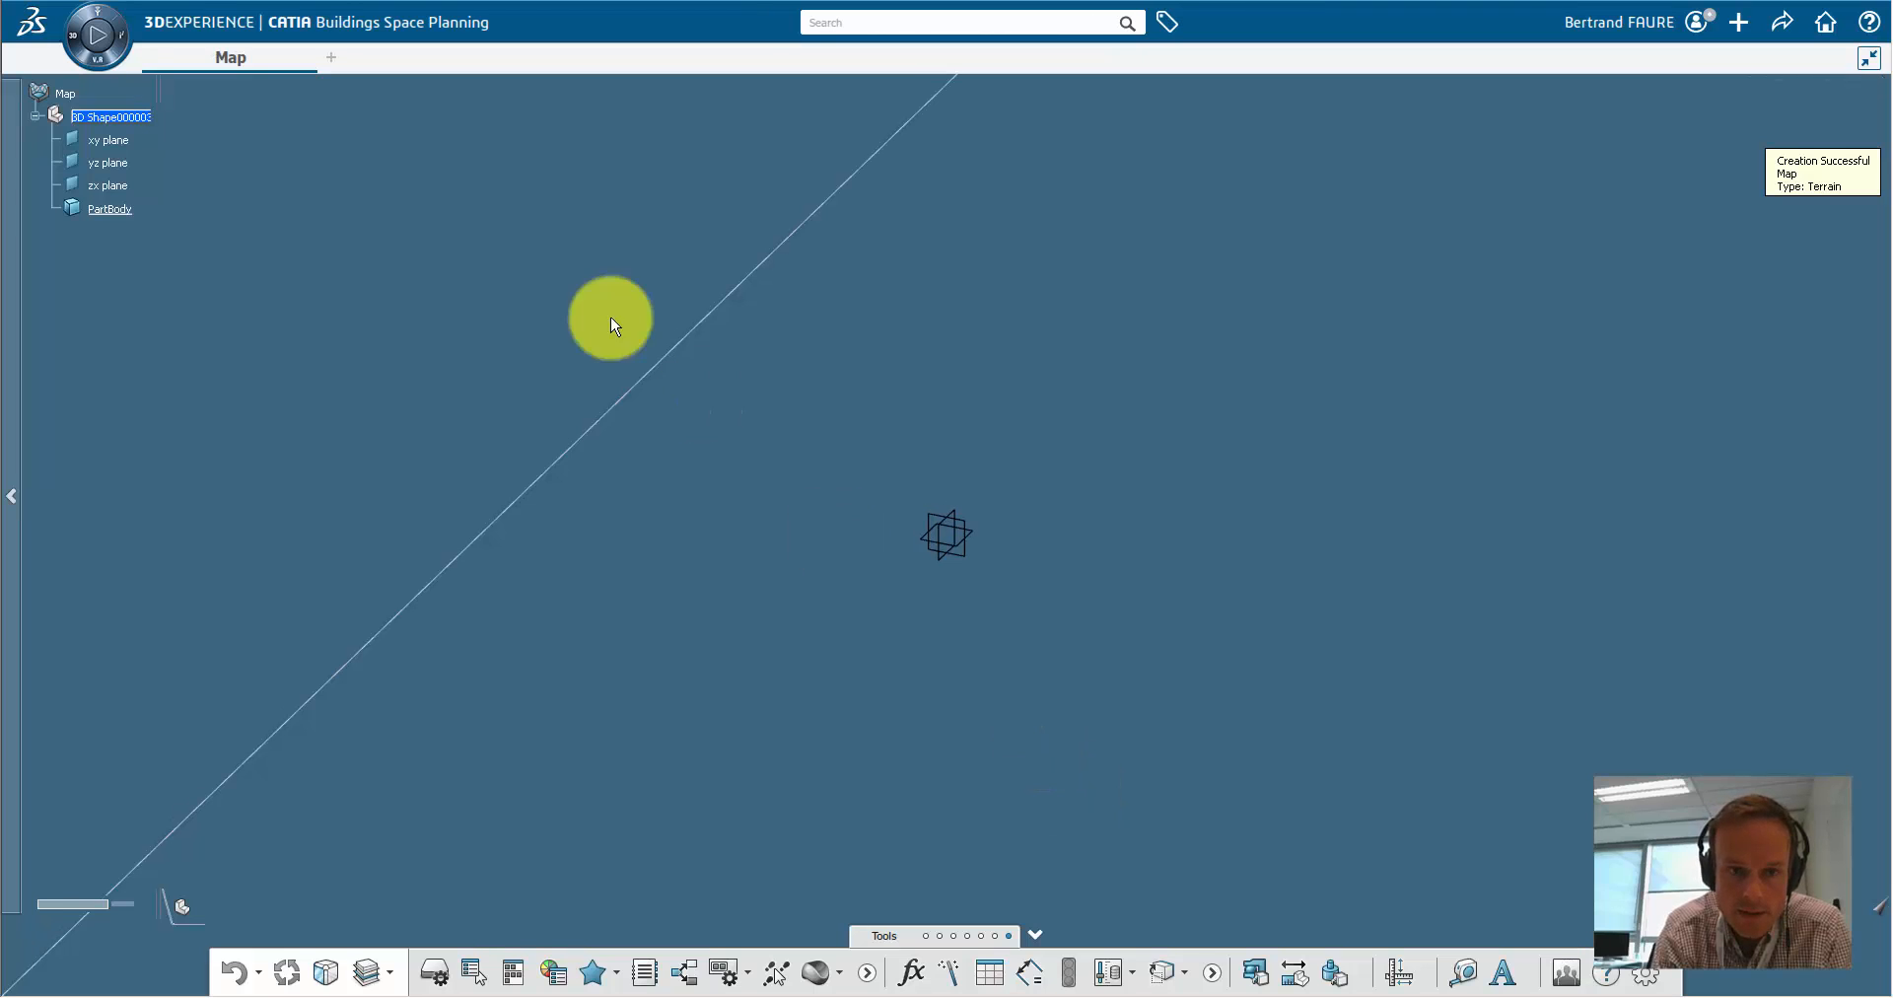
mouse_move(416, 33)
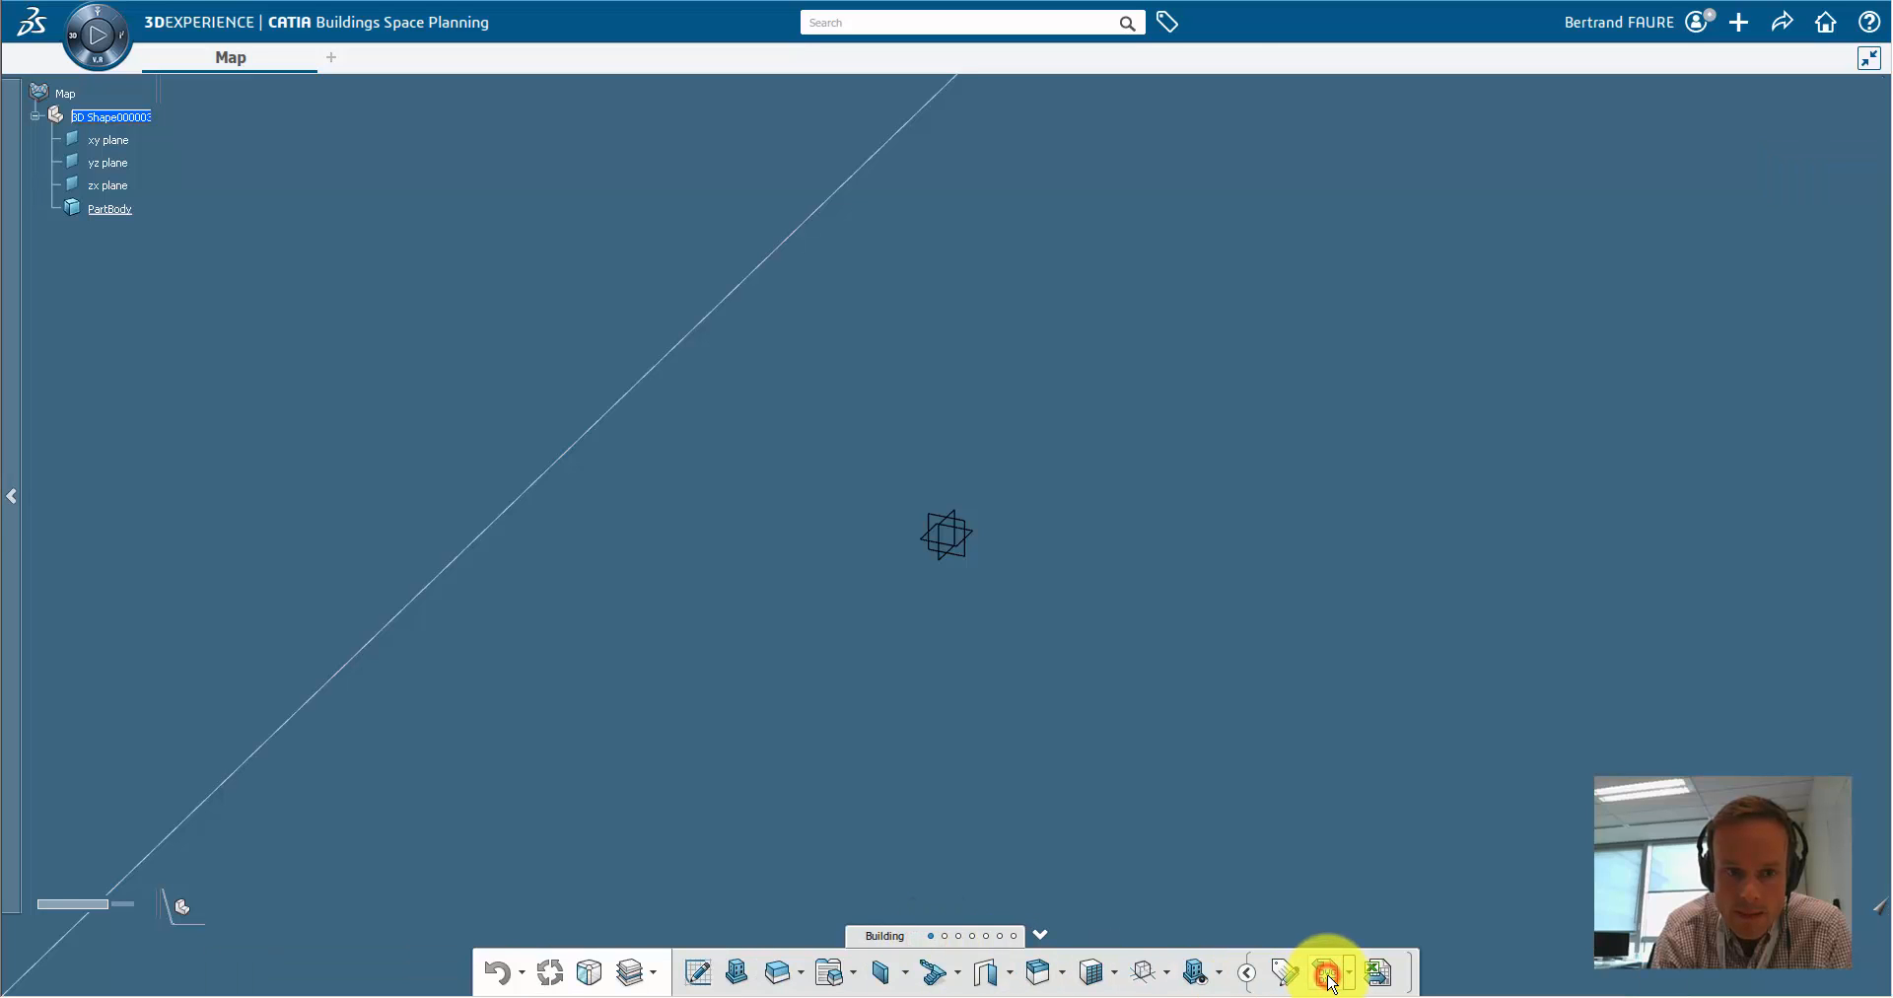
left_click(1327, 971)
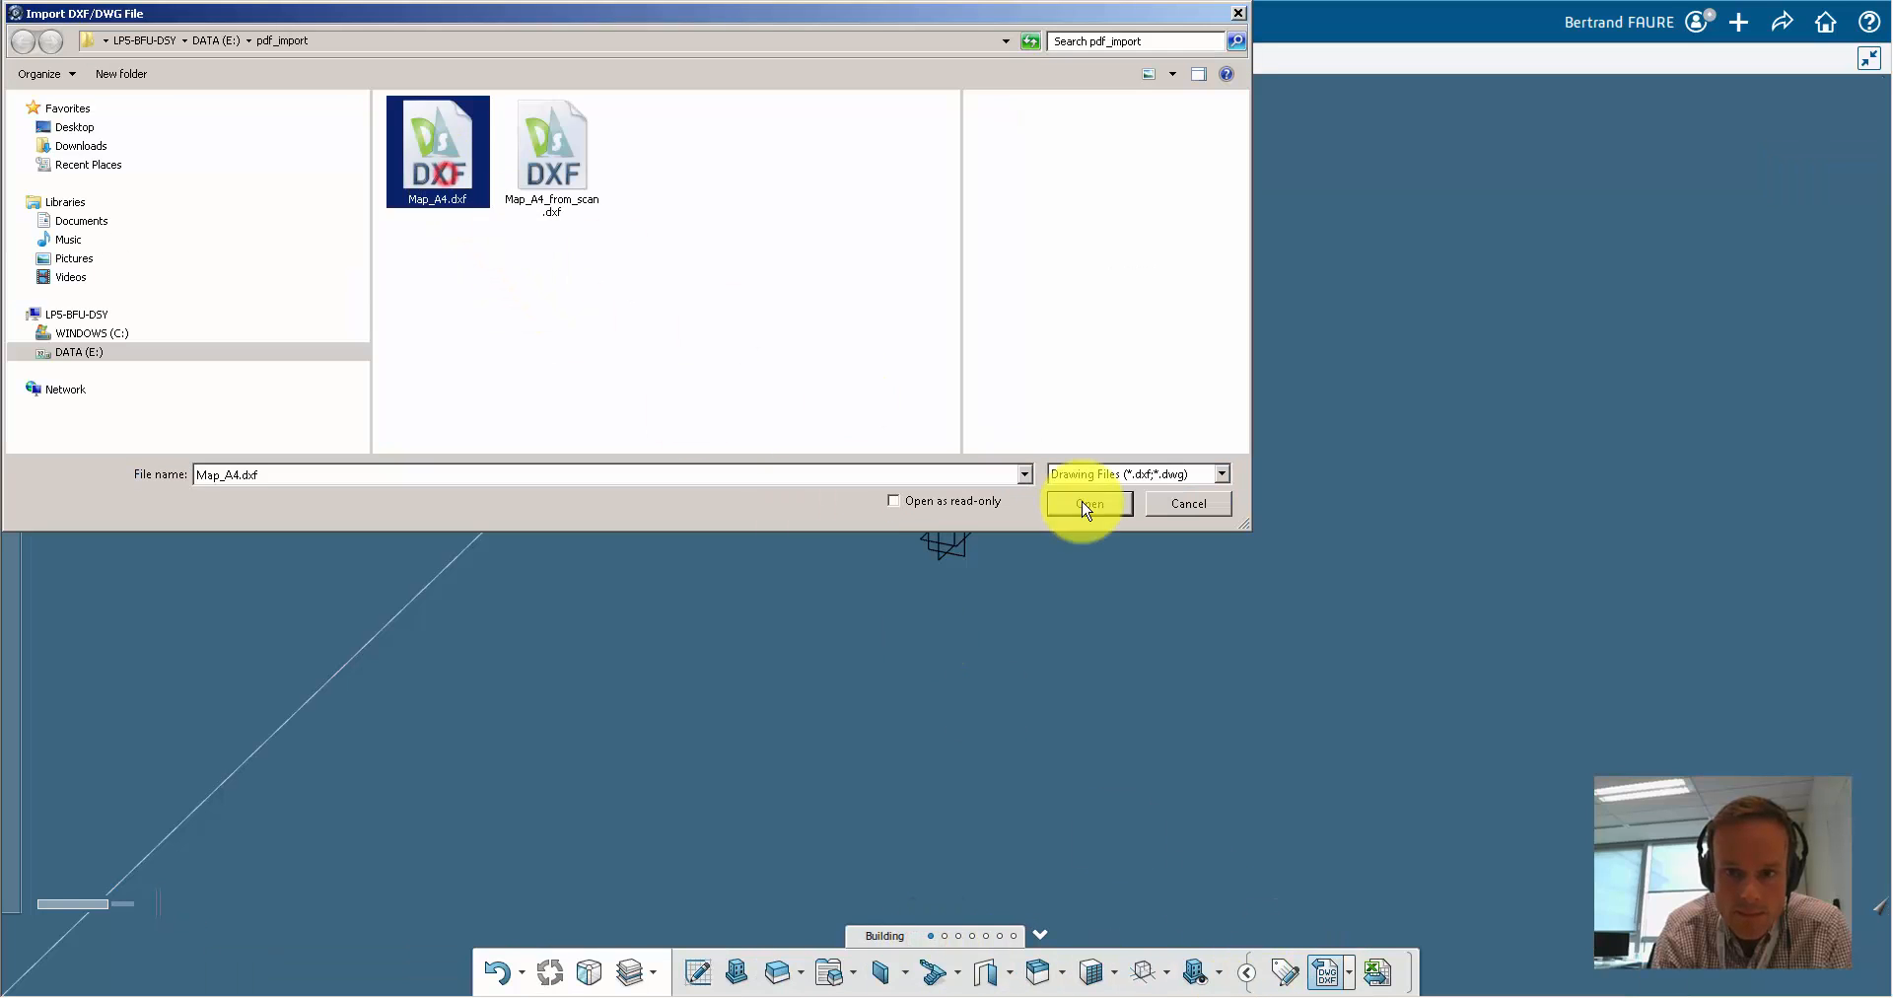
left_click(1085, 504)
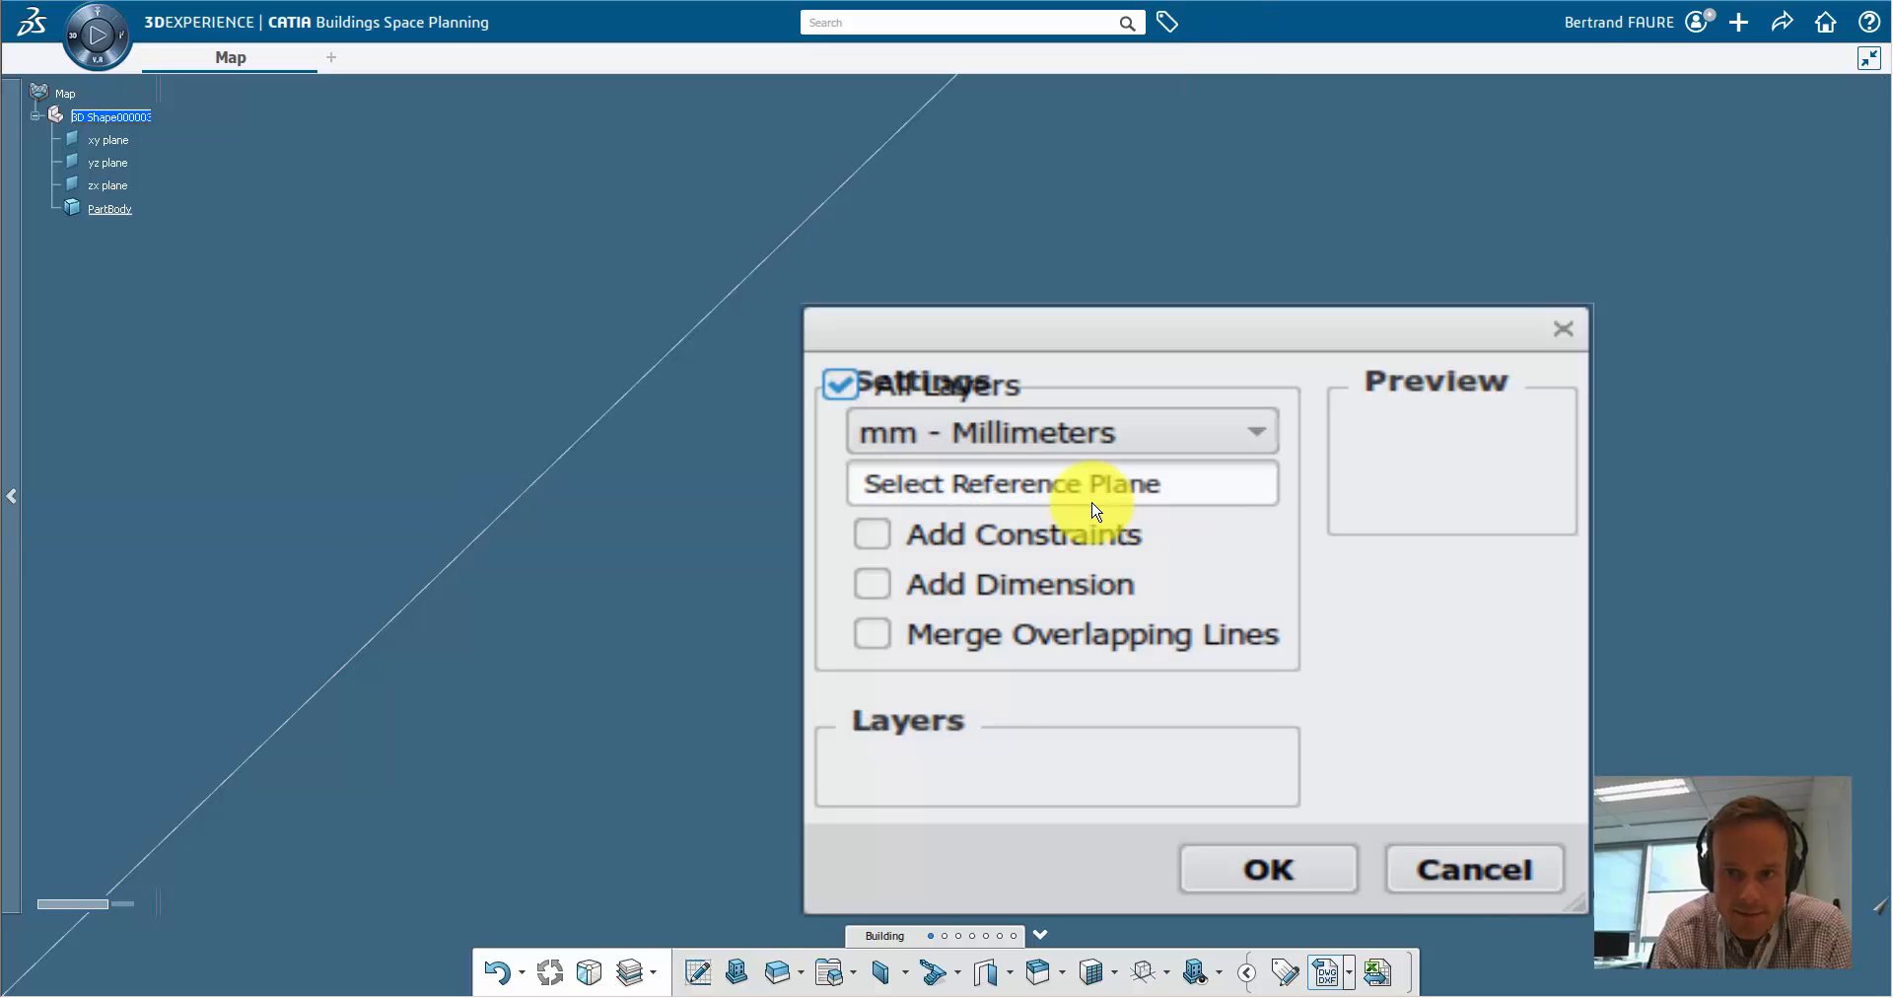
left_click(1255, 431)
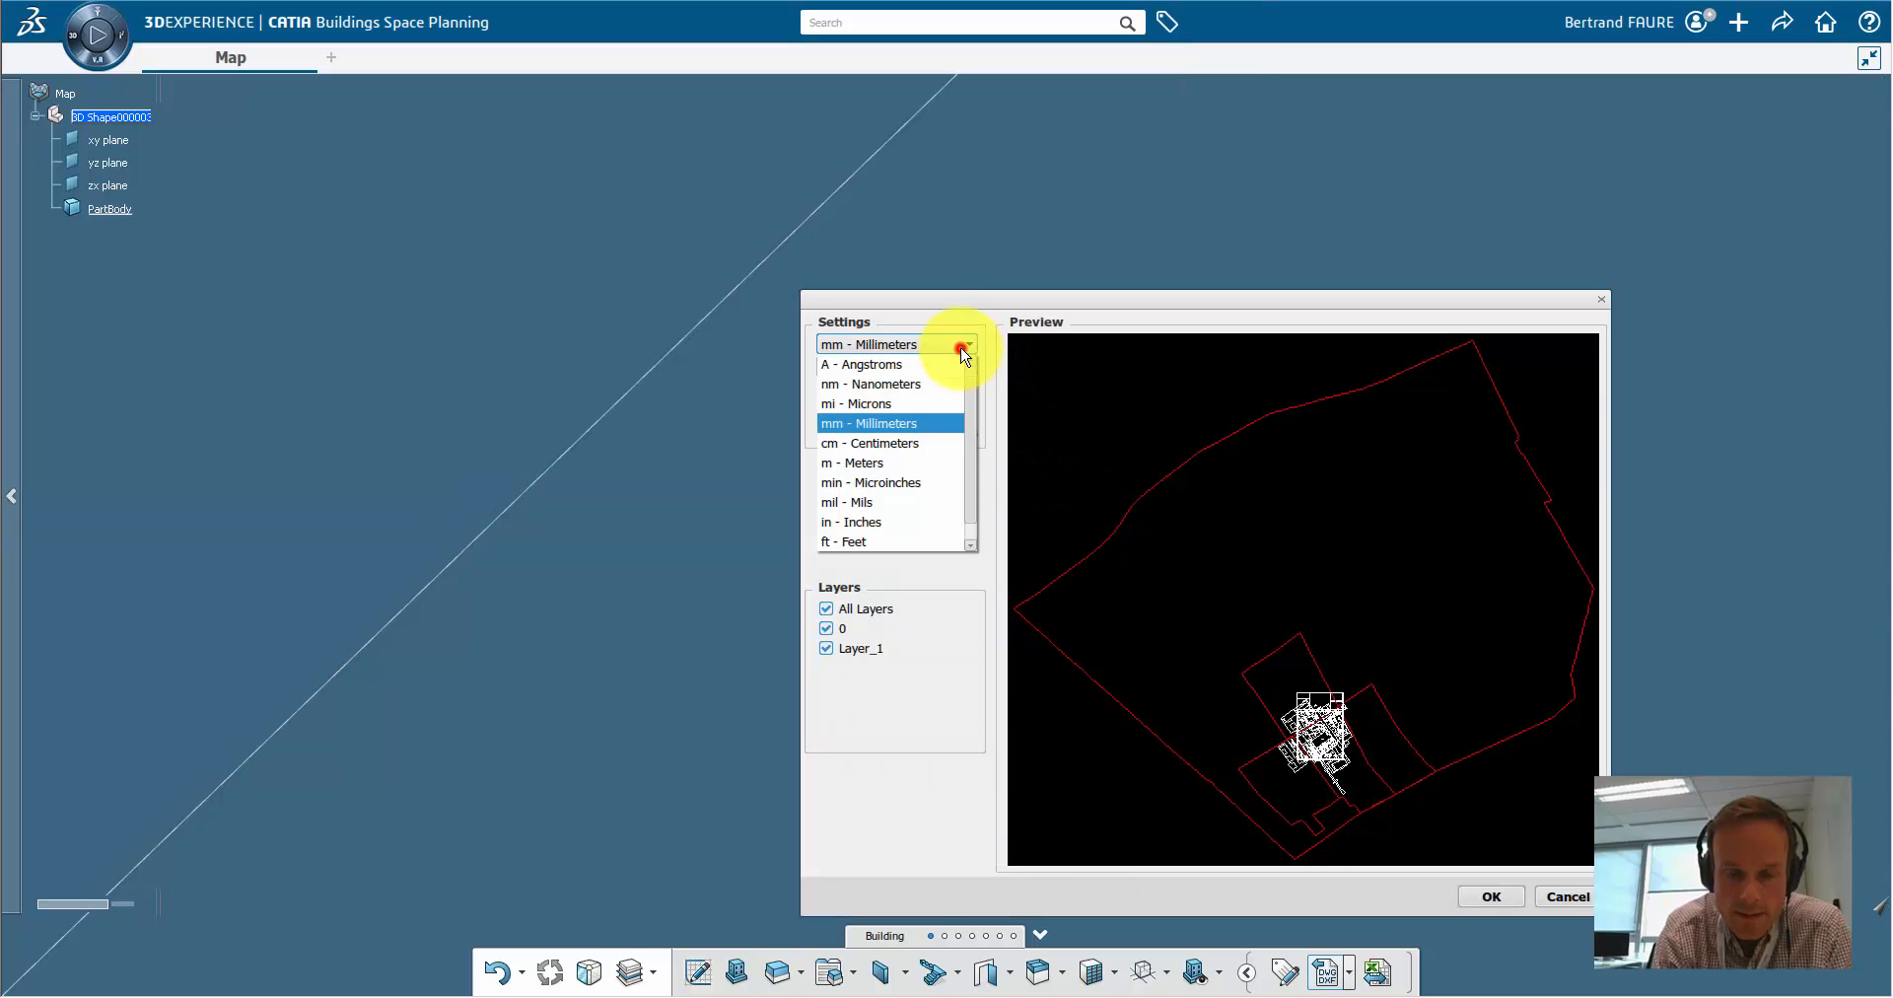
left_click(850, 462)
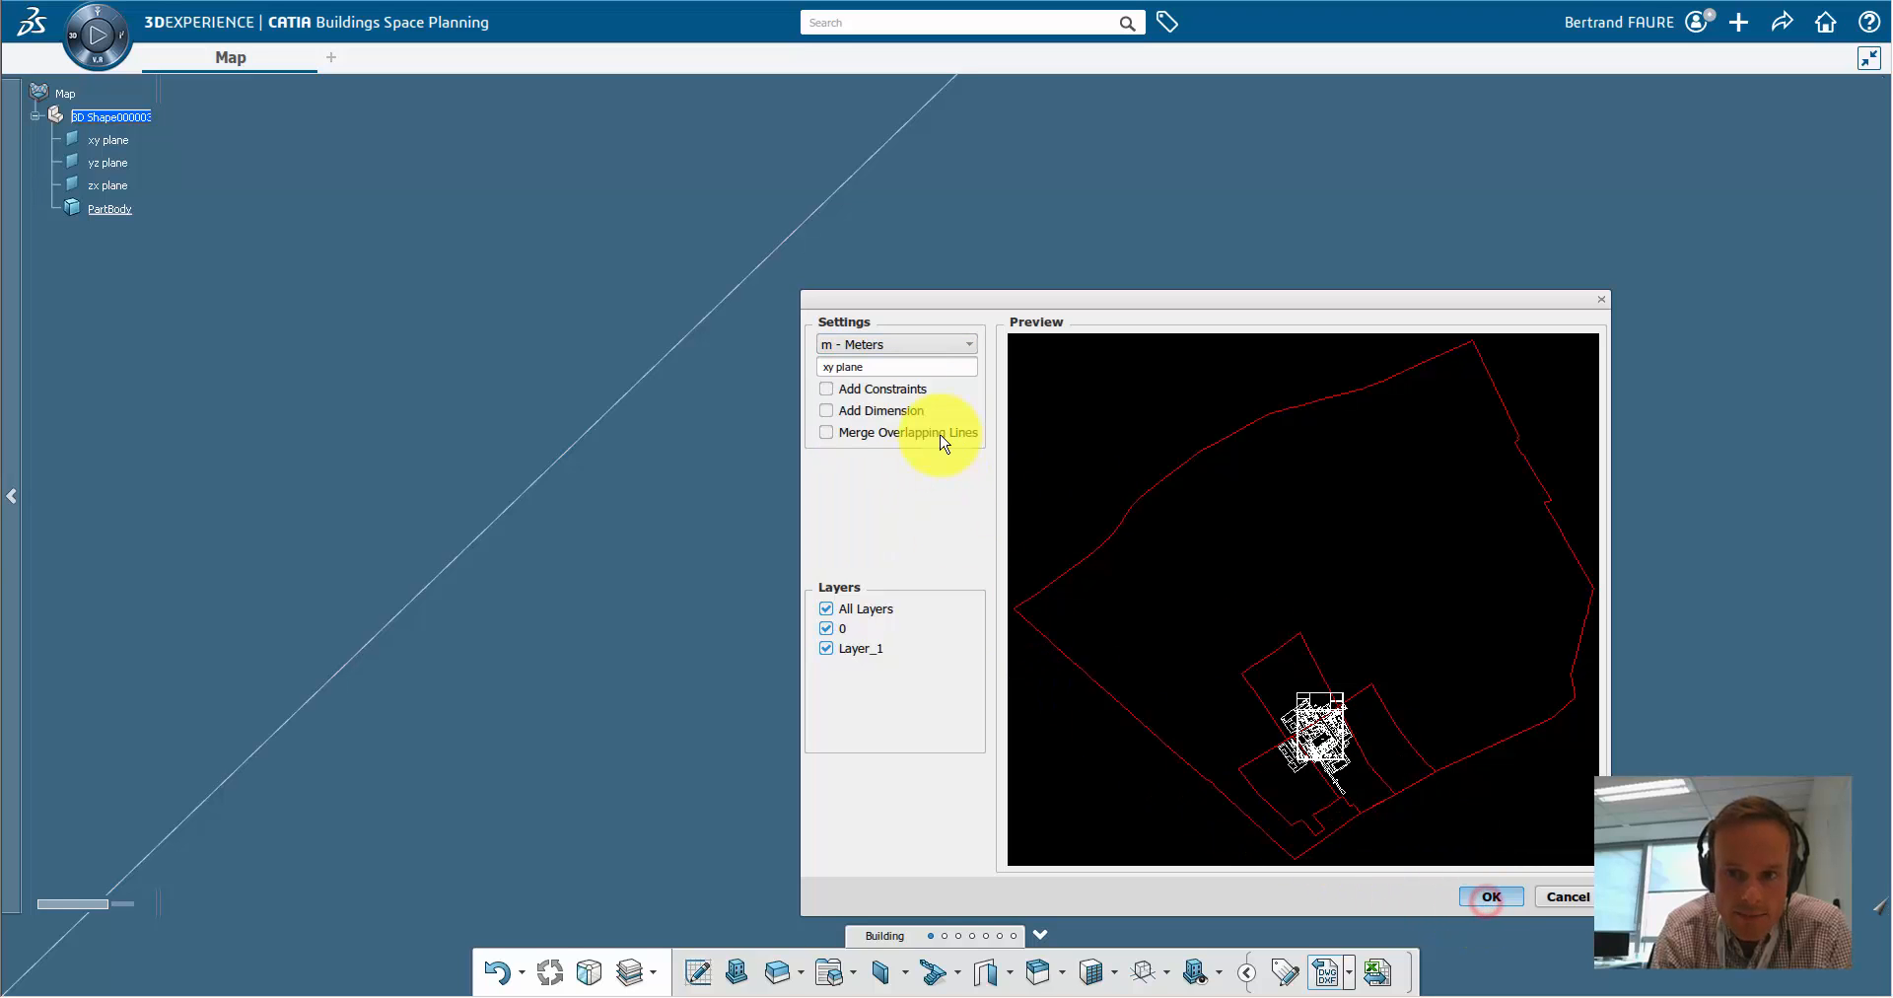
left_click(1491, 897)
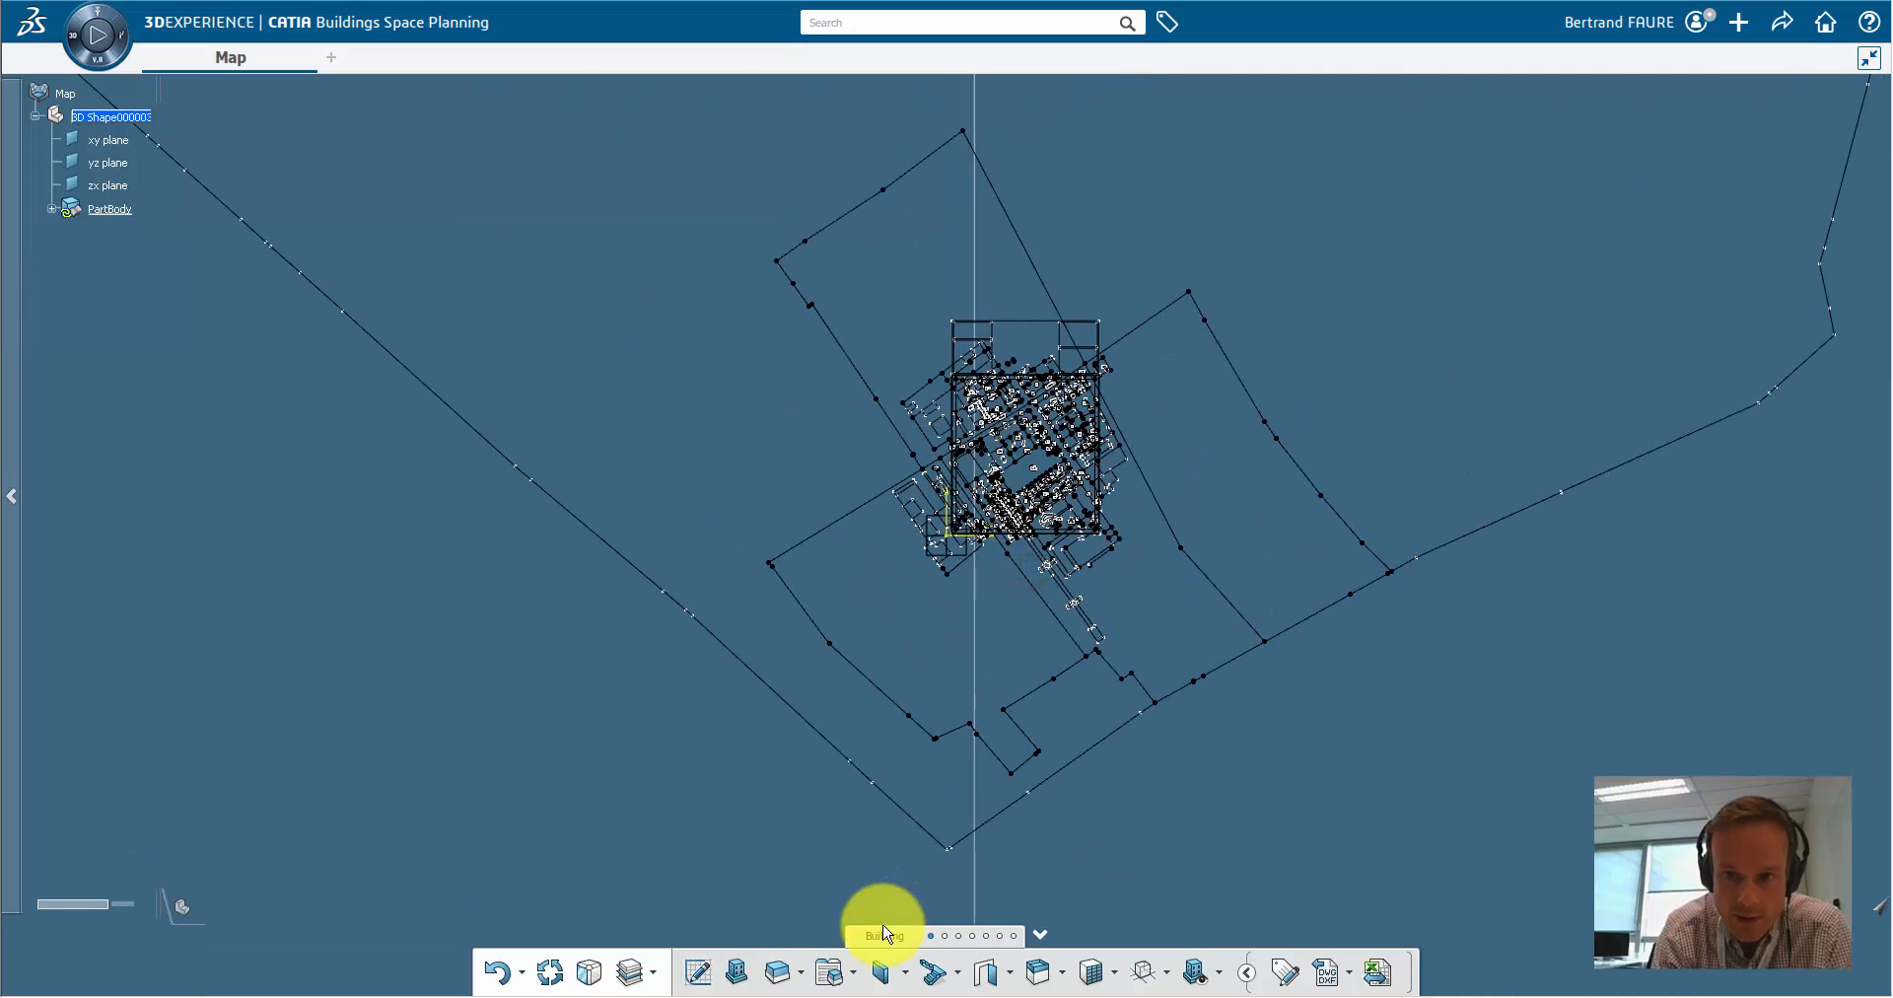
Step: Measure between two parallel map lines from Tools, reading about 99.99 m
left_click(1038, 934)
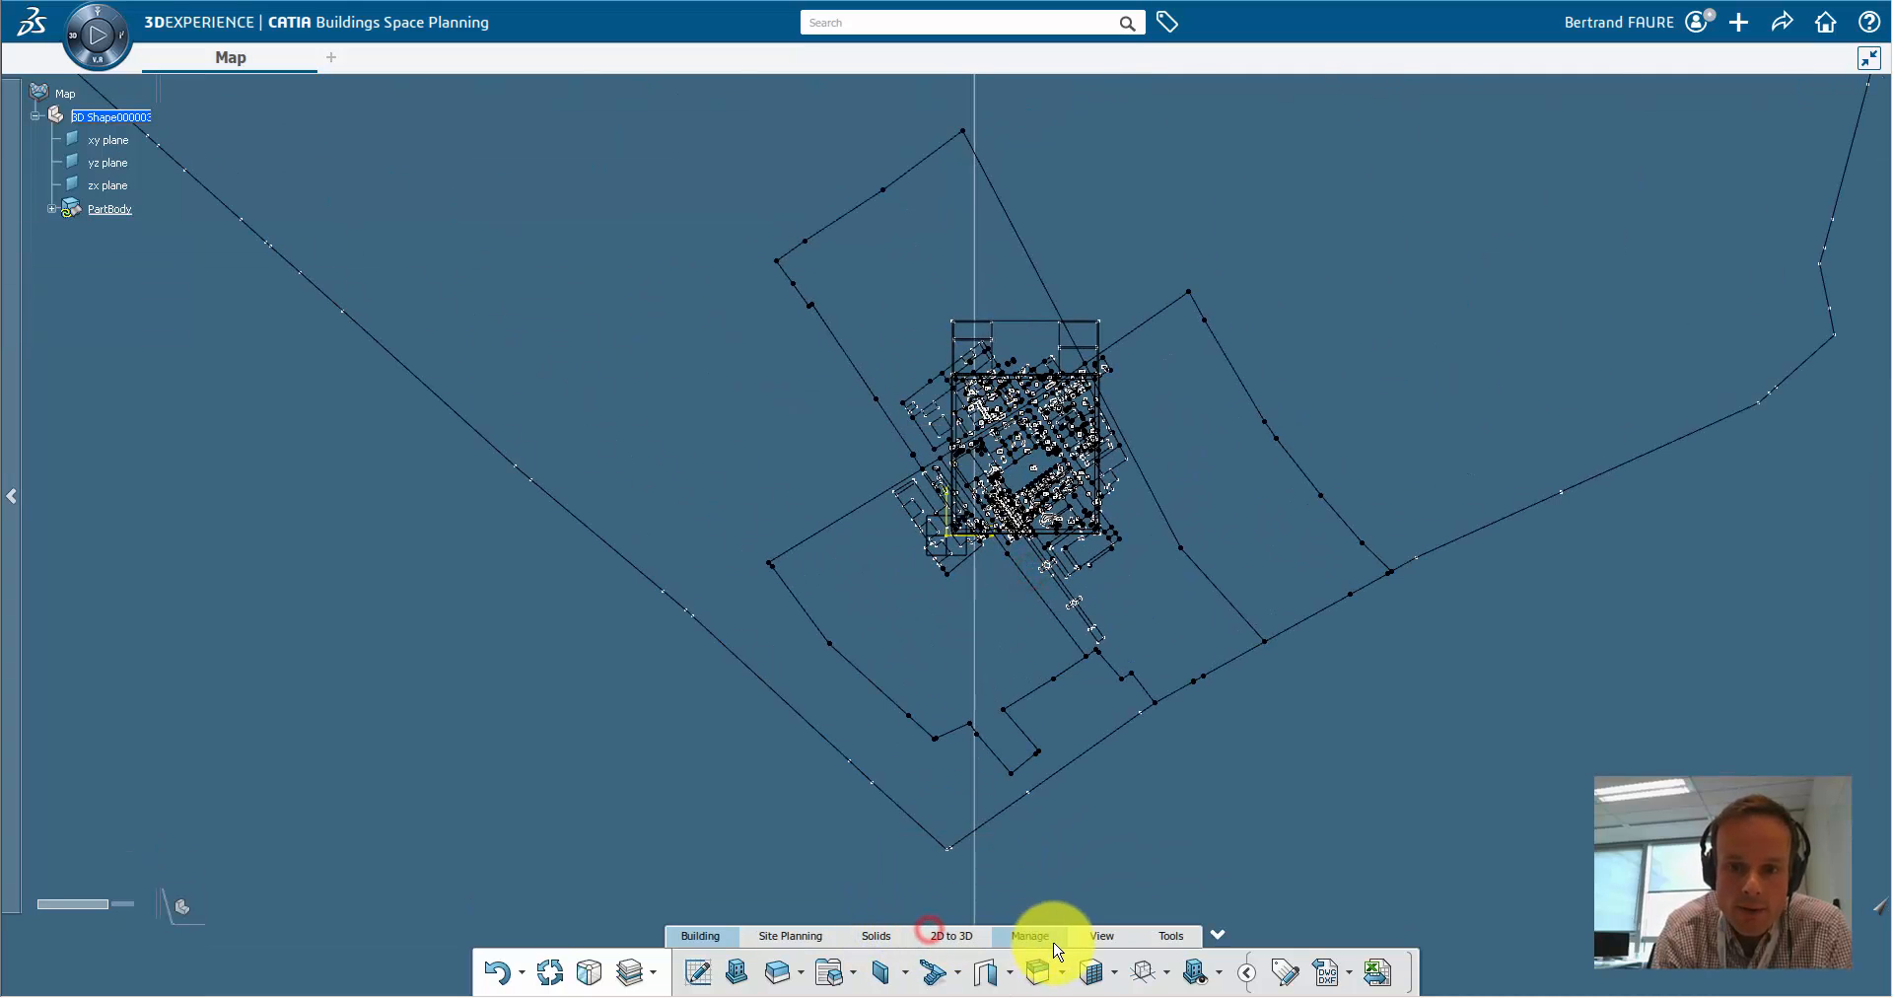
left_click(1169, 935)
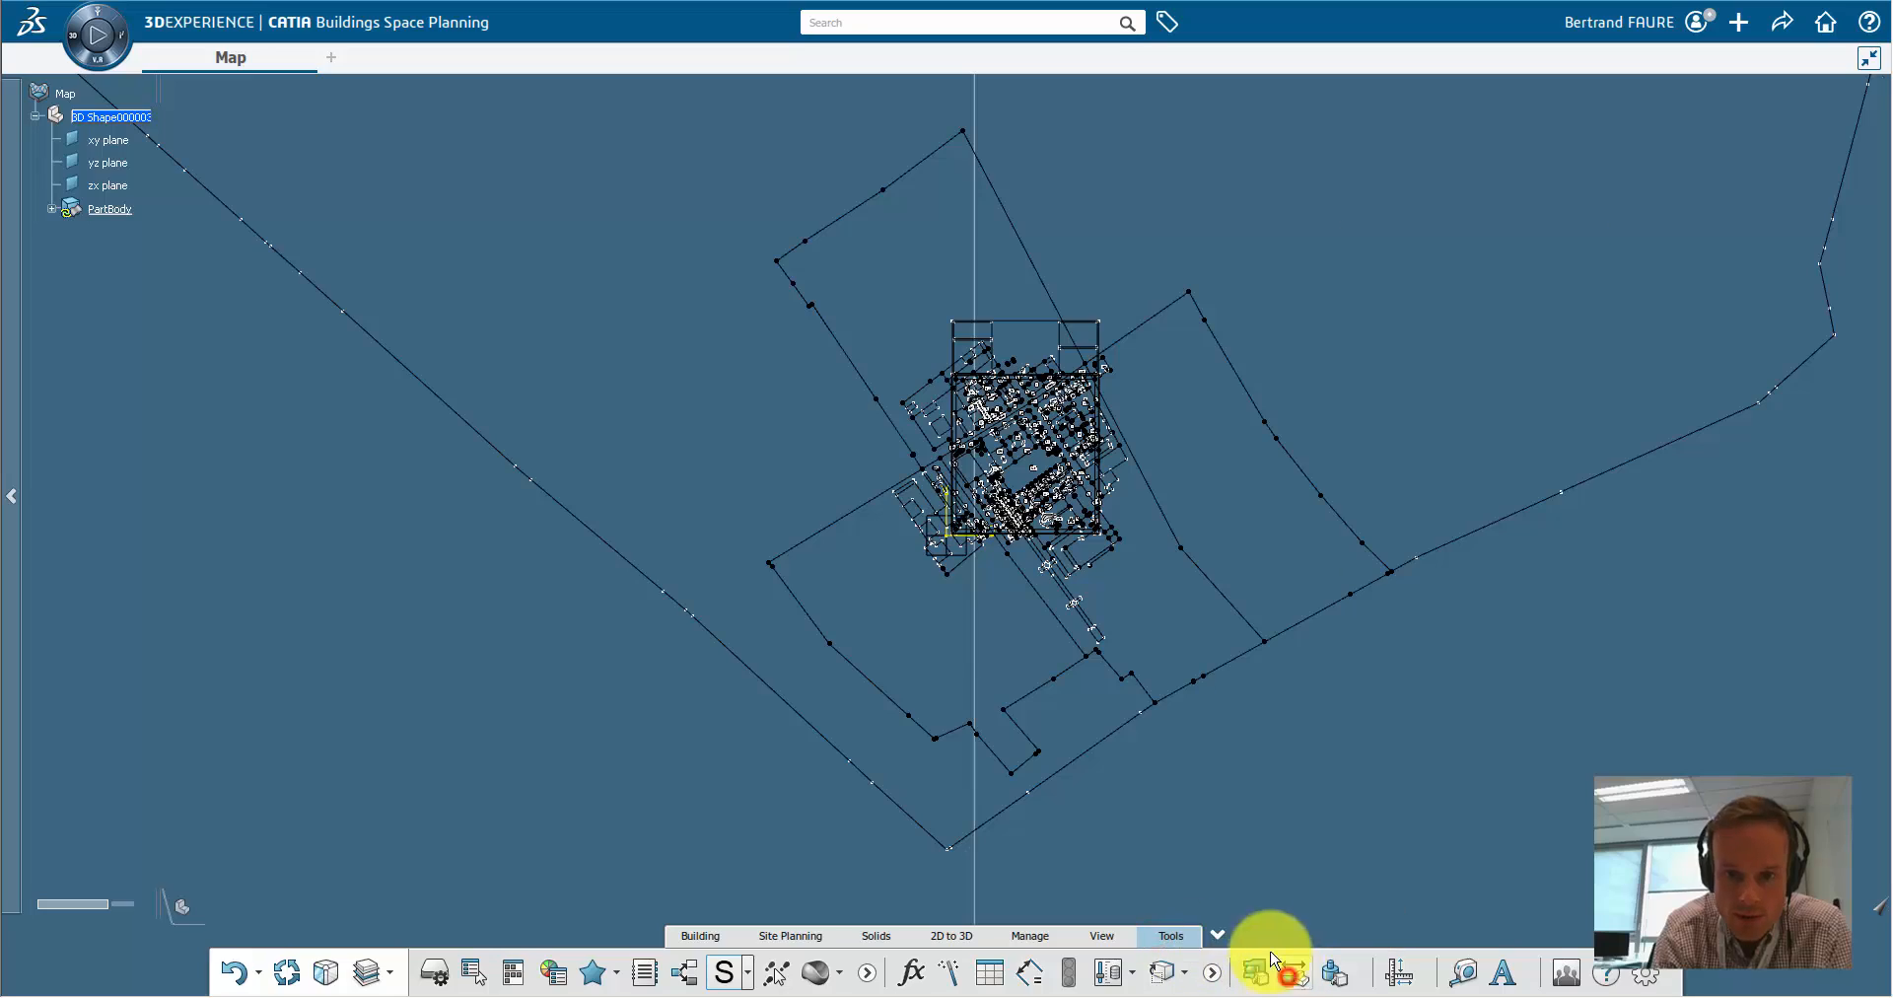
left_click(1268, 971)
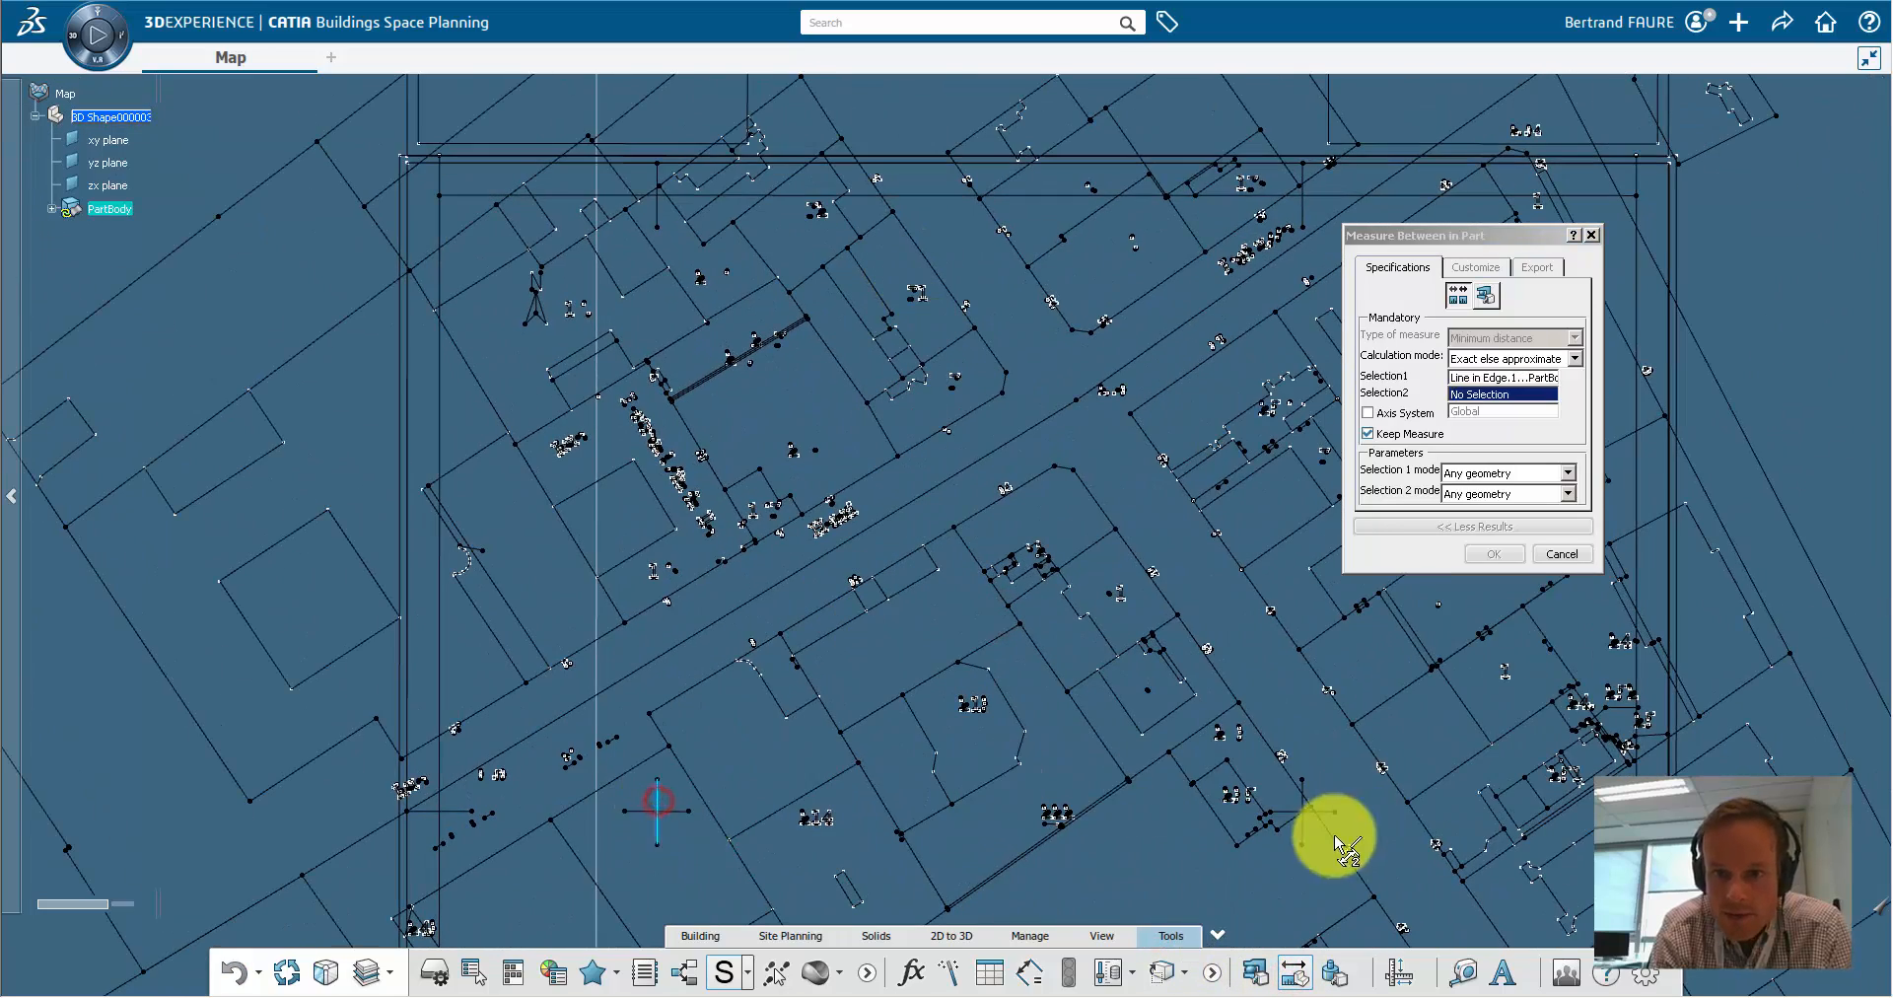
left_click(1303, 821)
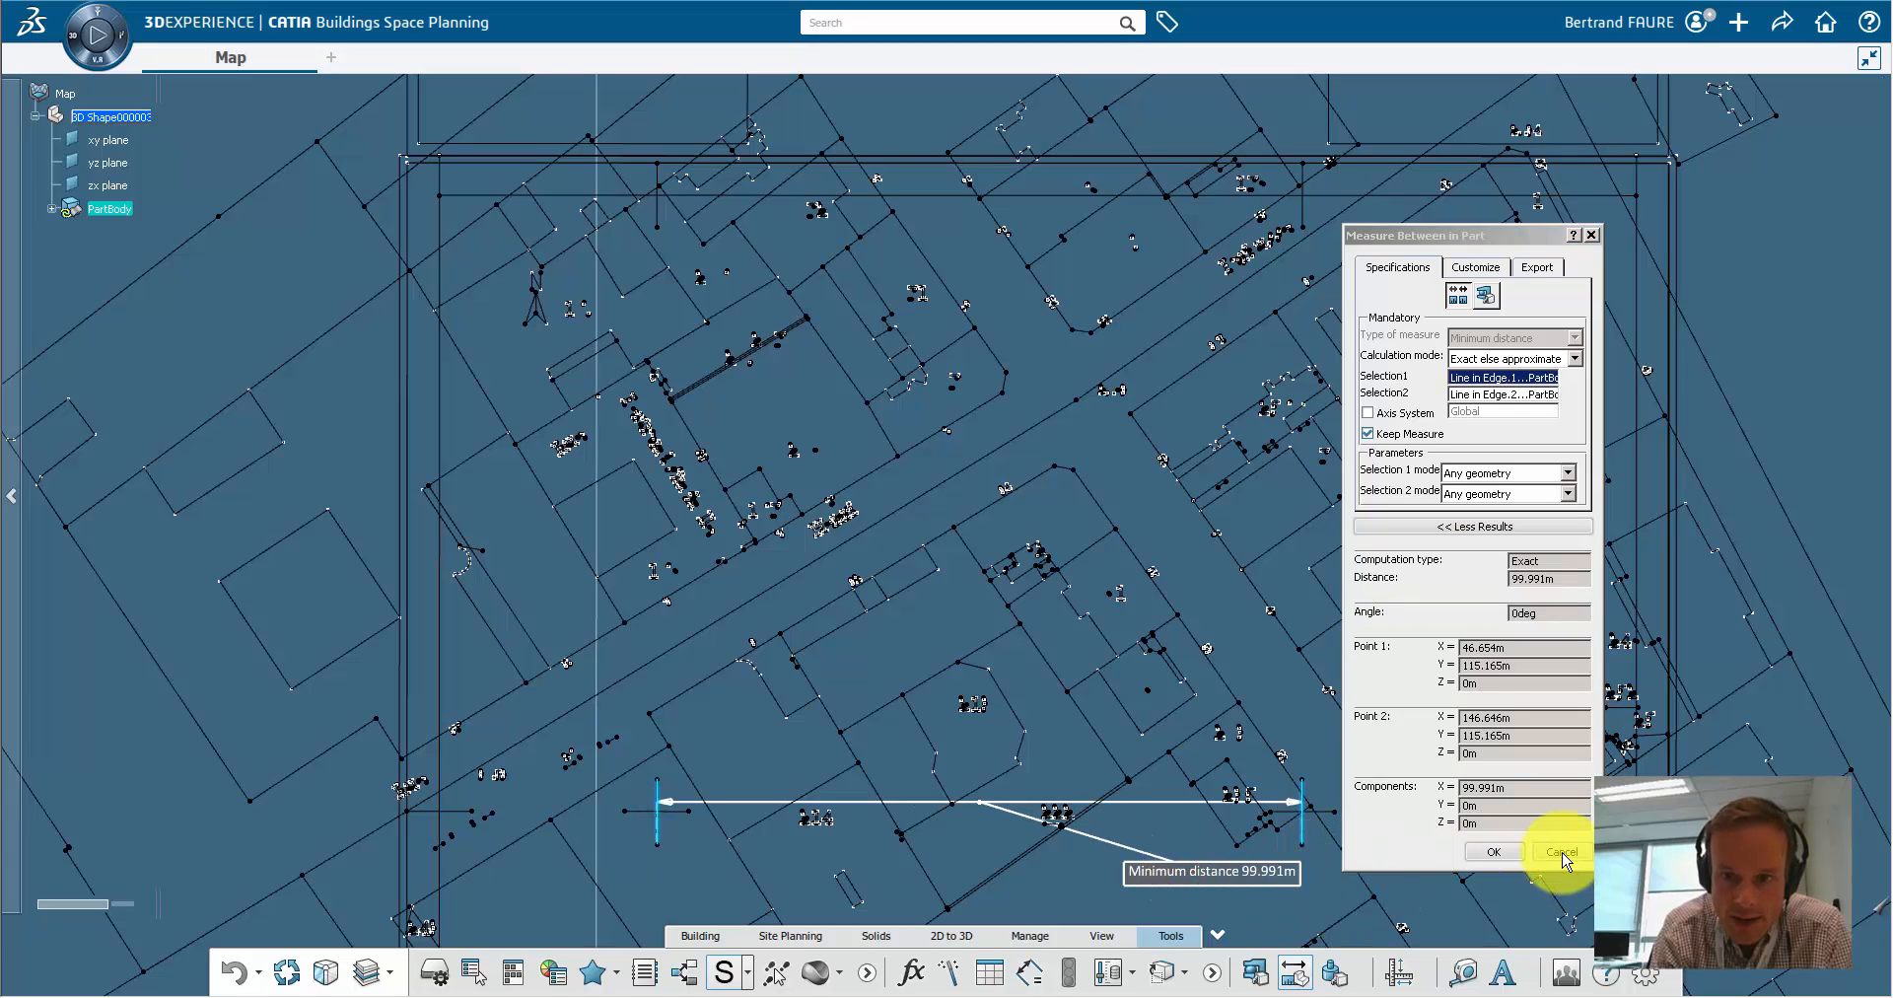
left_click(1559, 852)
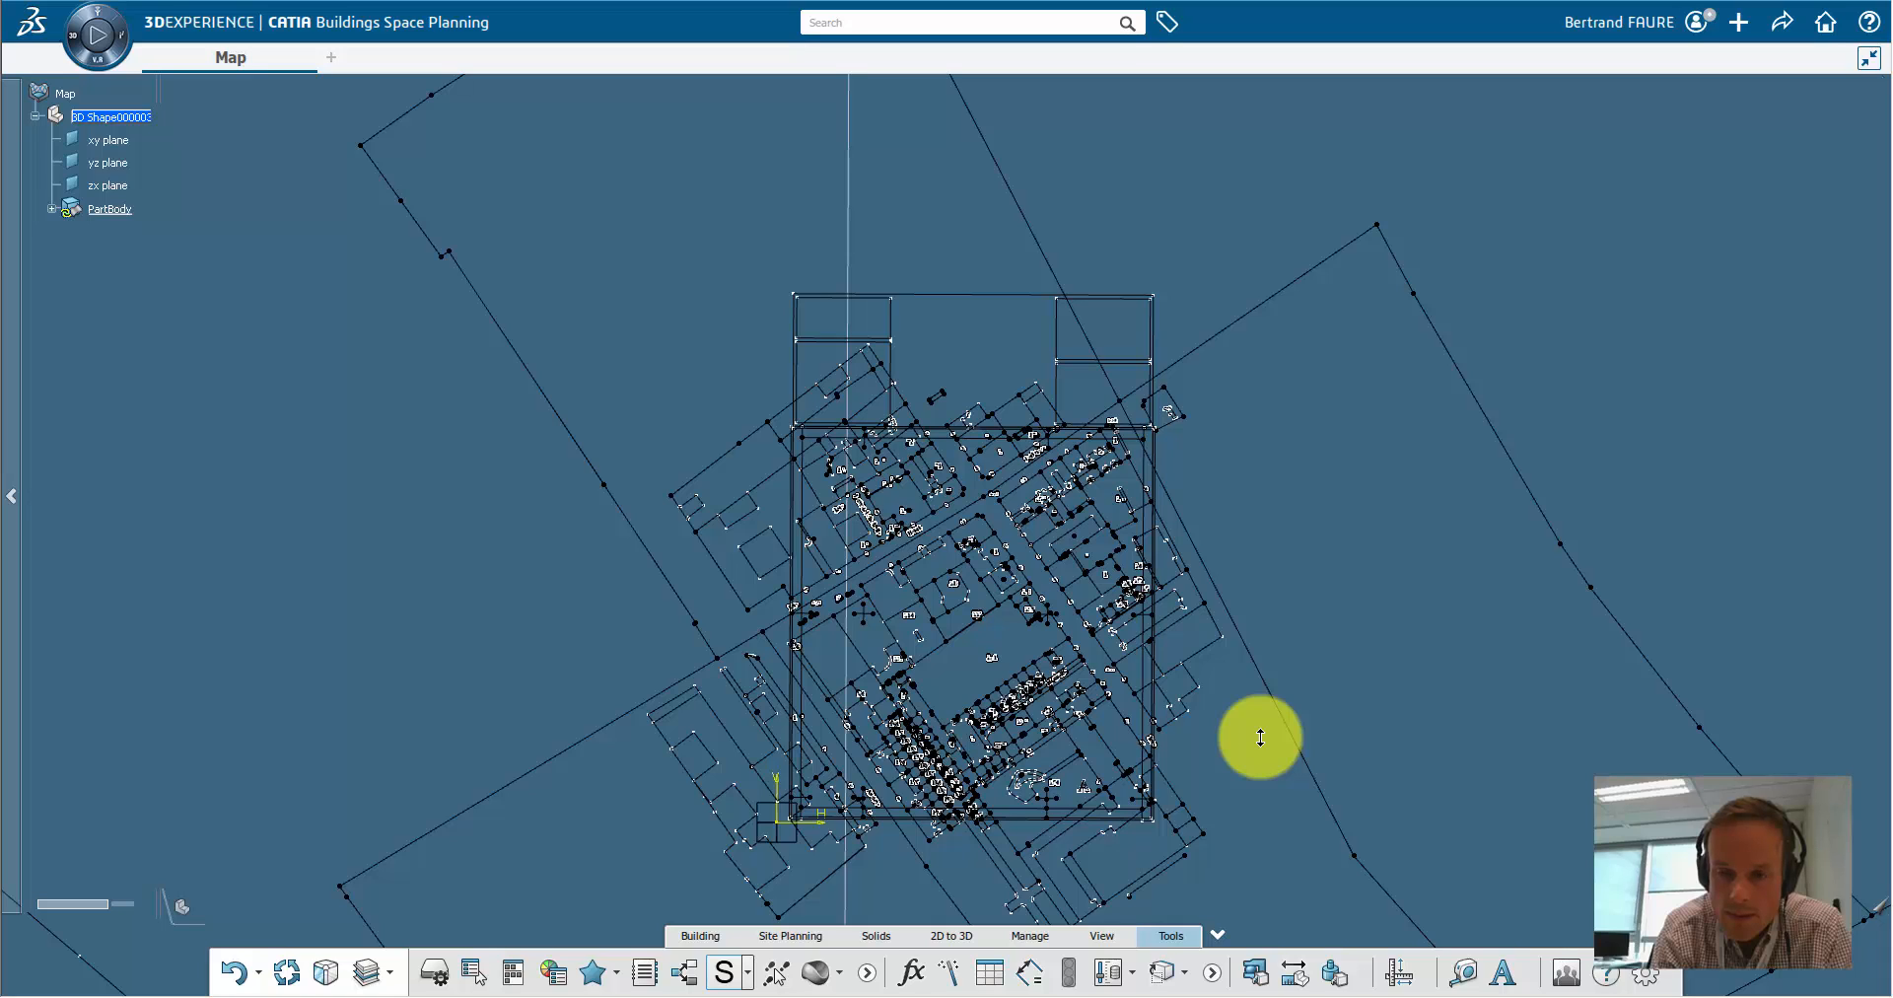
mouse_move(574, 942)
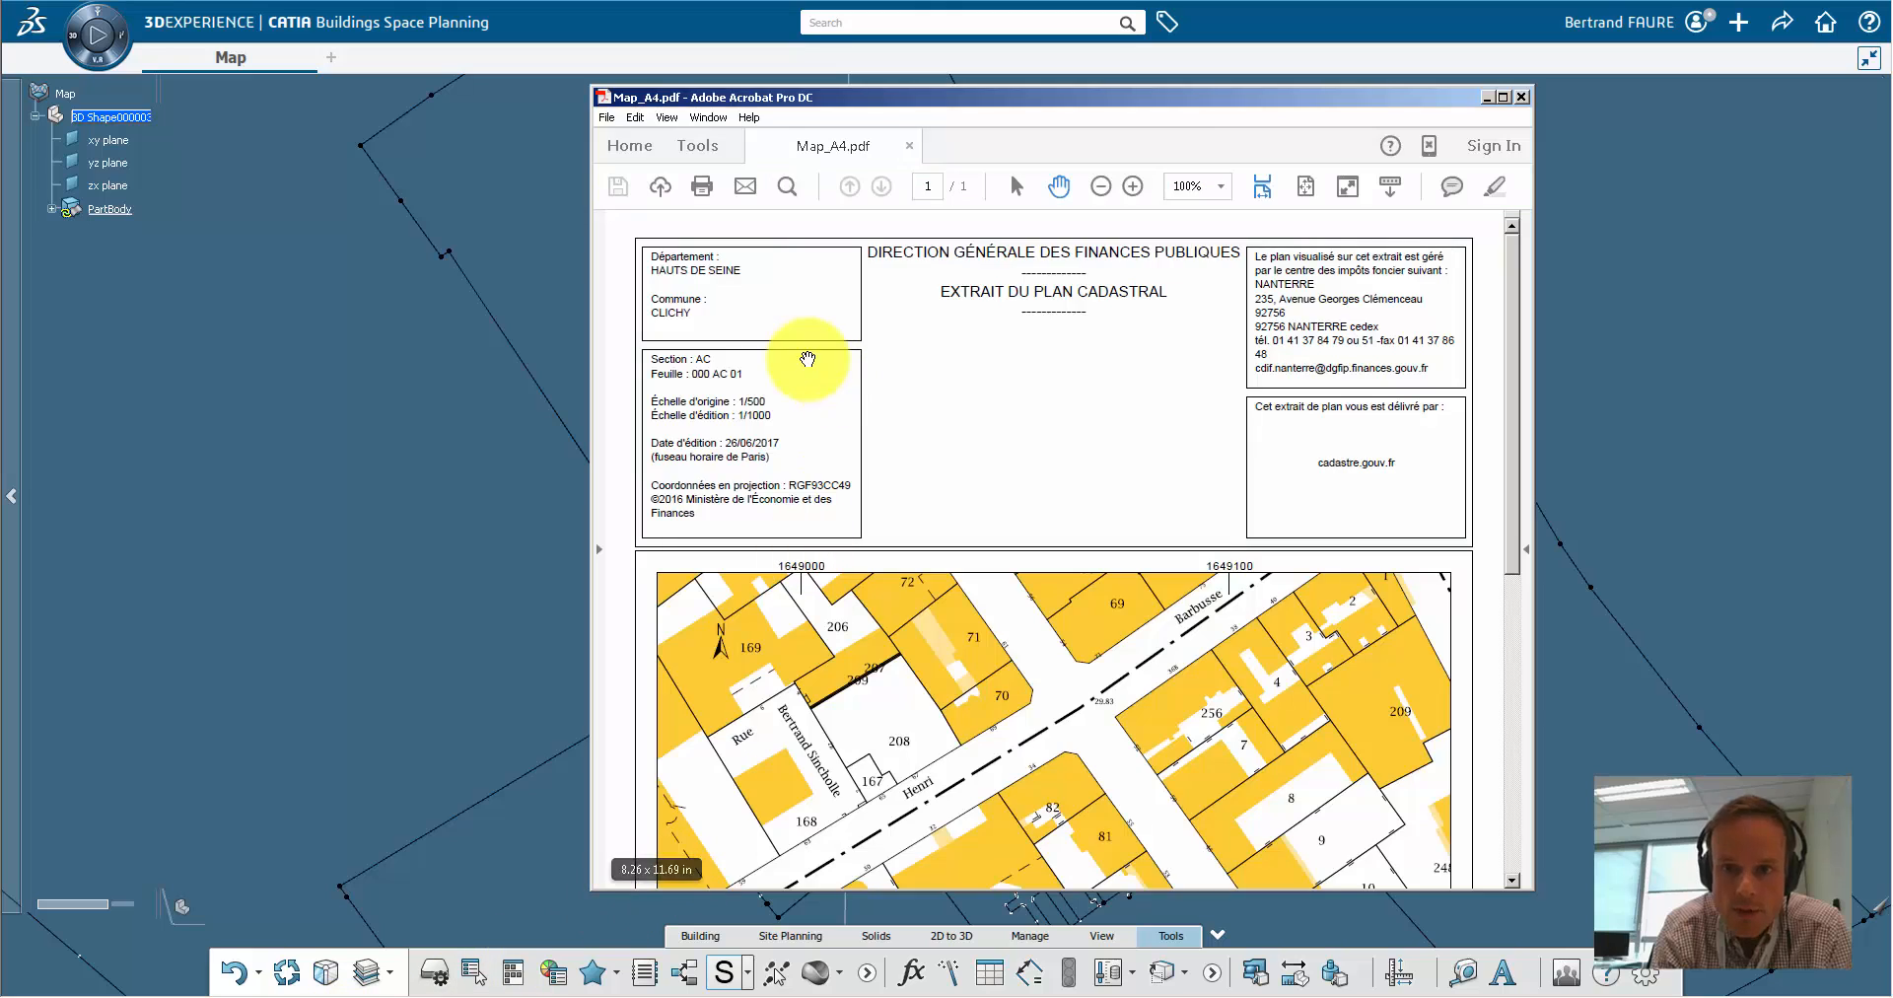
mouse_move(785, 499)
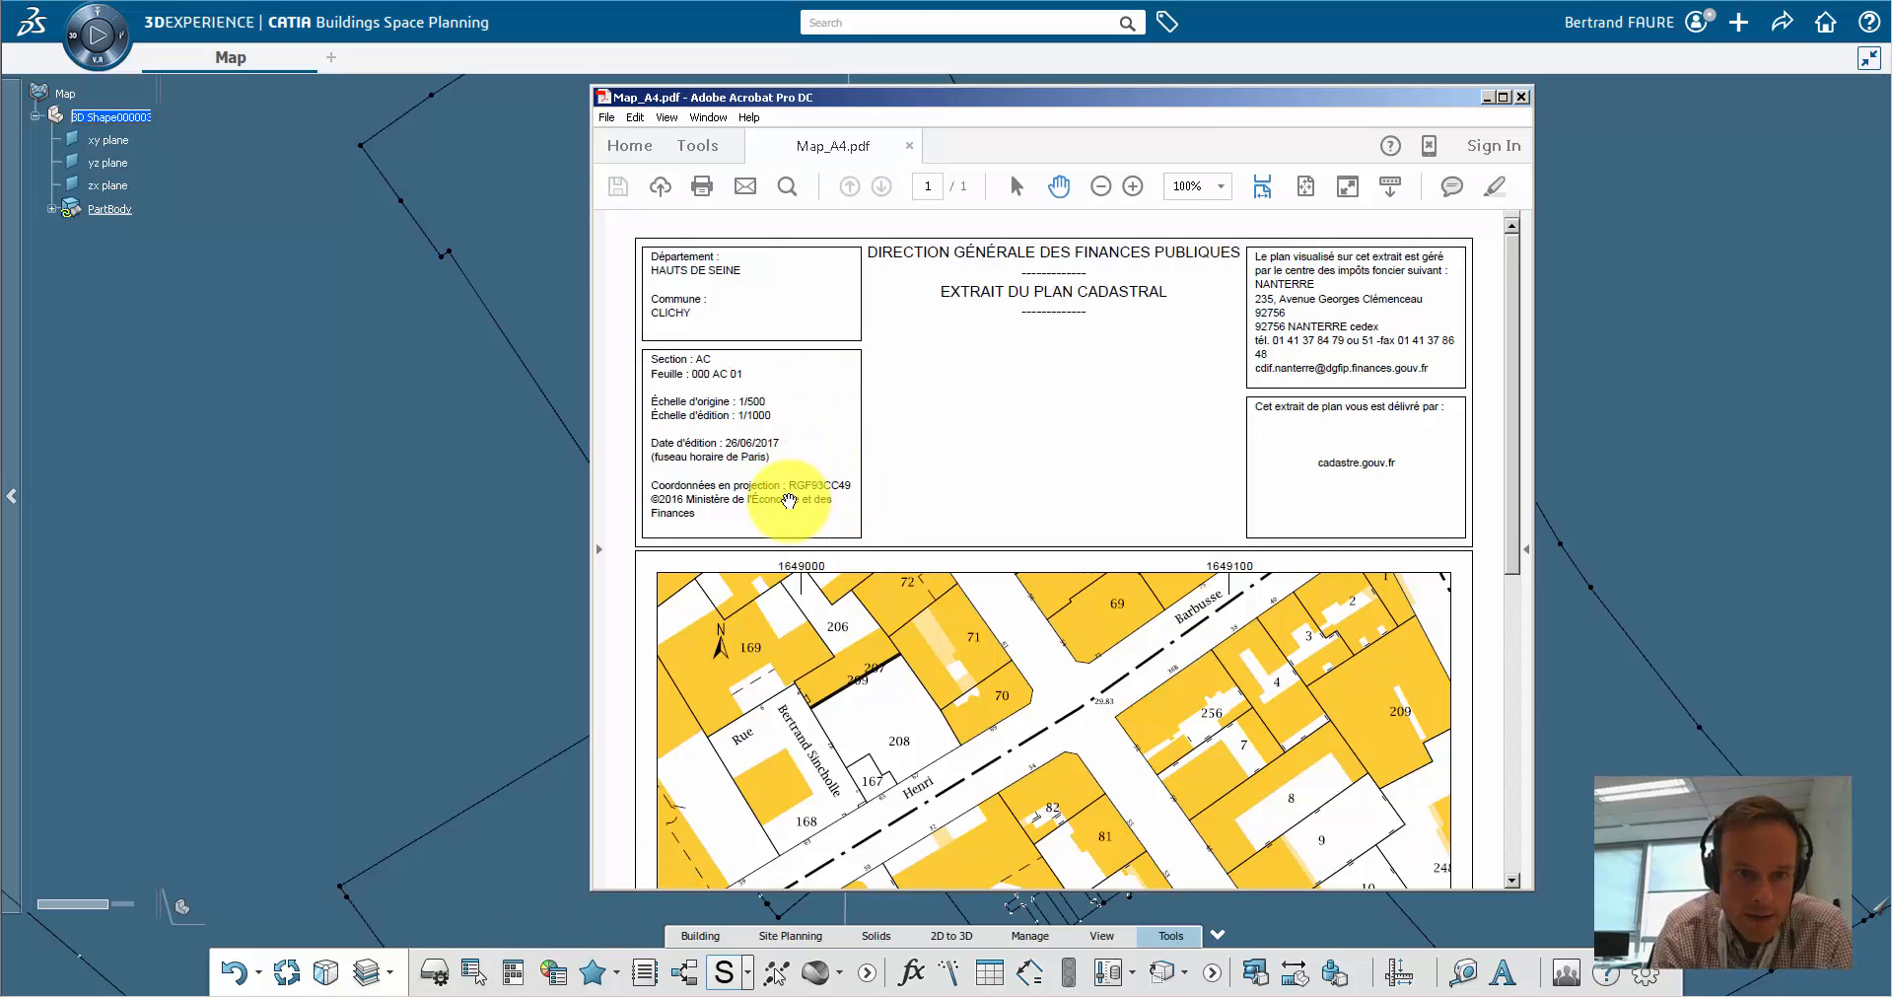
Step: Close the cadastral PDF after reading its RGF93CC49 projection
left_click(1522, 96)
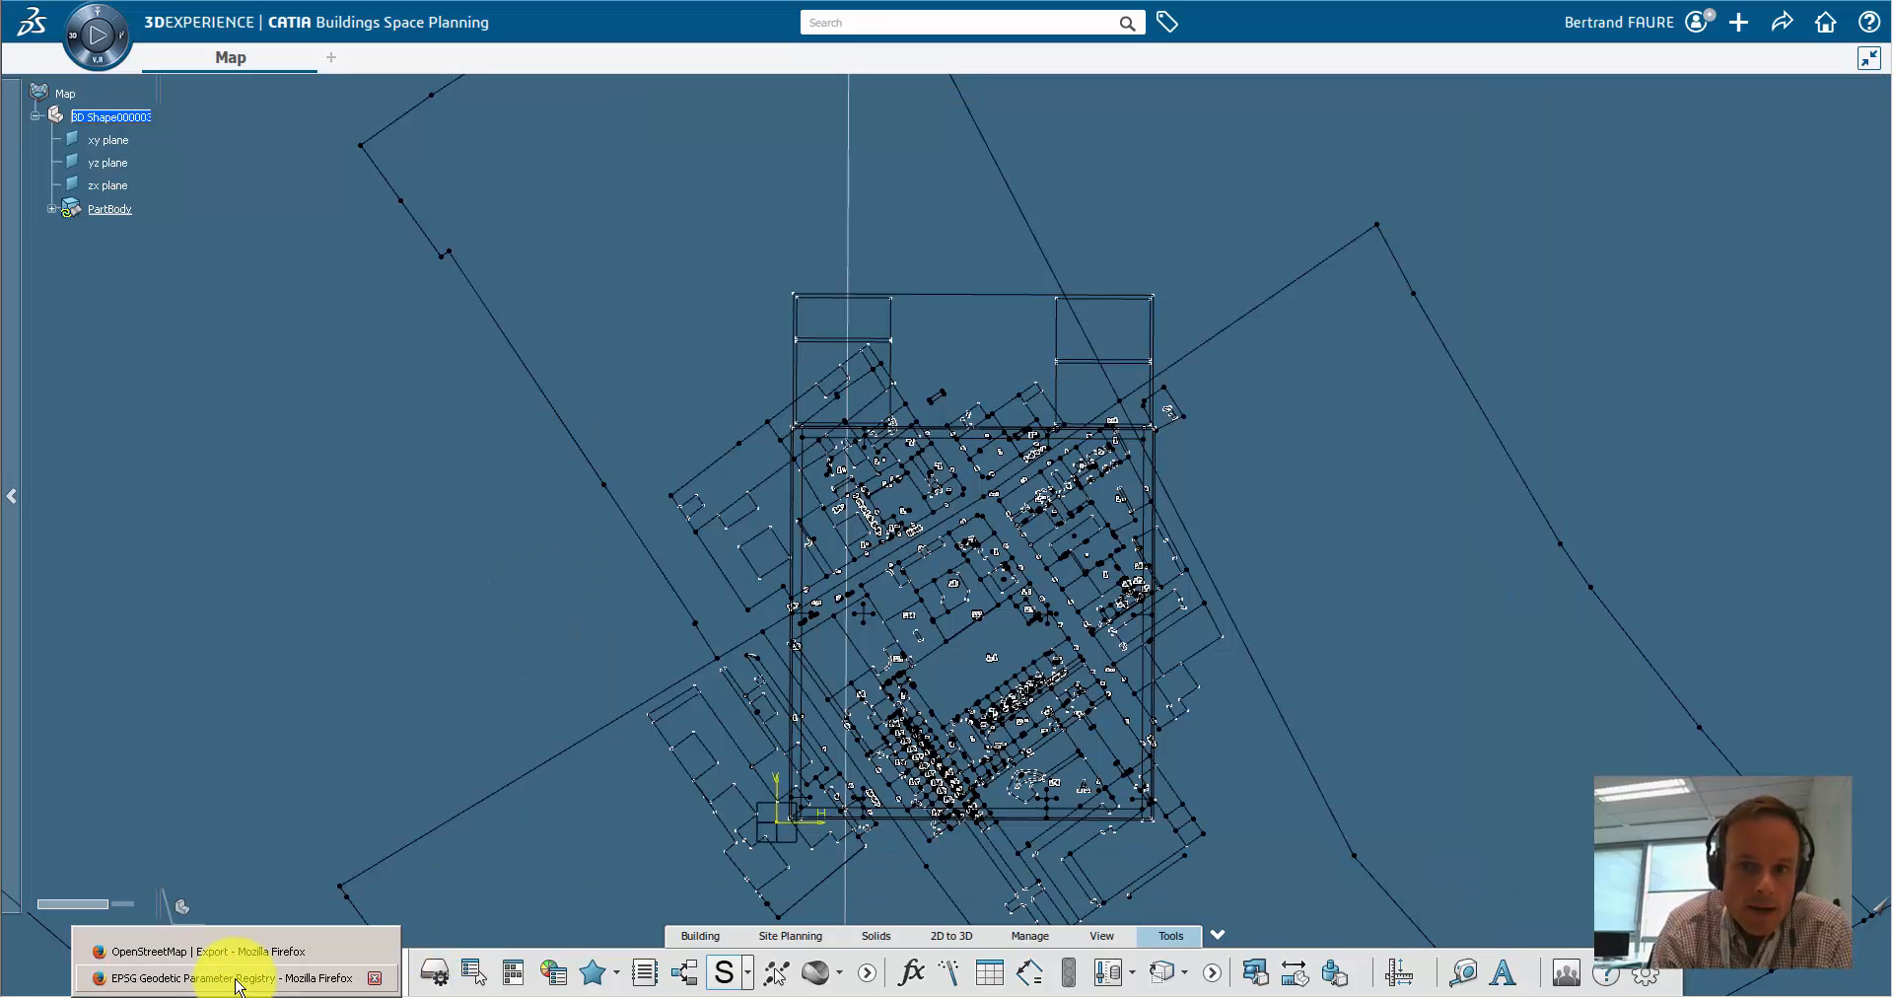
Step: Search the EPSG registry by name for CC49 and note the RGF93 / CC49 code
left_click(205, 978)
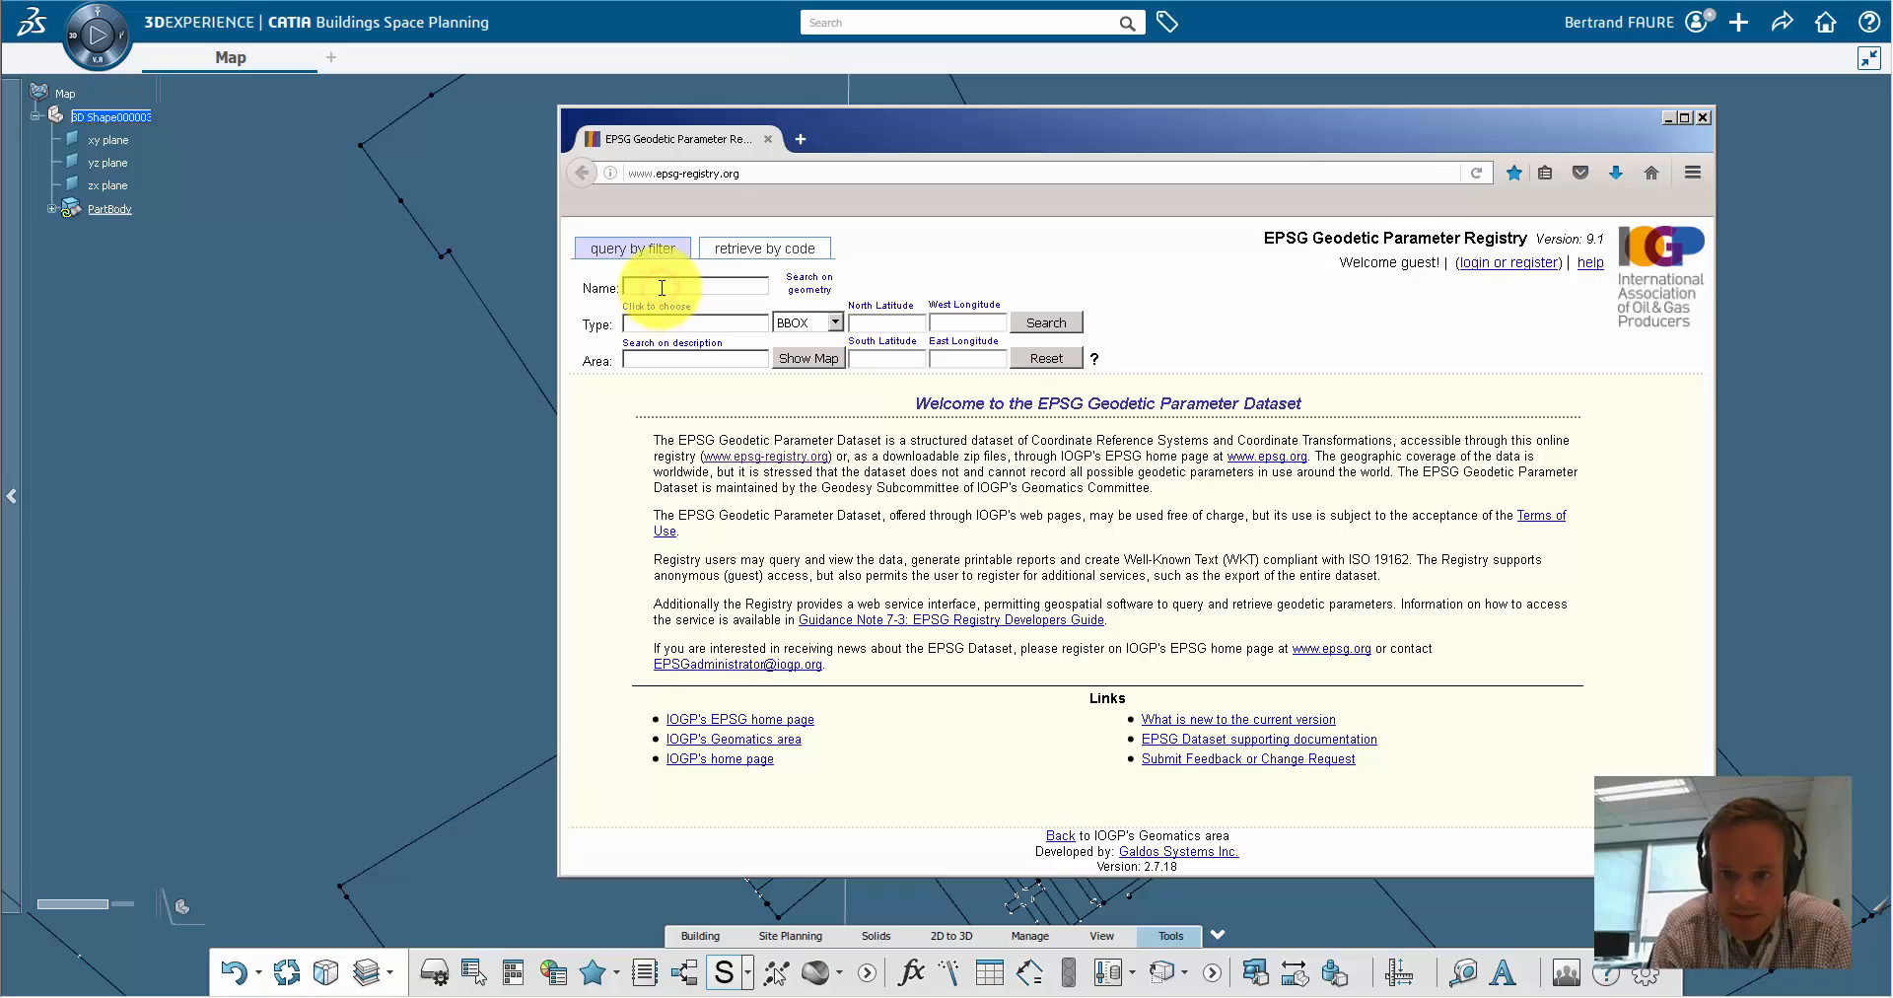
type("CC49")
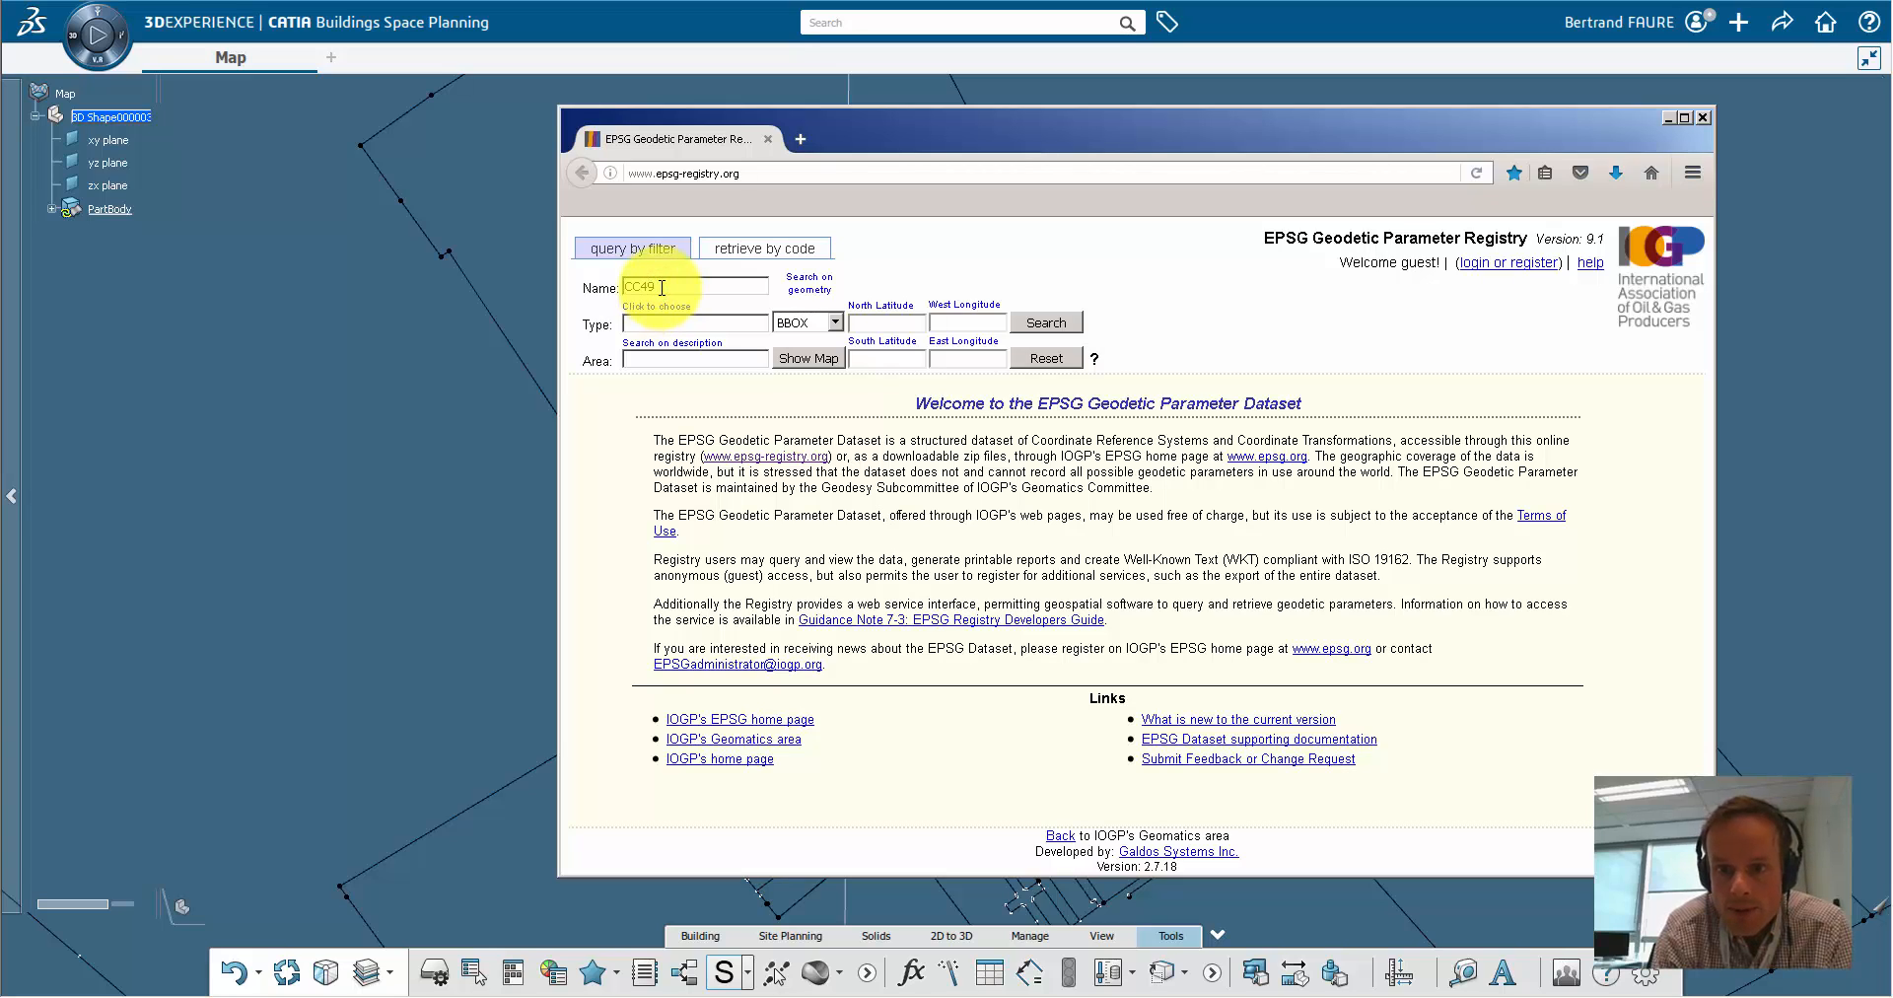
left_click(1045, 321)
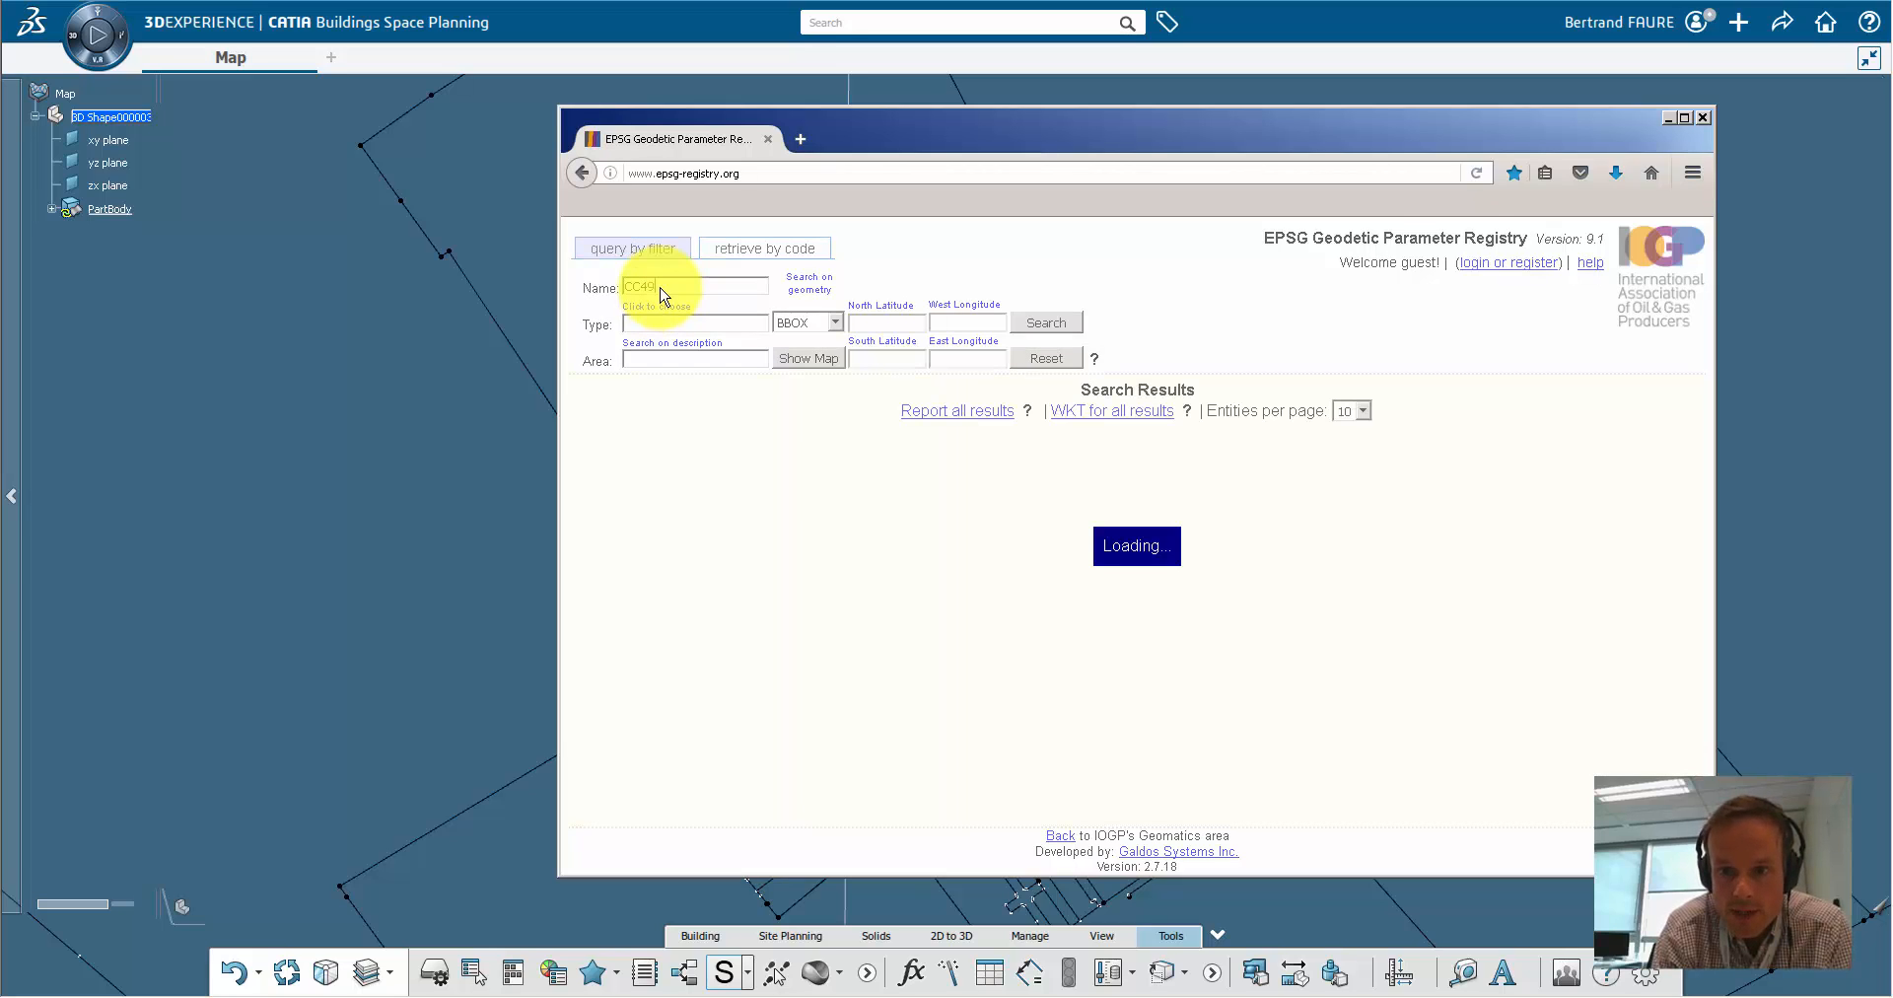
left_click(1045, 321)
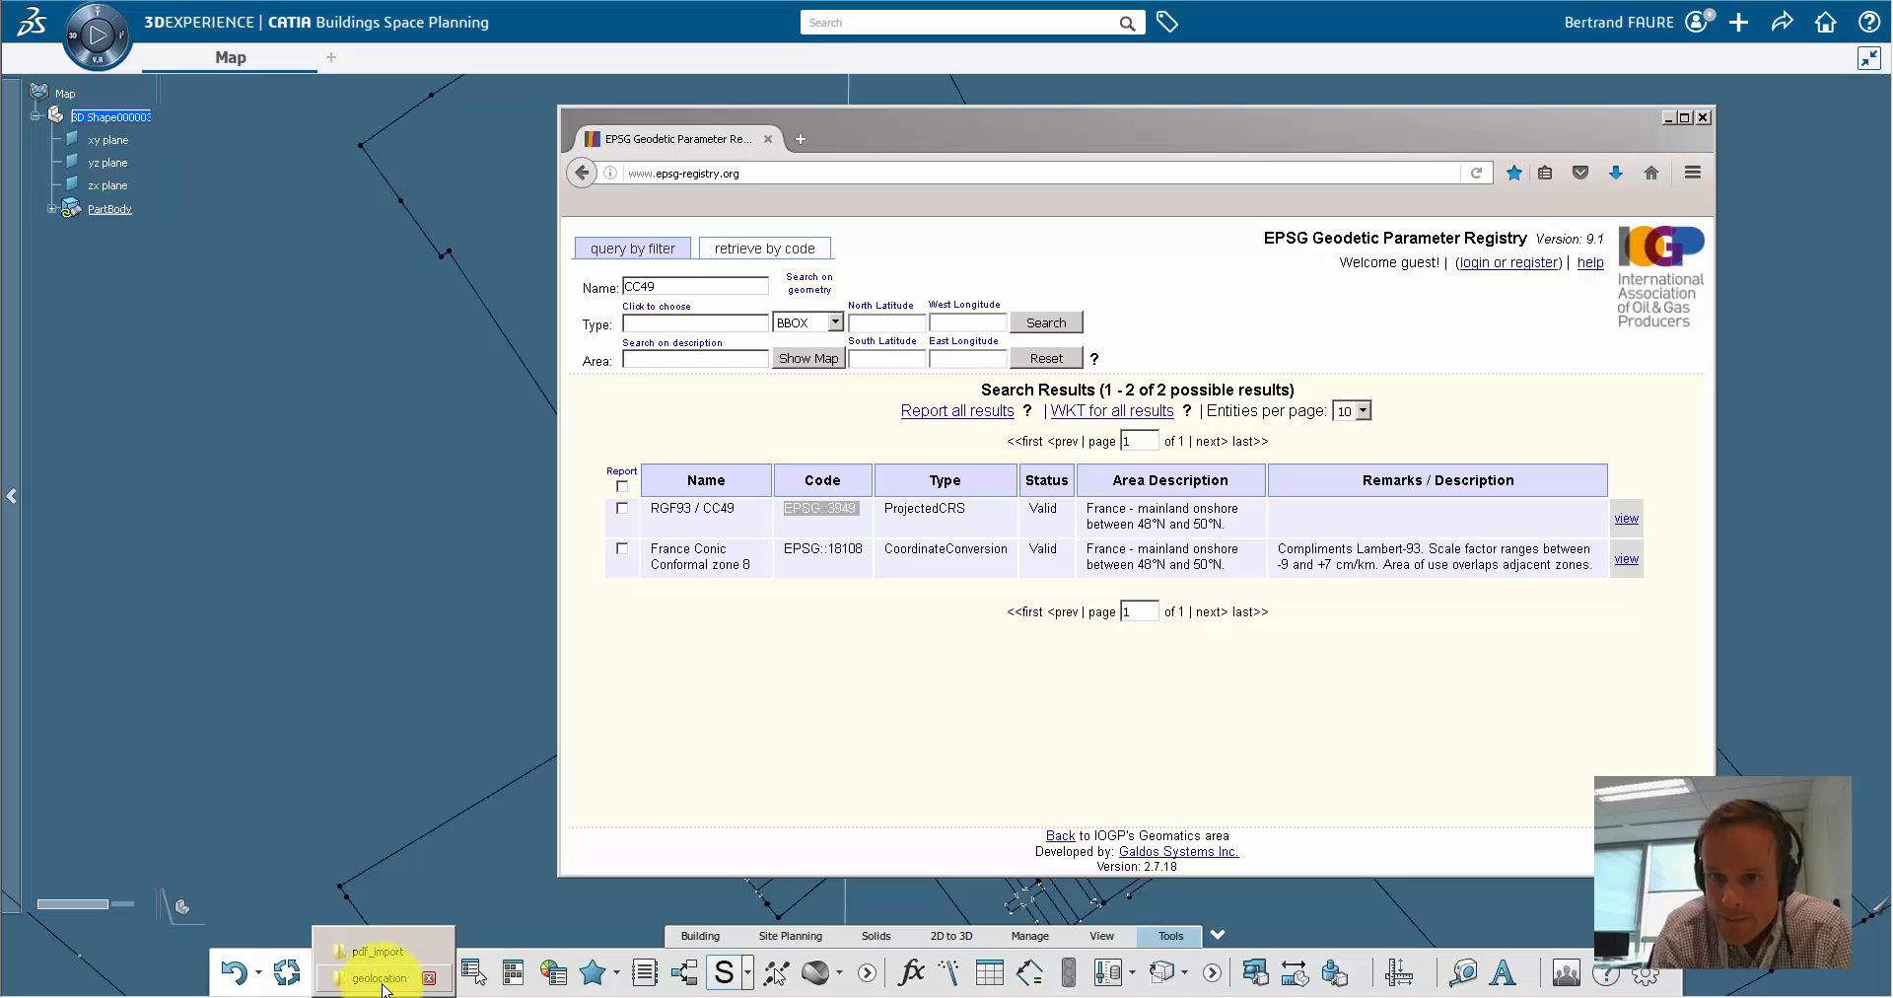
Step: Copy EPSG-crs-3949.3dxml from the EPSG CRS archive into E:\pdf_import\ and close 7-Zip
left_click(381, 978)
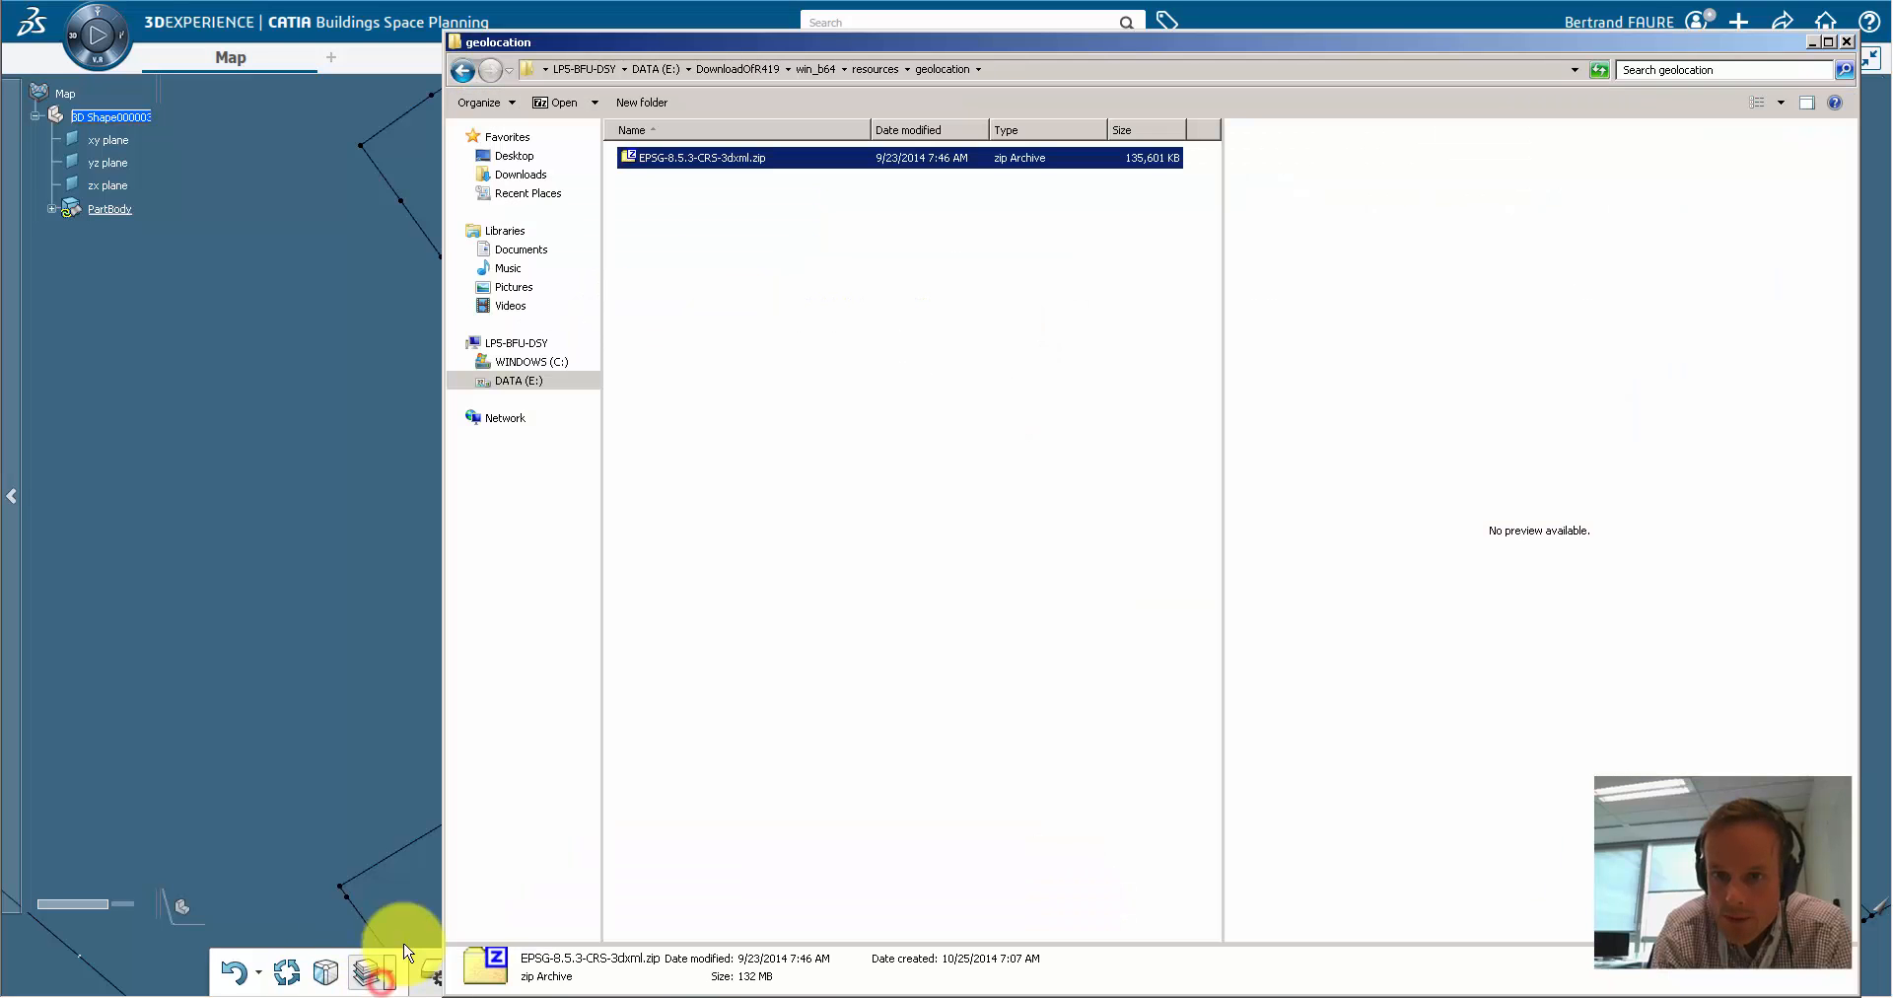
double_click(696, 156)
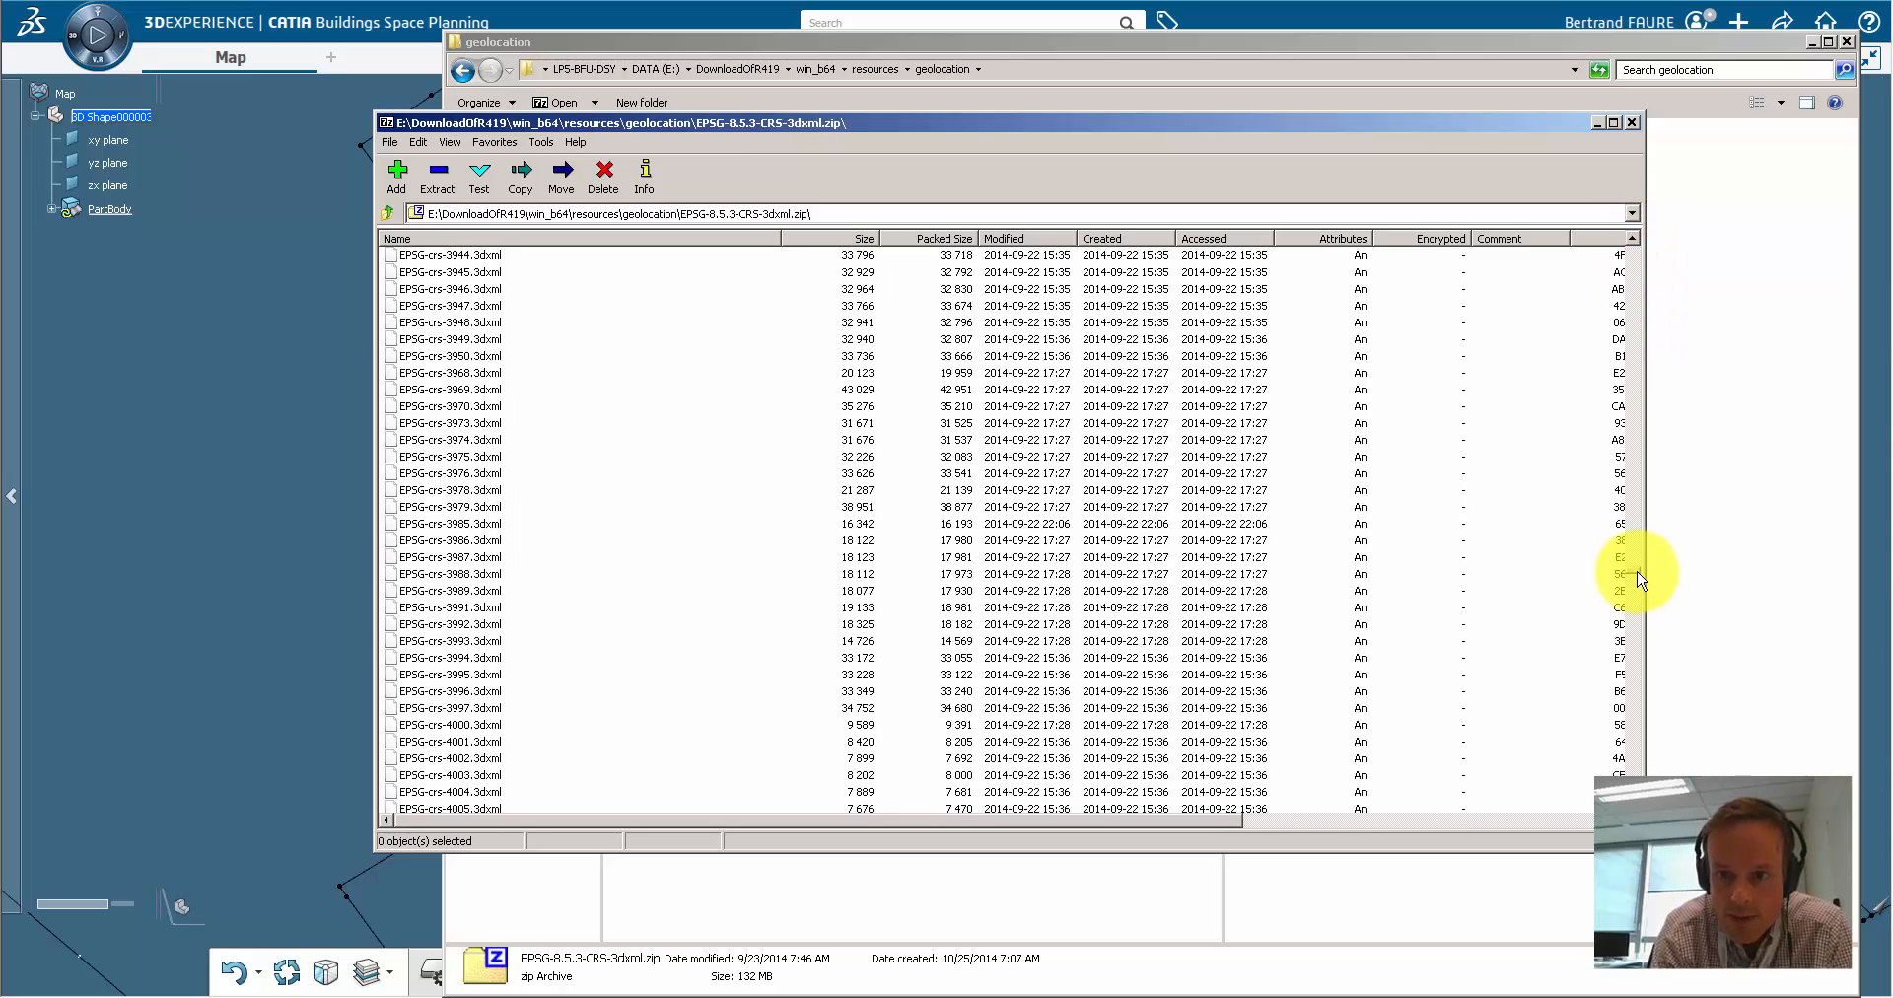
right_click(446, 690)
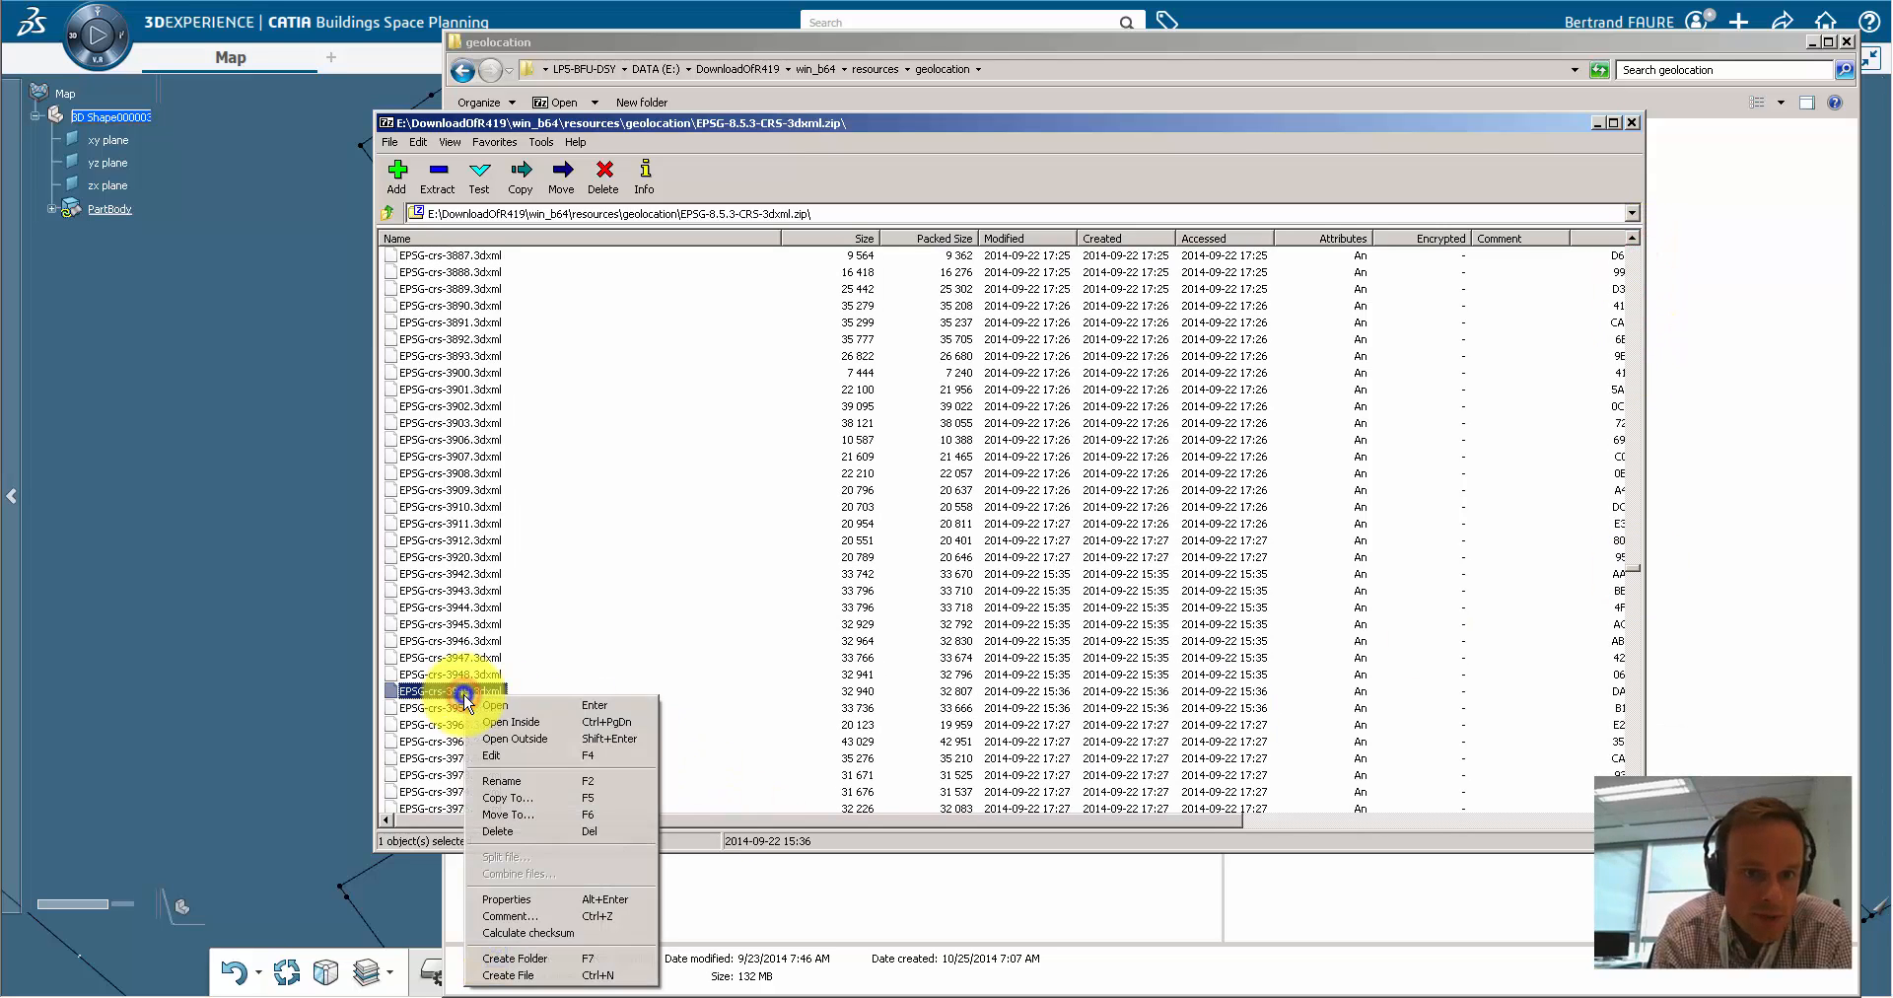
left_click(506, 797)
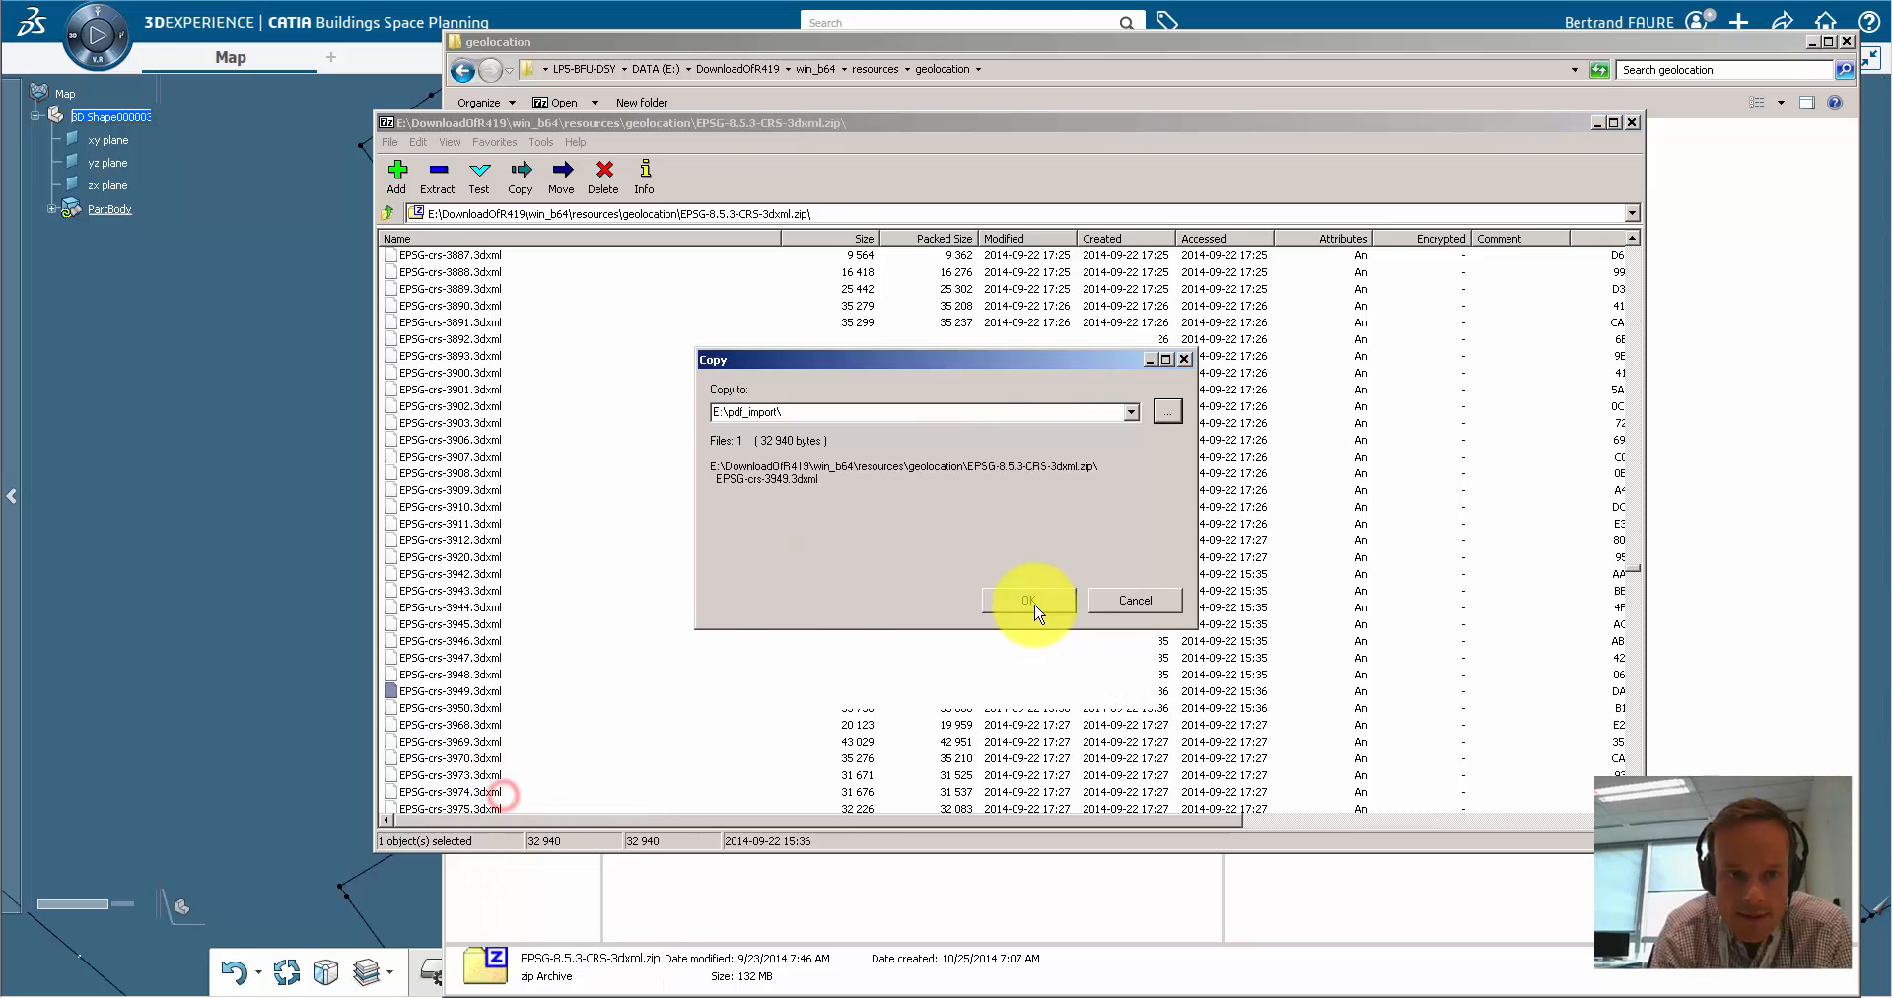
left_click(1025, 600)
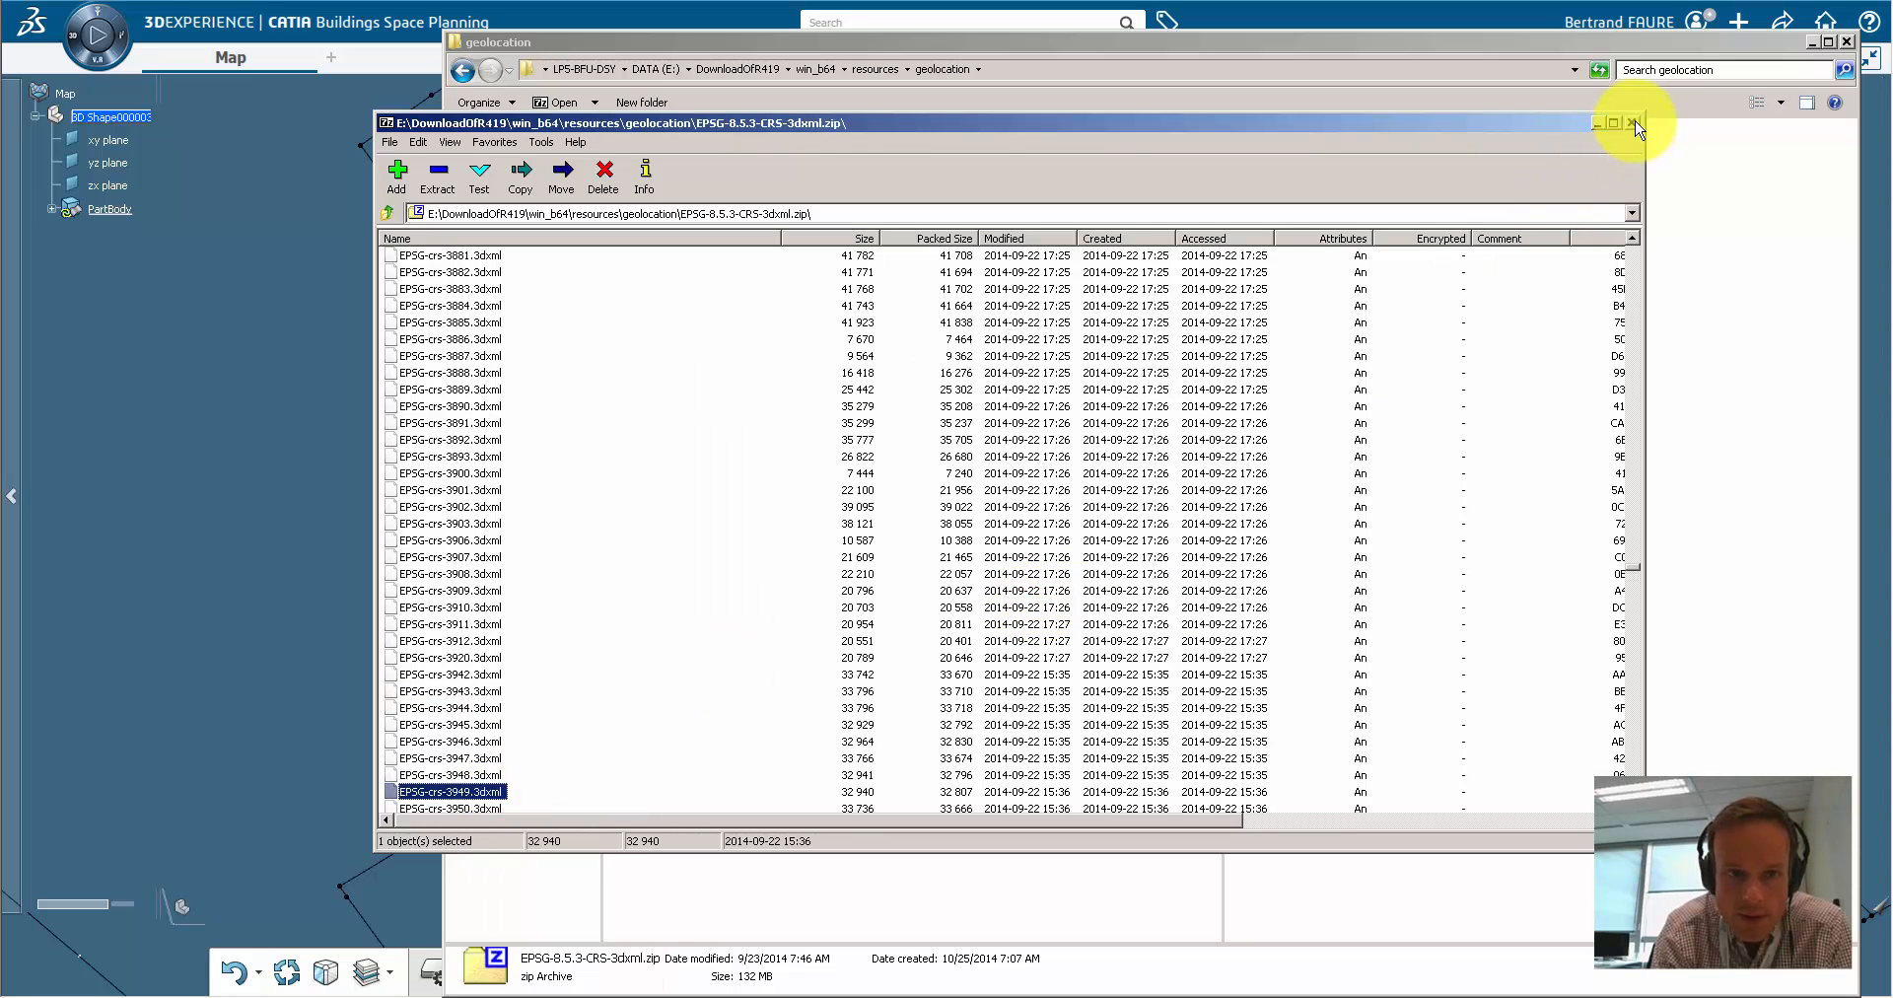
left_click(1633, 123)
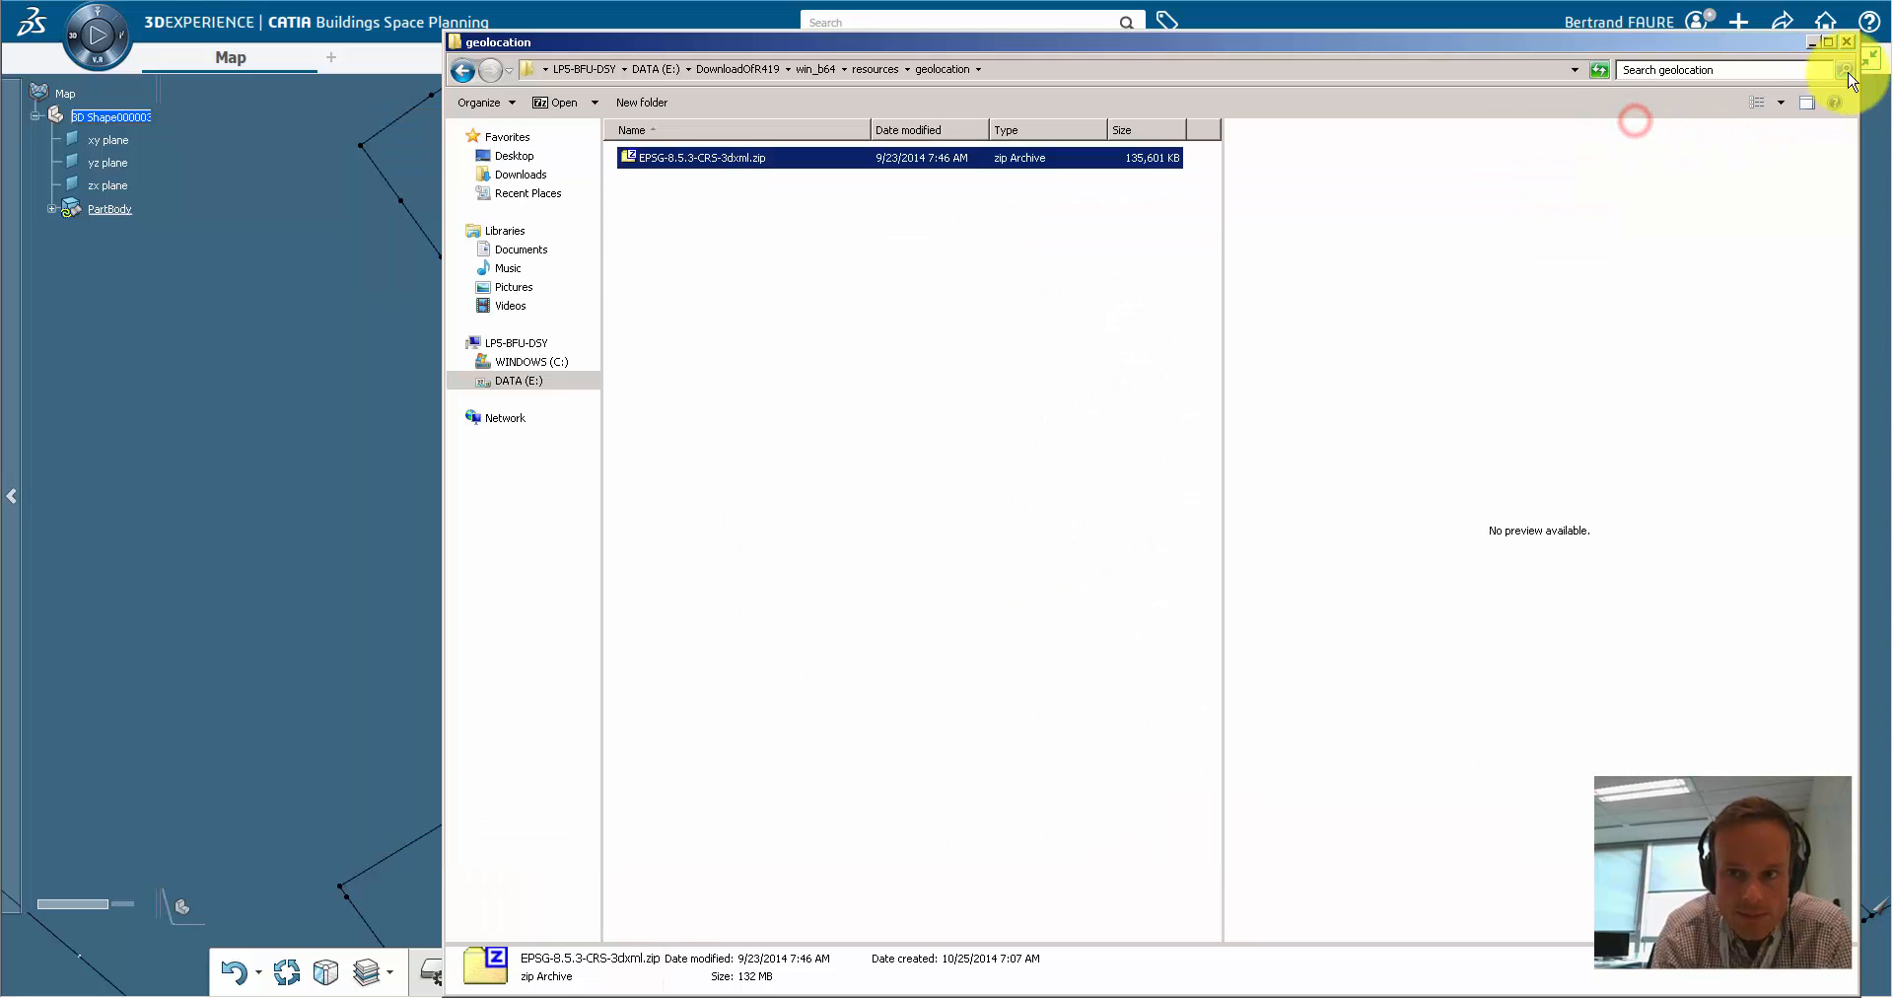
Step: Import E:\pdf_import\EPSG-crs-3949.3dxml as 3DXML and tile RGF93 / CC49 beside the Map
left_click(1845, 42)
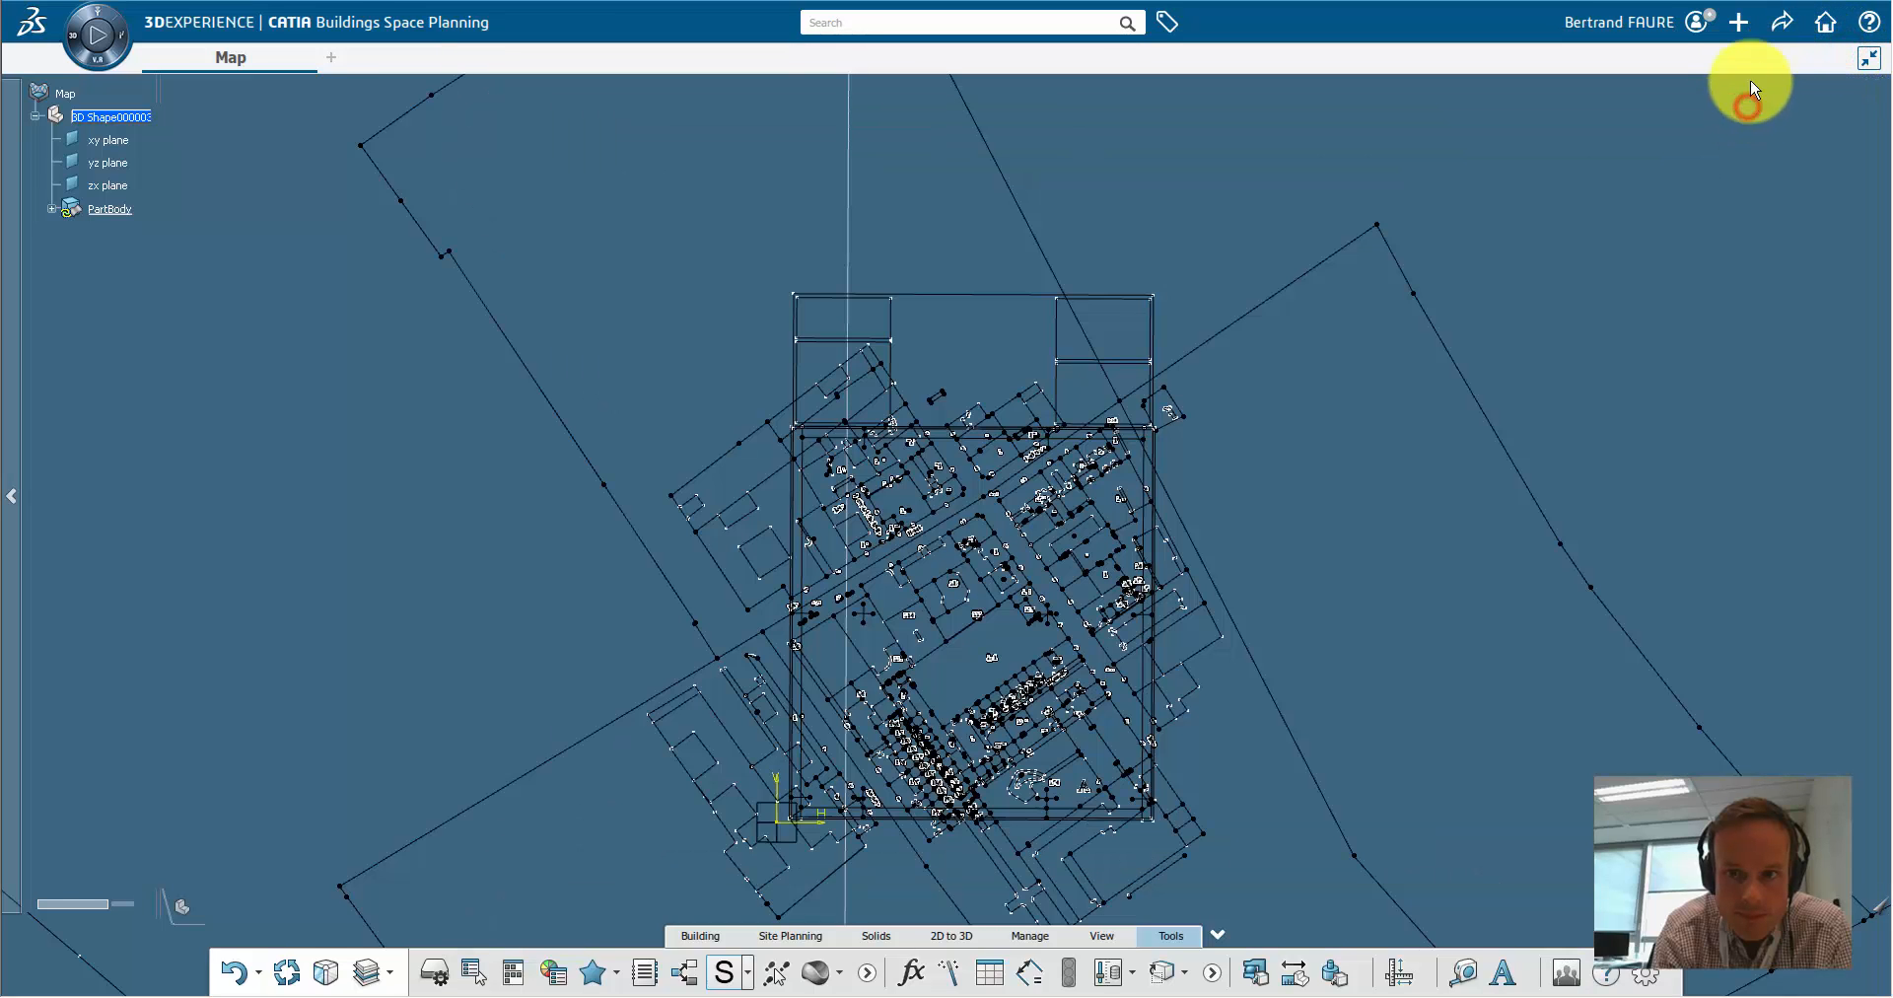
left_click(1737, 22)
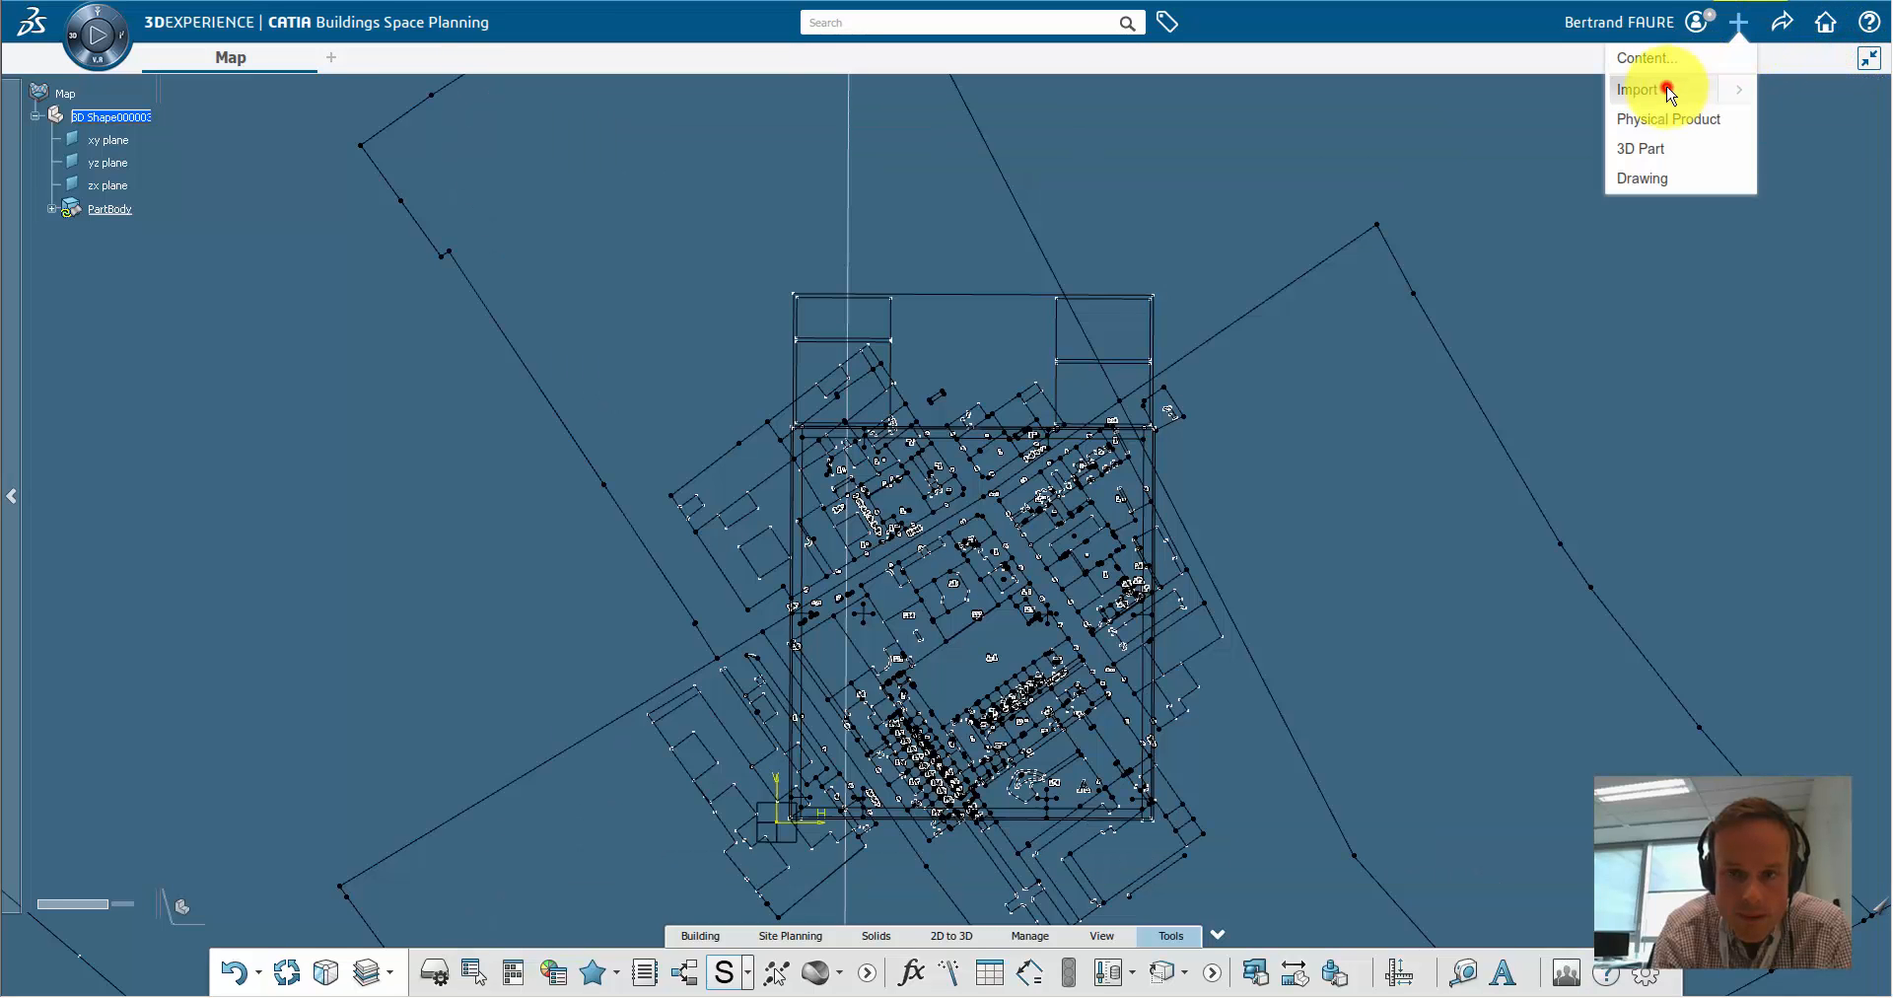
left_click(1637, 88)
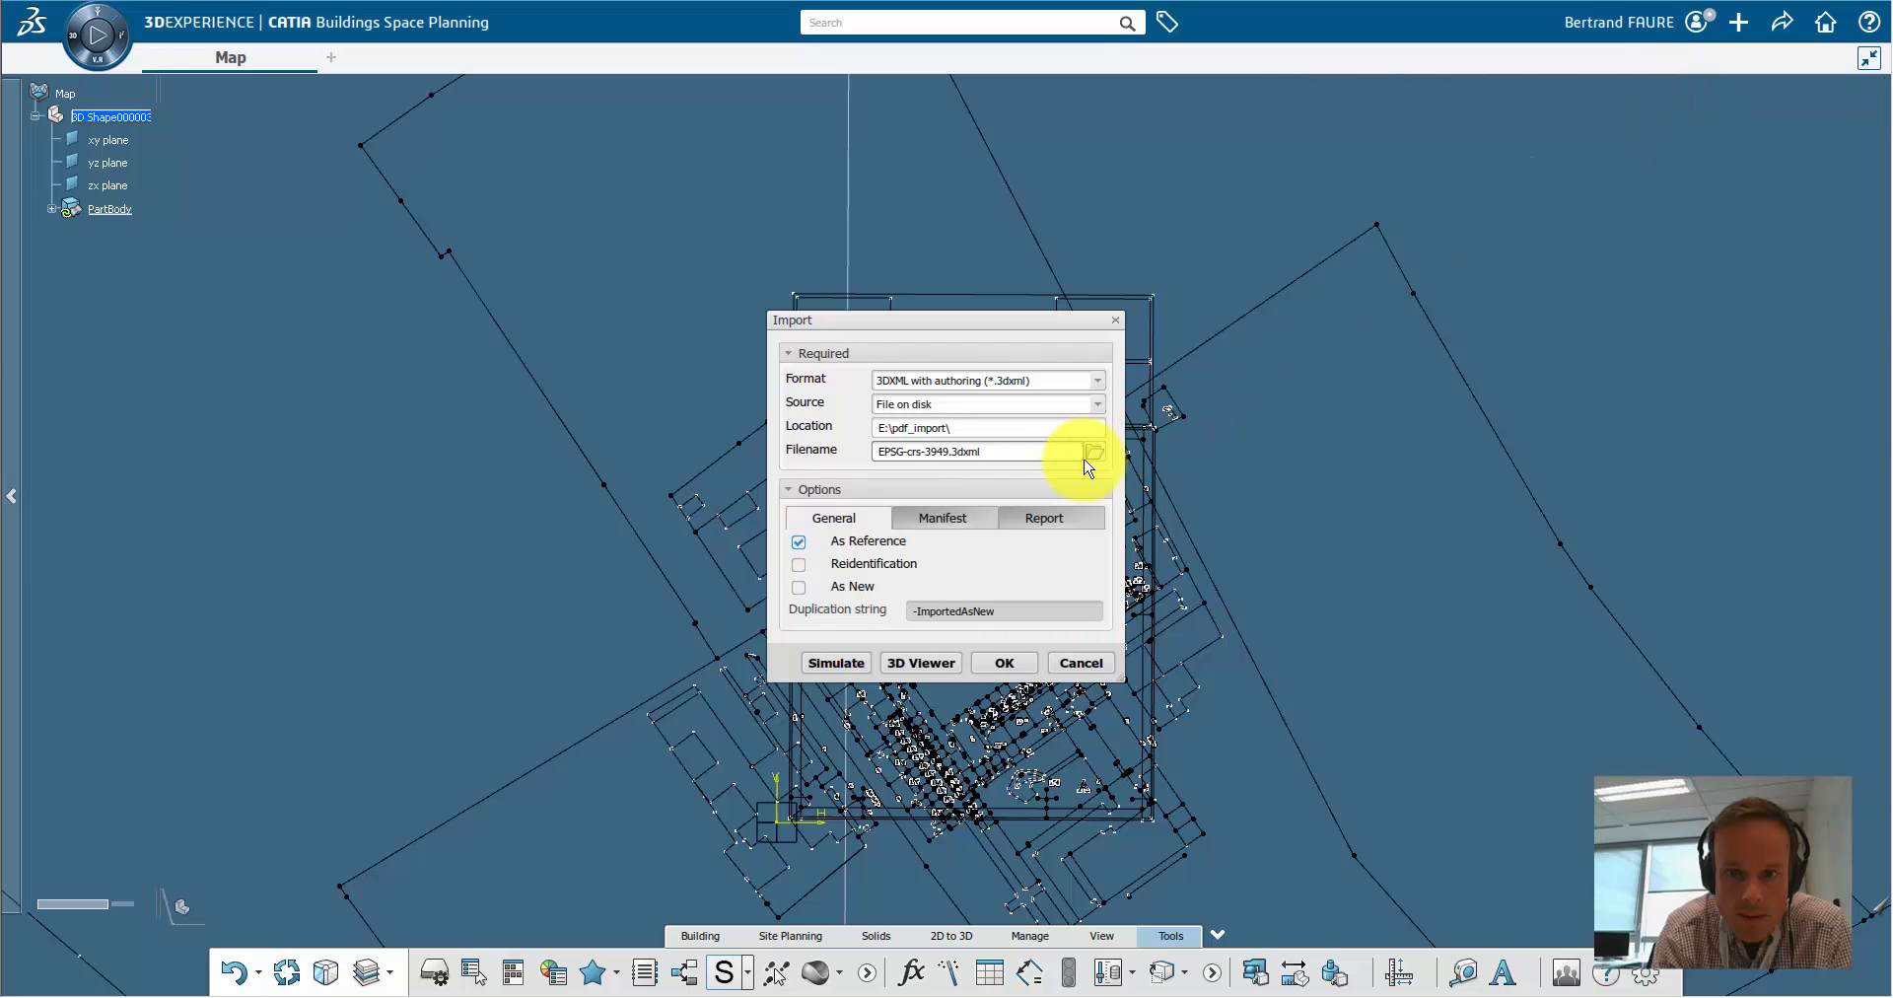
left_click(1093, 450)
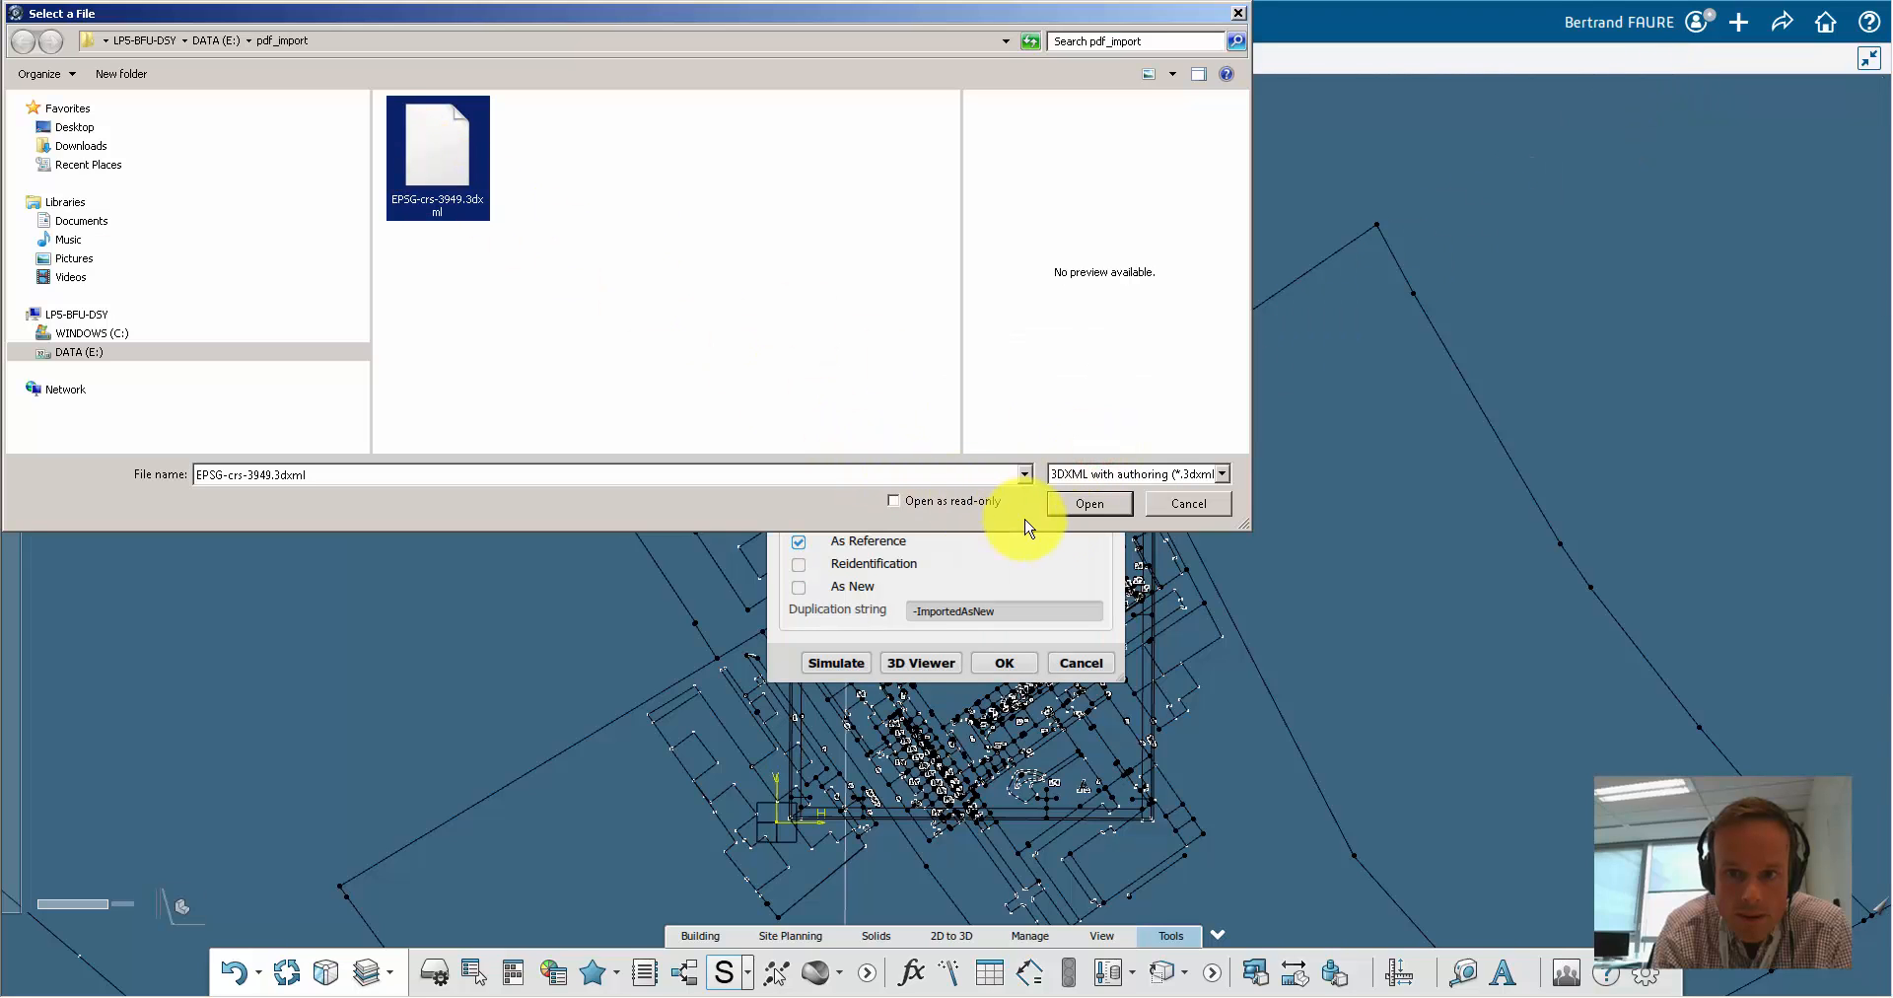
left_click(1086, 503)
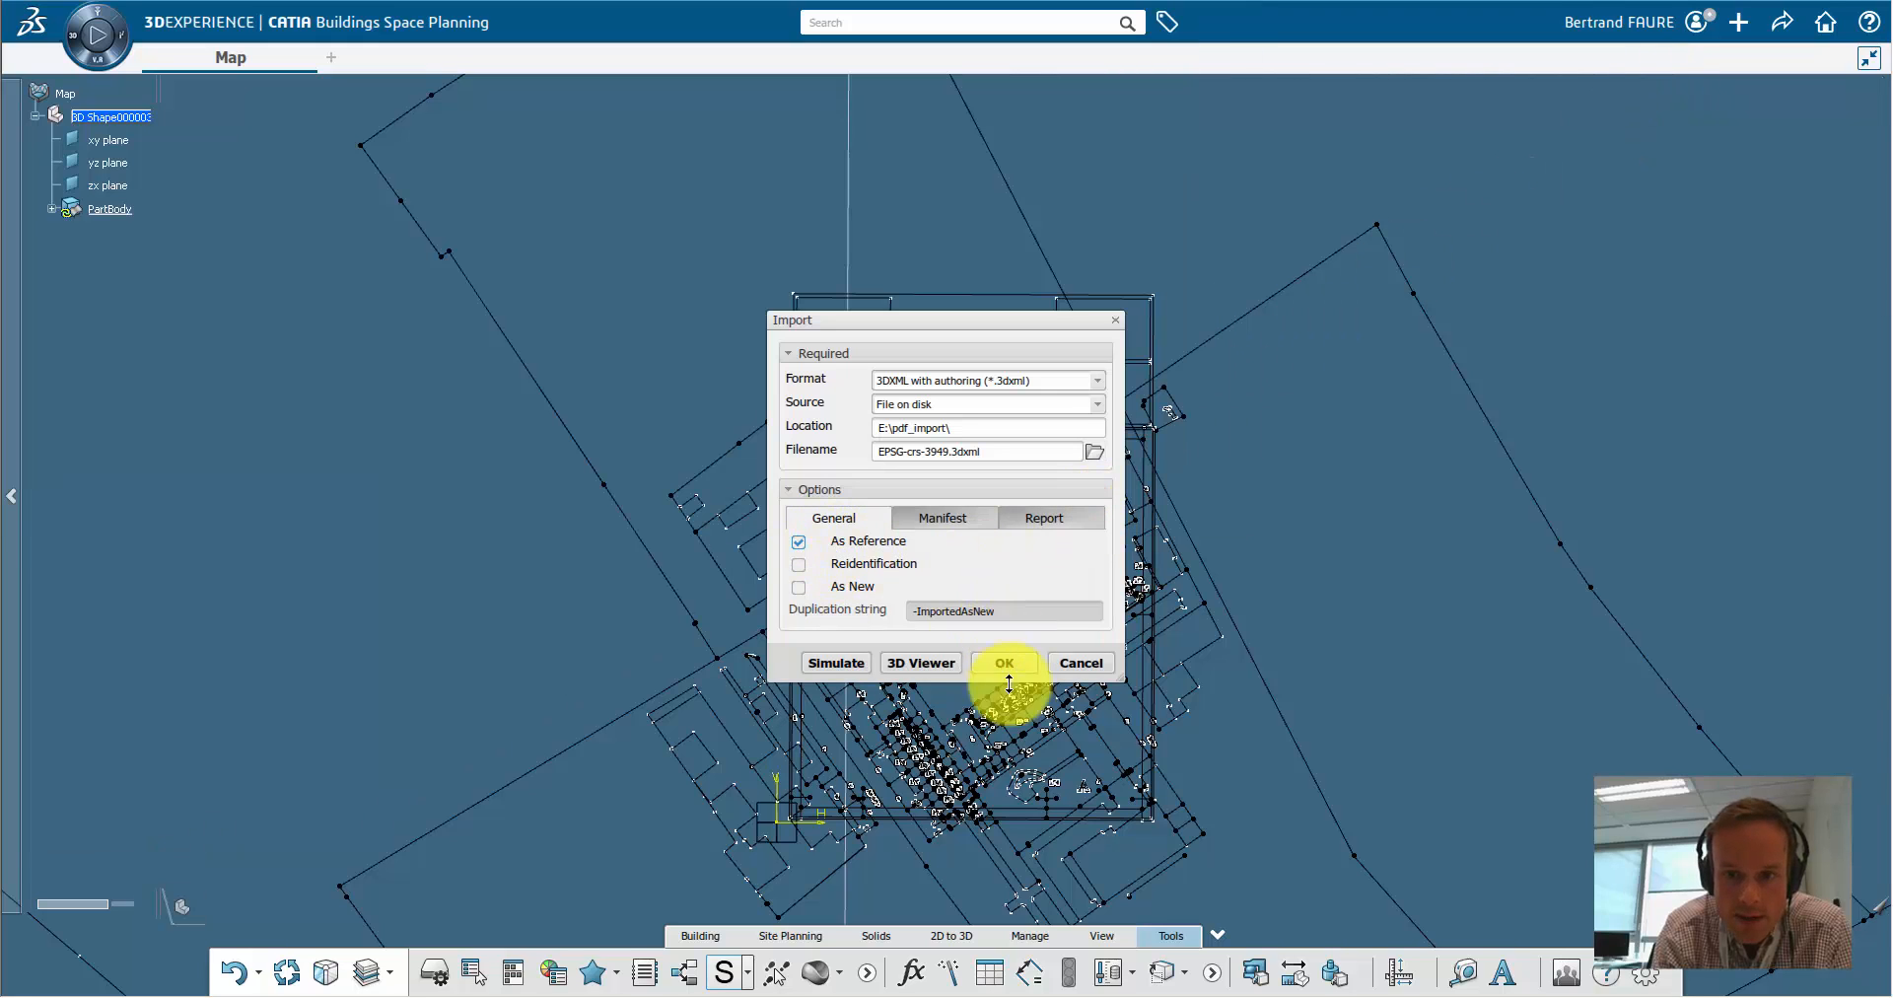
left_click(1005, 662)
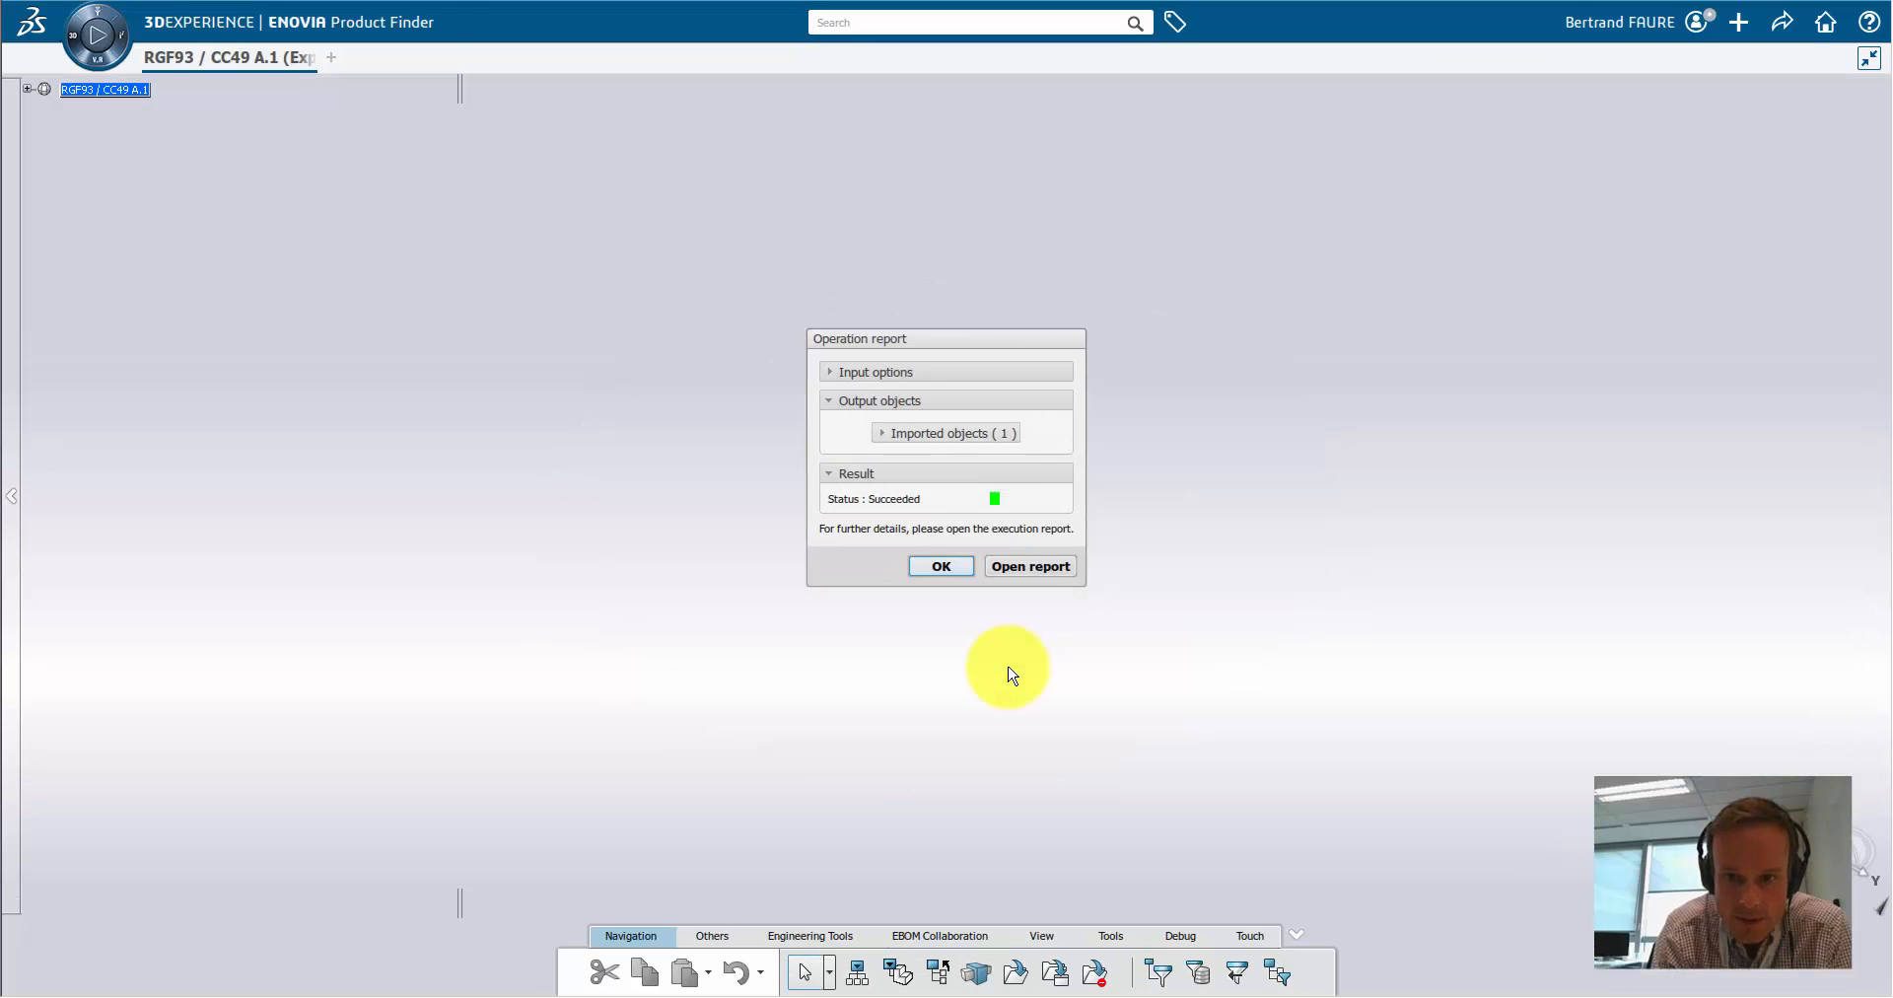
left_click(940, 565)
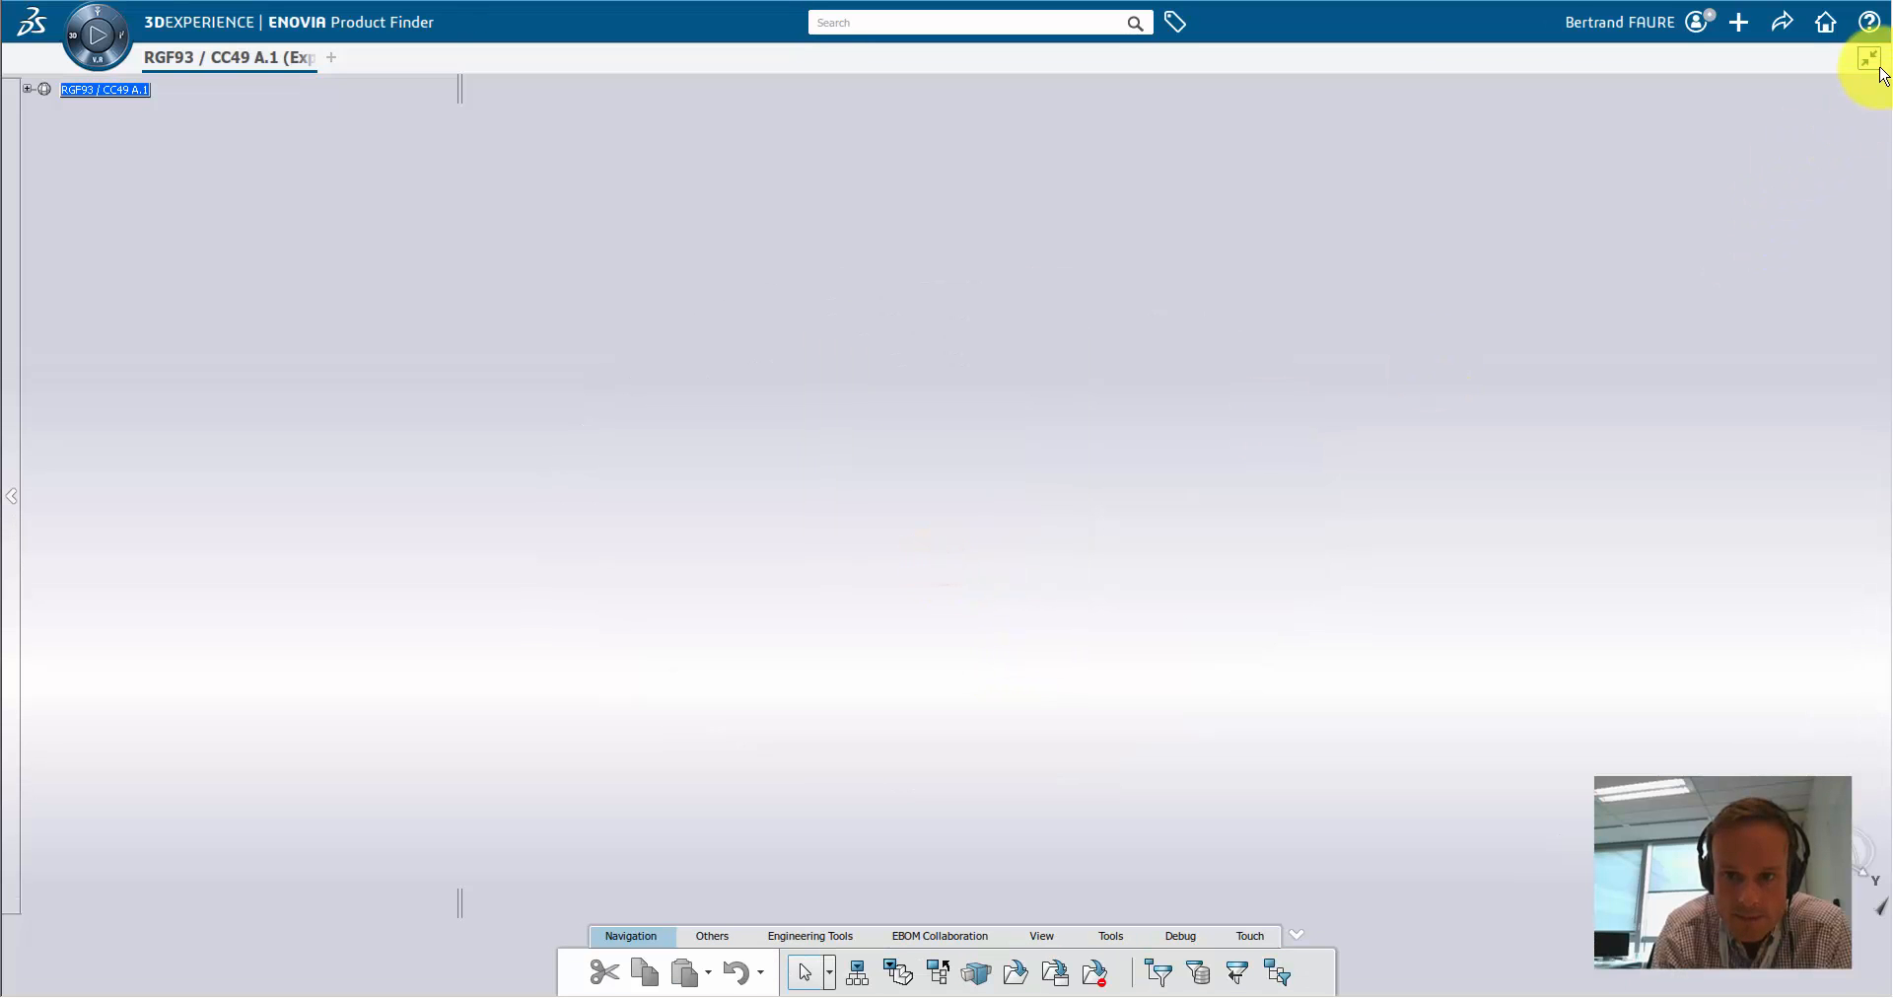
left_click(1867, 60)
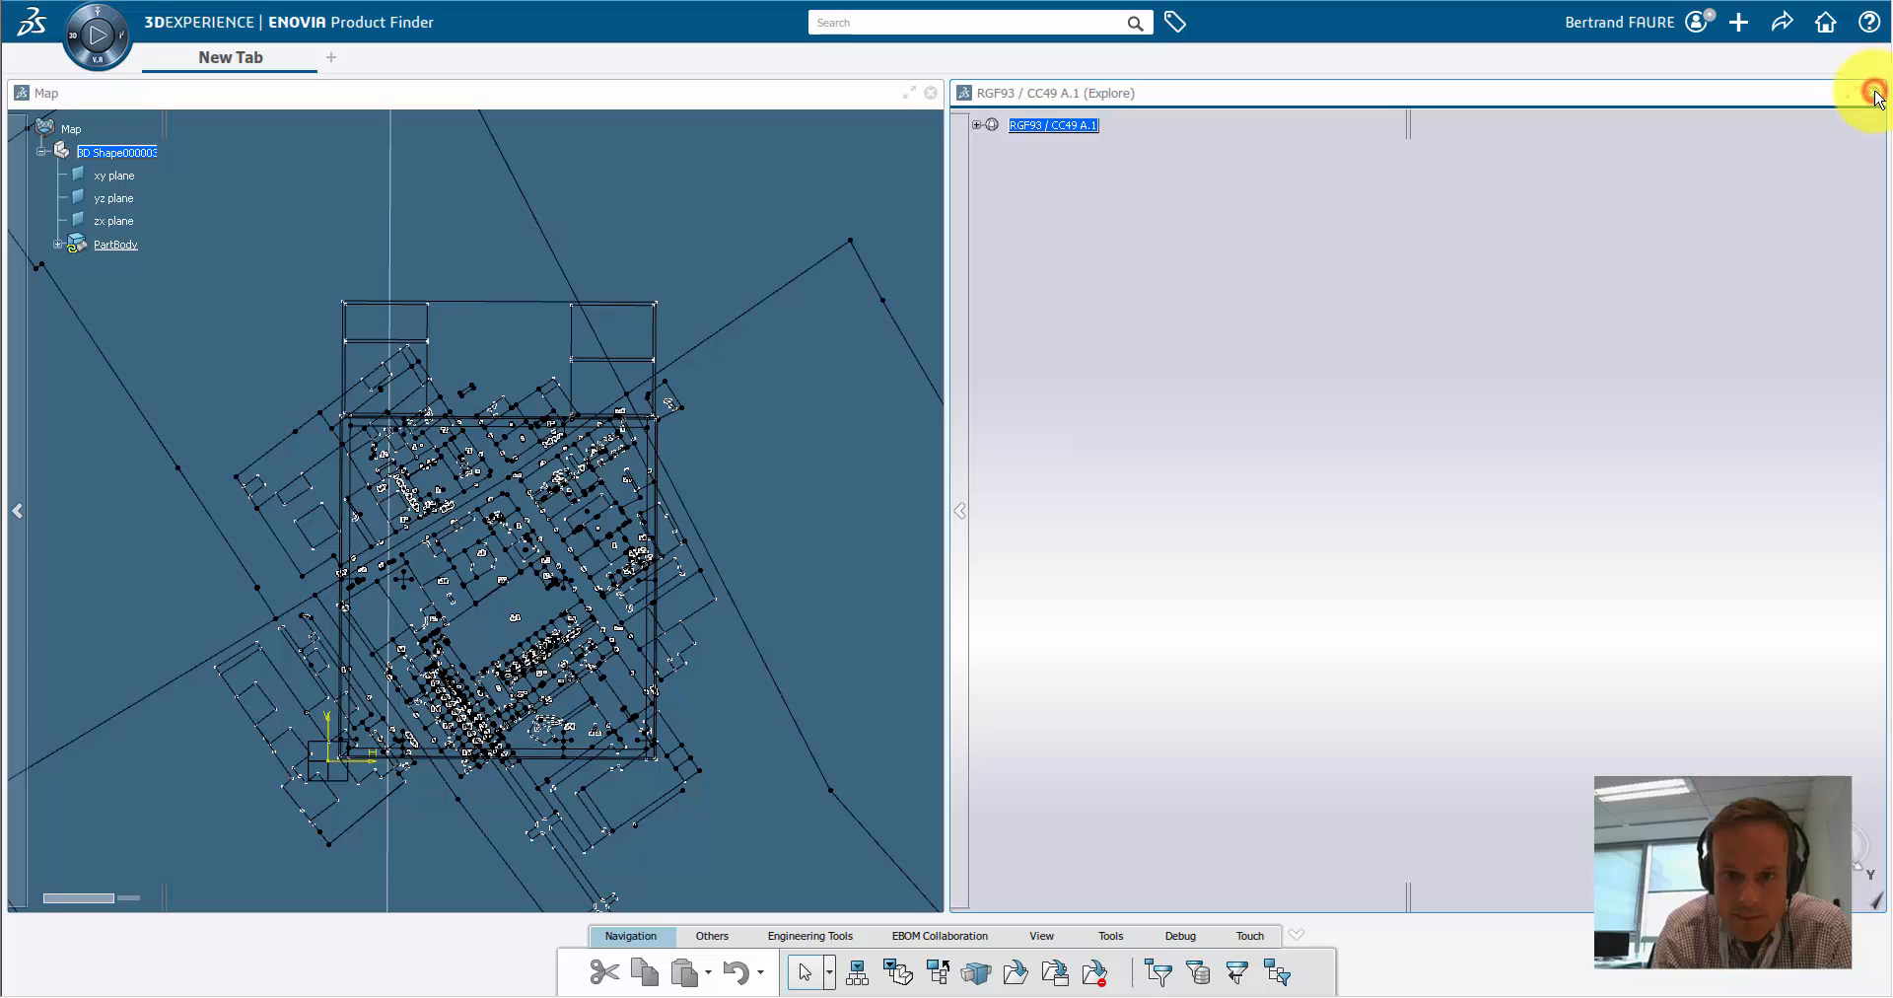
Step: Close the RGF93 / CC49 view and create a new Large Range Site from New Content
left_click(1872, 93)
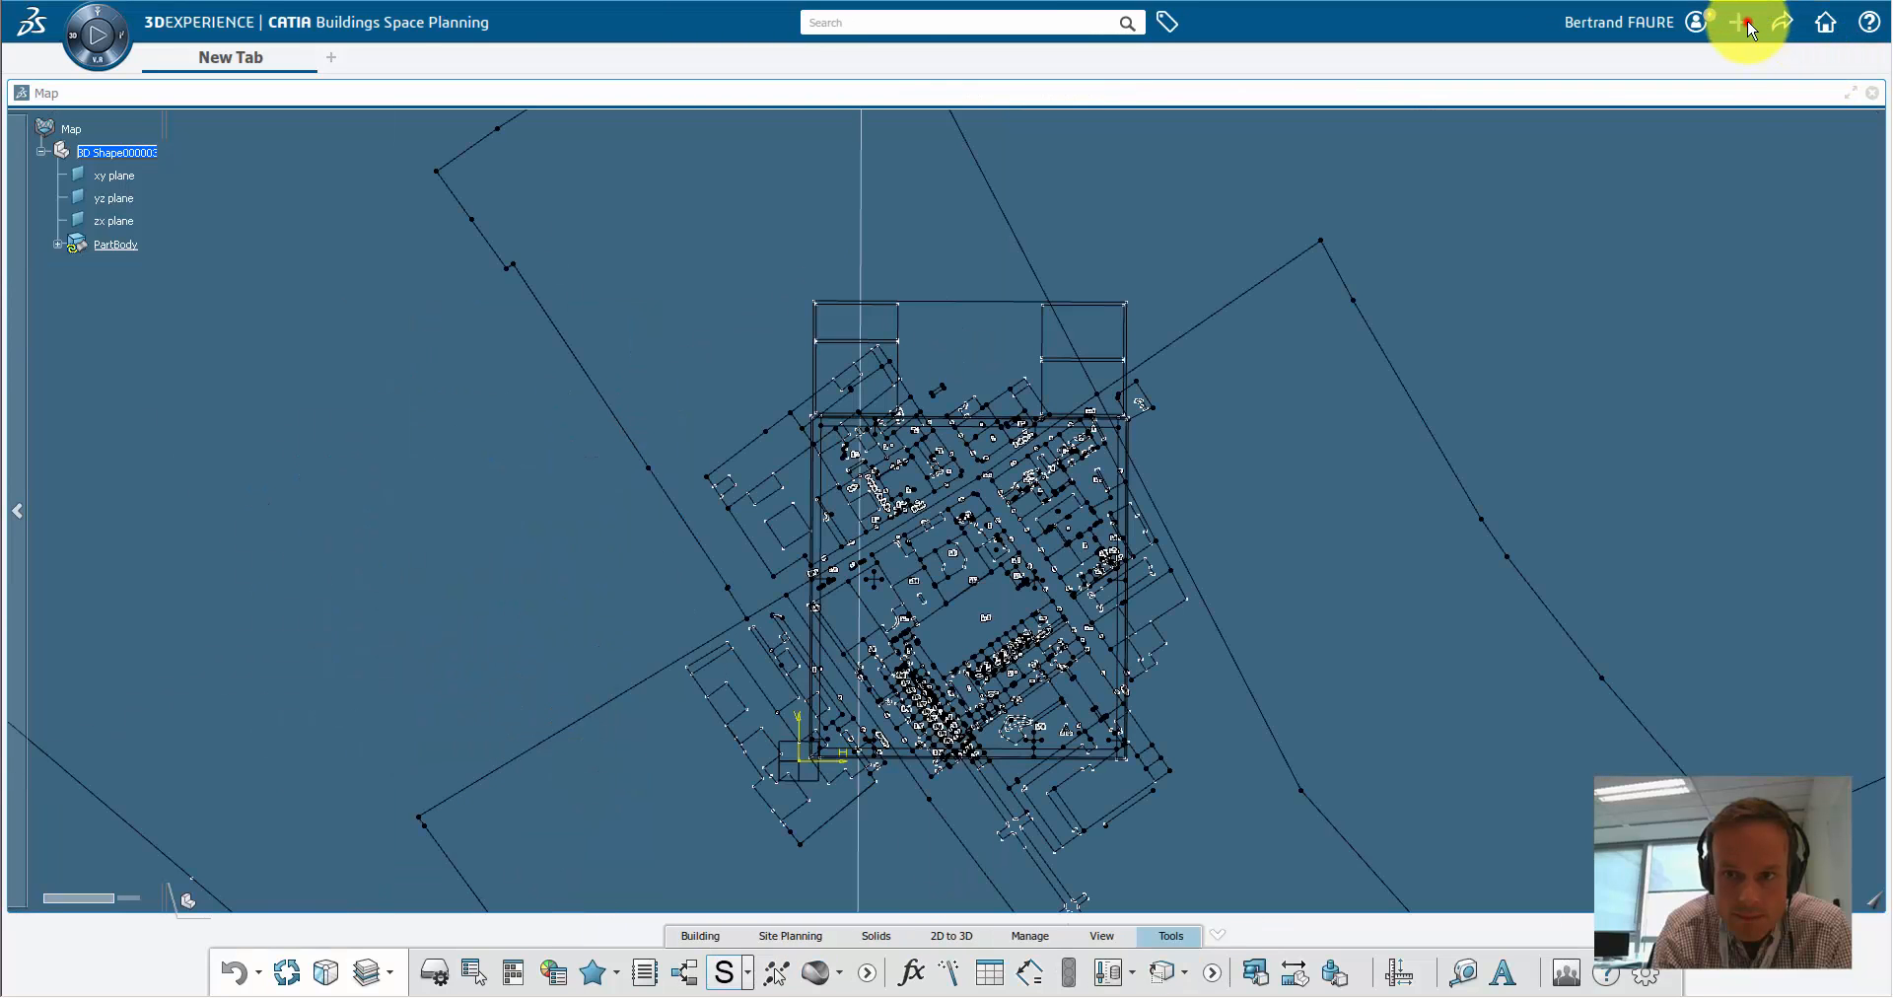
left_click(1738, 22)
type("site")
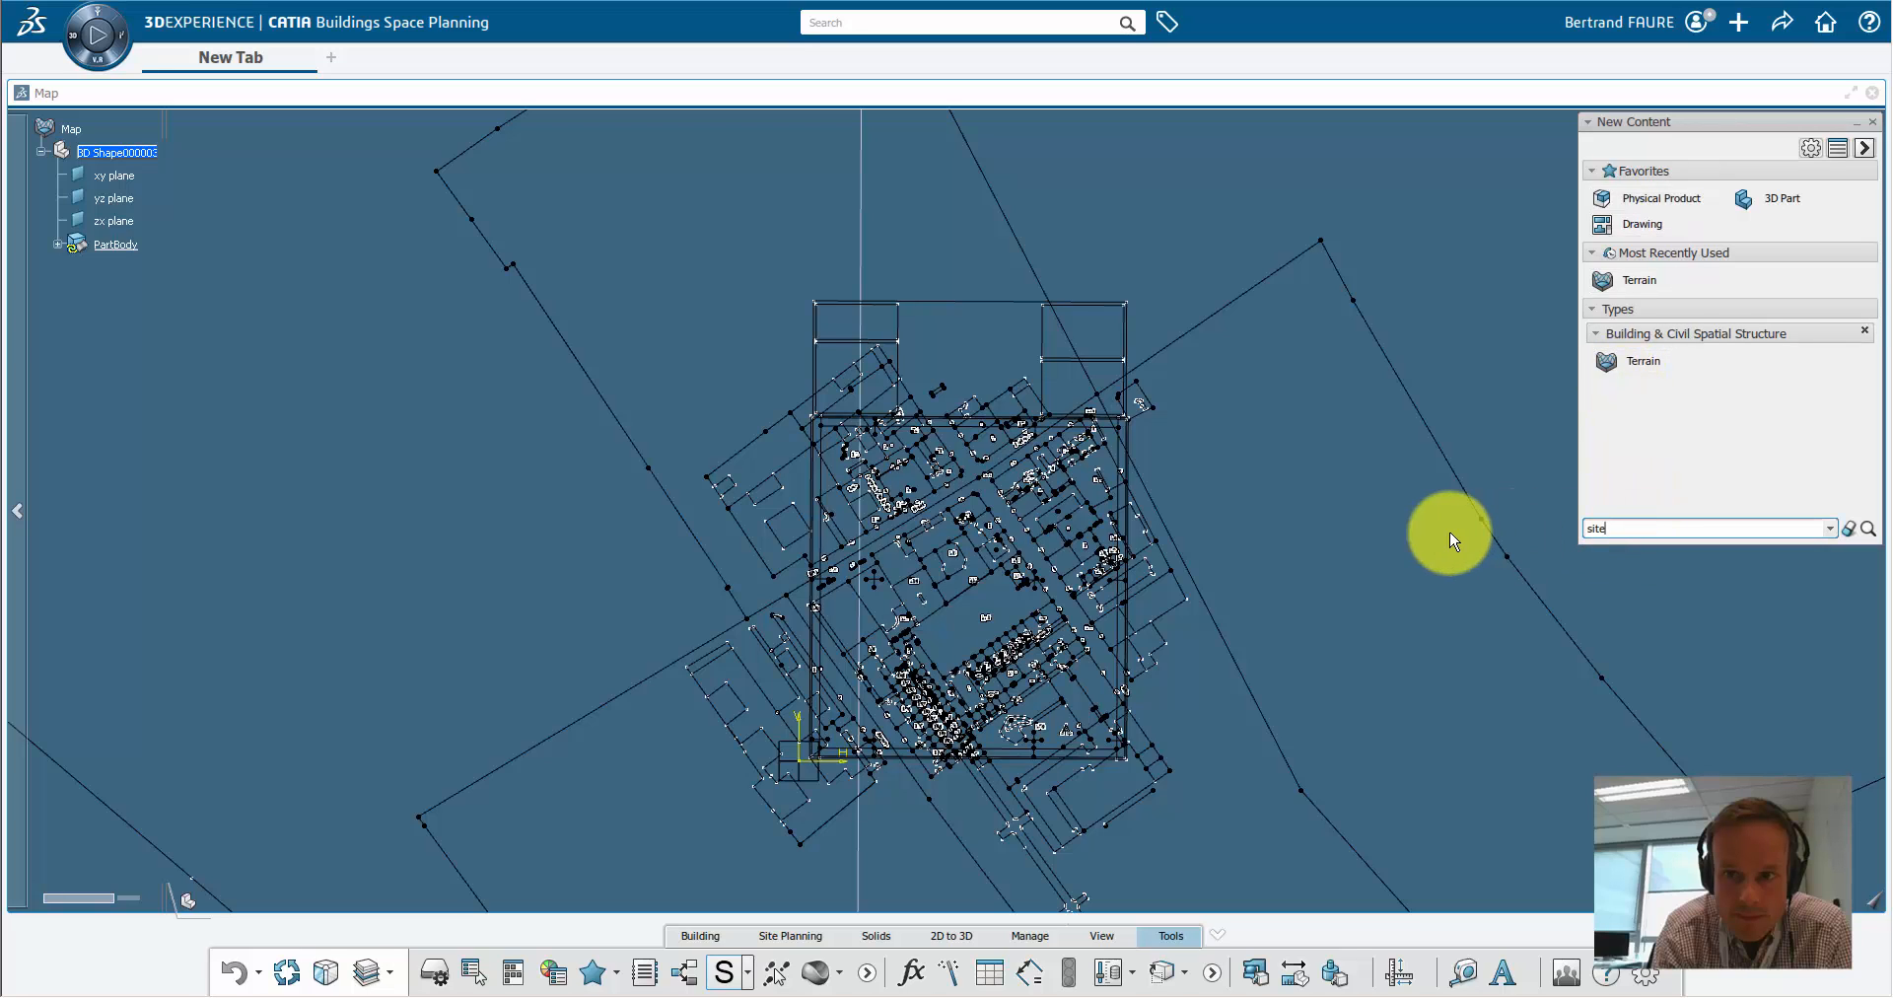
right_click(1618, 360)
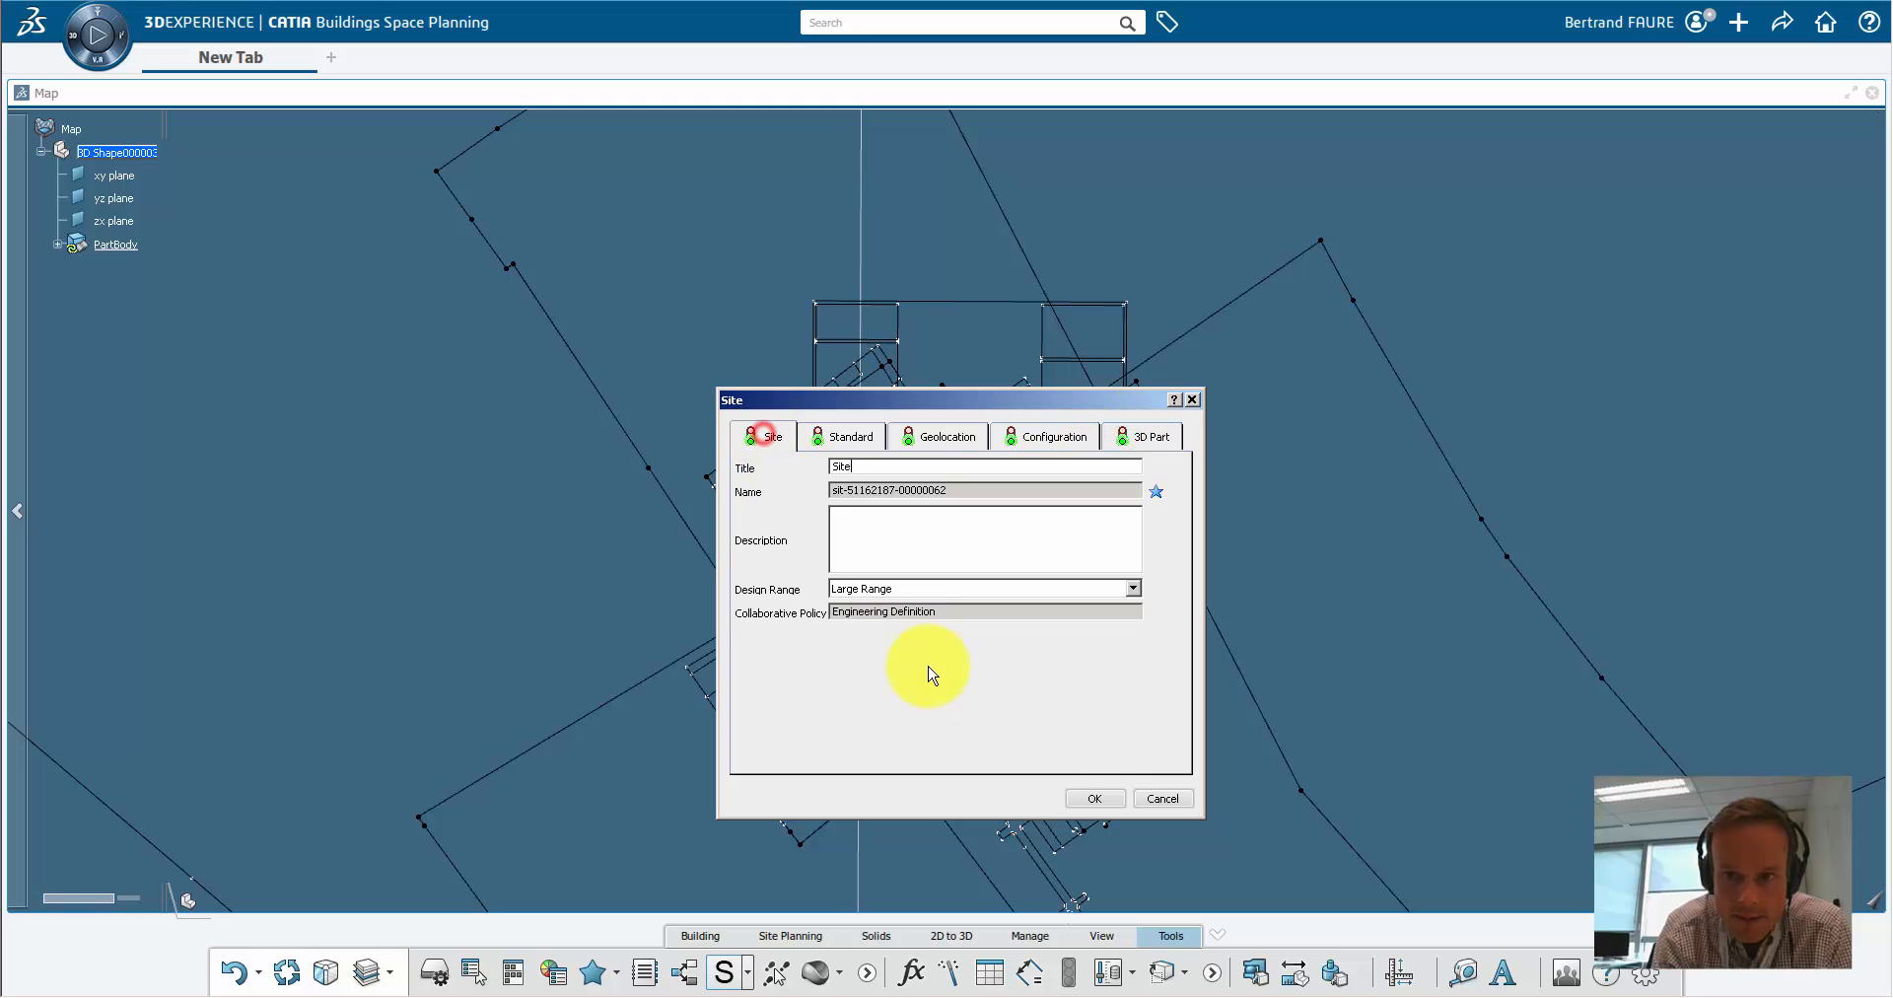
left_click(1093, 799)
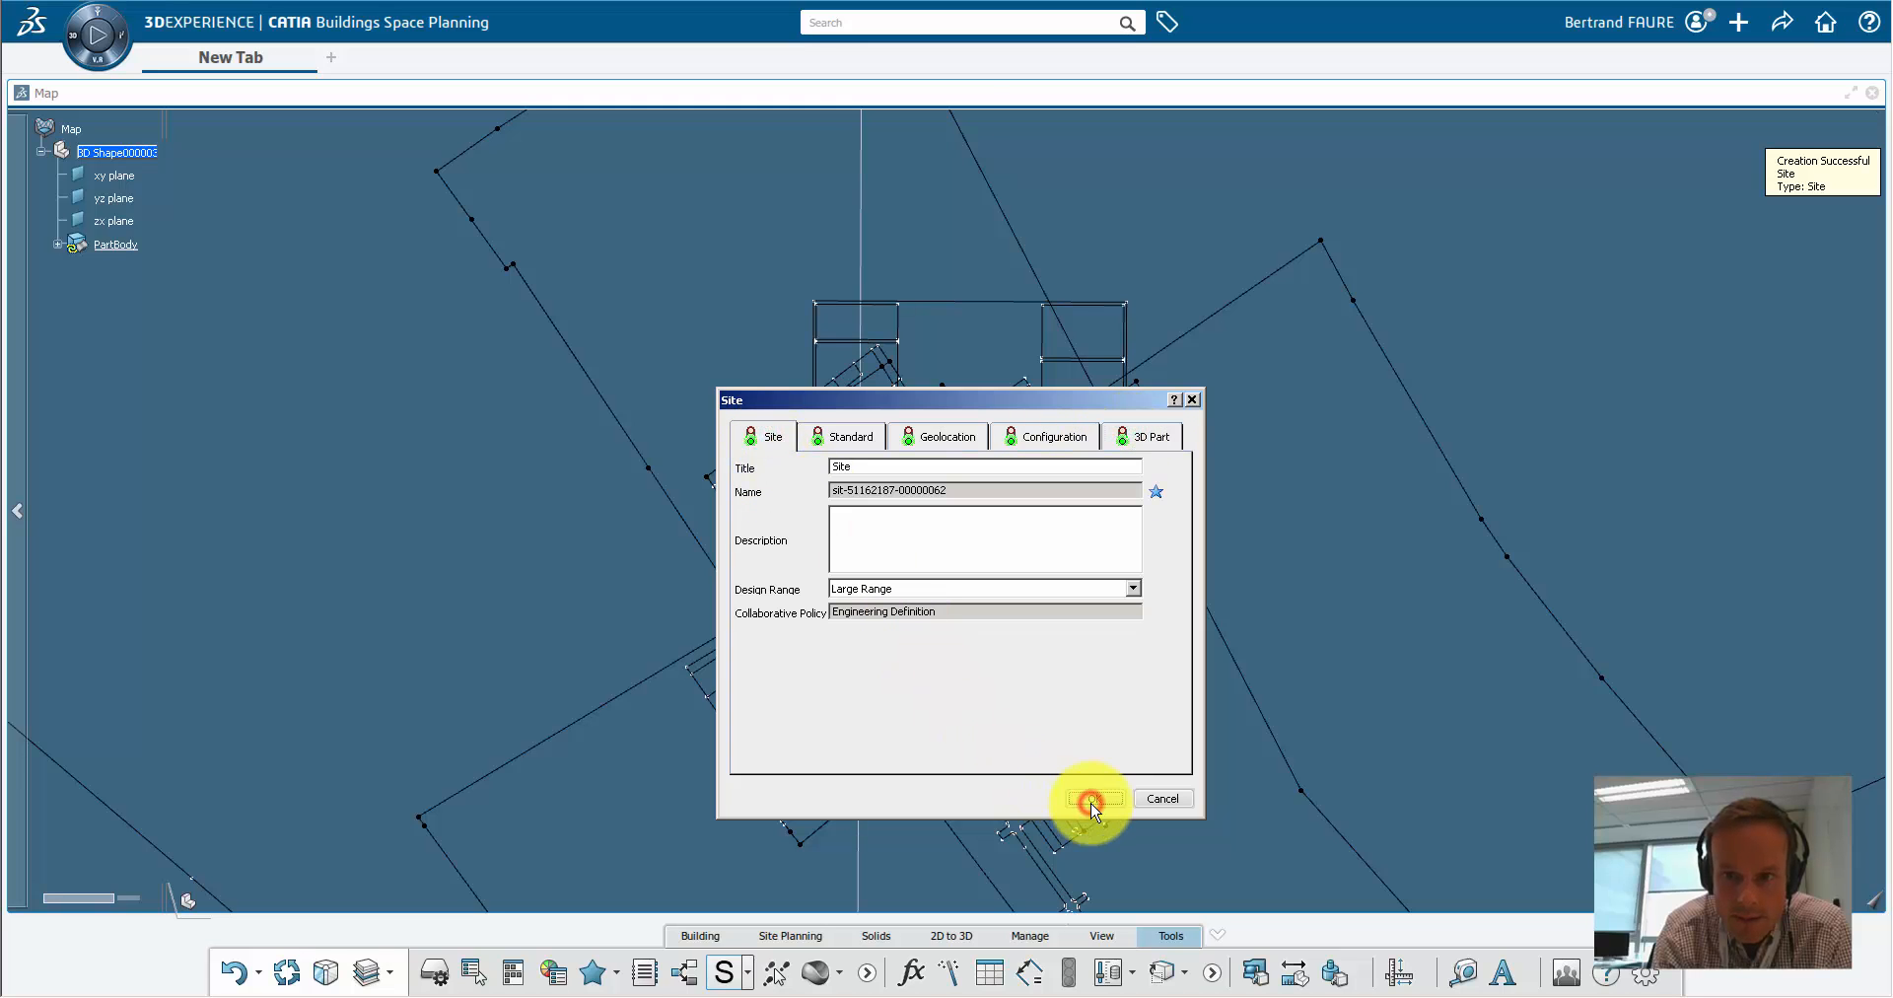
Step: Confirm the Site, activate geolocation with EPSG3949, and enter latitude 48°50′N, longitude 2°18′E
left_click(1093, 799)
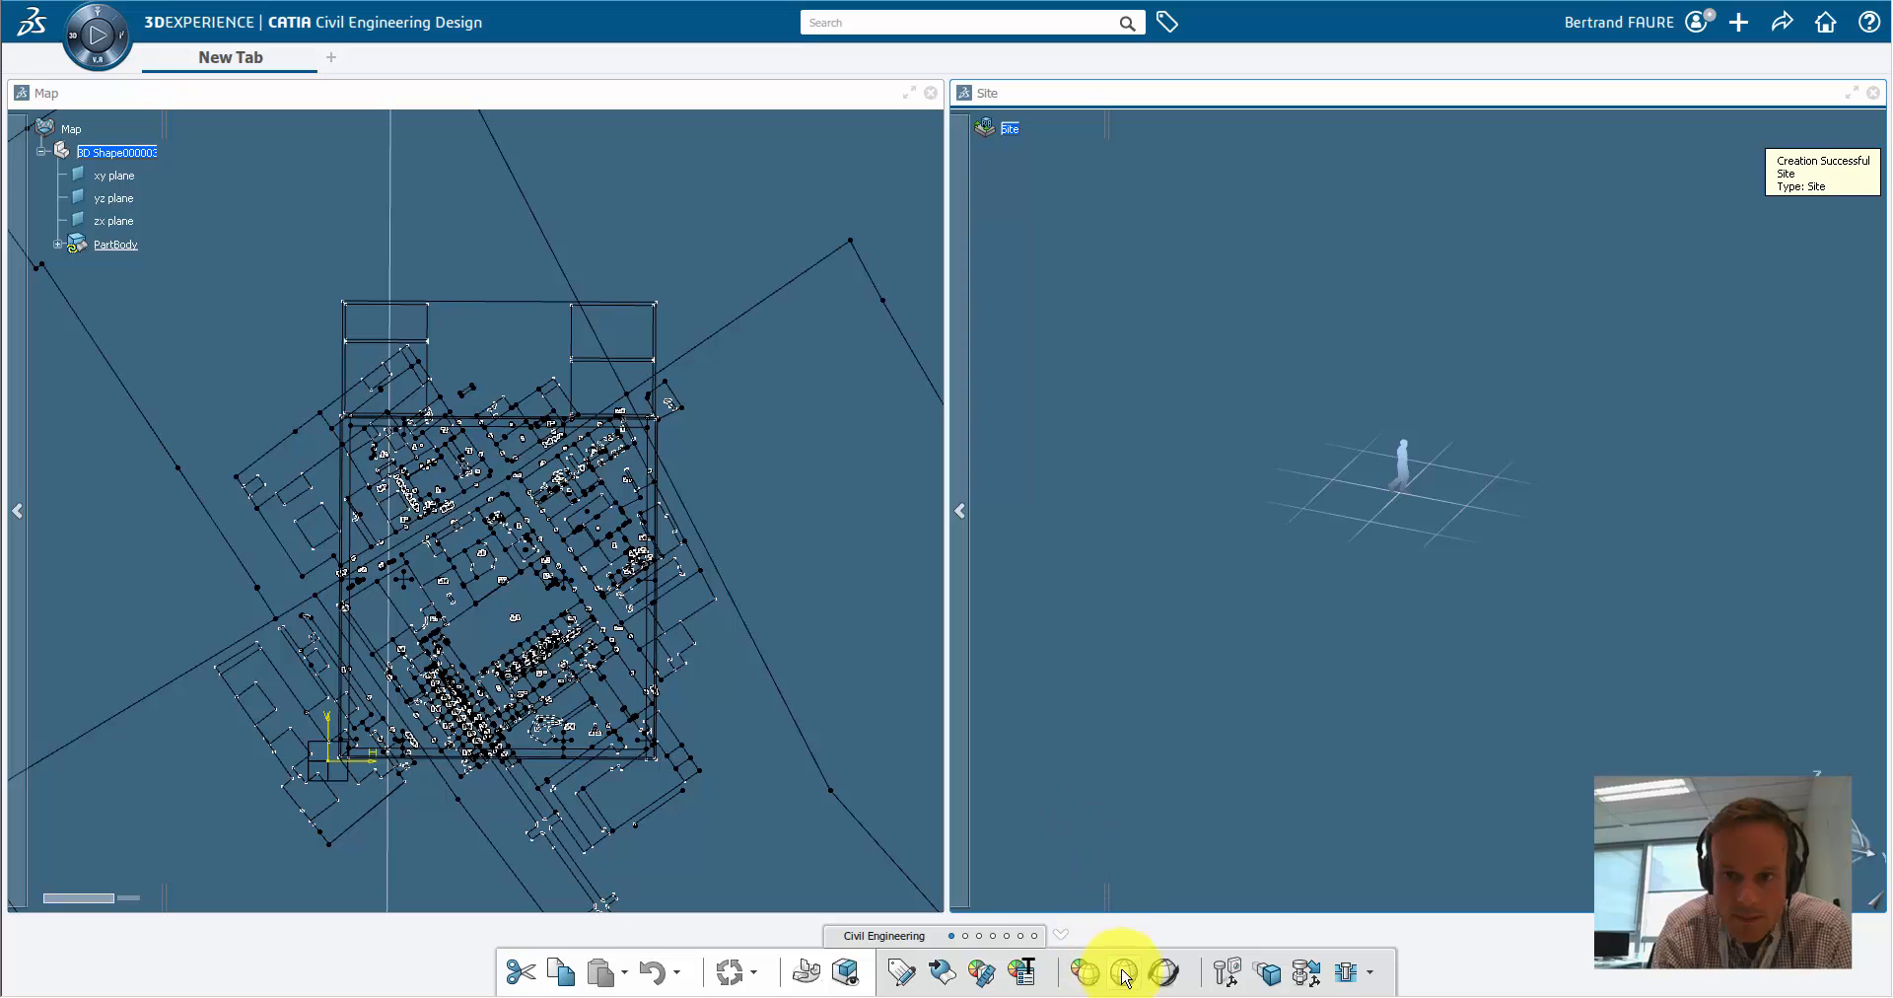
left_click(1122, 972)
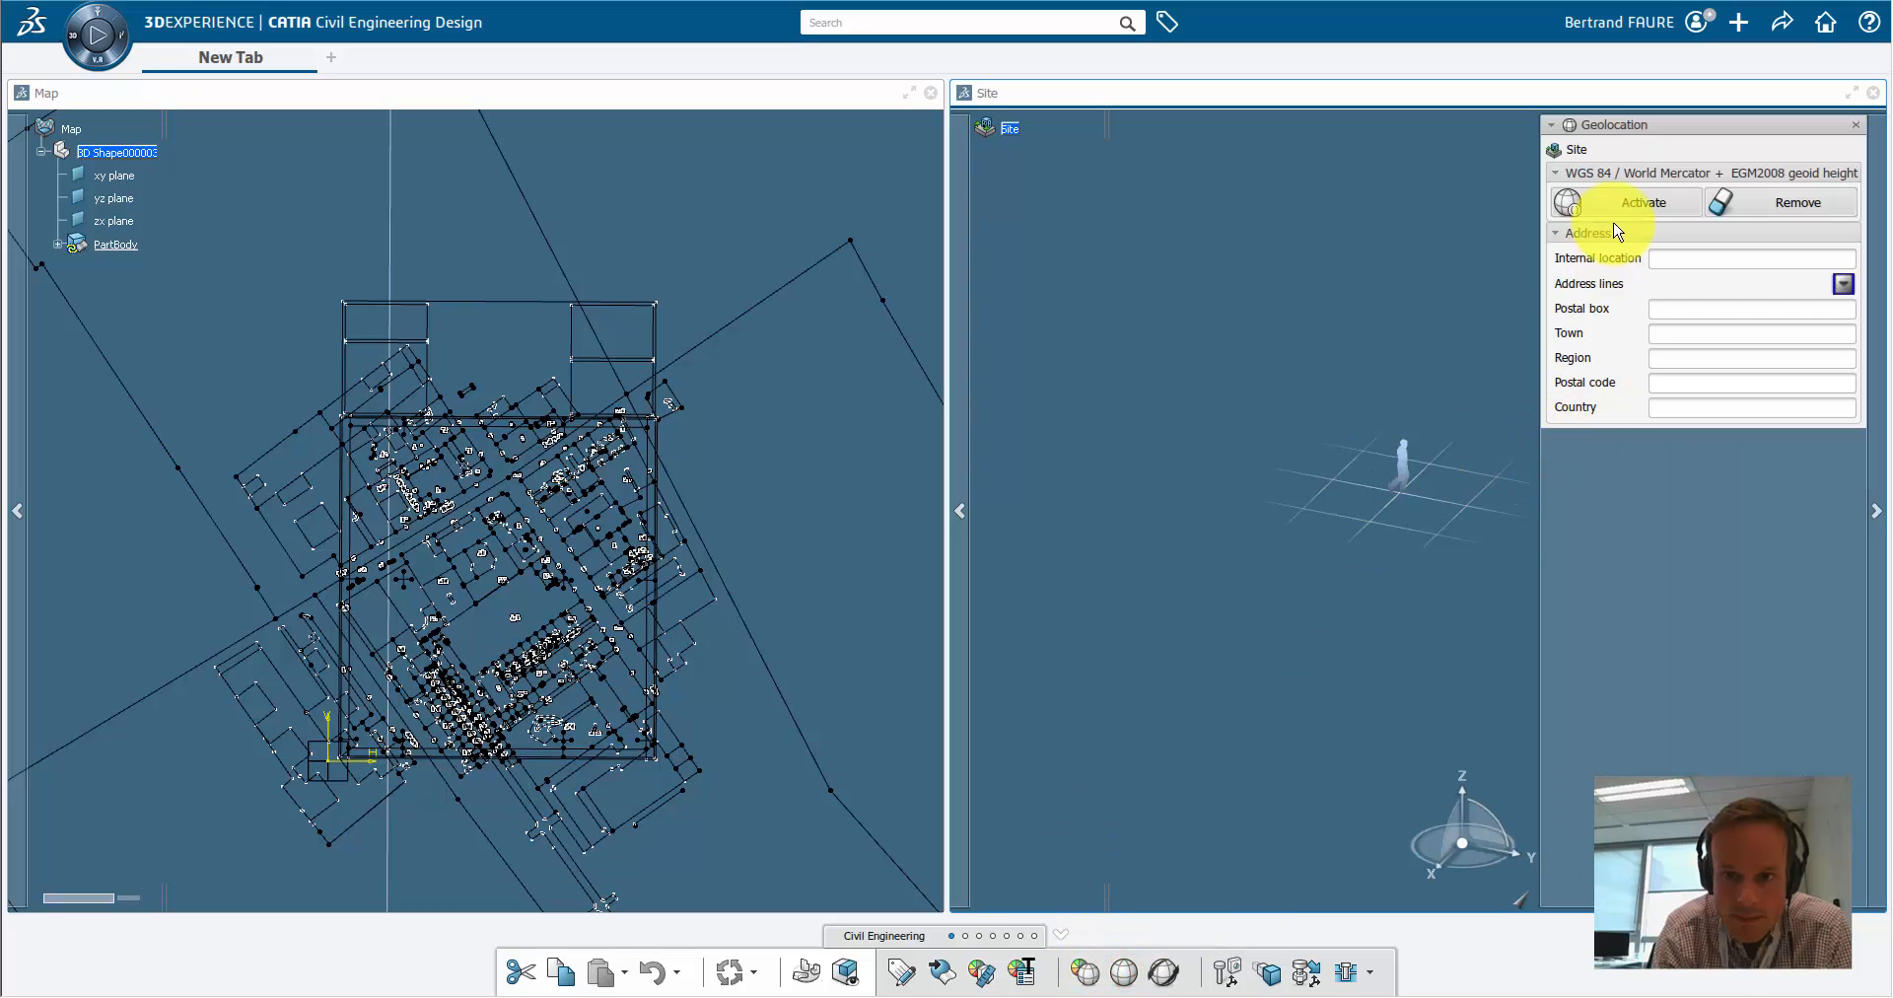
left_click(1642, 202)
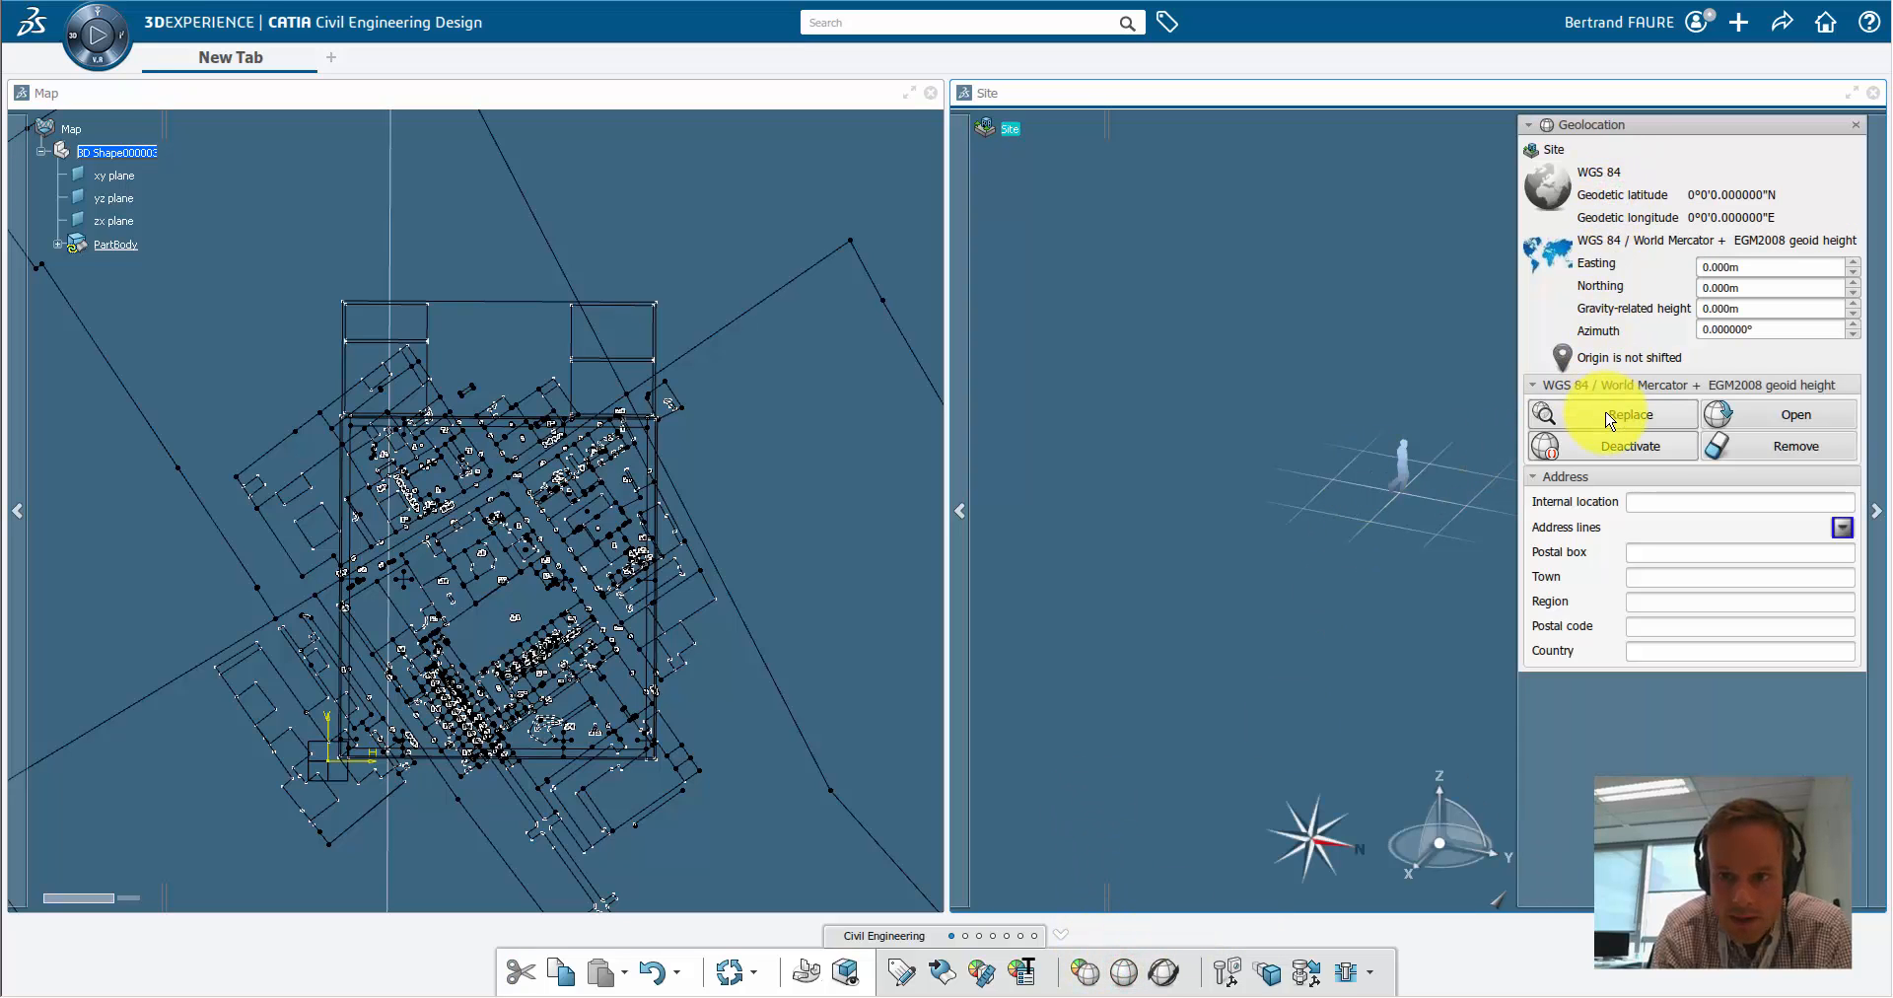
left_click(953, 21)
type("CC49")
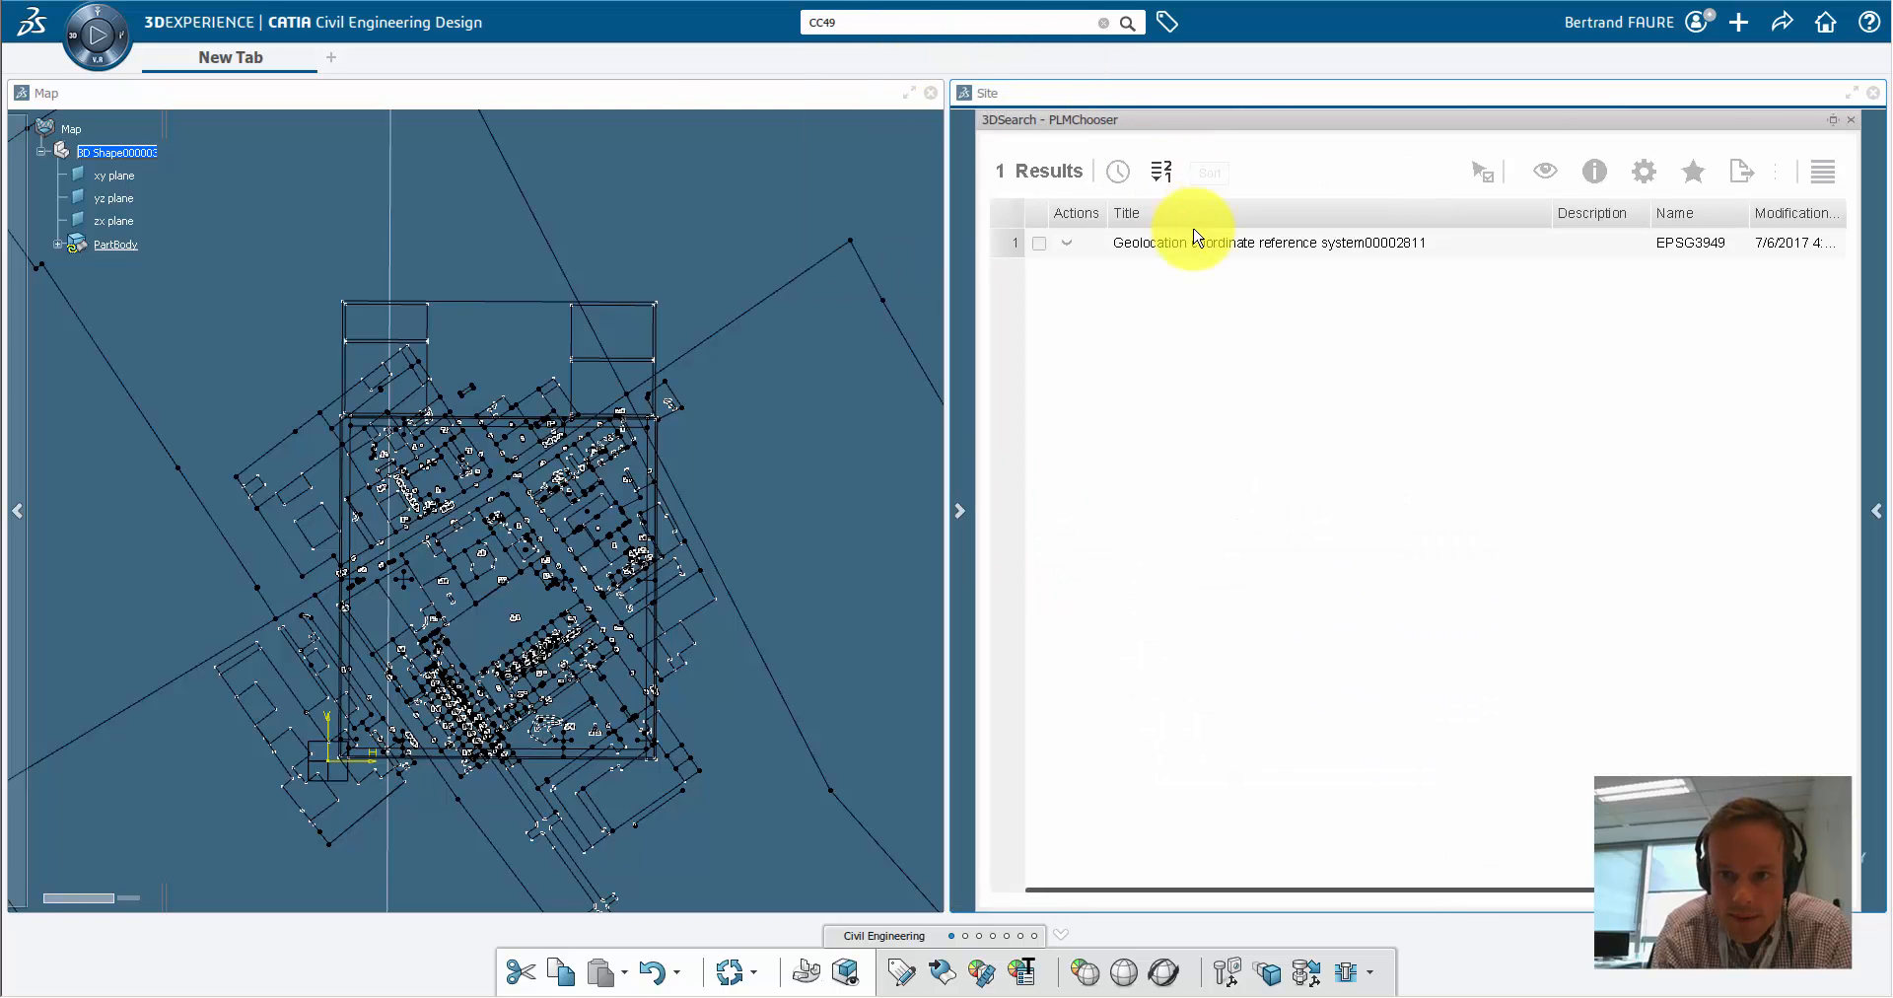
double_click(1269, 242)
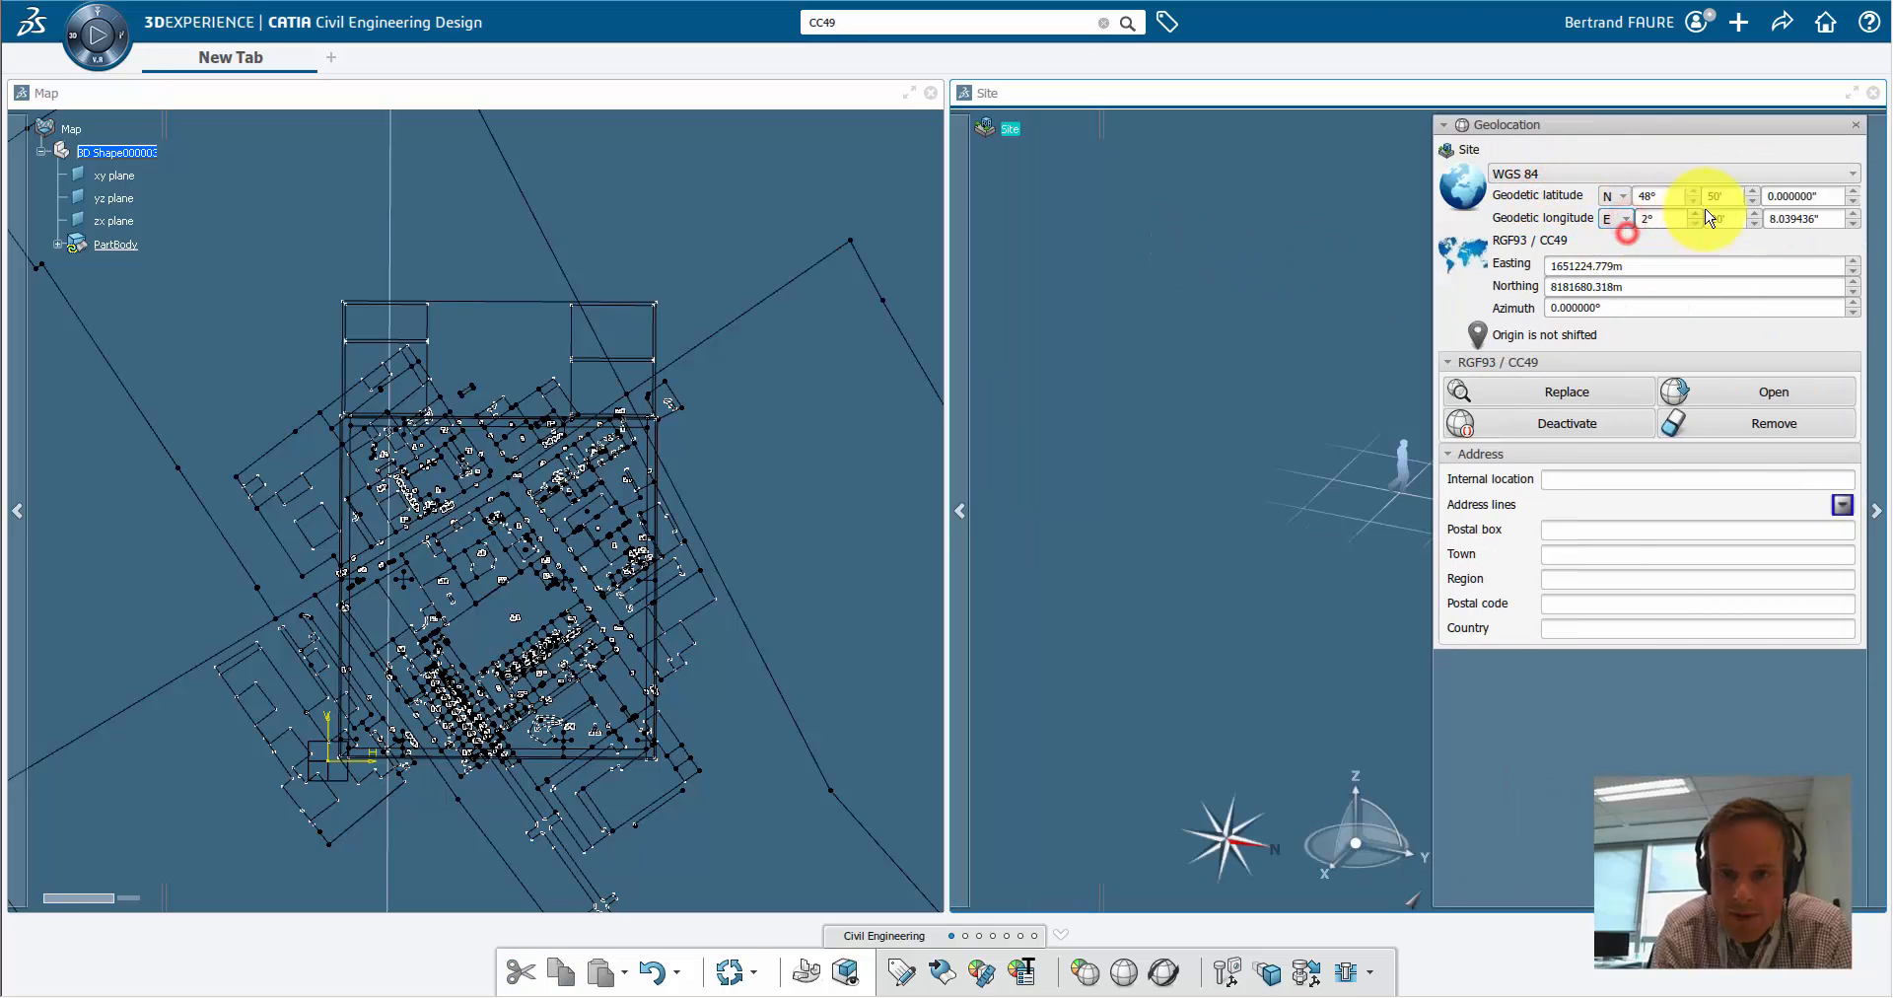
left_click(1711, 219)
type("18")
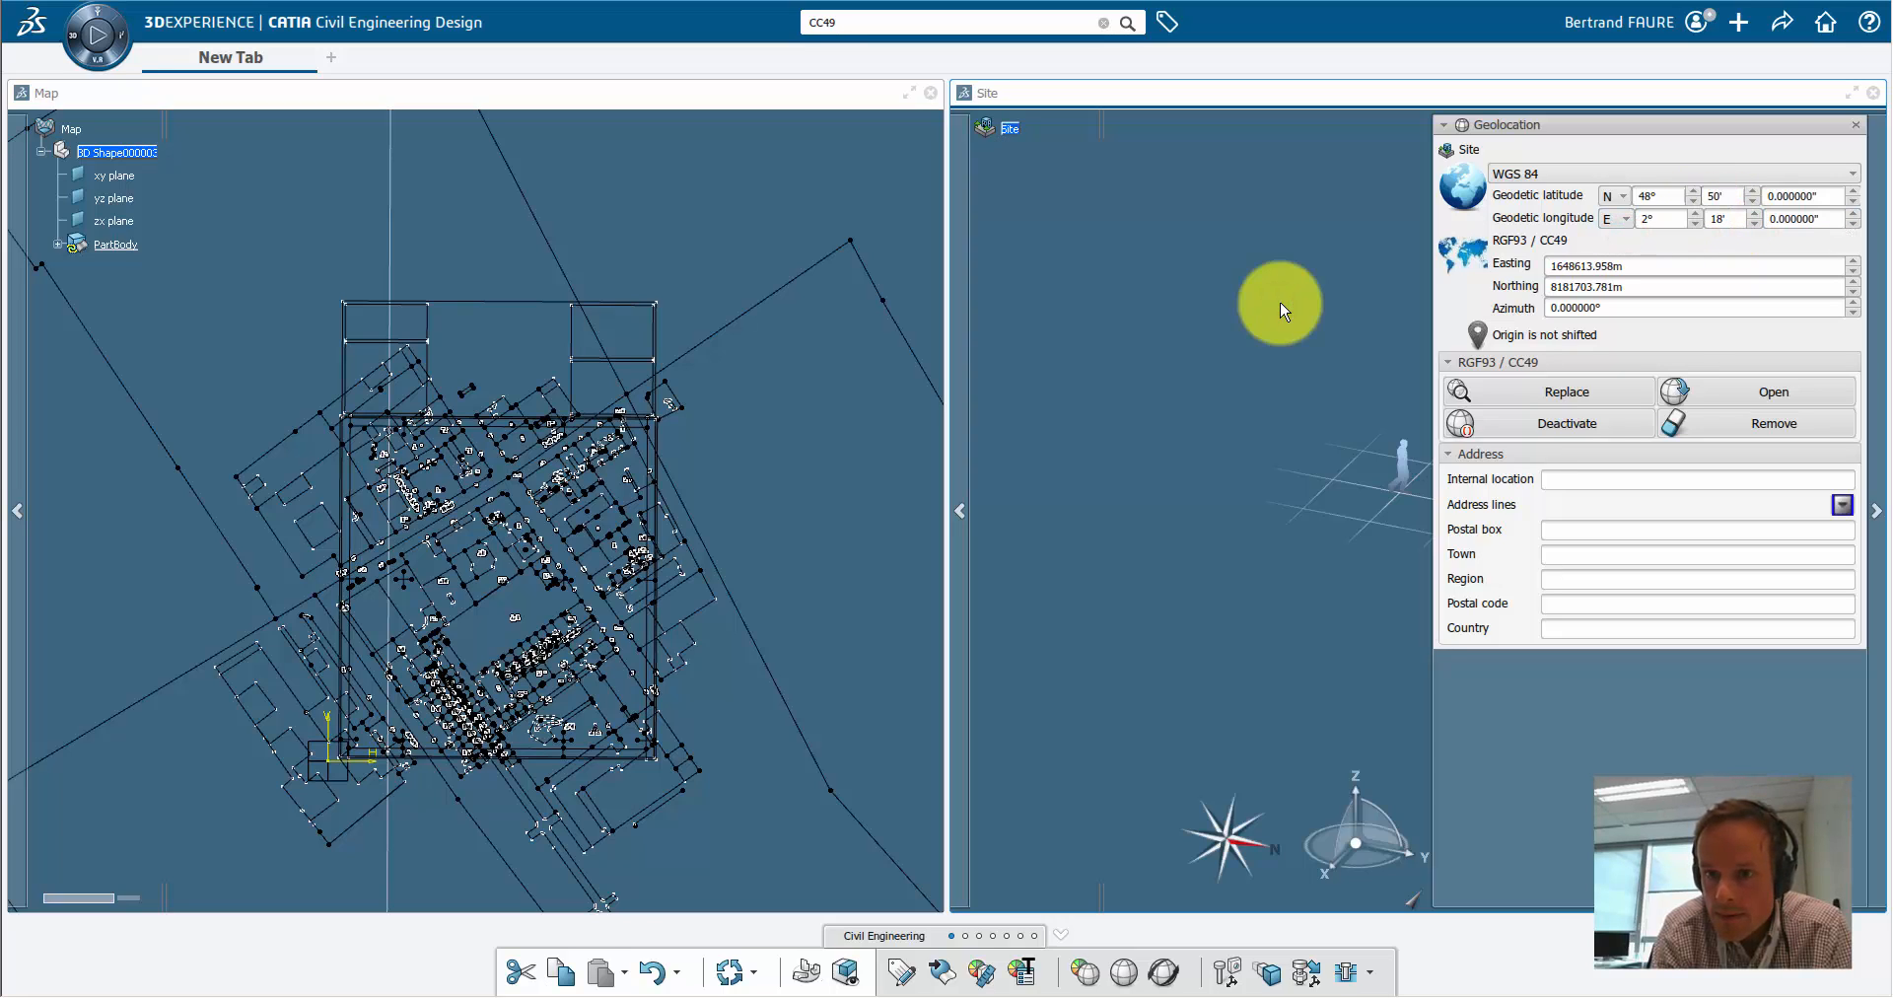
left_click(1855, 124)
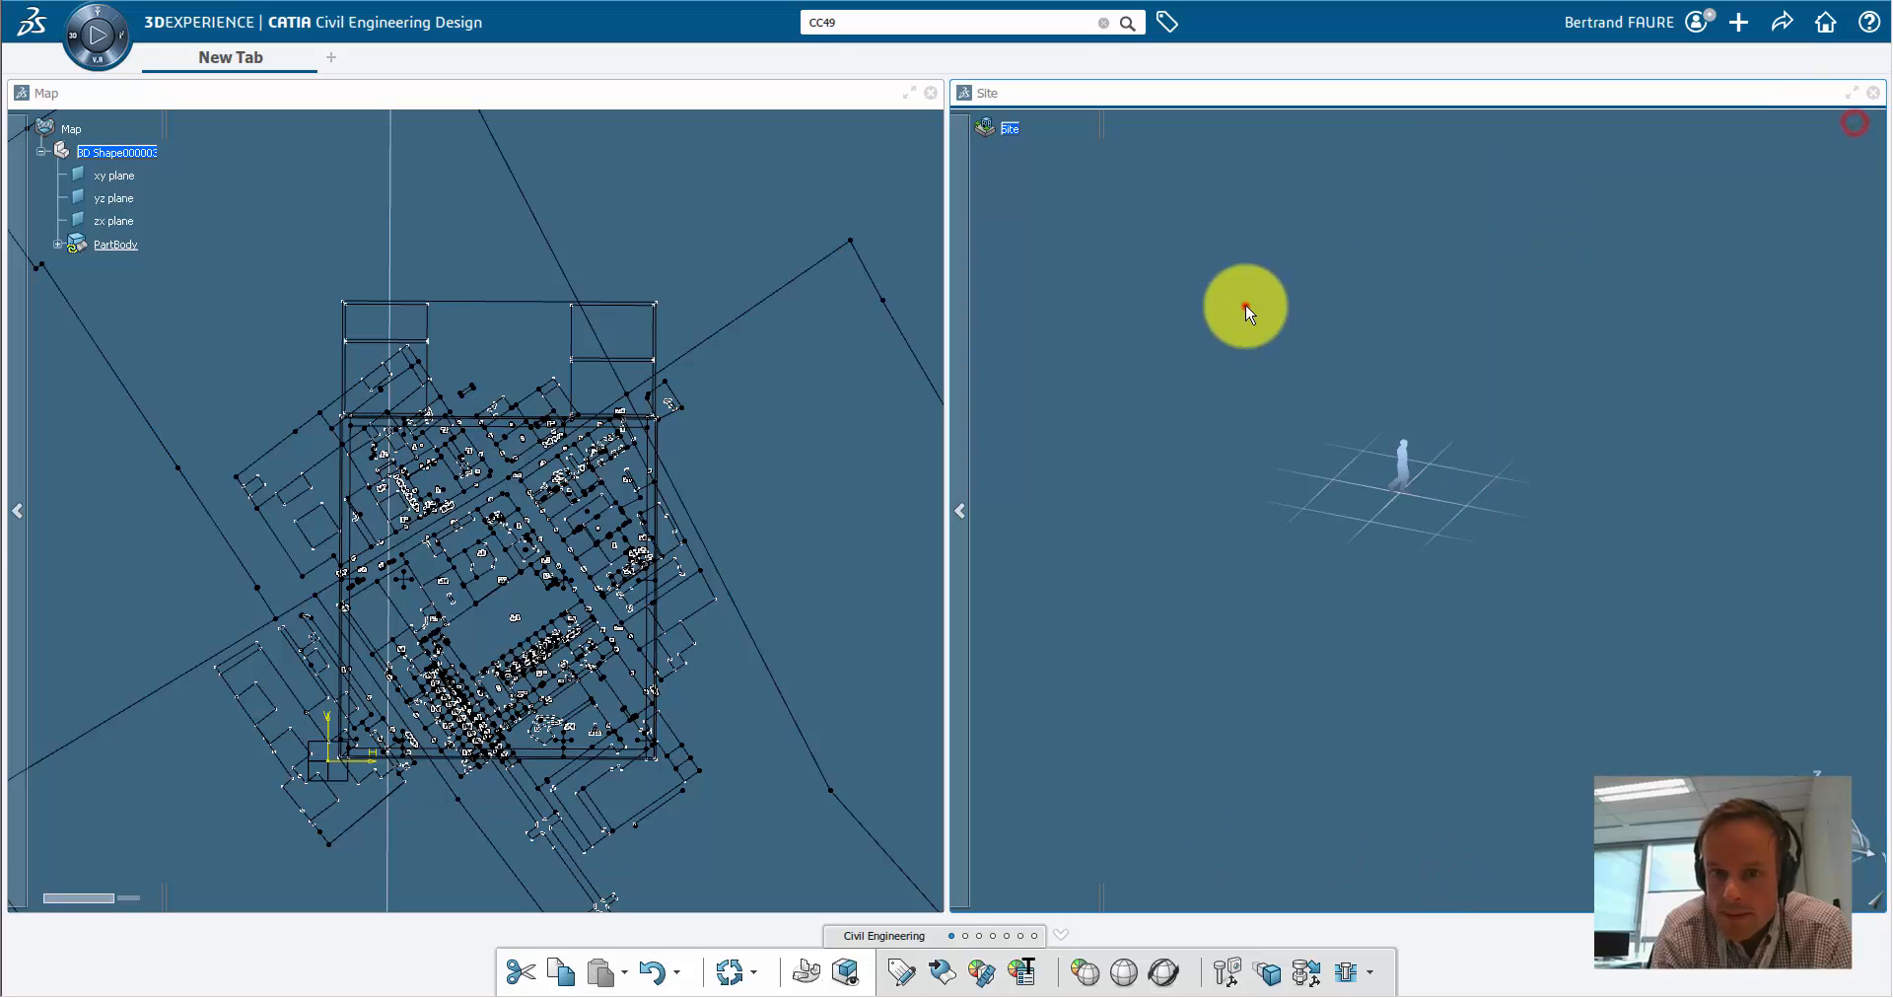
Step: Move the Map into the Site and display its inherited RGF93 / CC49 geolocation
left_click(70, 128)
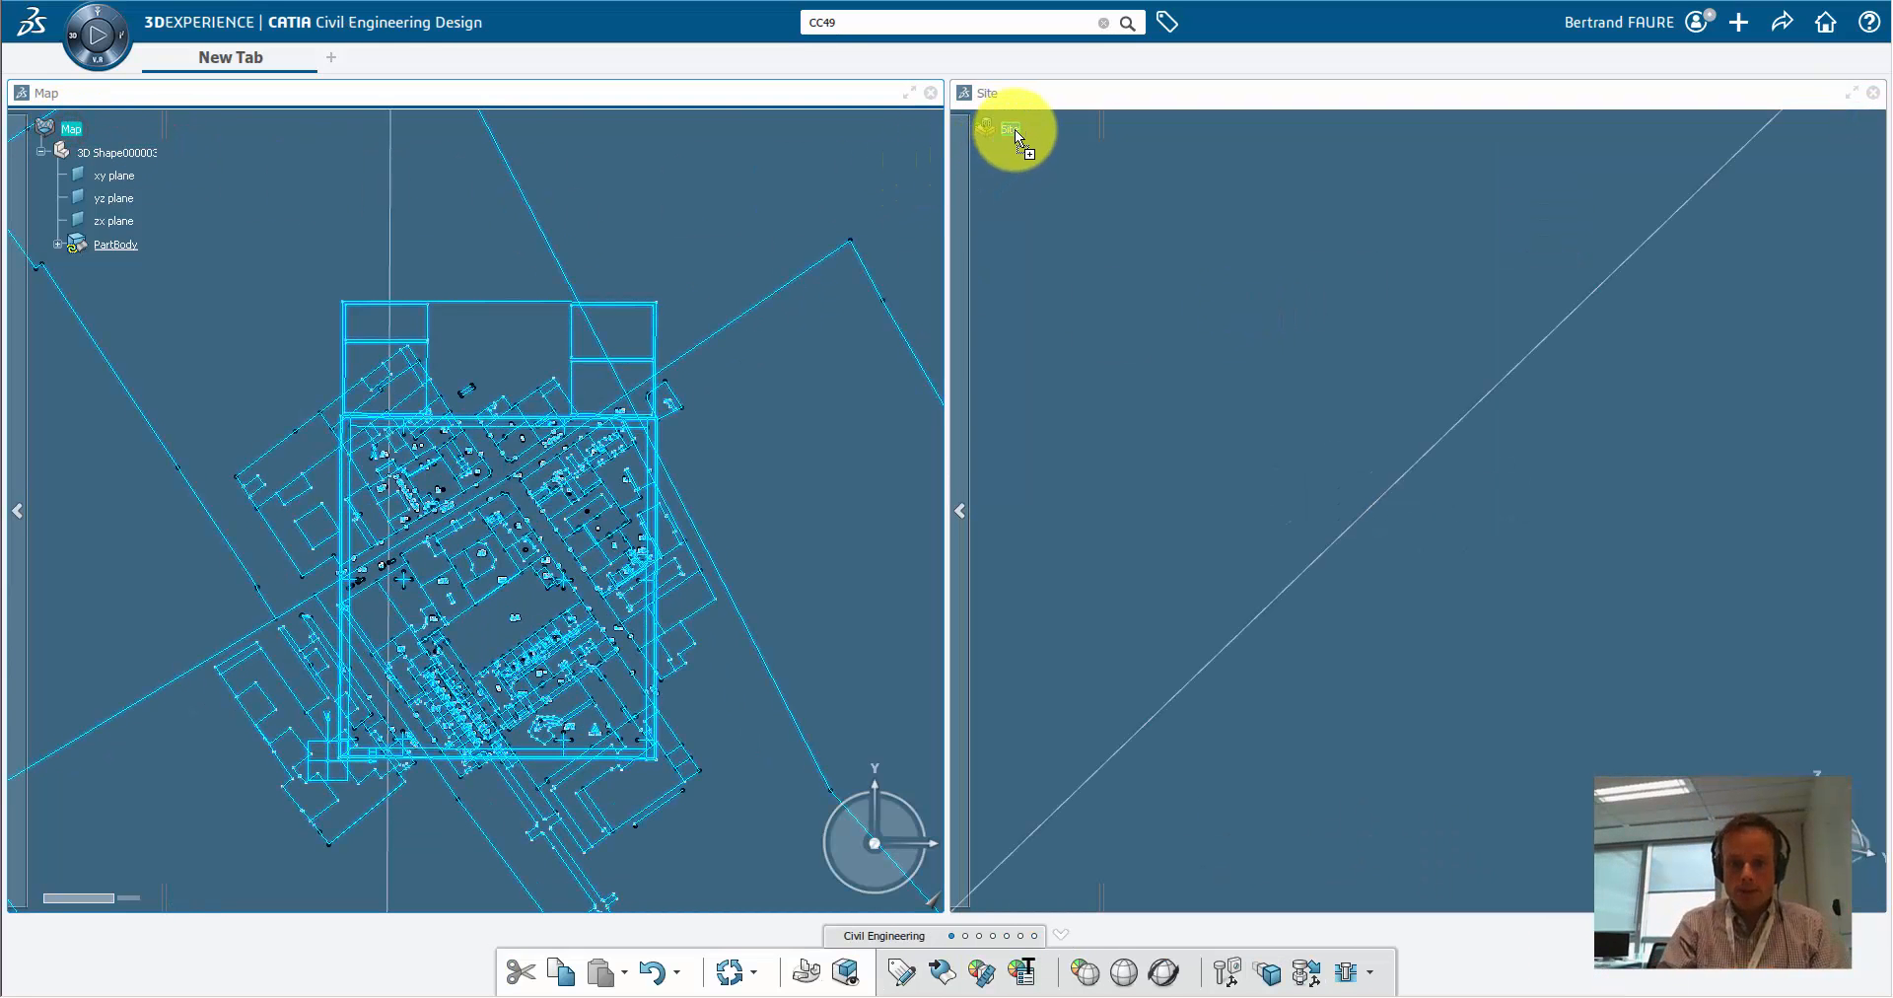
left_click(930, 92)
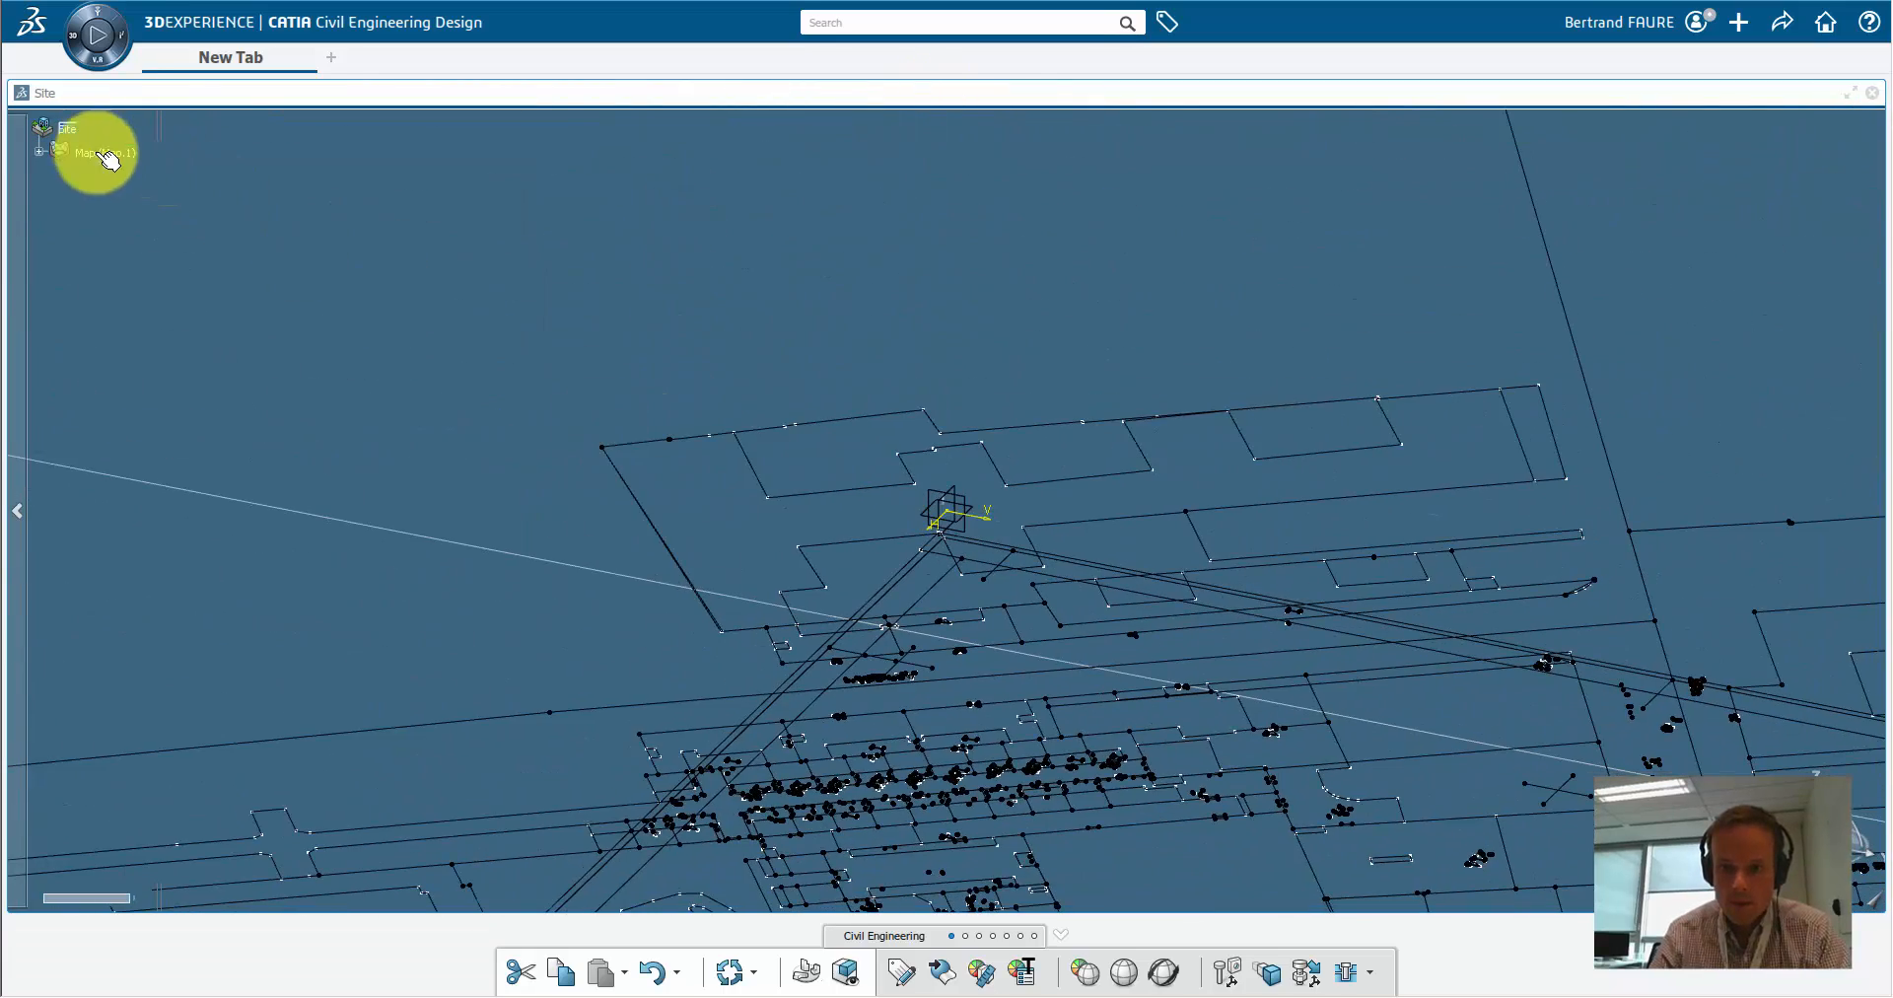
left_click(105, 151)
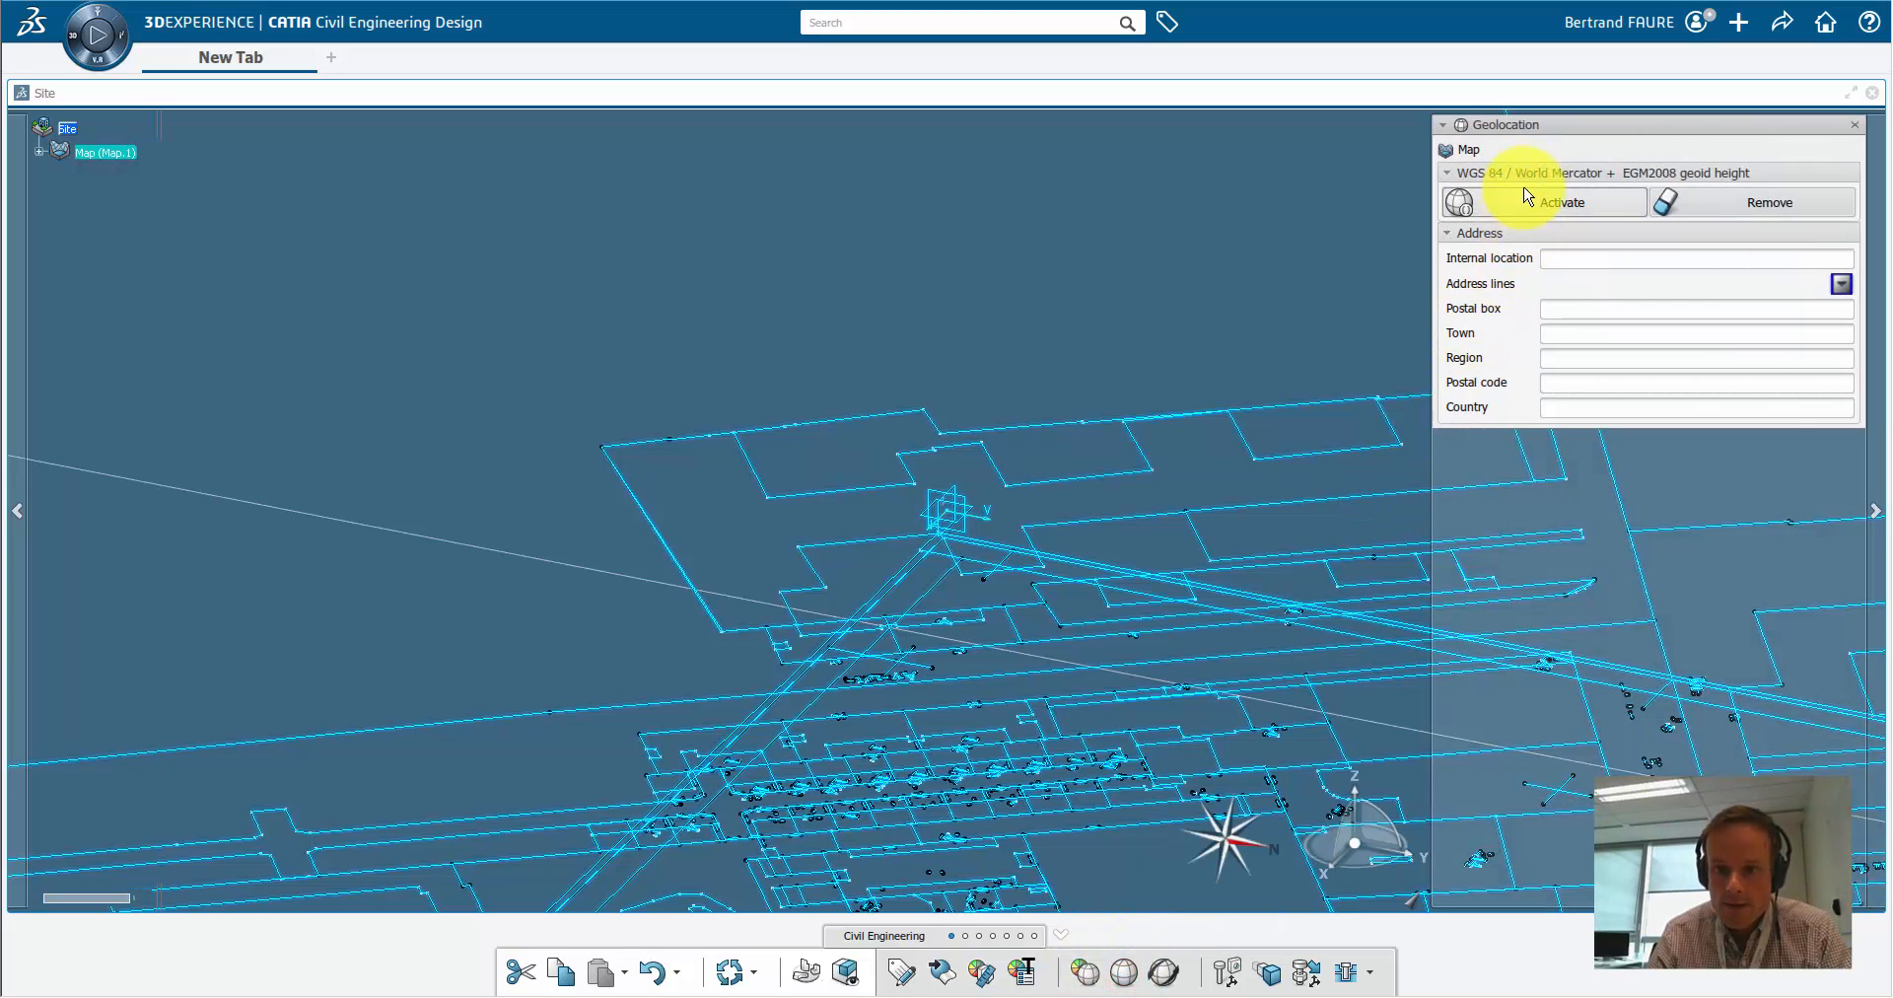
left_click(1565, 202)
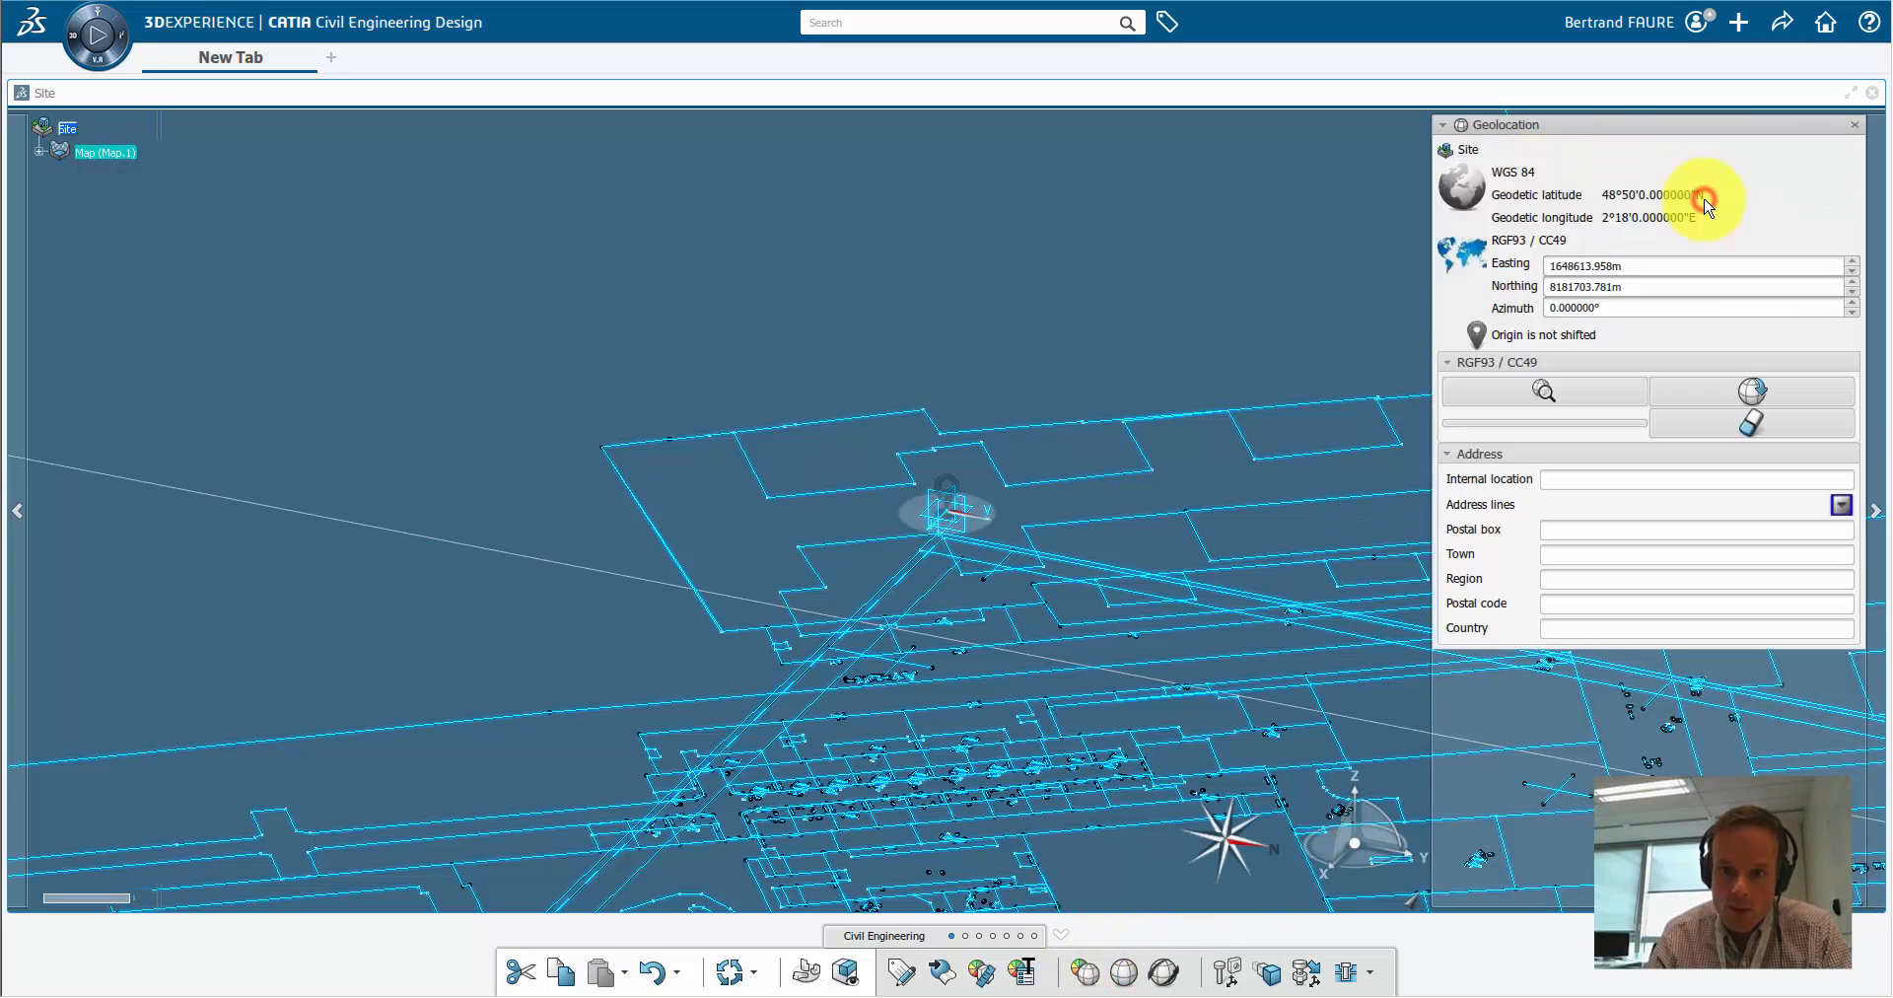
left_click(105, 151)
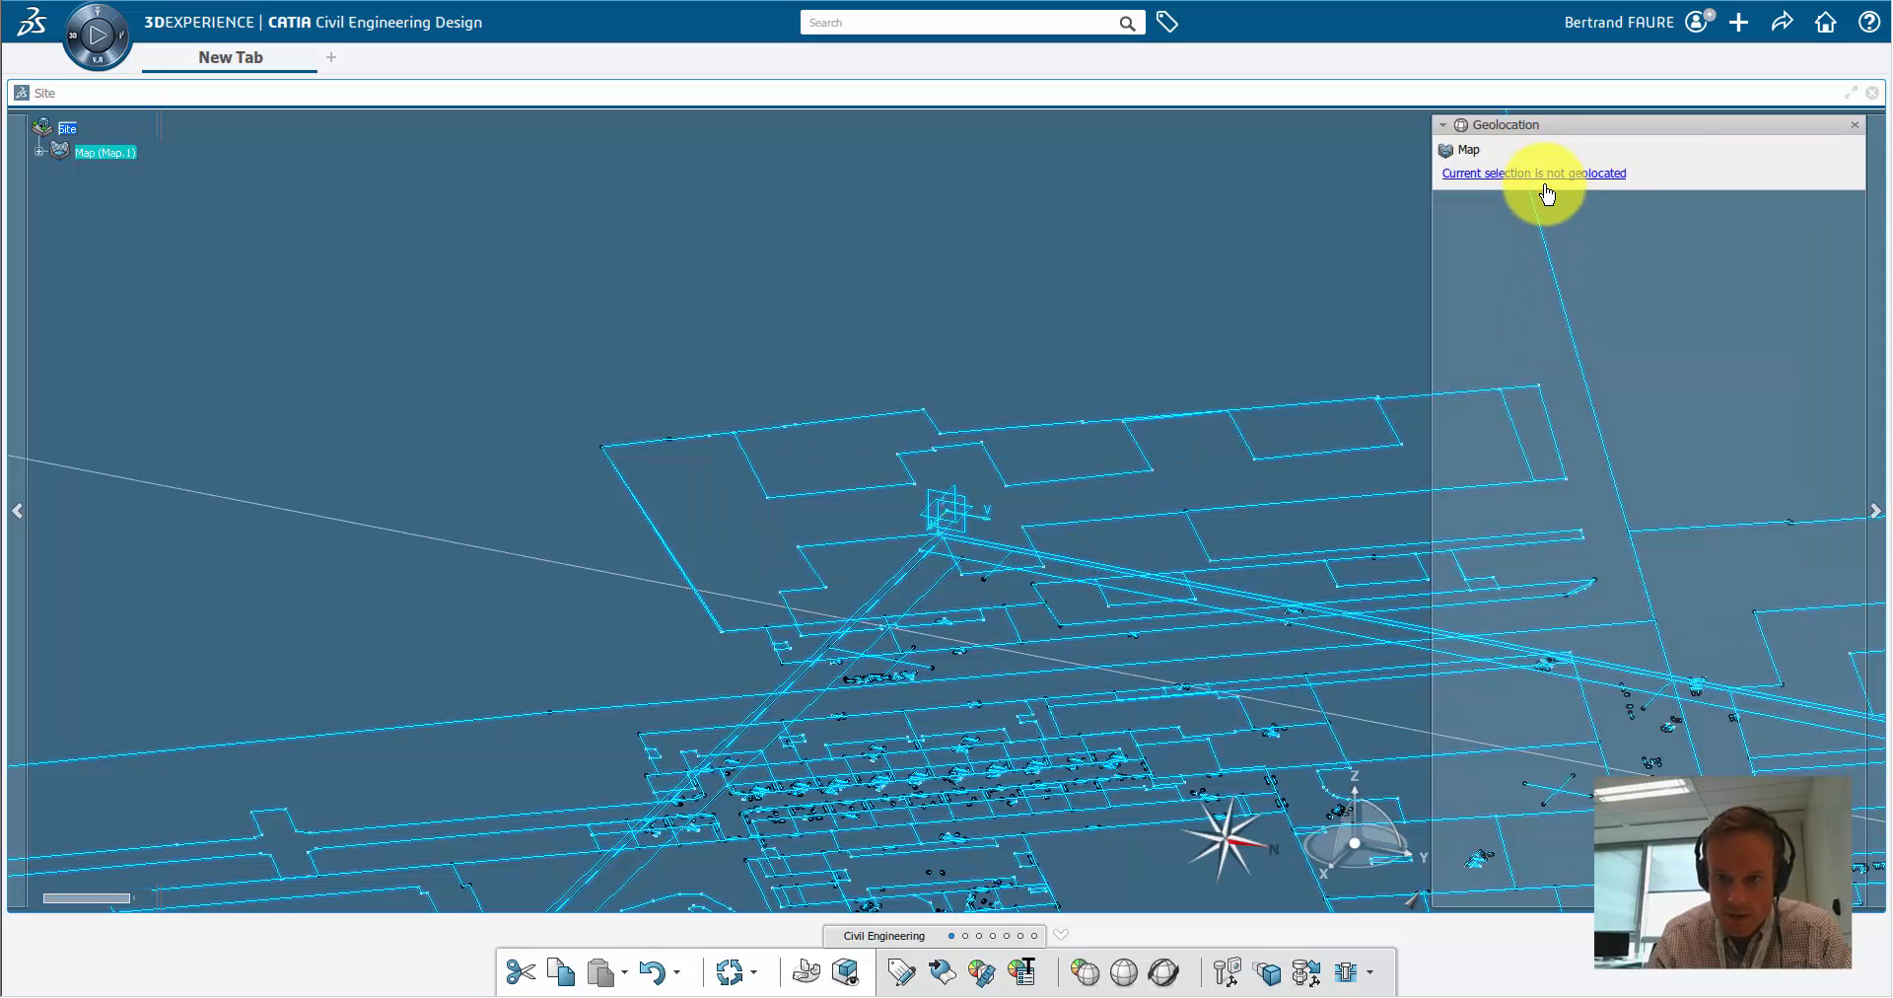
left_click(1533, 173)
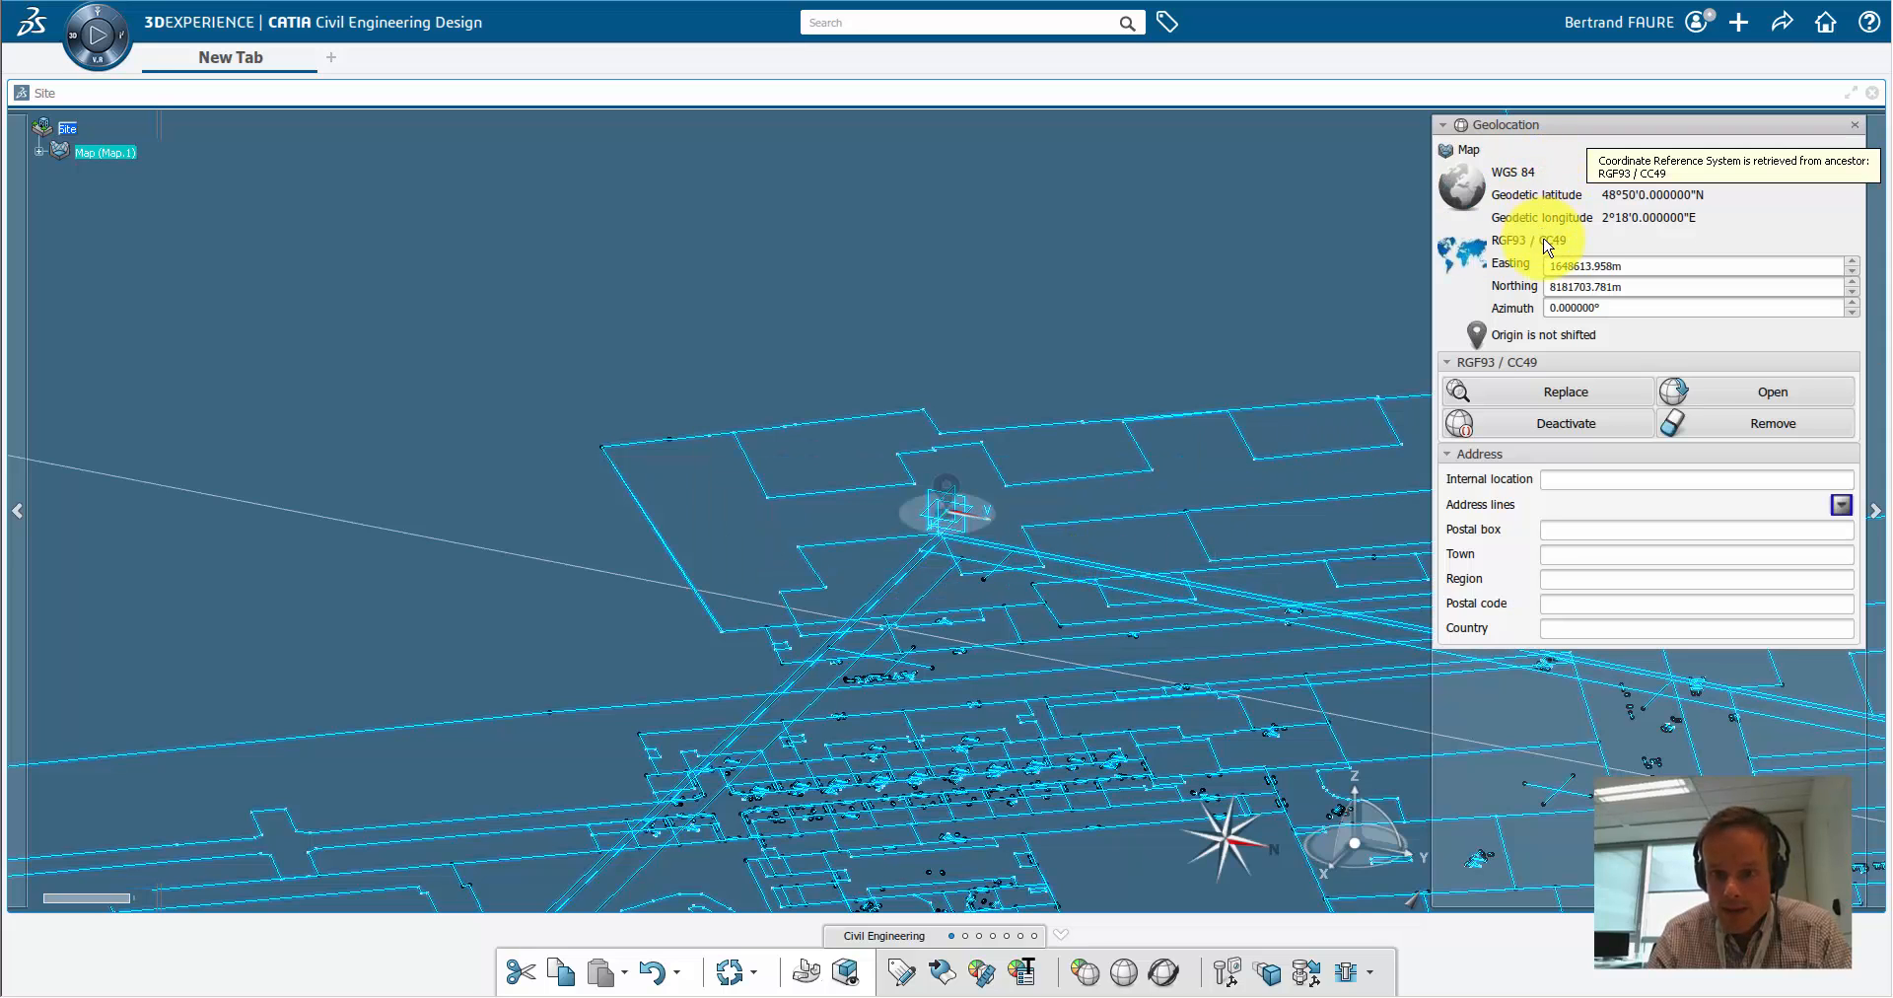
mouse_move(1279, 290)
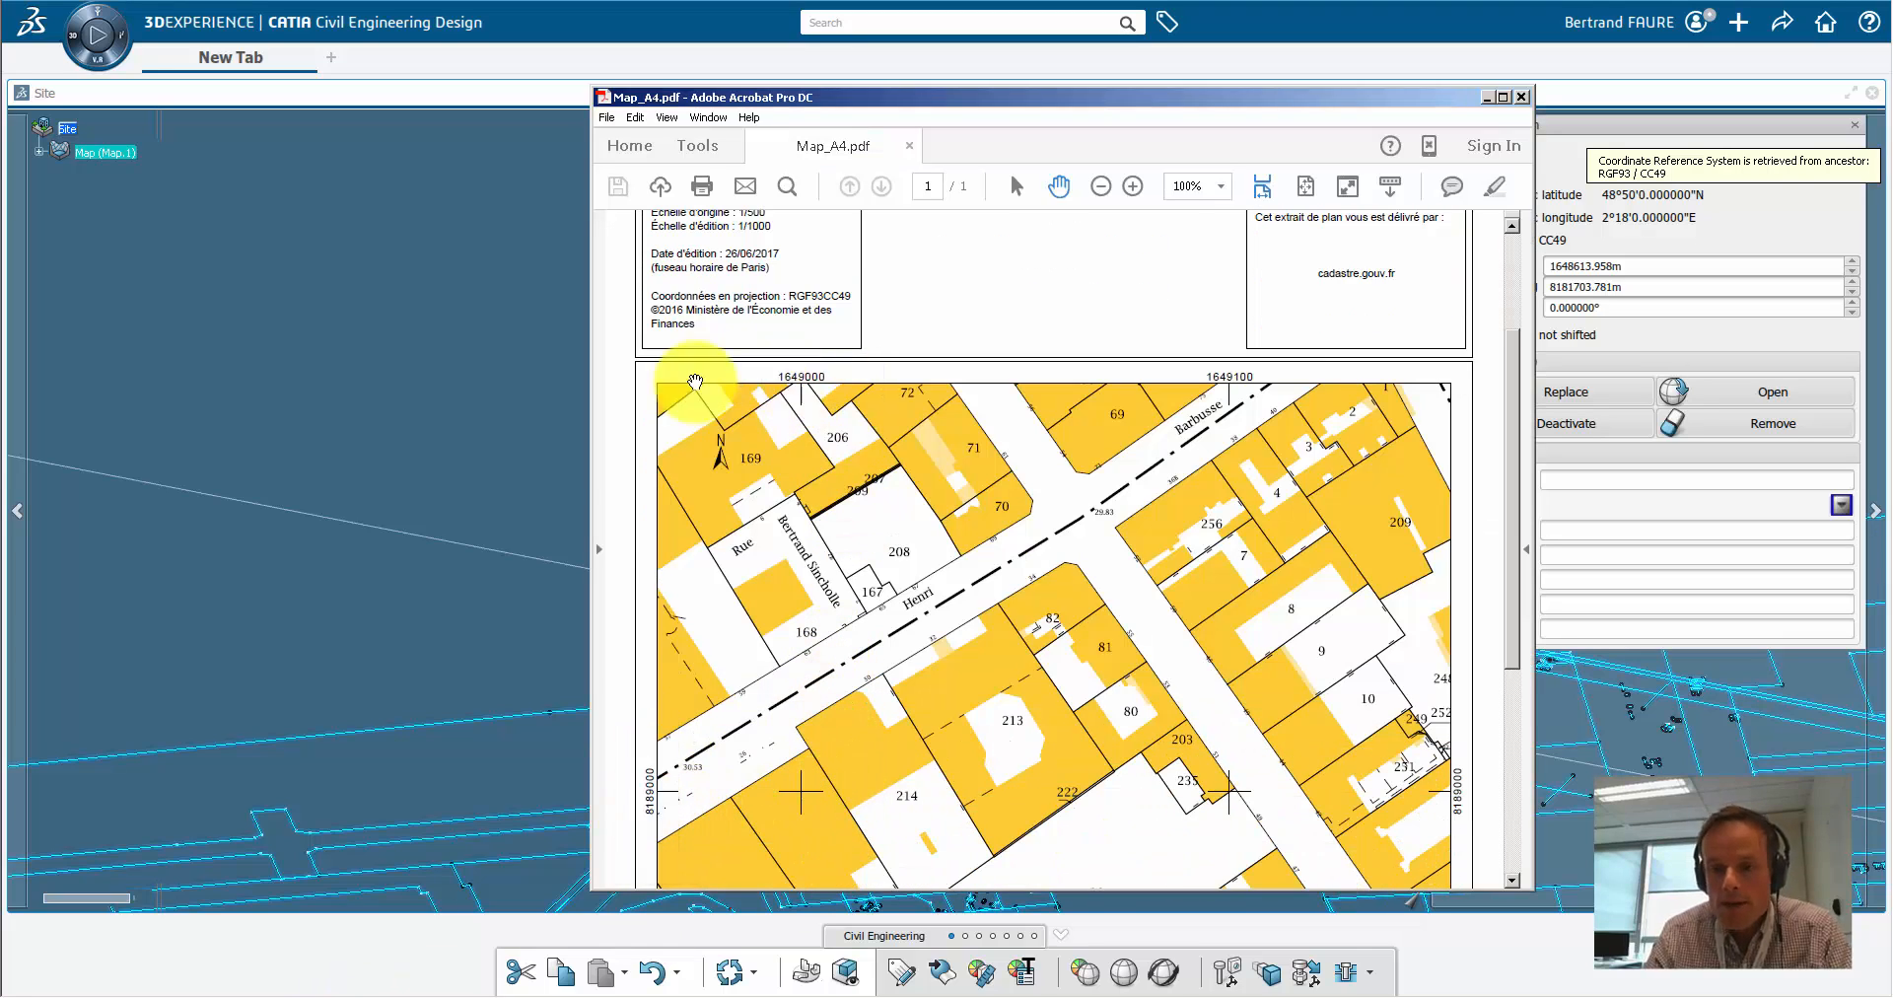
Step: Read the easting grid coordinate label on the Map_A4.pdf cadastral plan
left_click(1521, 97)
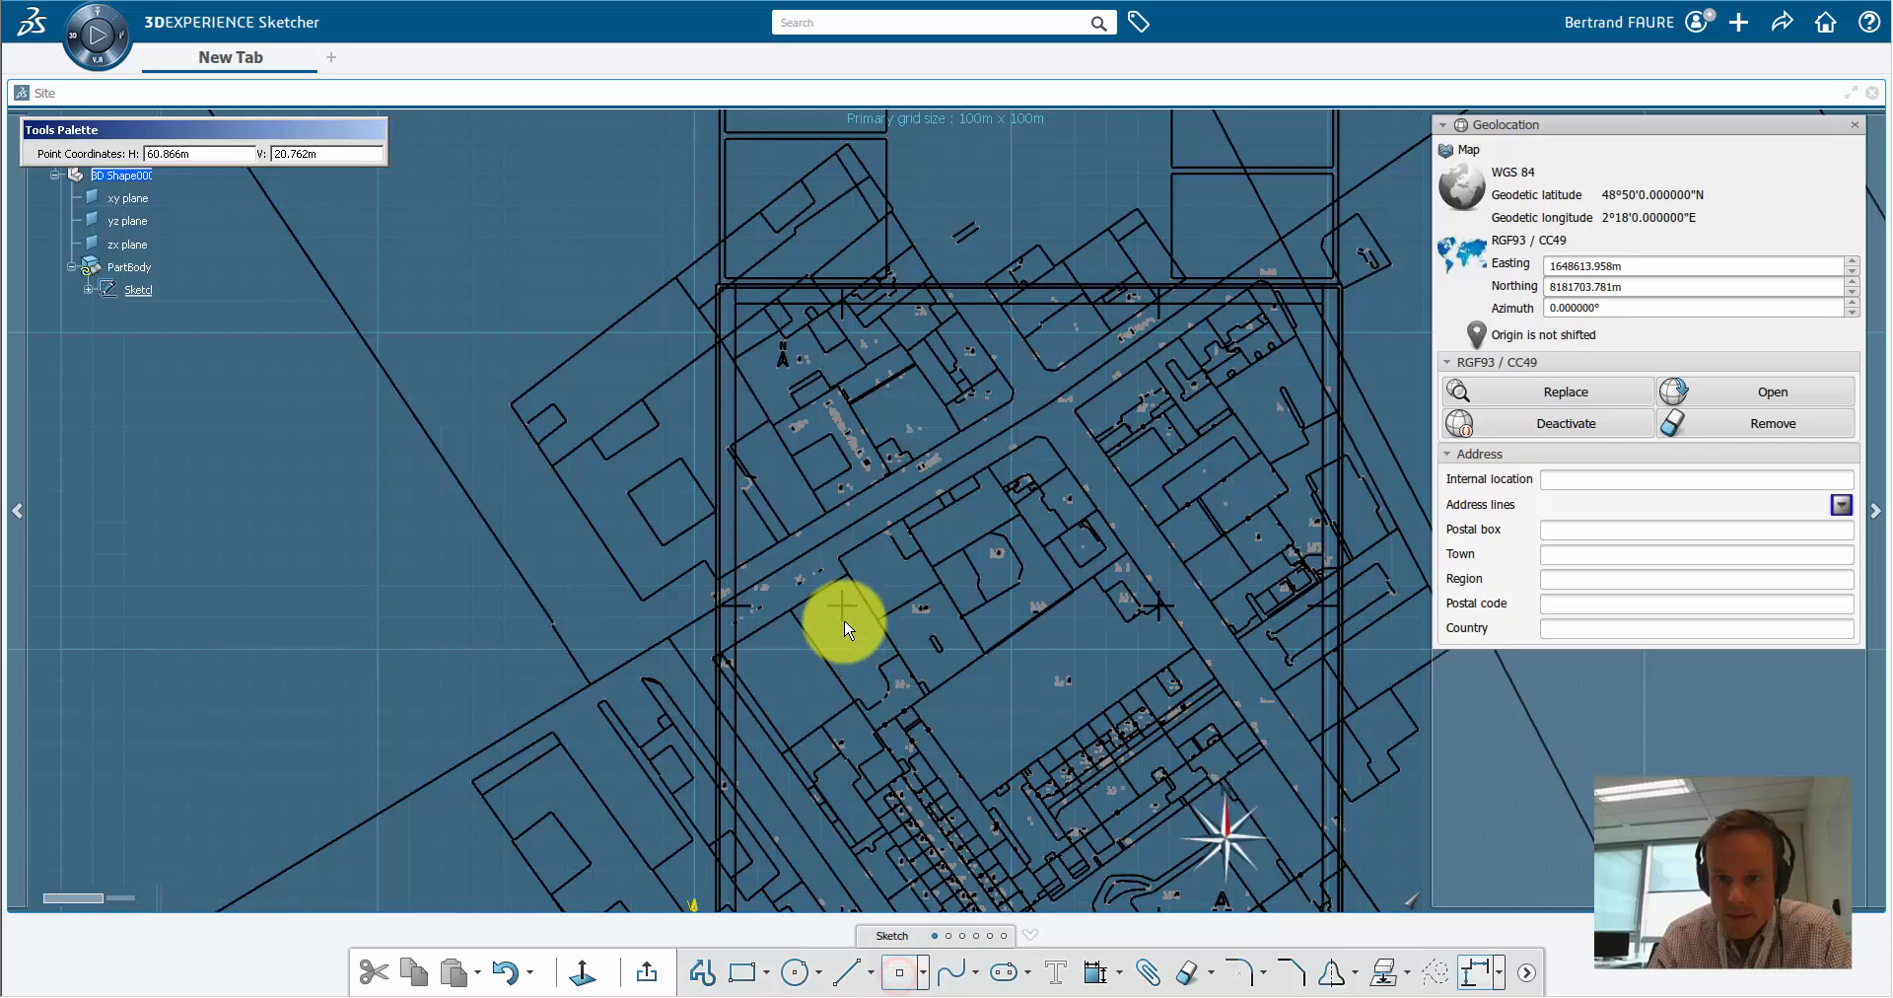
mouse_move(865, 654)
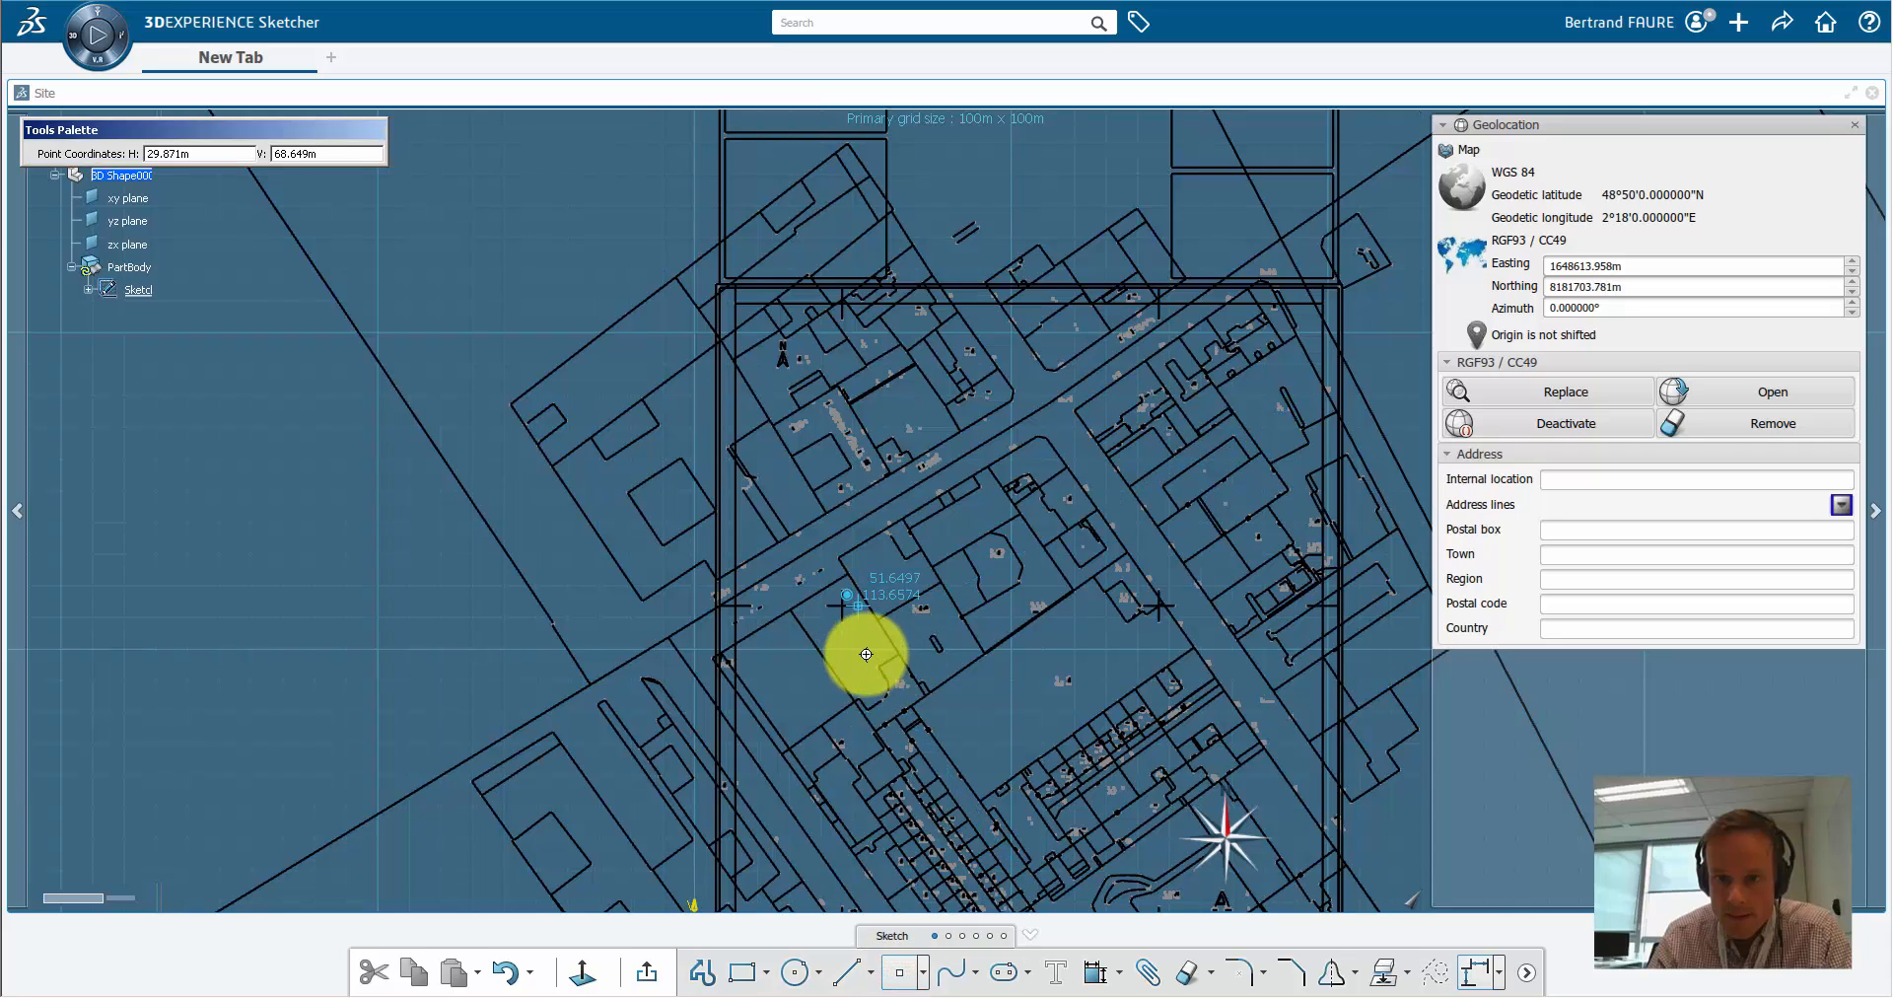
Step: Zoom onto a grid cross in the sketch and pick its centre to read H/V
scroll("up", 3)
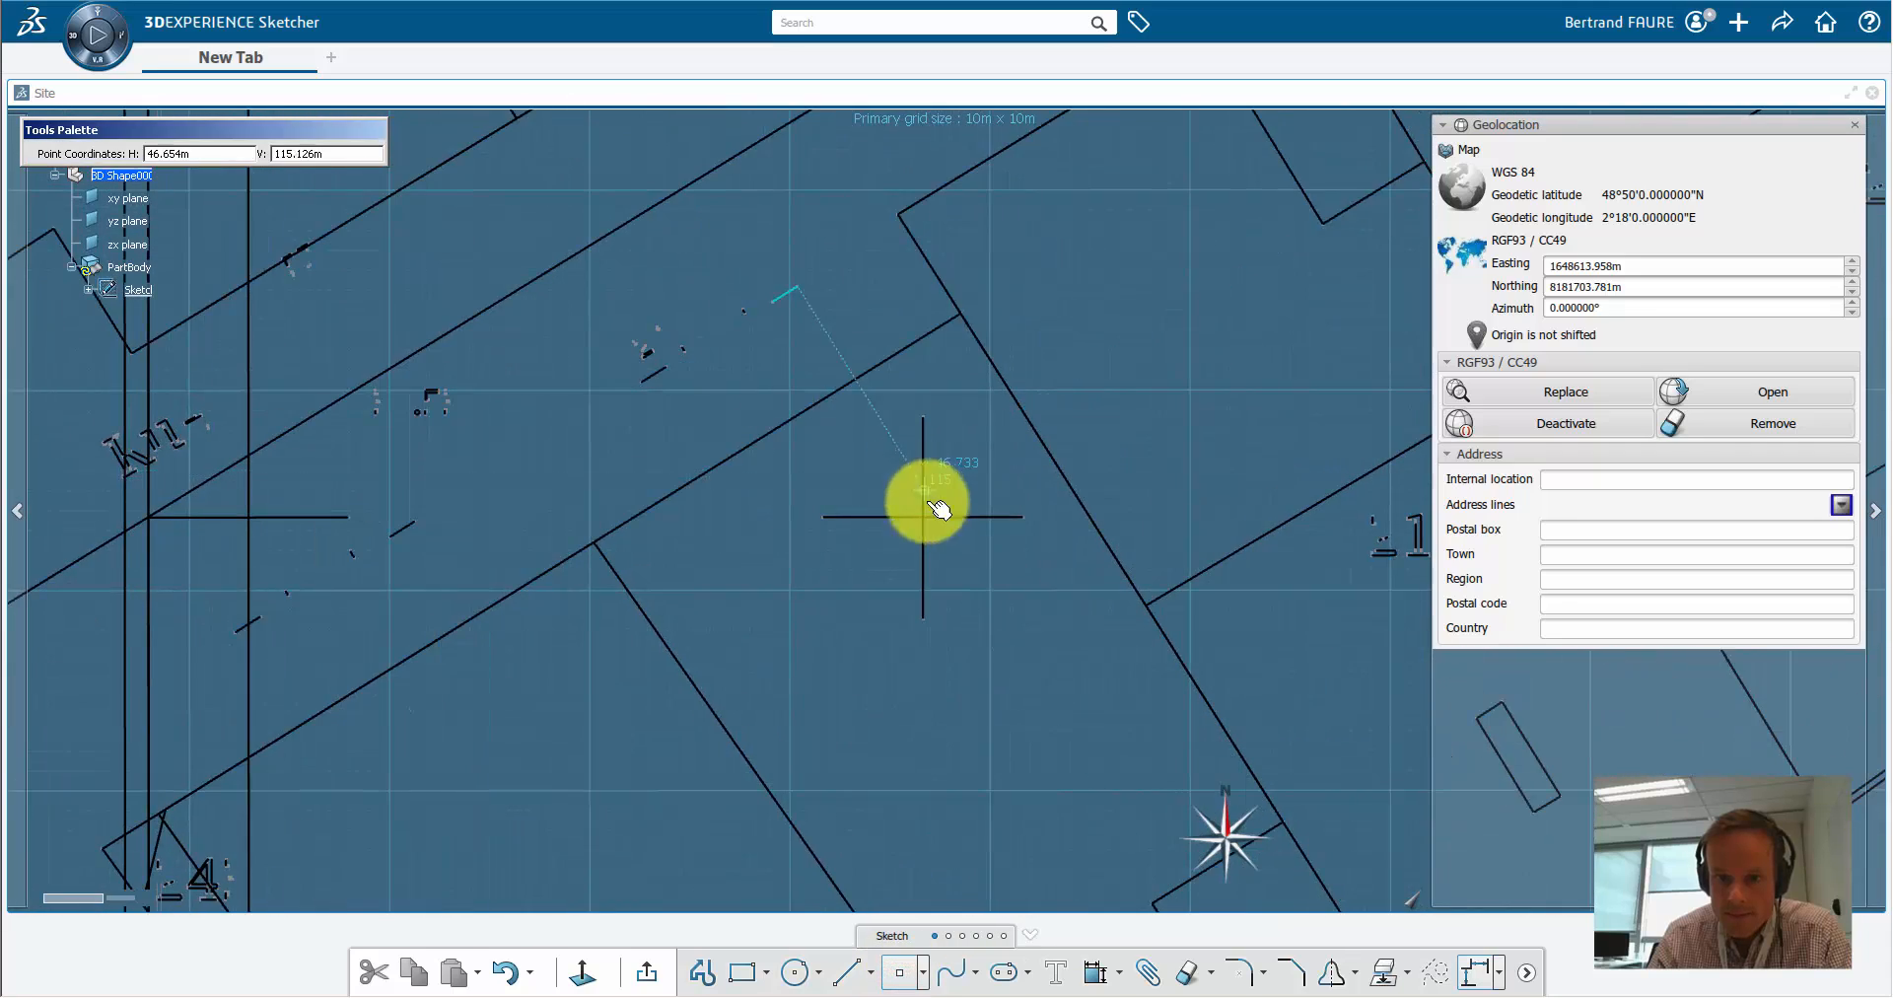
left_click(924, 516)
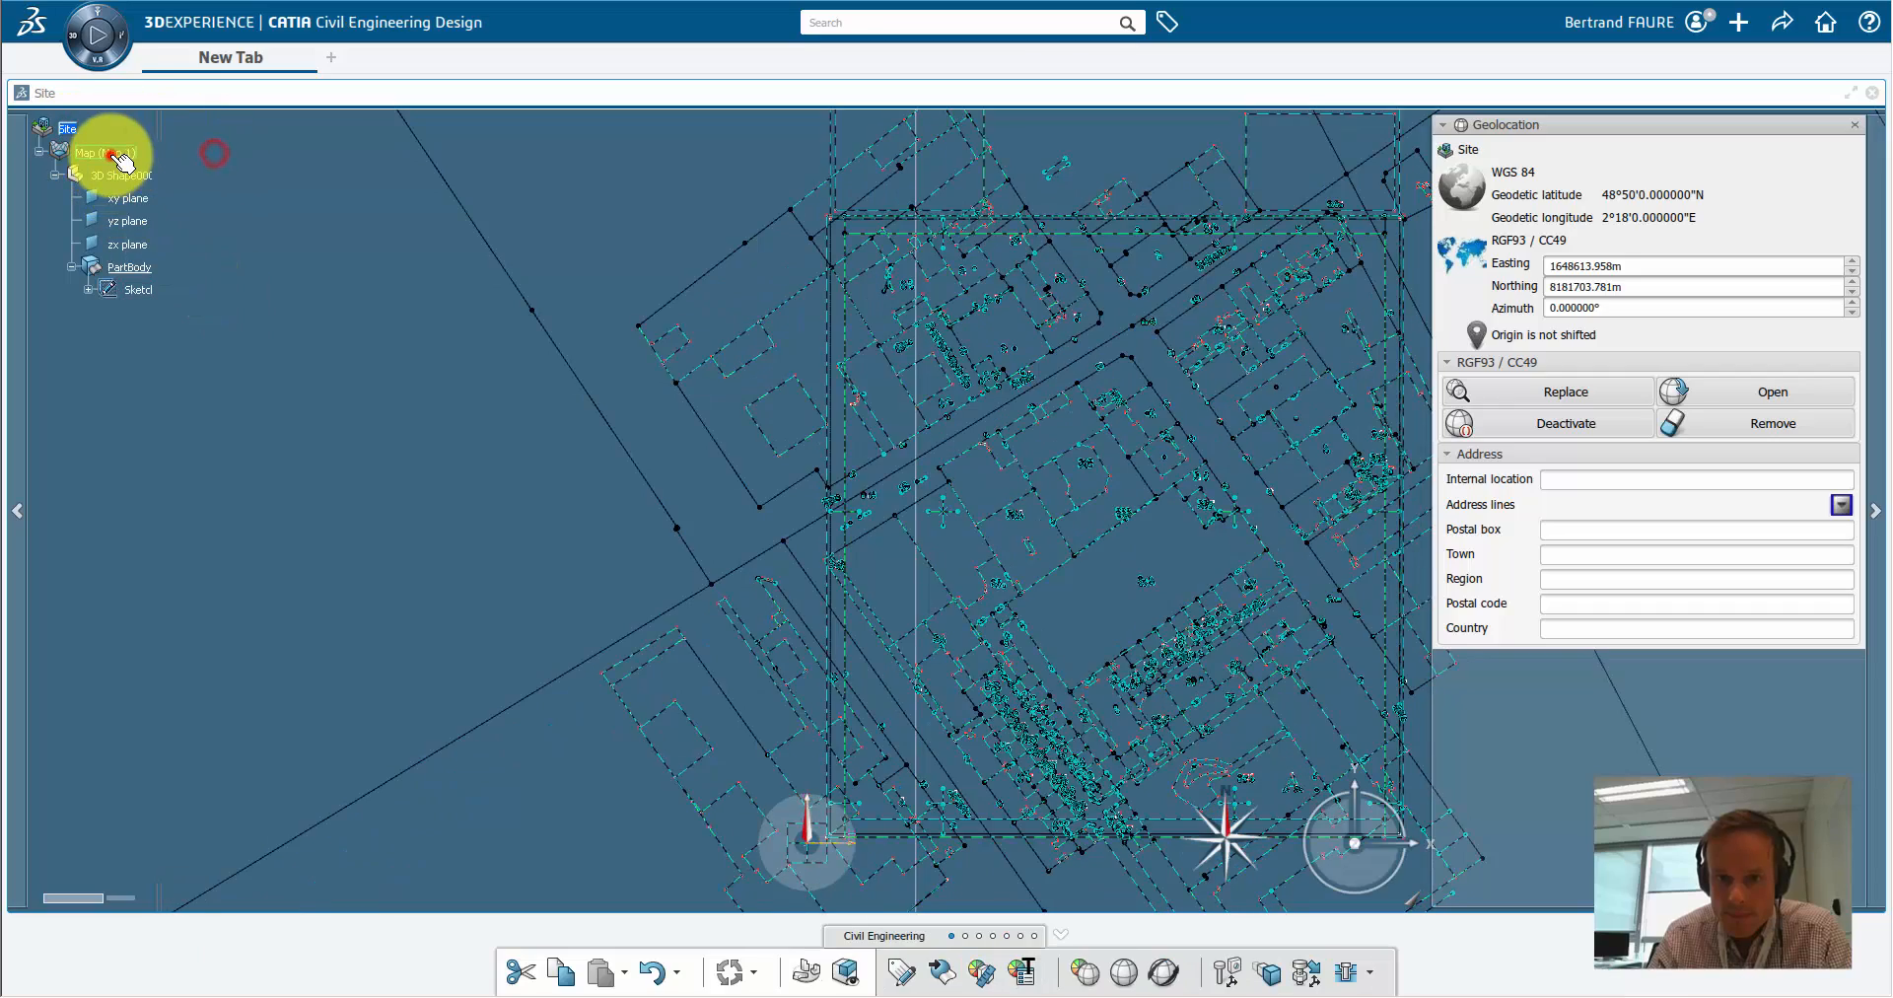
Step: Shift the Map's origin to the robot location, check easting against the PDF, and close
left_click(107, 151)
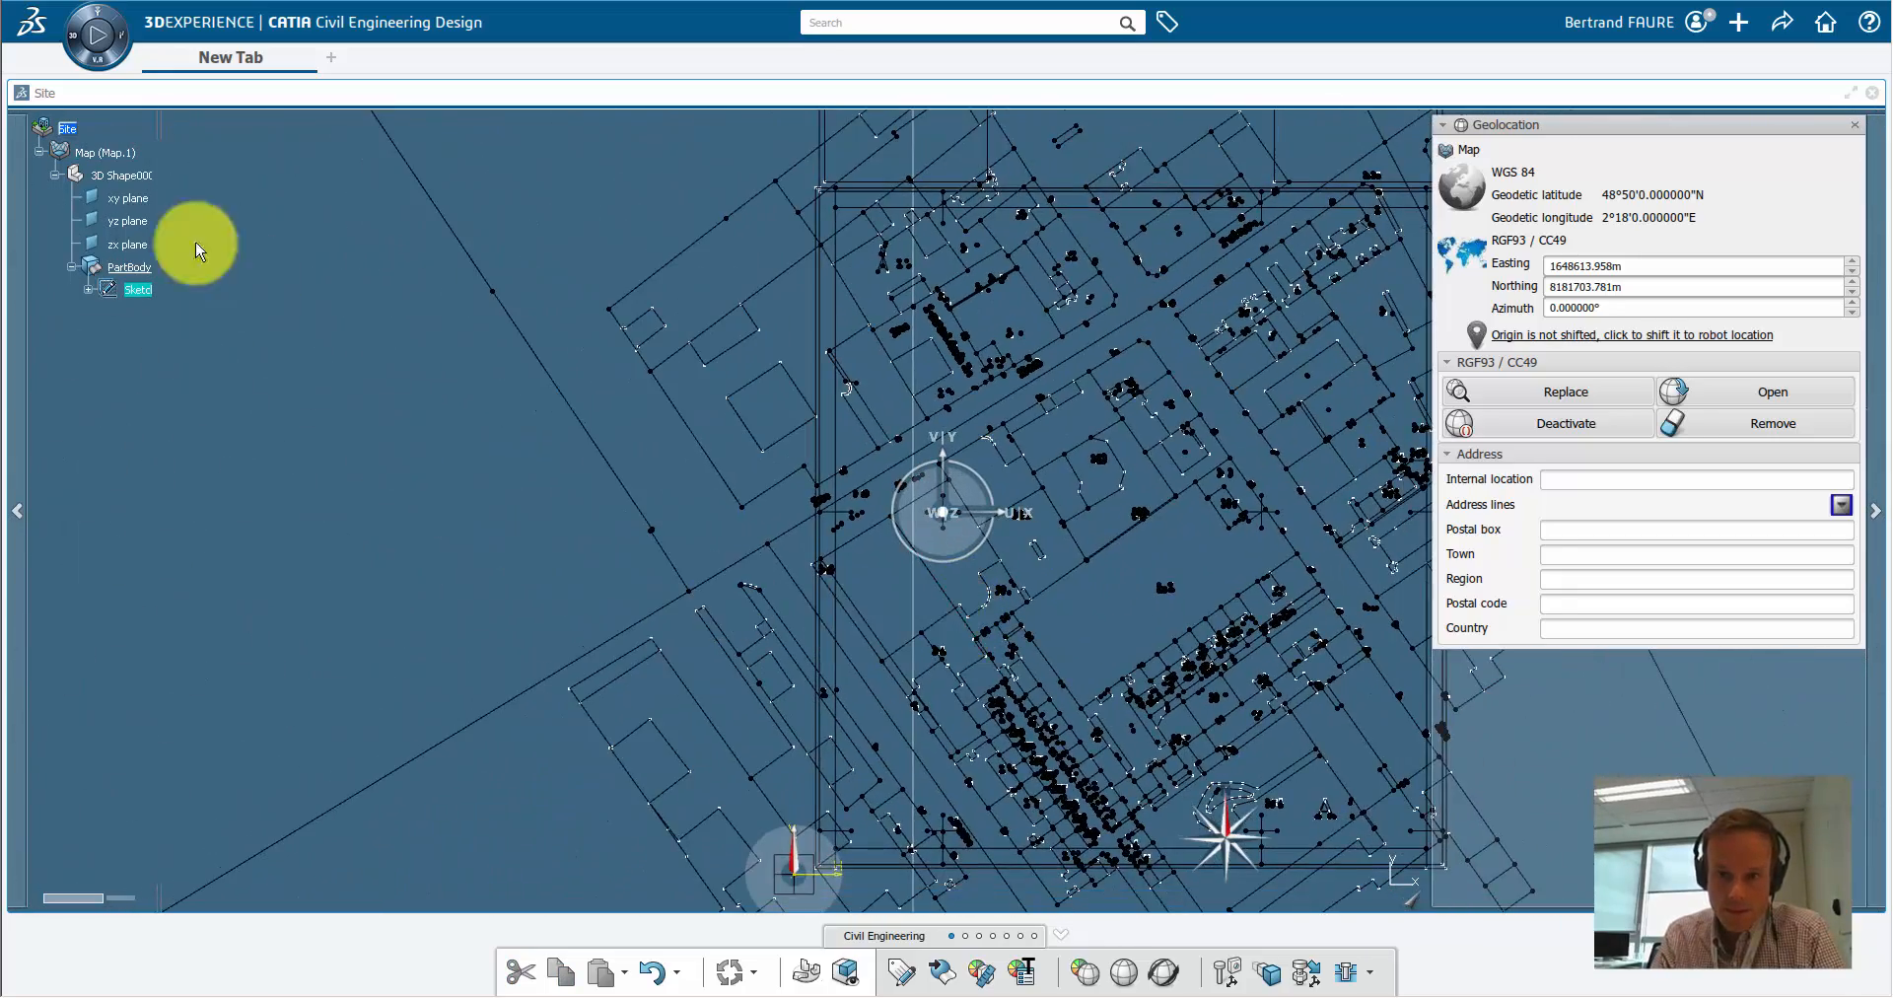
left_click(106, 151)
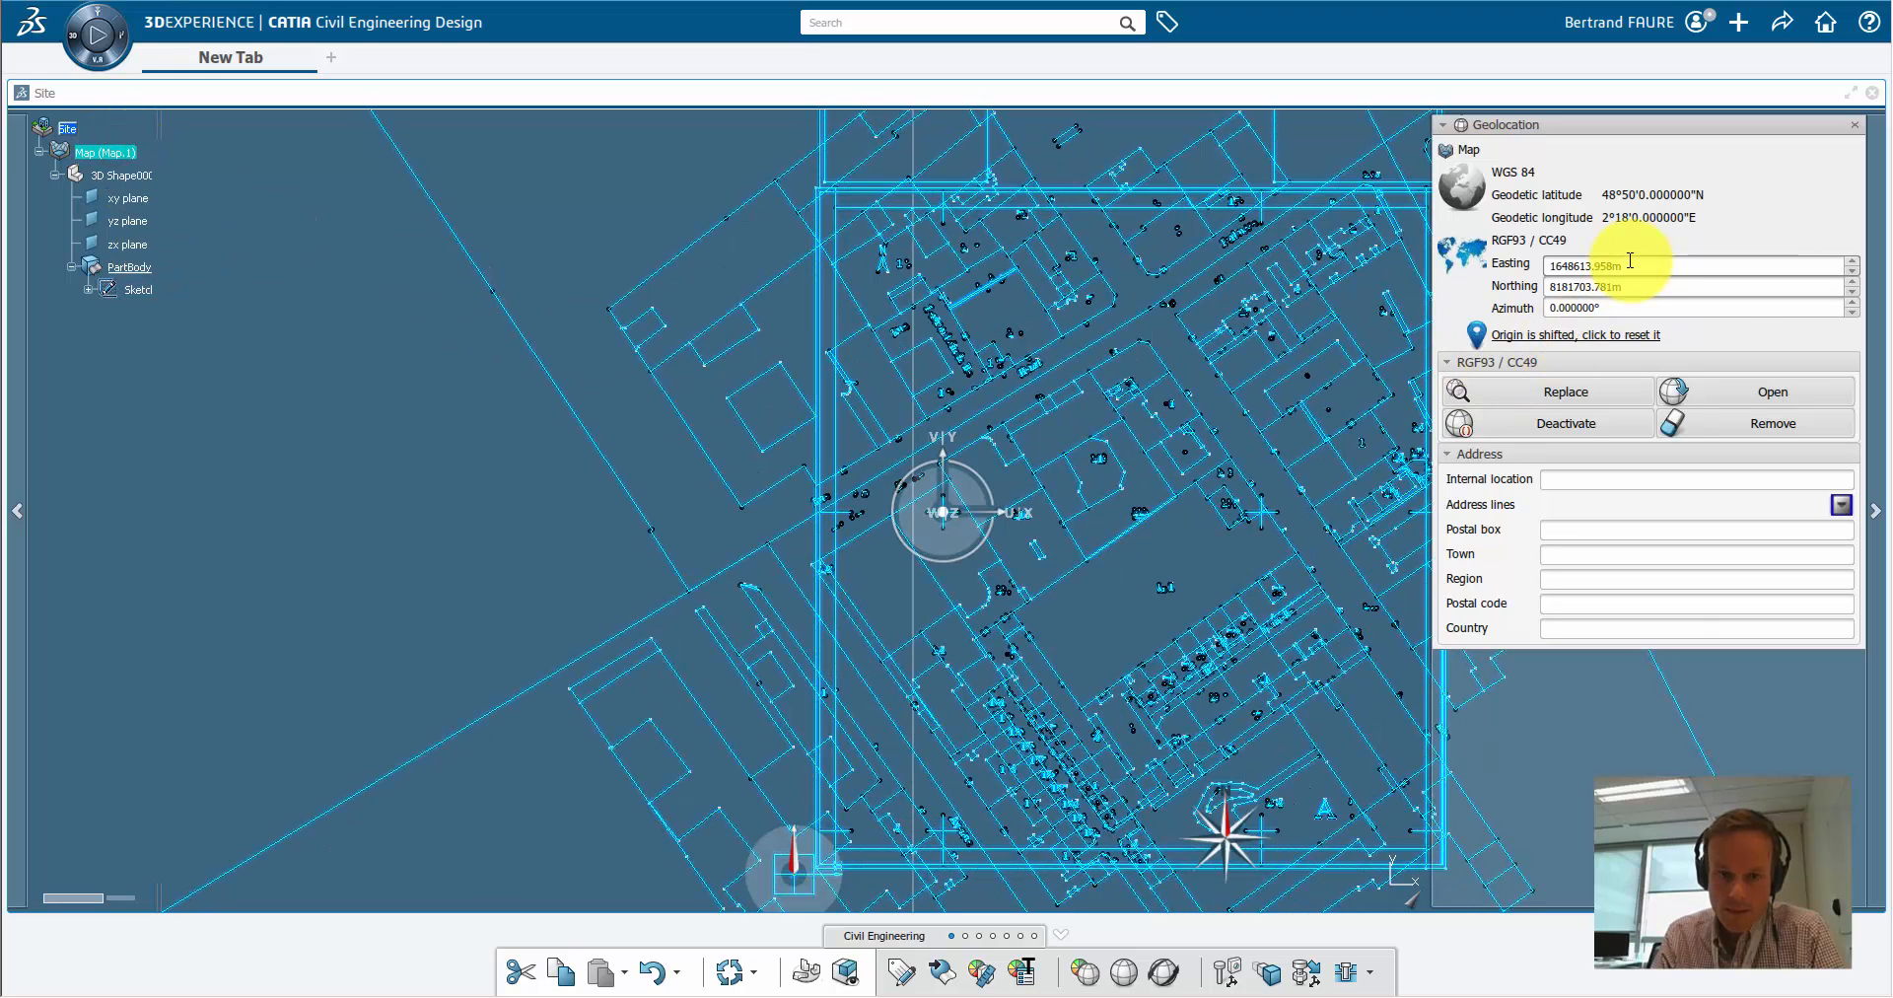
triple_click(1690, 264)
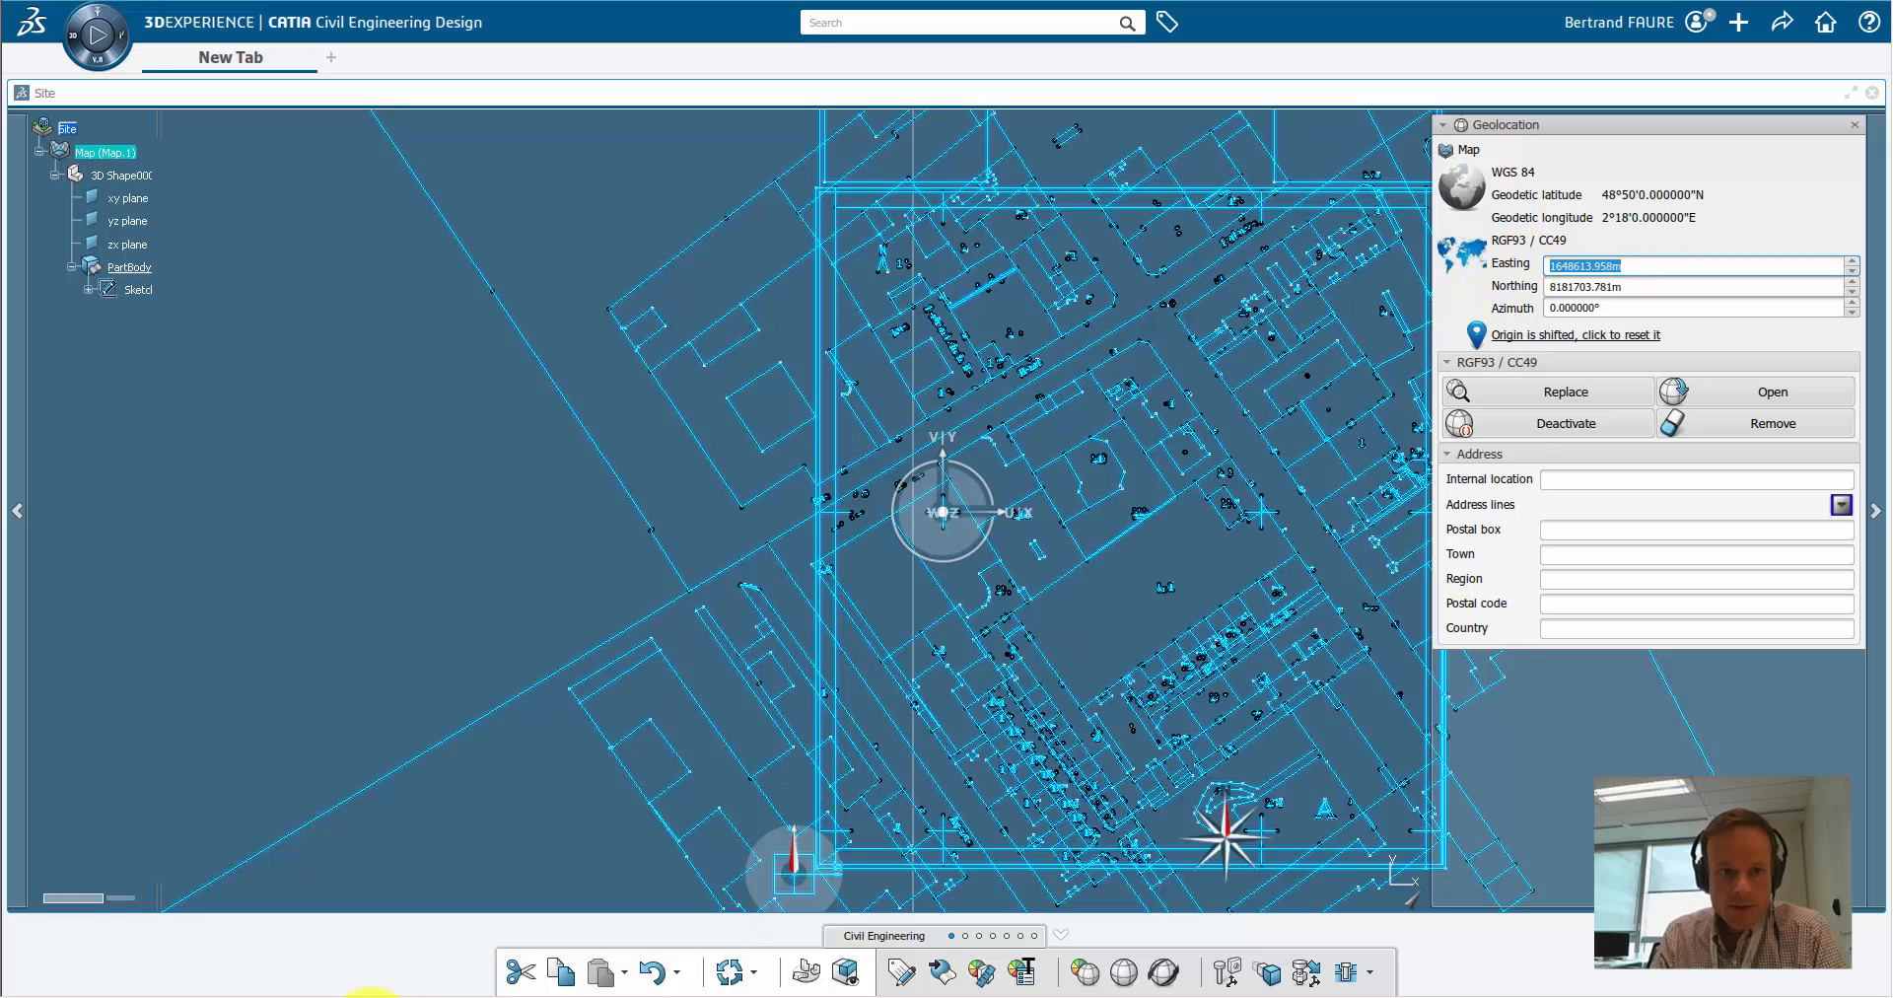
left_click(1771, 392)
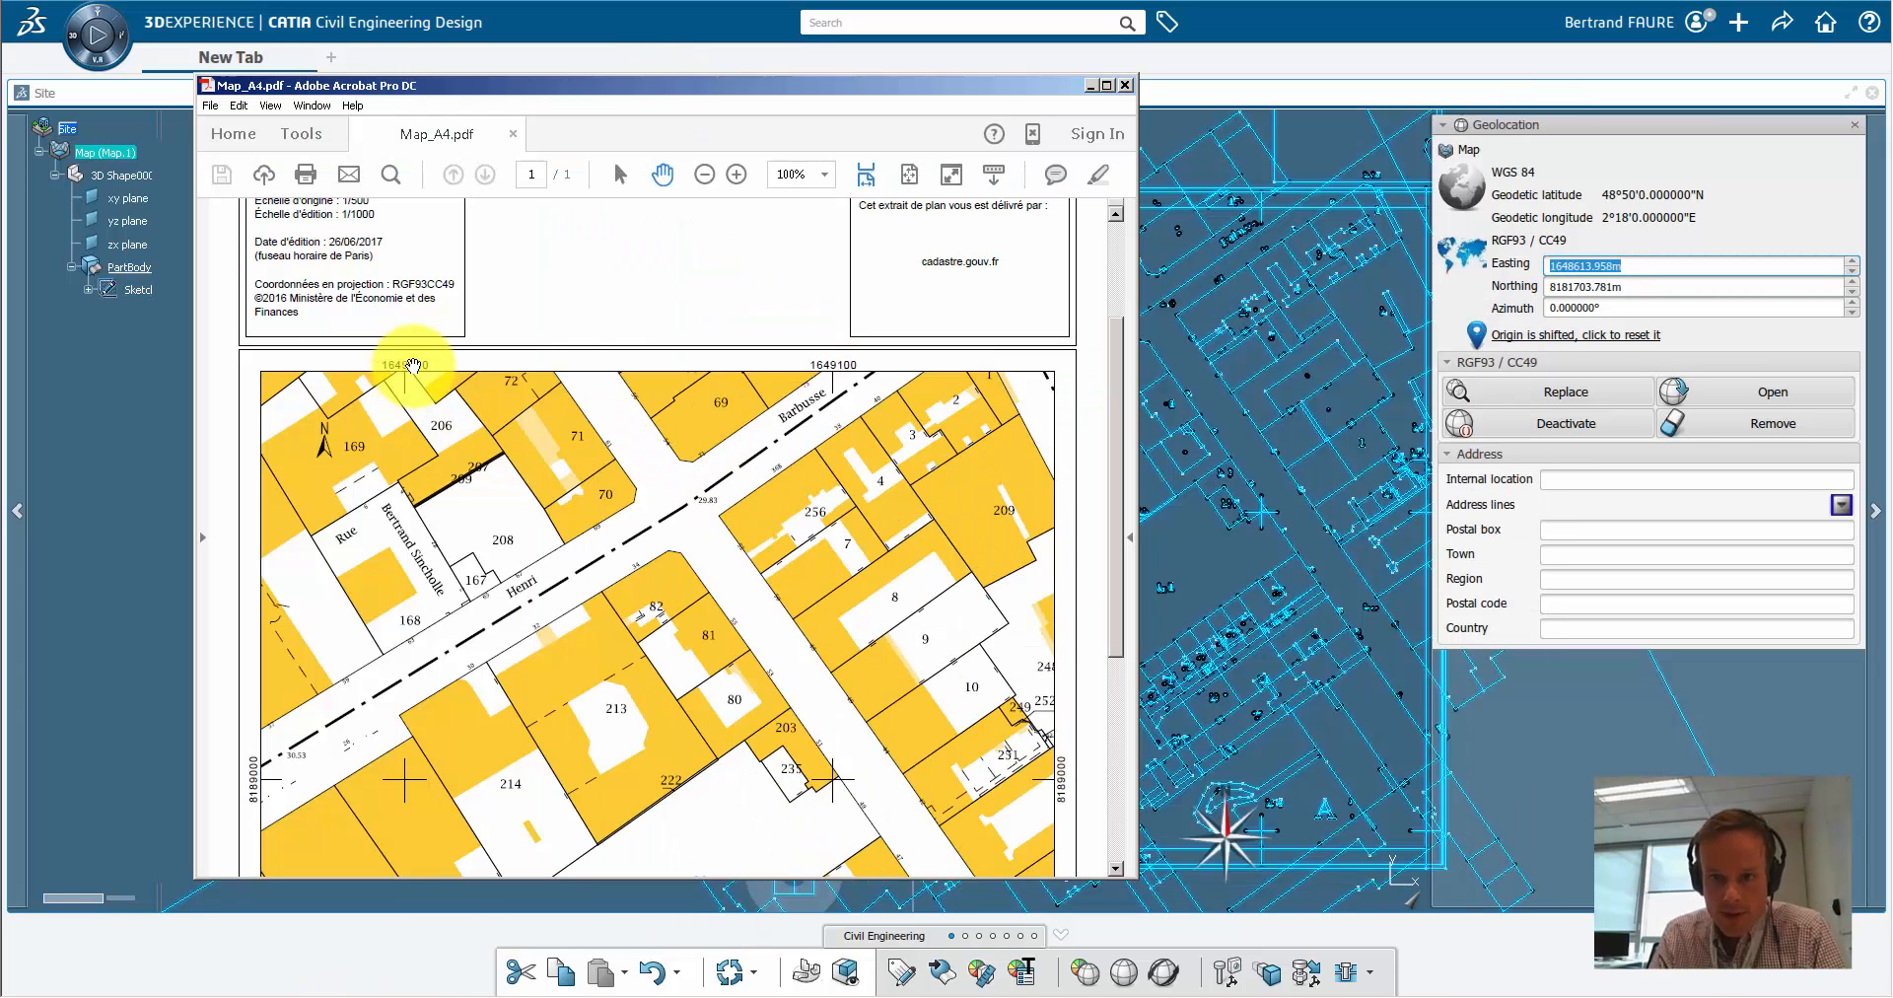
mouse_move(1609, 349)
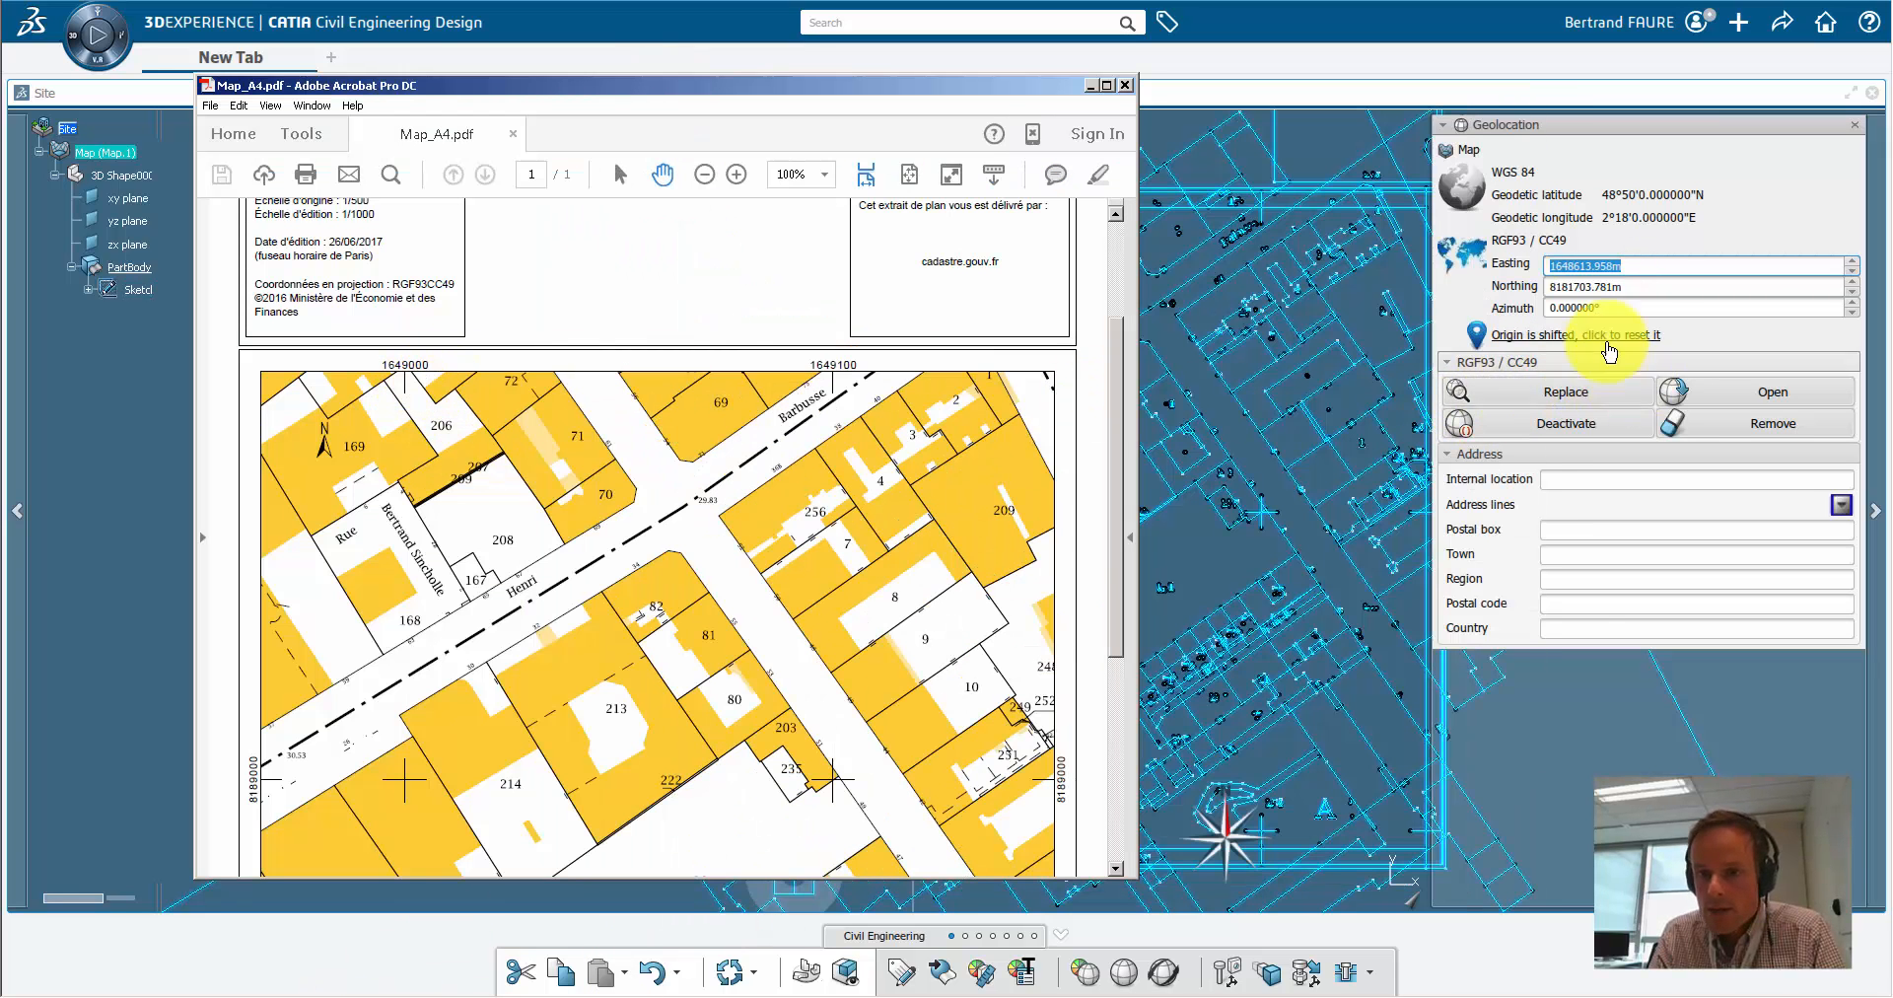
left_click(1124, 84)
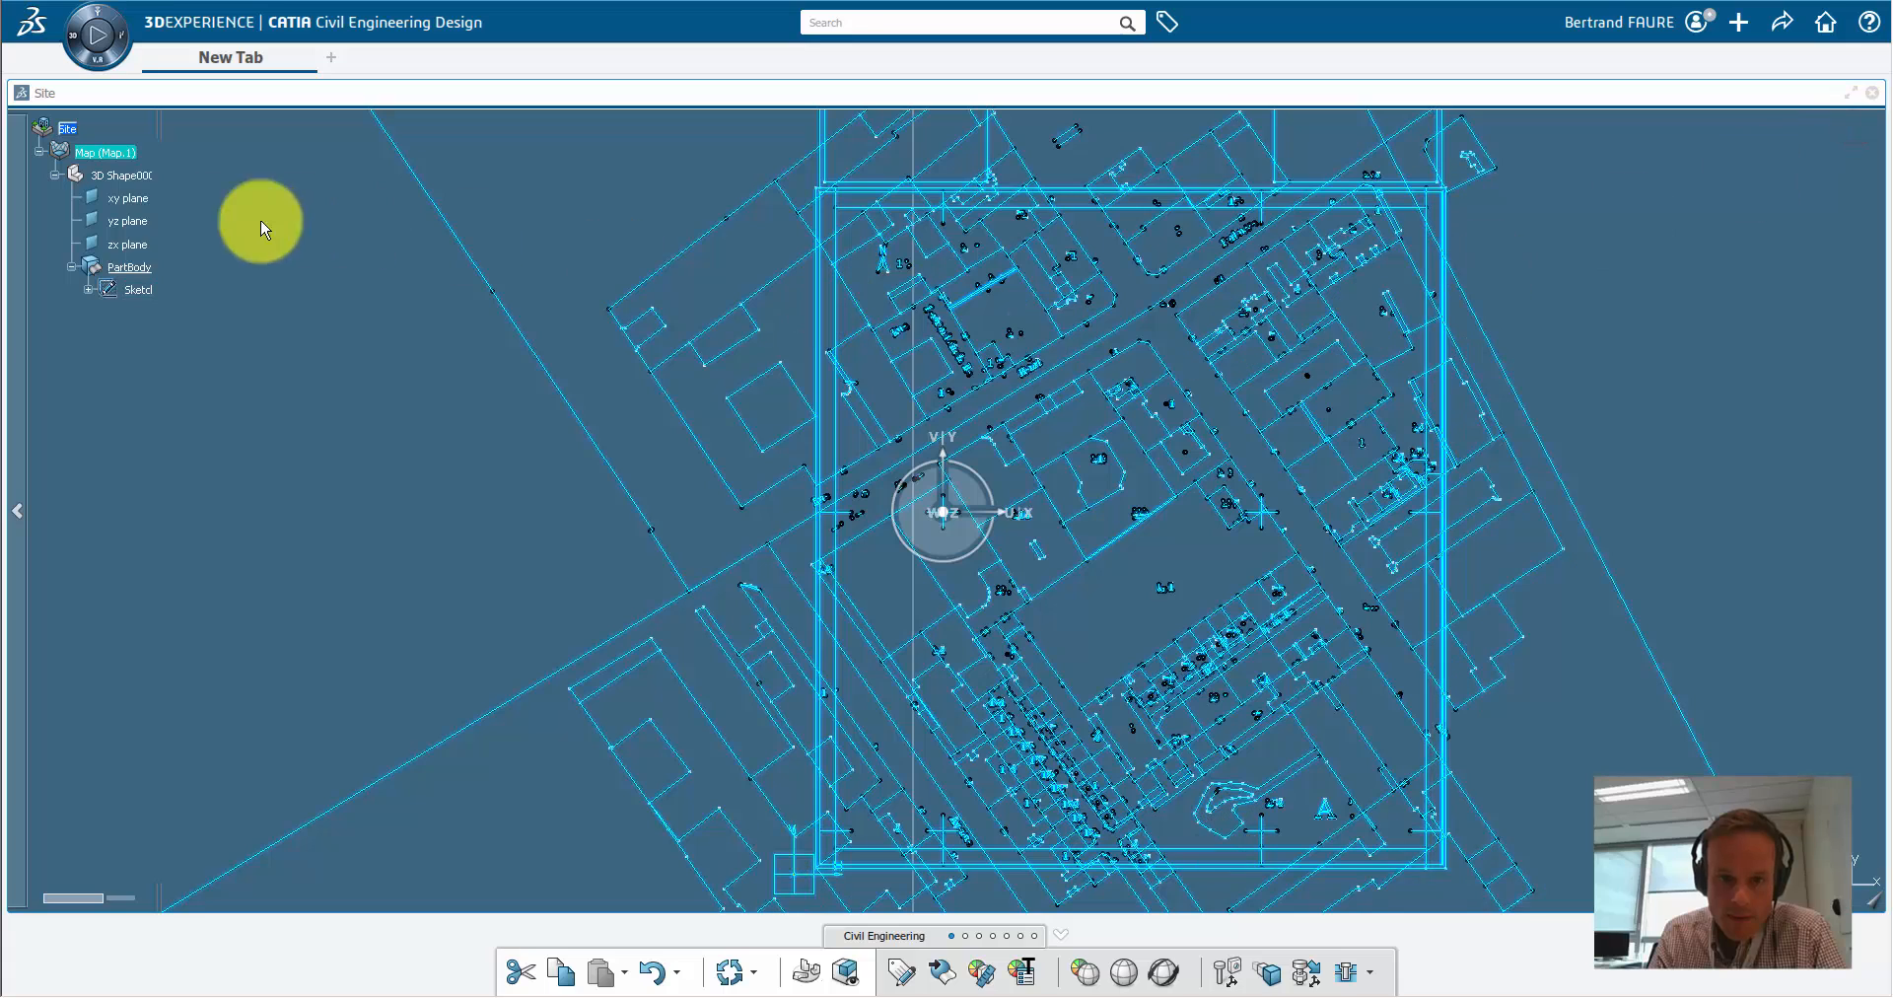
Step: Update and fit the view, then add a Large Range terrain OSM with a 3D part under the Site
left_click(731, 970)
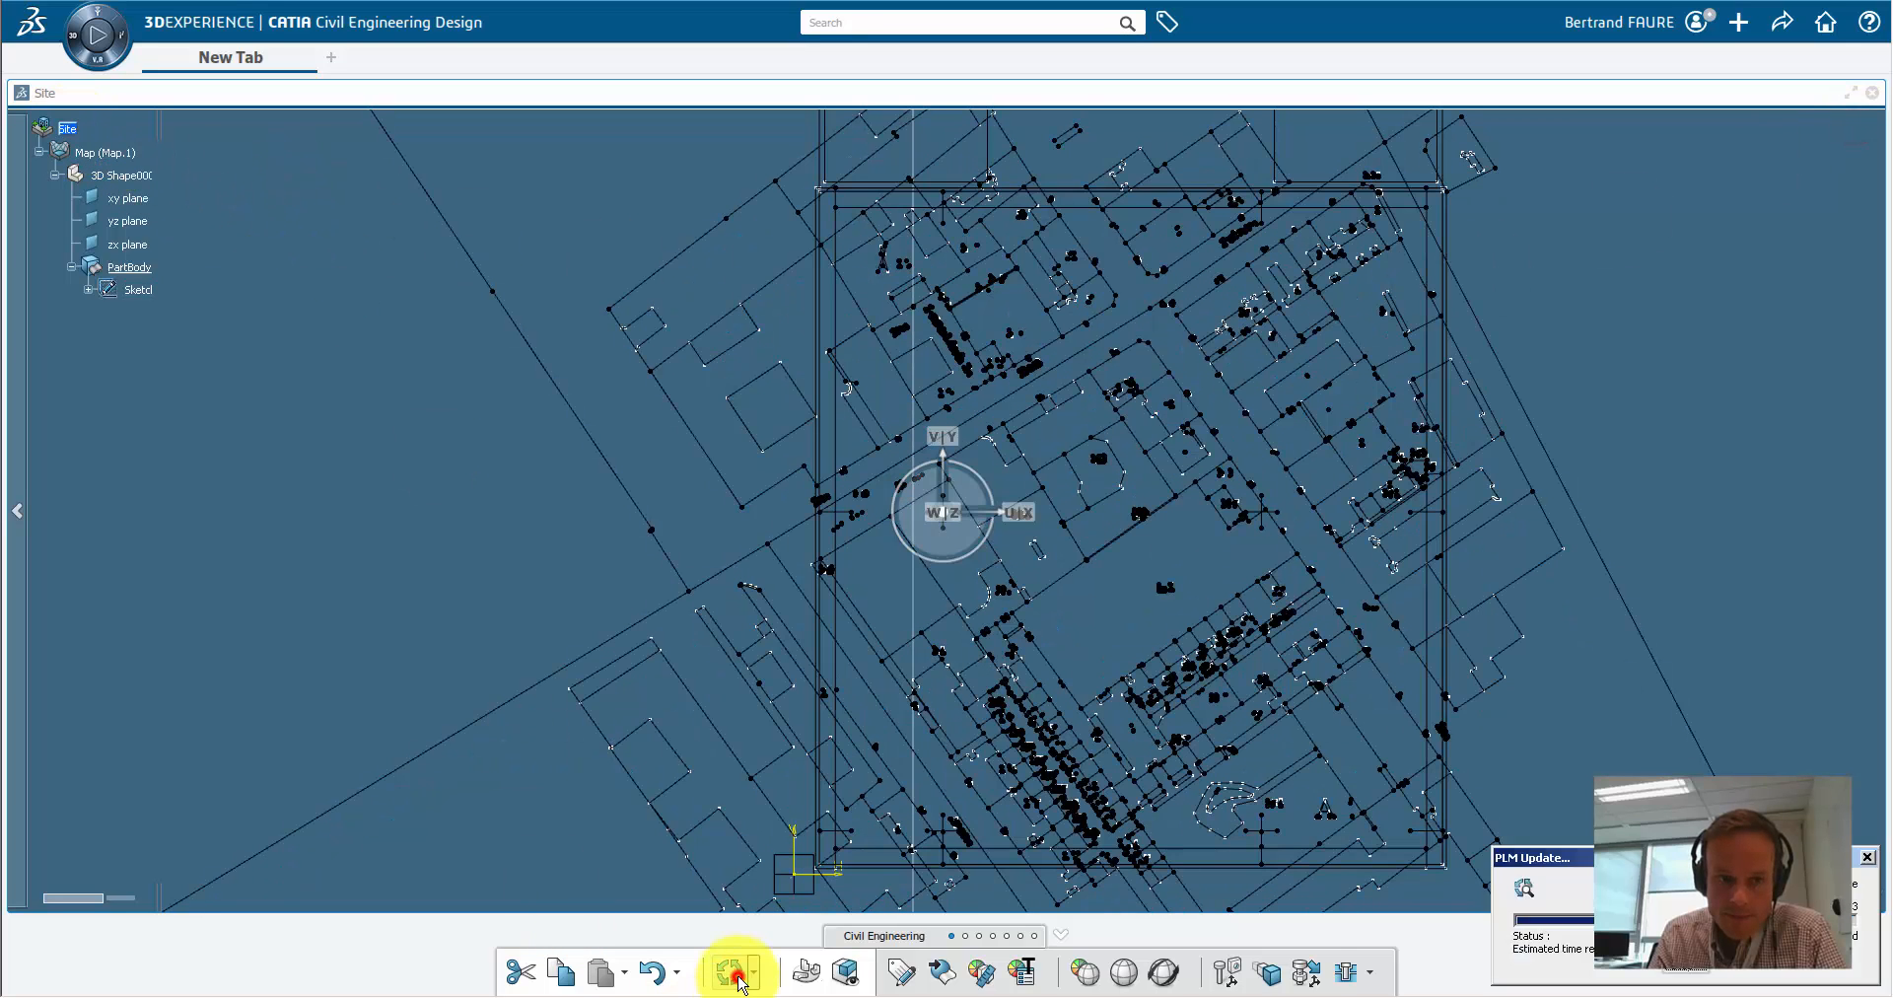
left_click(732, 970)
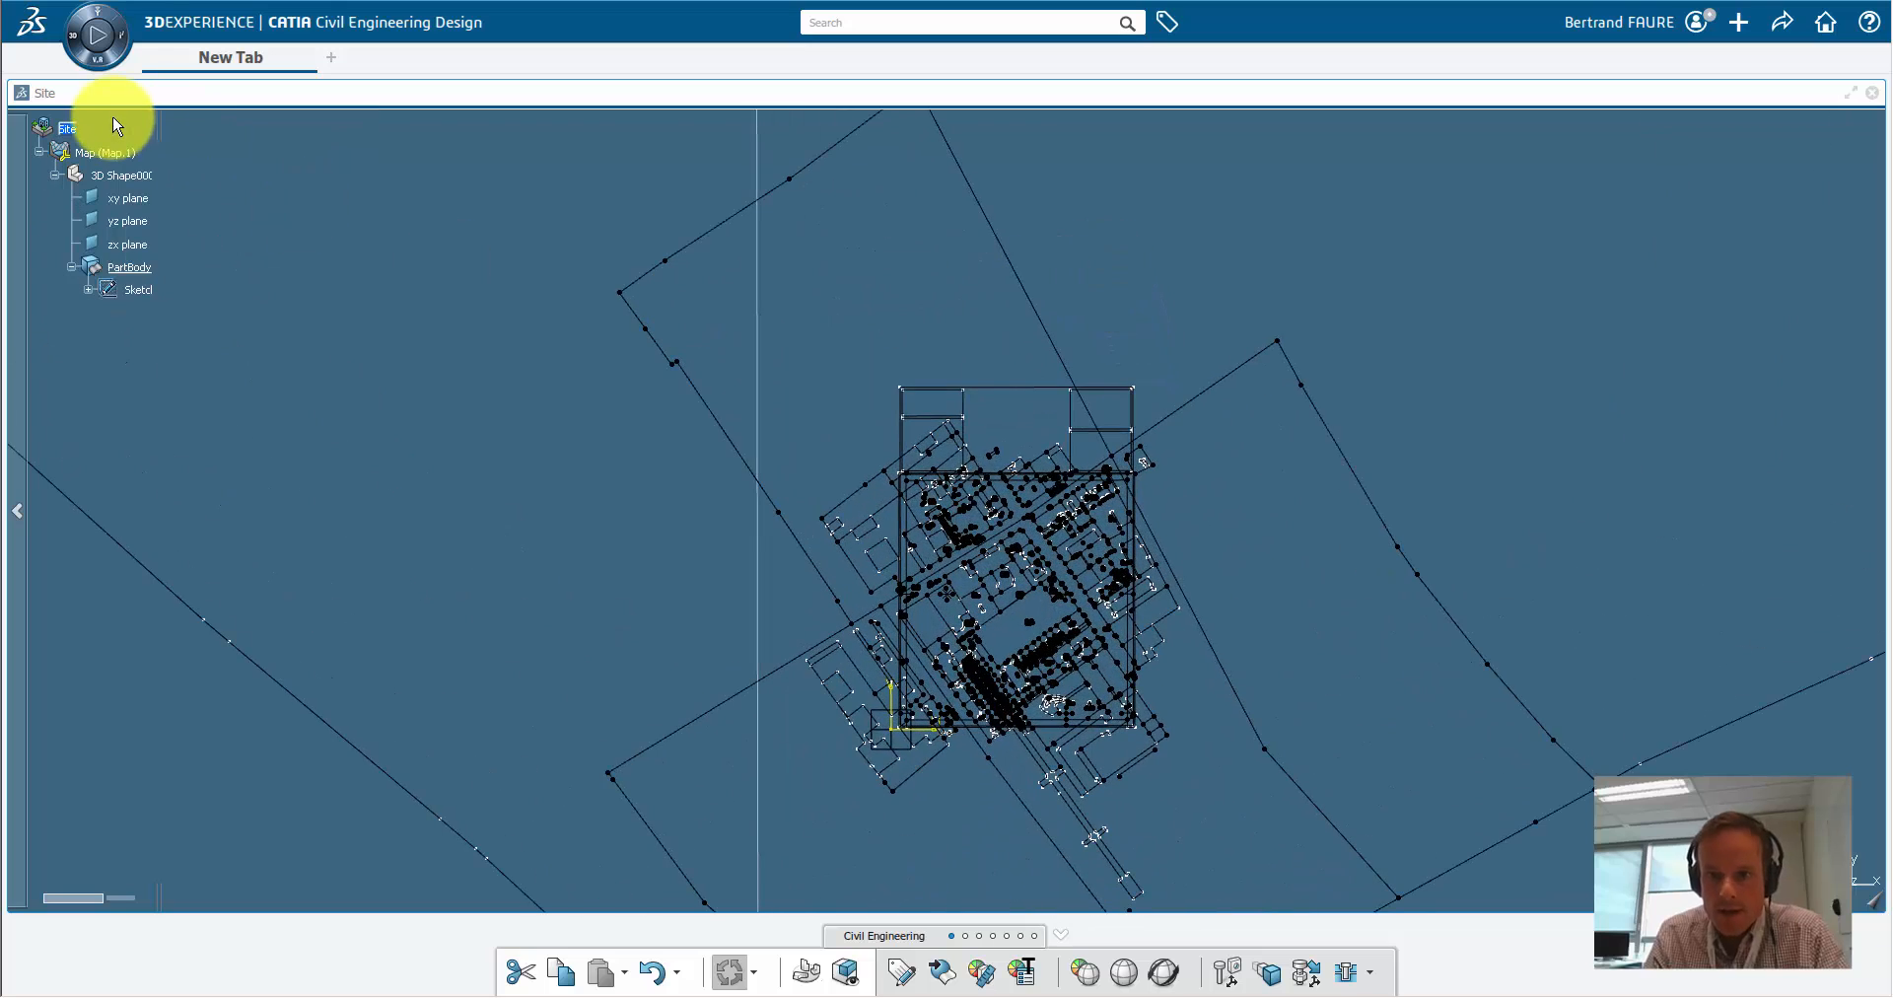
right_click(66, 128)
type("terrai")
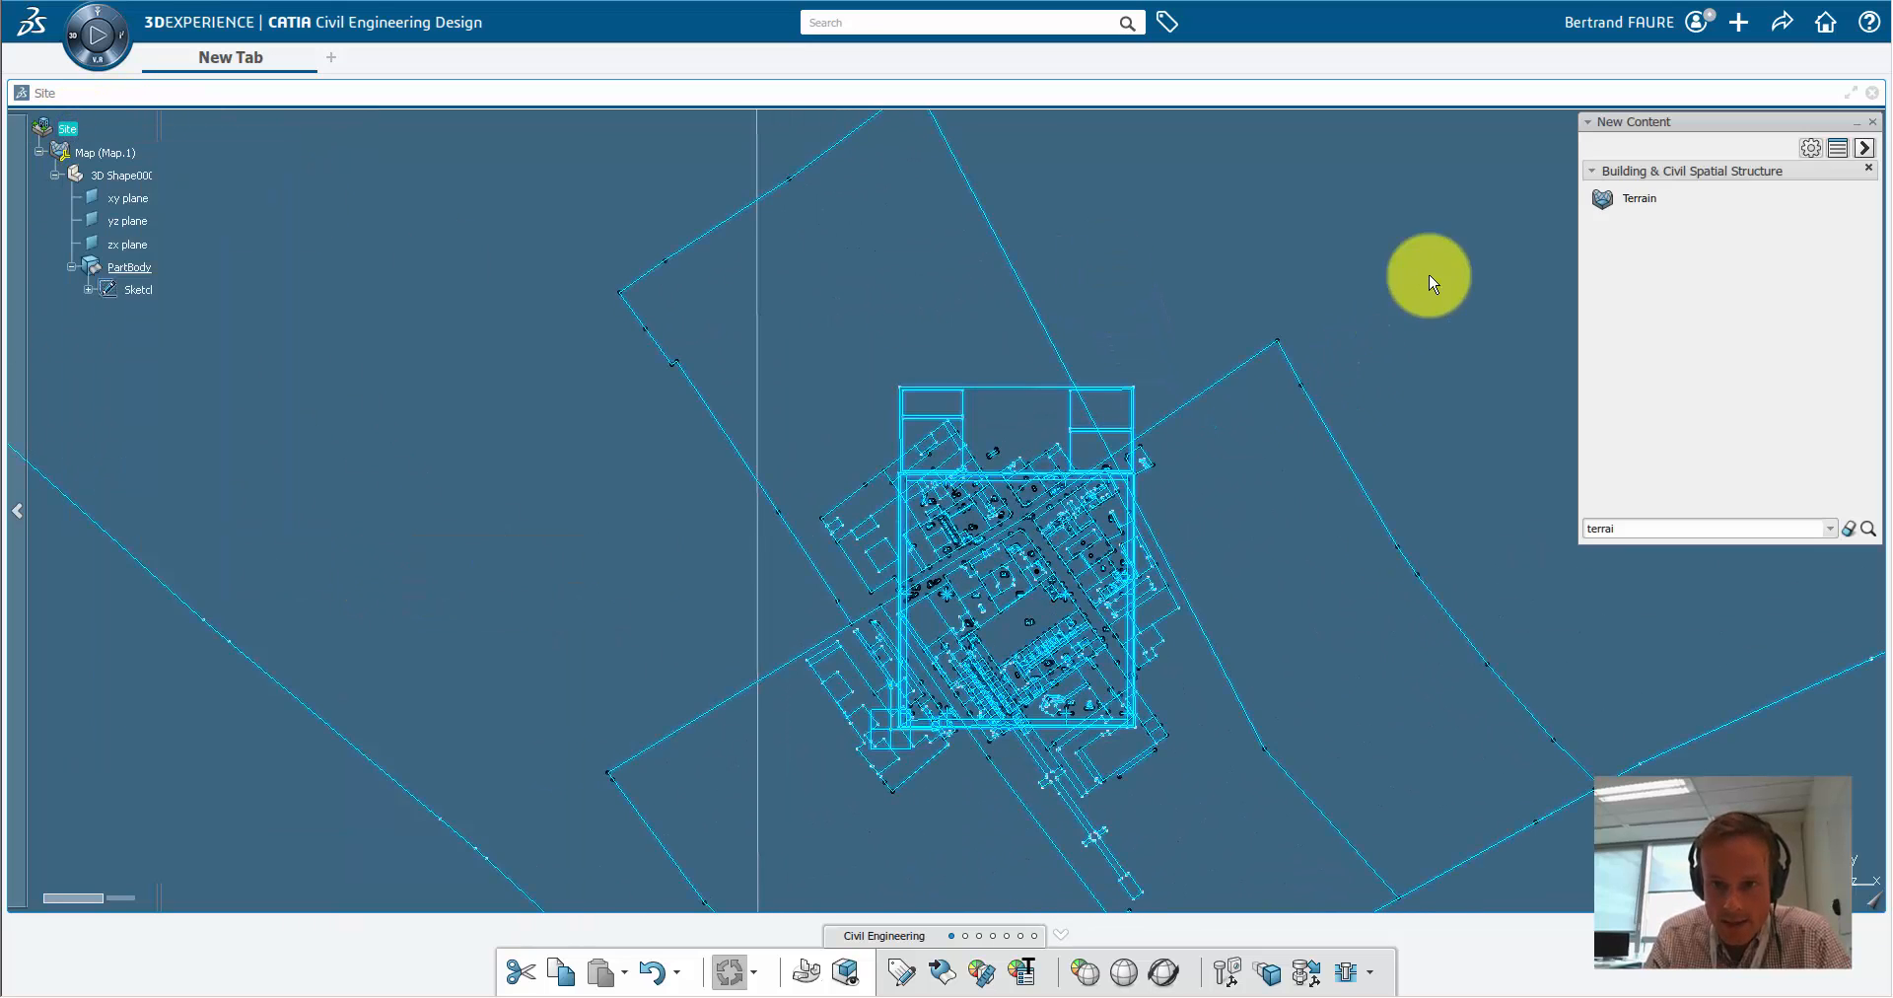
left_click(1639, 198)
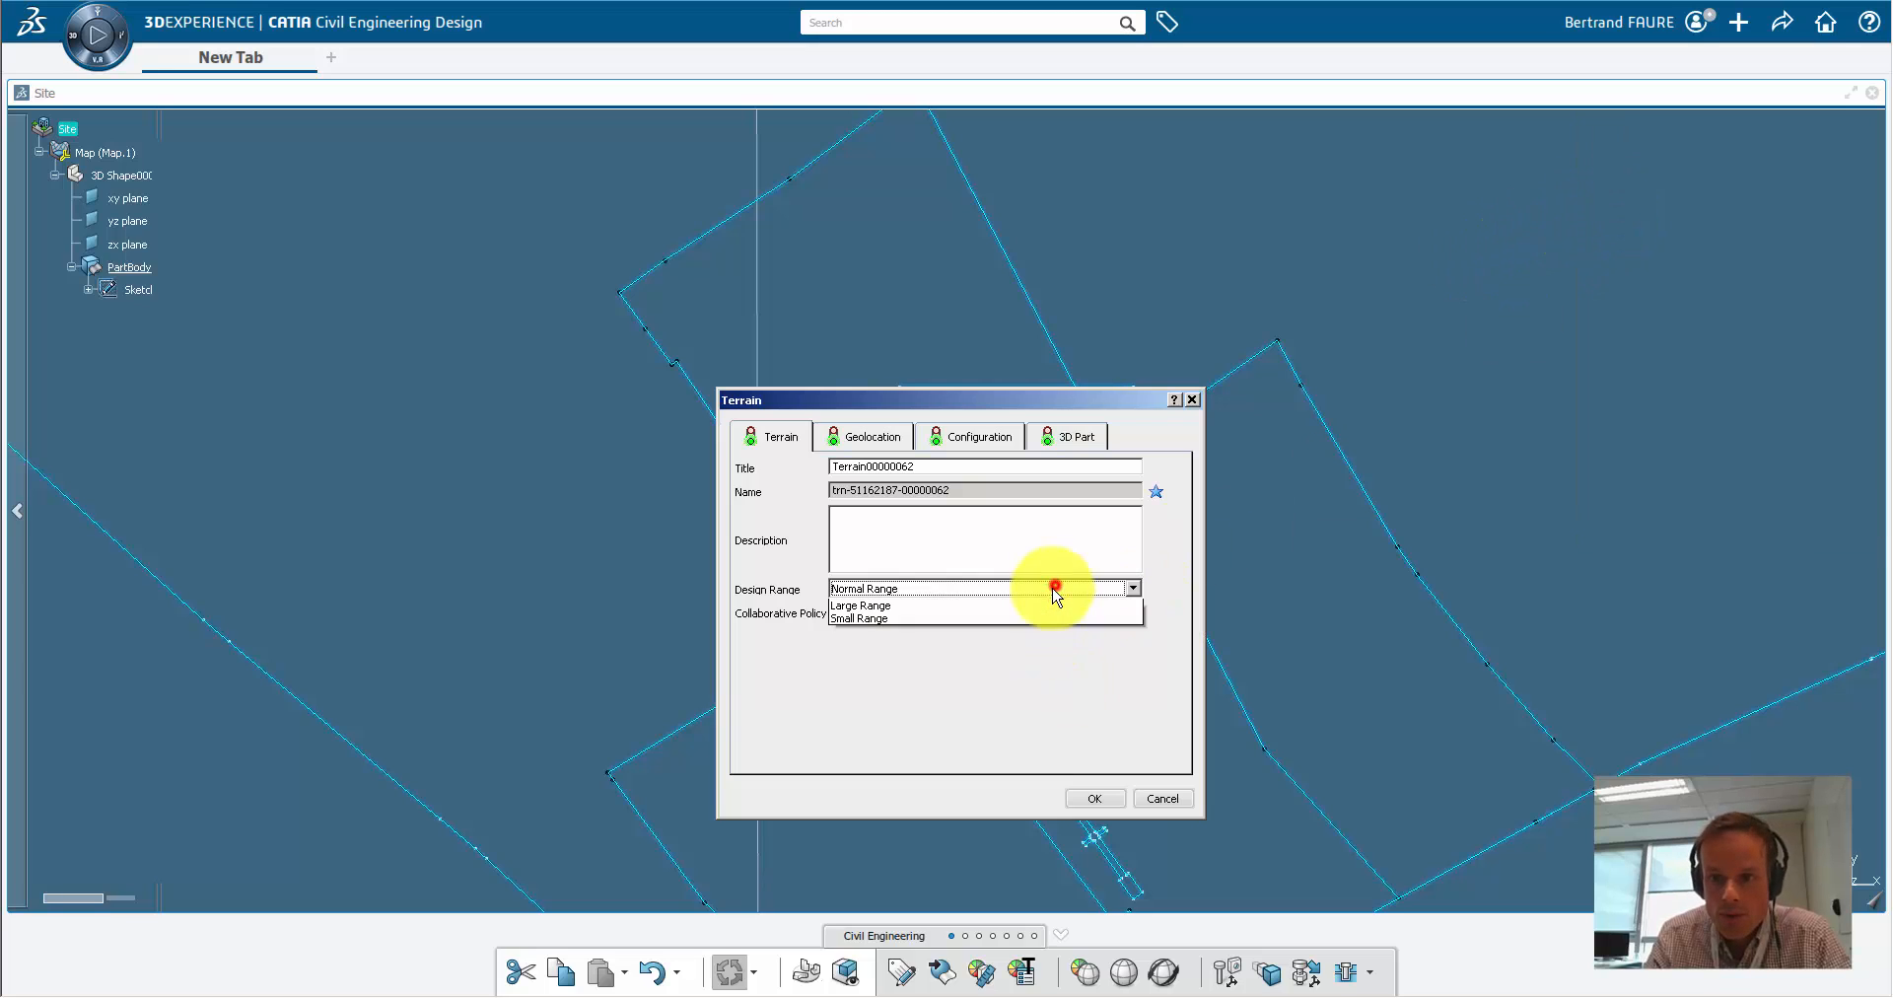
left_click(860, 606)
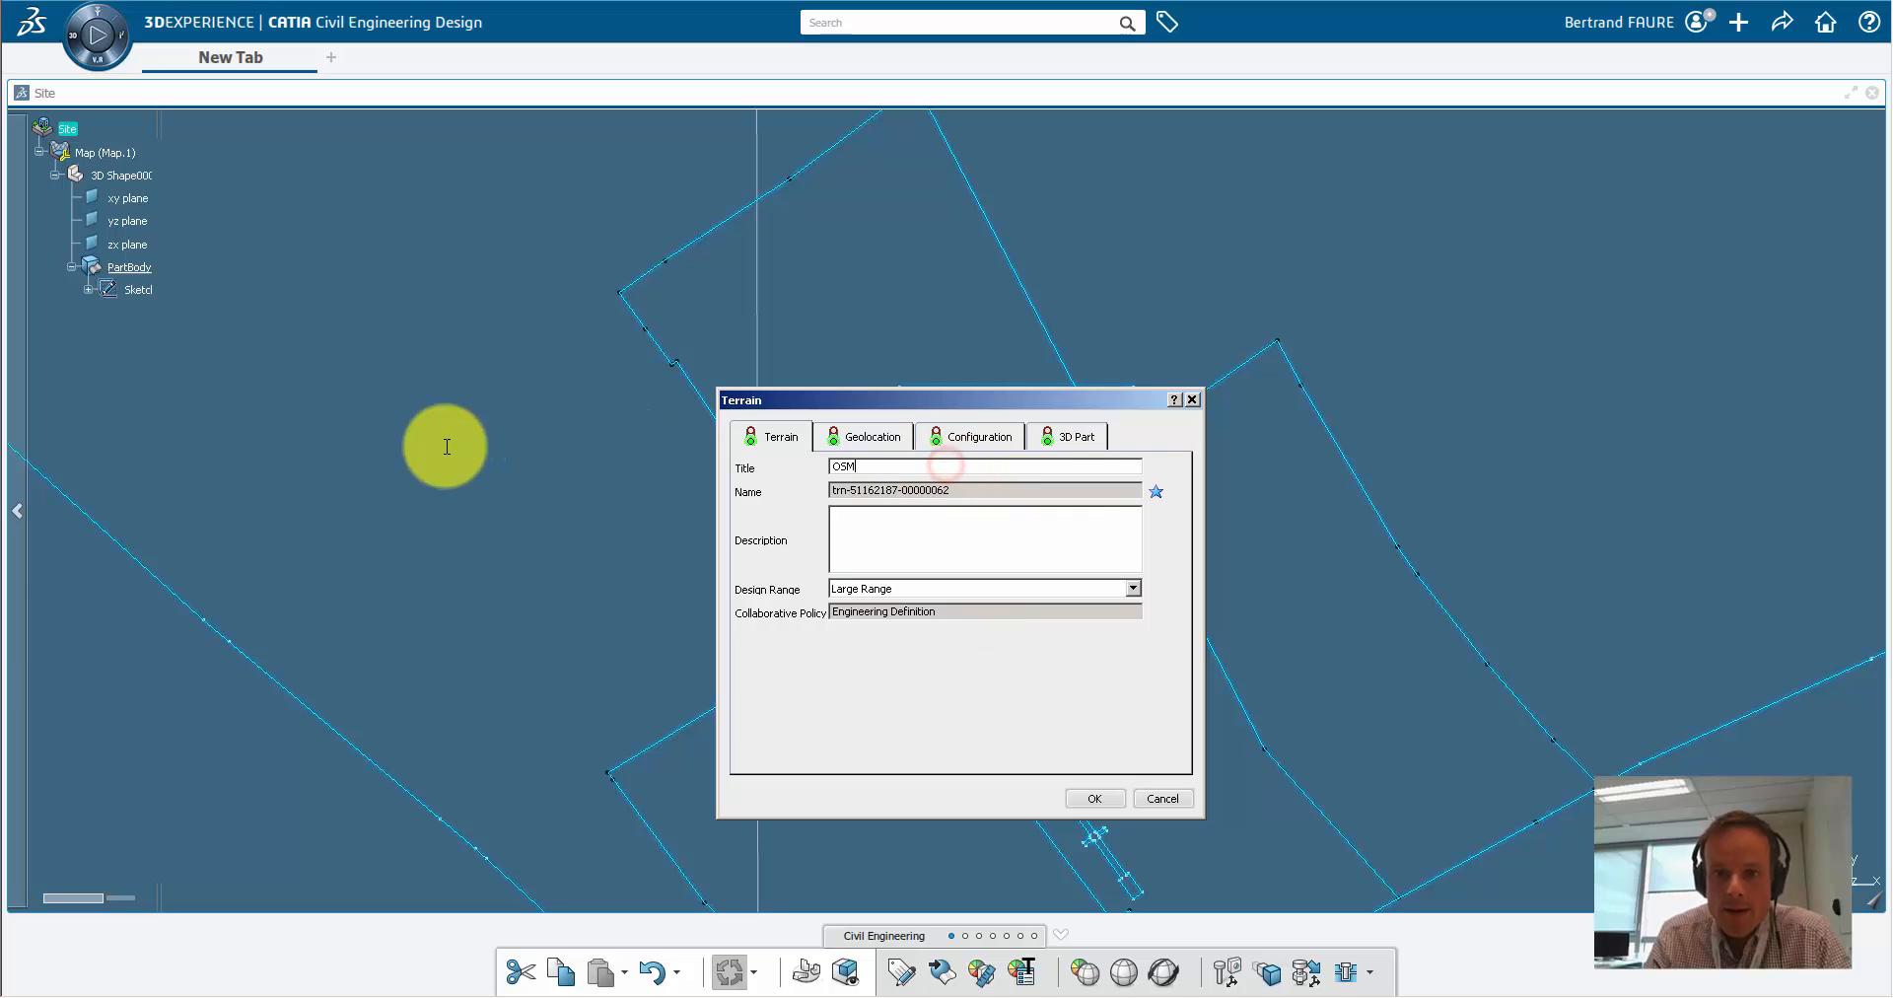
left_click(1076, 435)
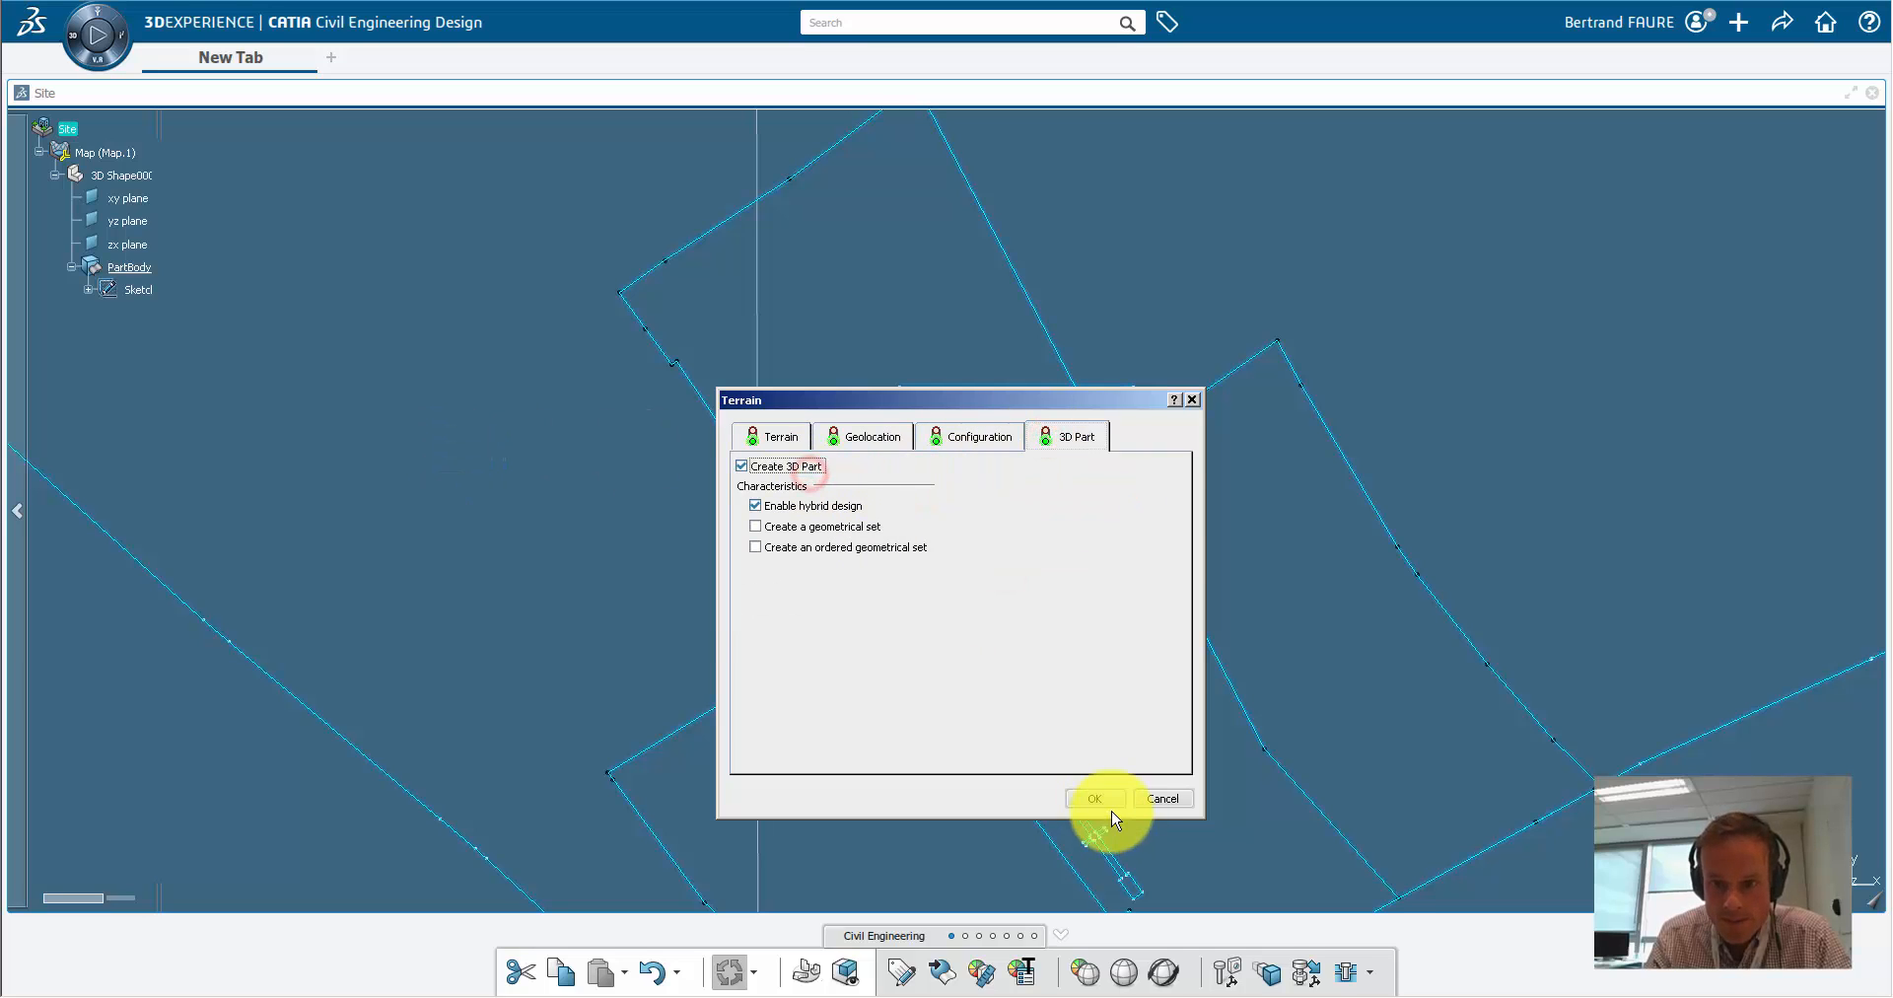
left_click(1093, 799)
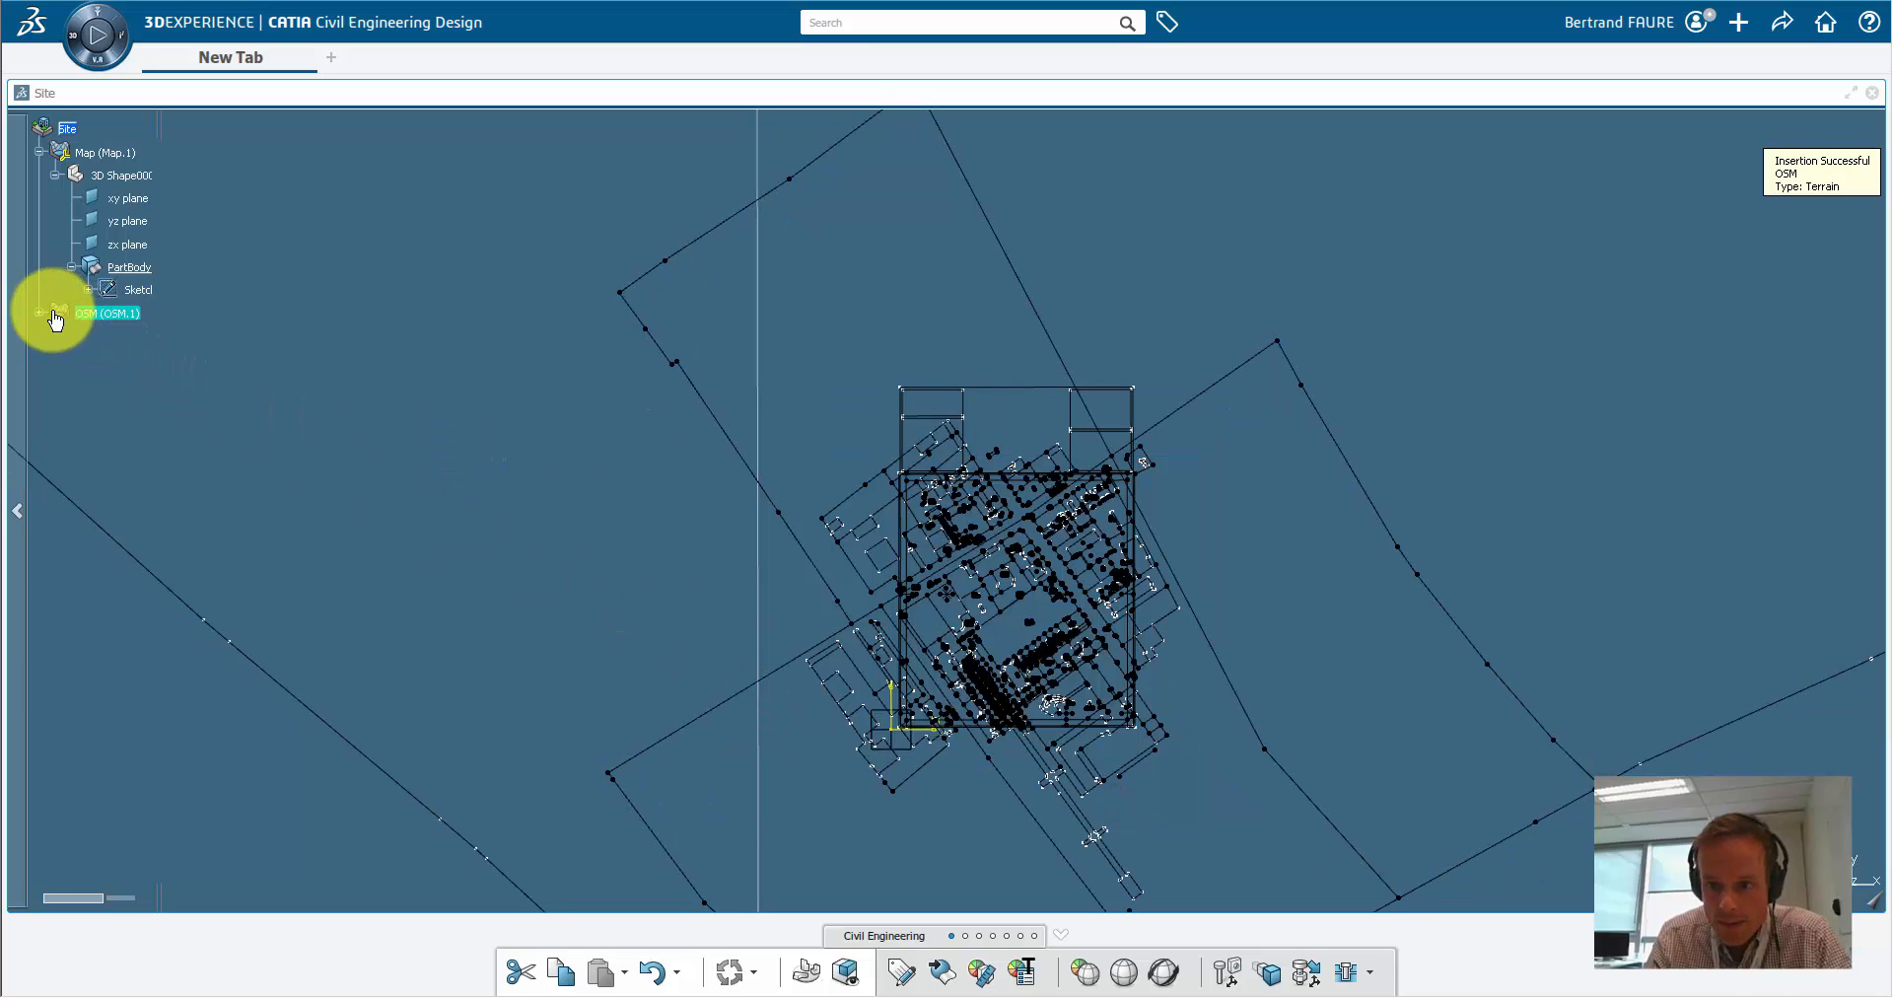
left_click(55, 313)
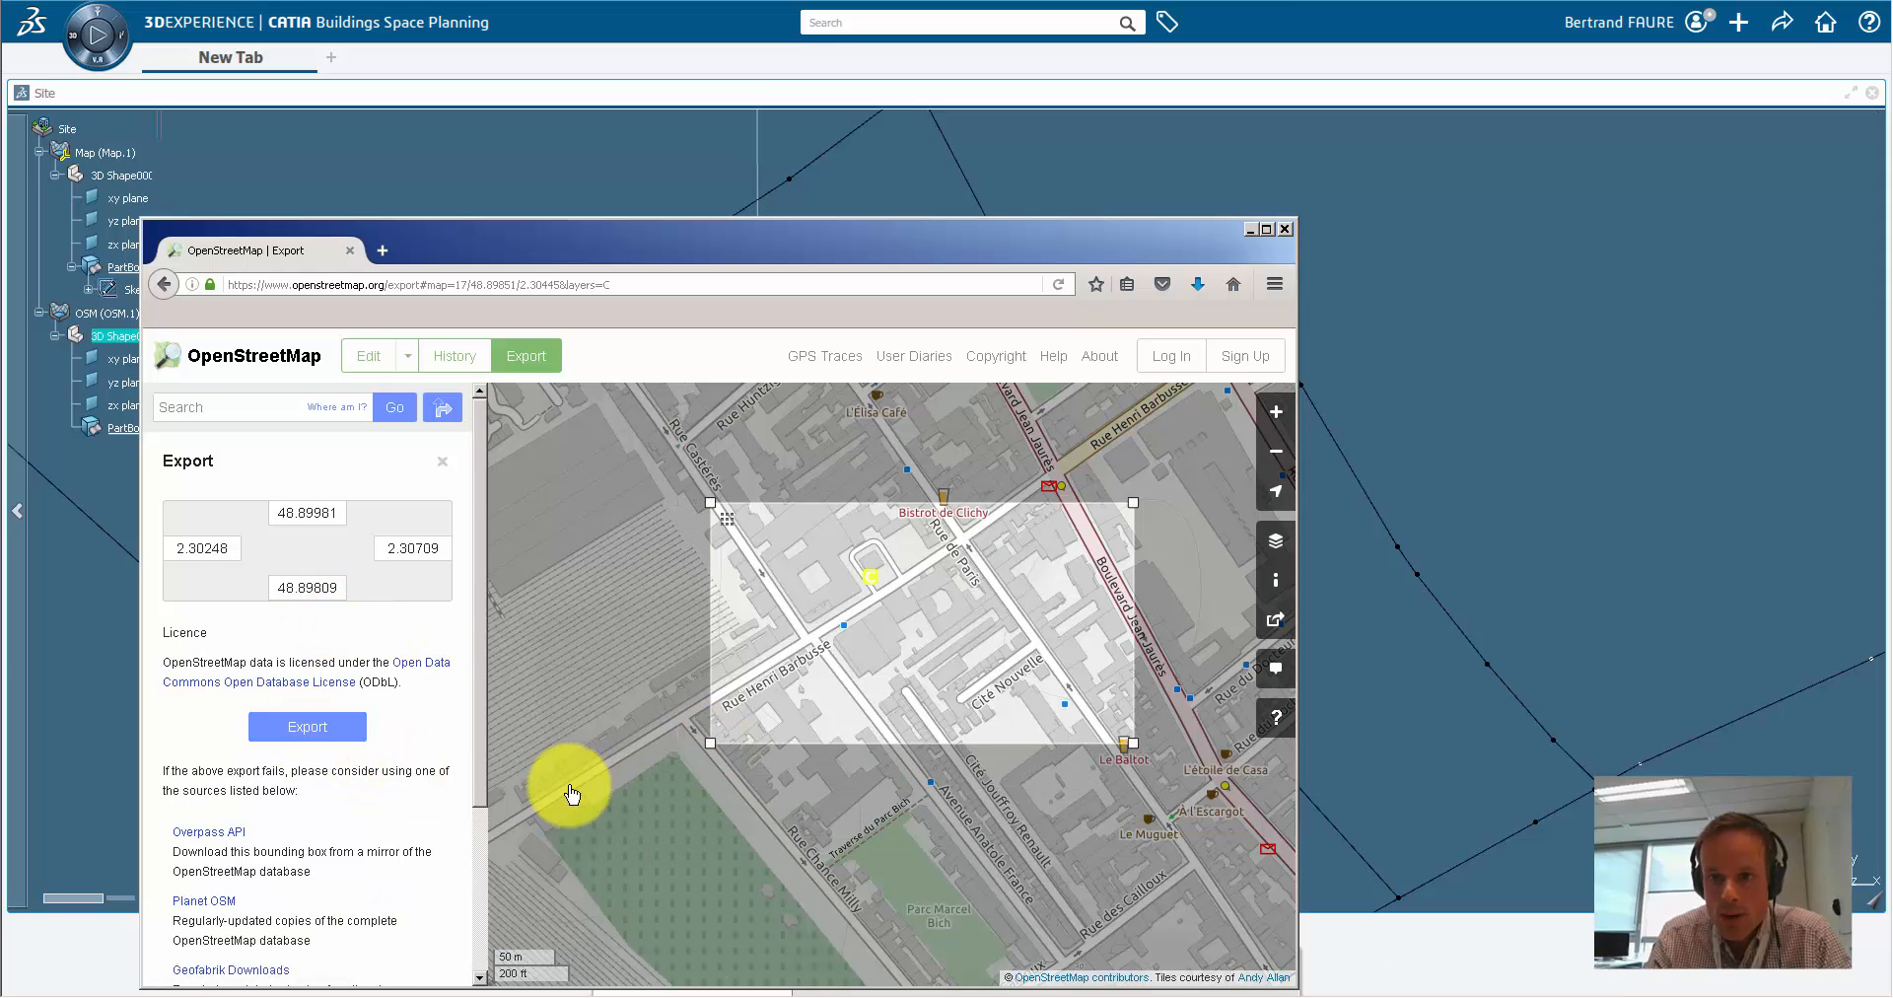
Step: Export the selected OpenStreetMap area and save it as map.osm in pdf_import
left_click(307, 726)
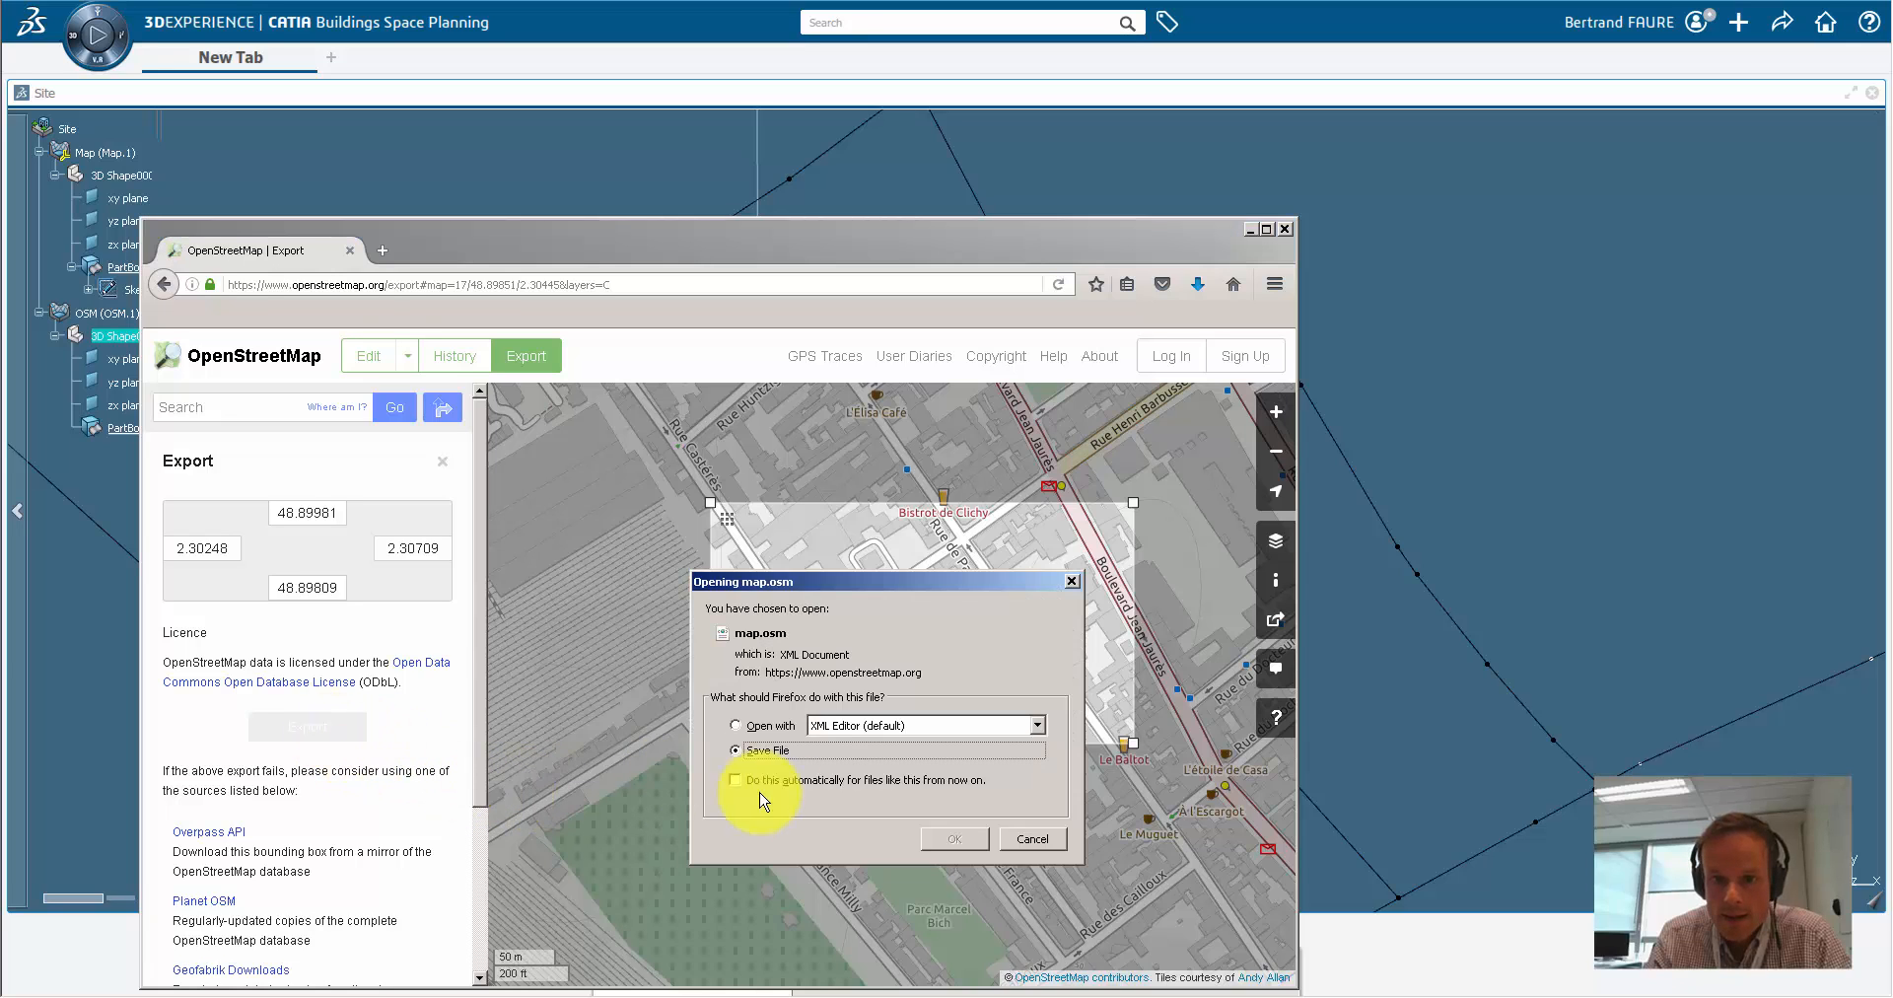
left_click(953, 839)
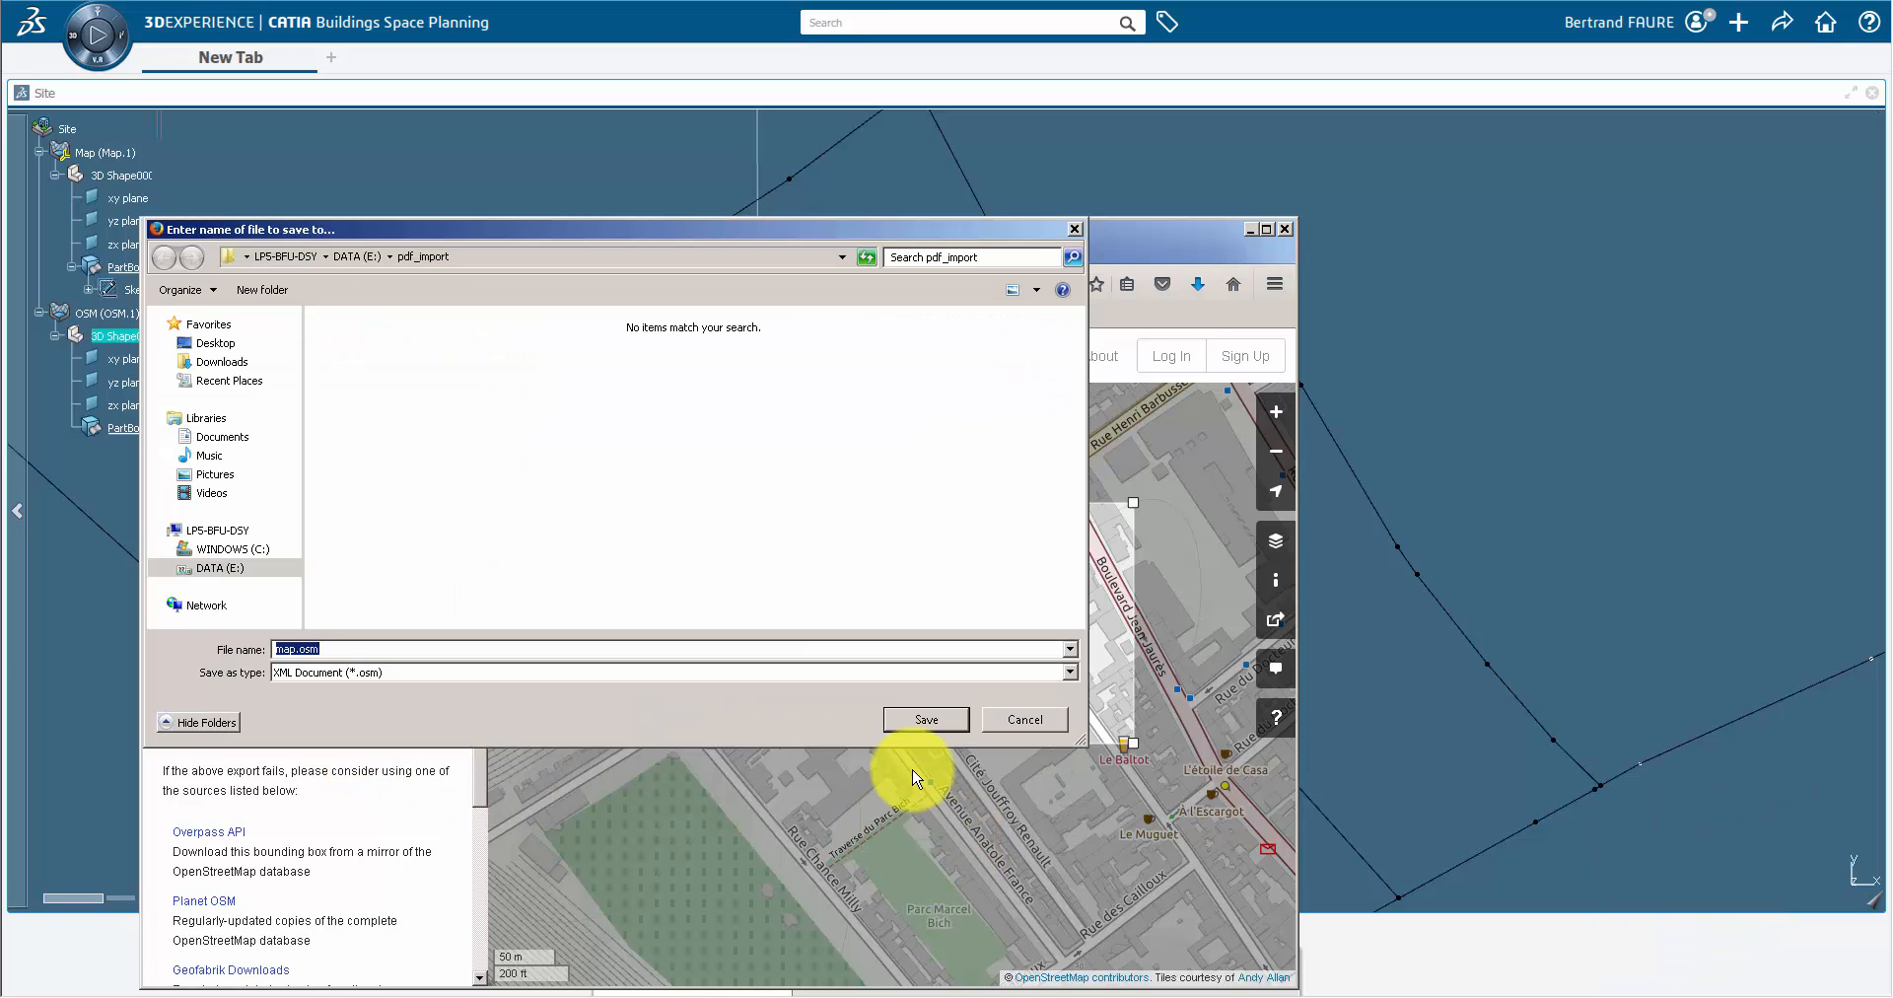
left_click(925, 719)
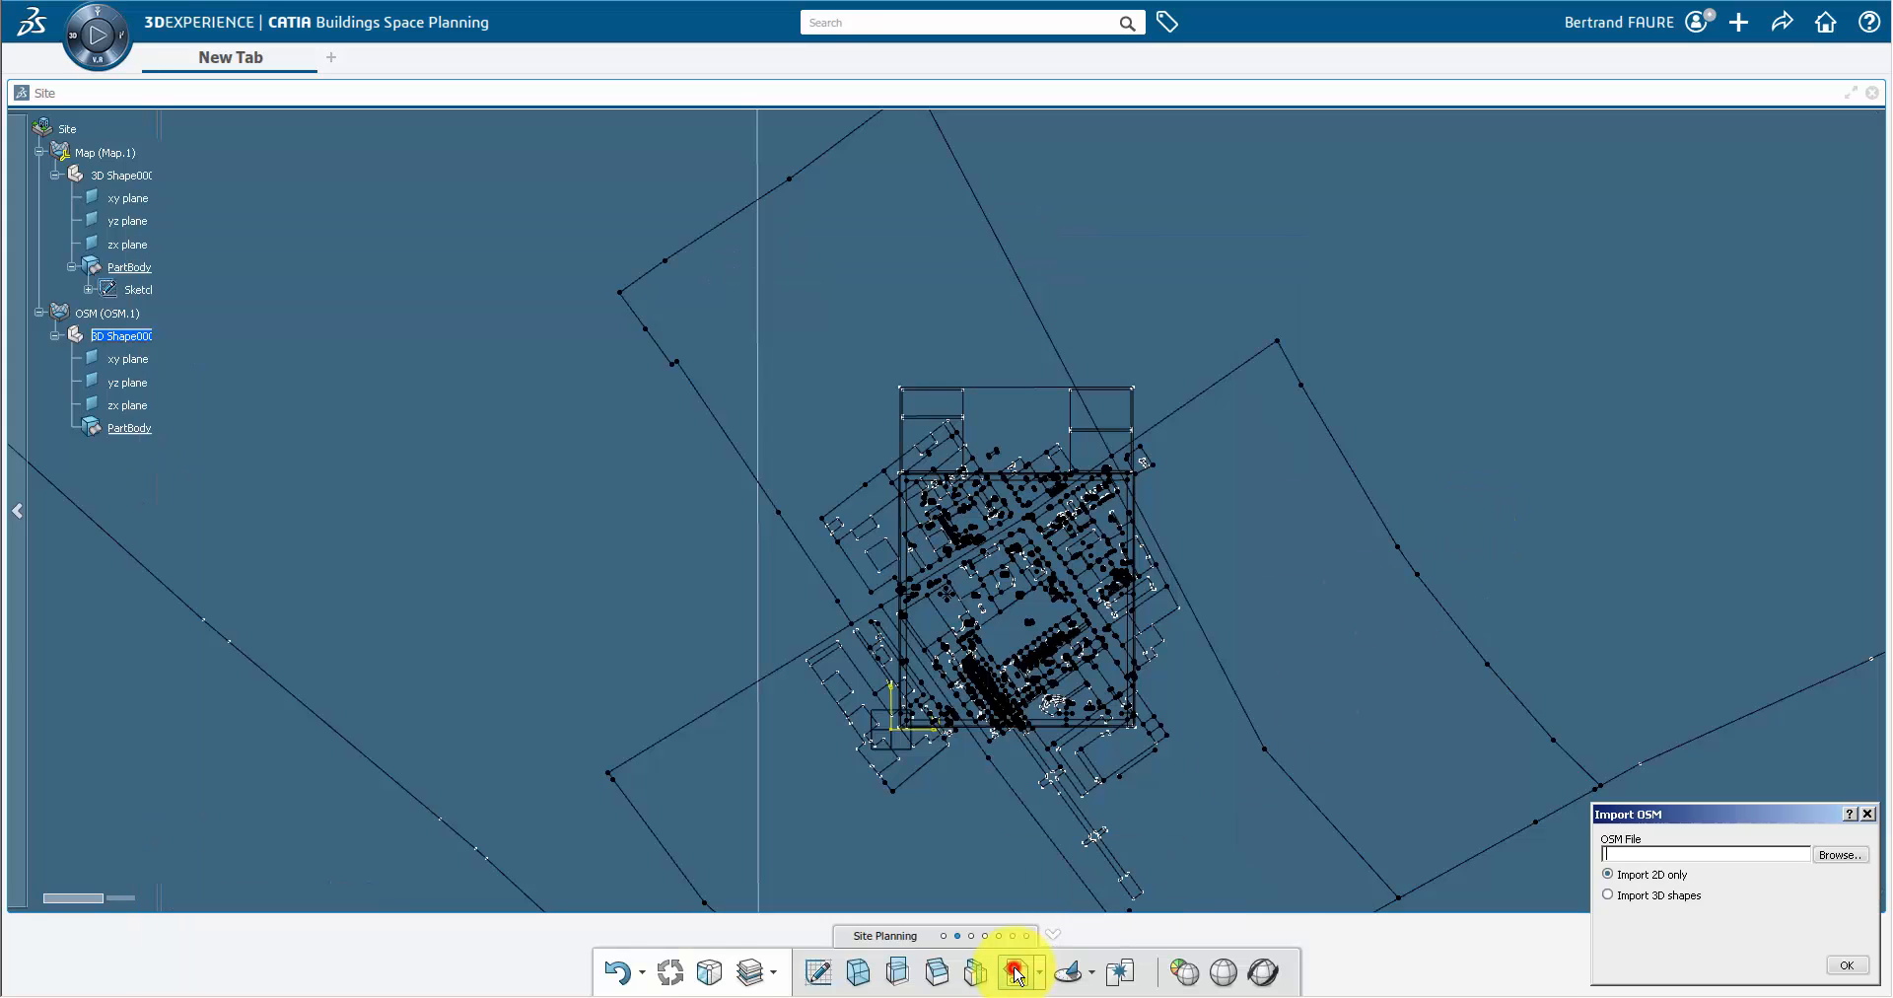
Step: Import map.osm as 2D only, then highlight the Map to compare buildings with the cadastre
left_click(1840, 855)
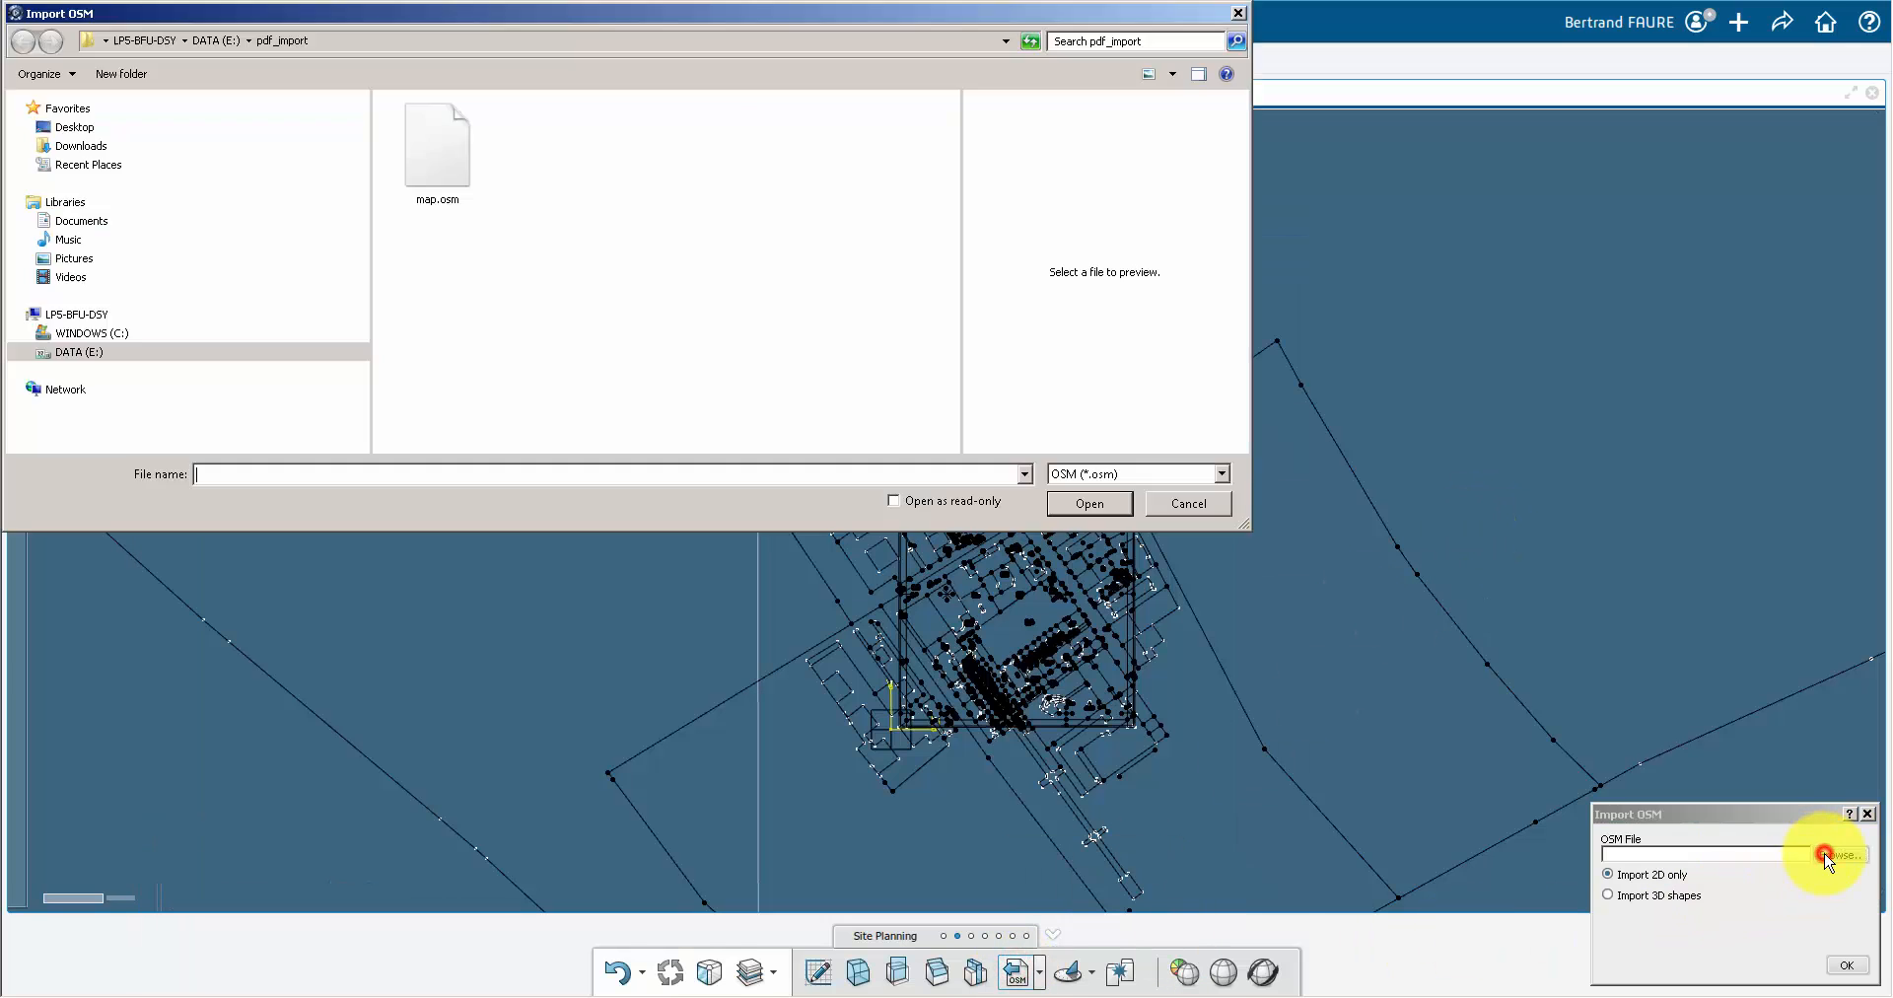
left_click(1086, 503)
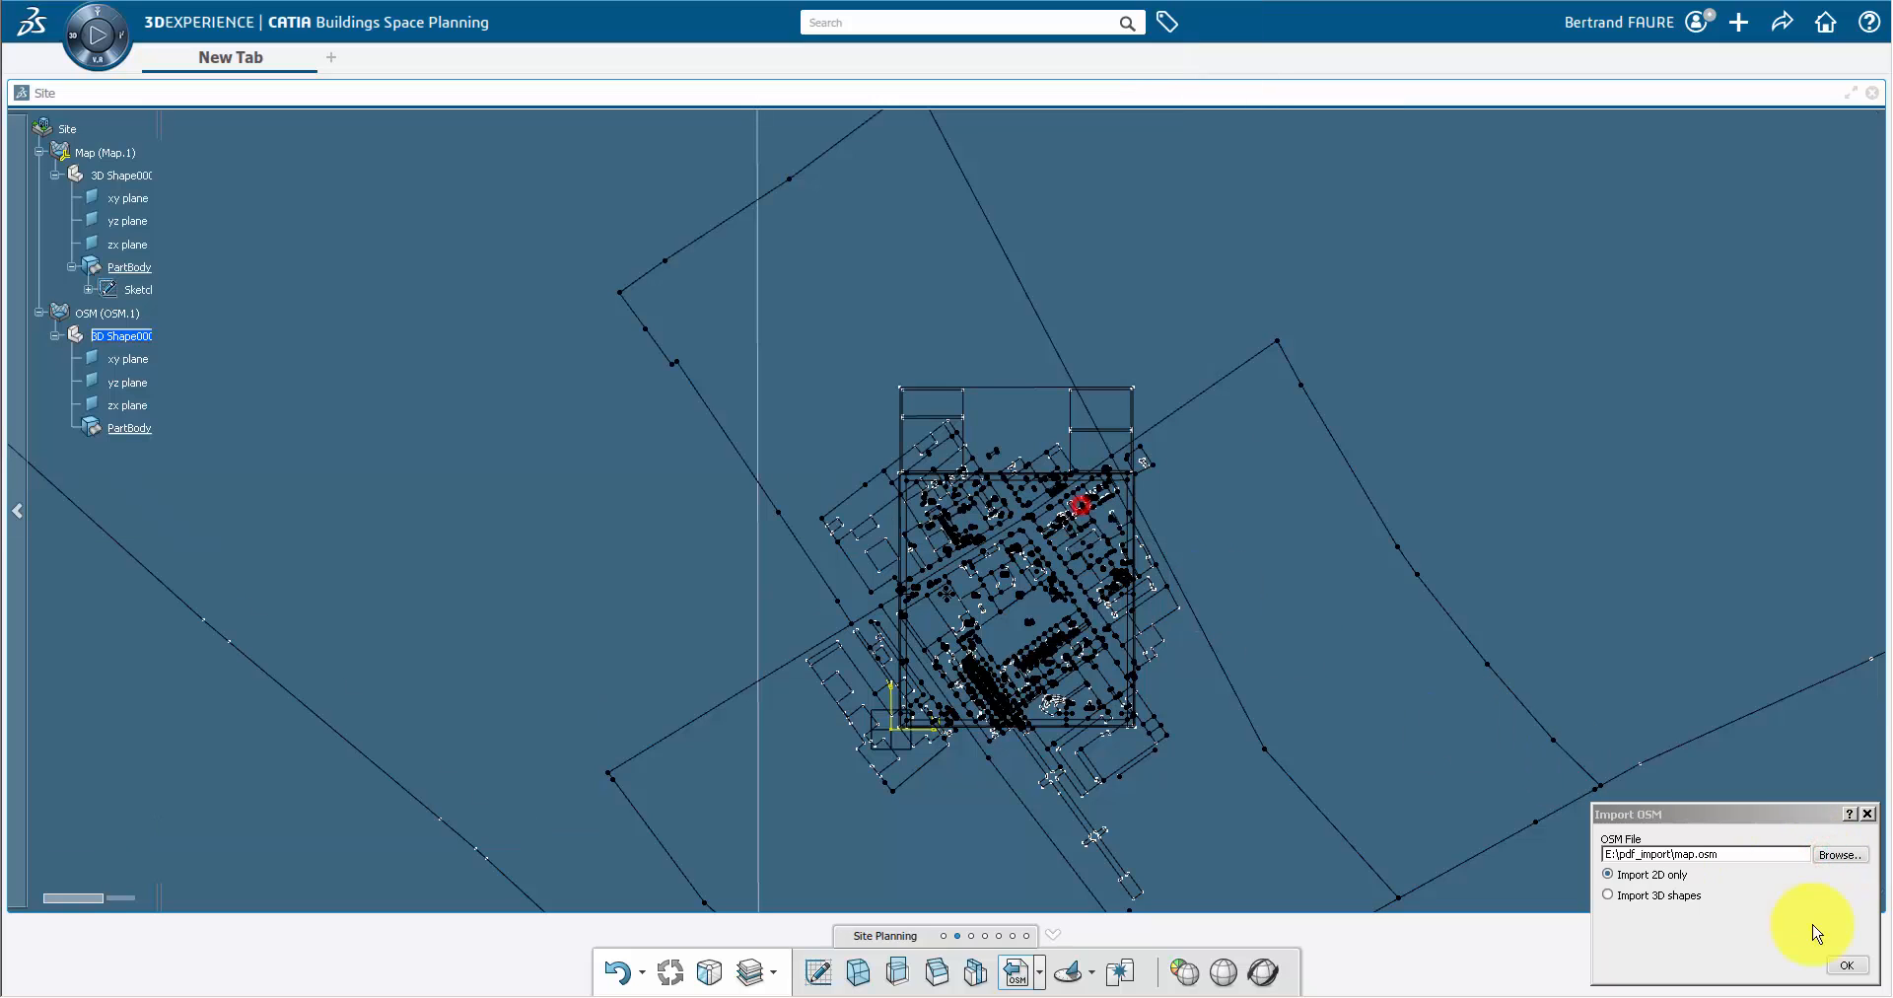
left_click(1846, 964)
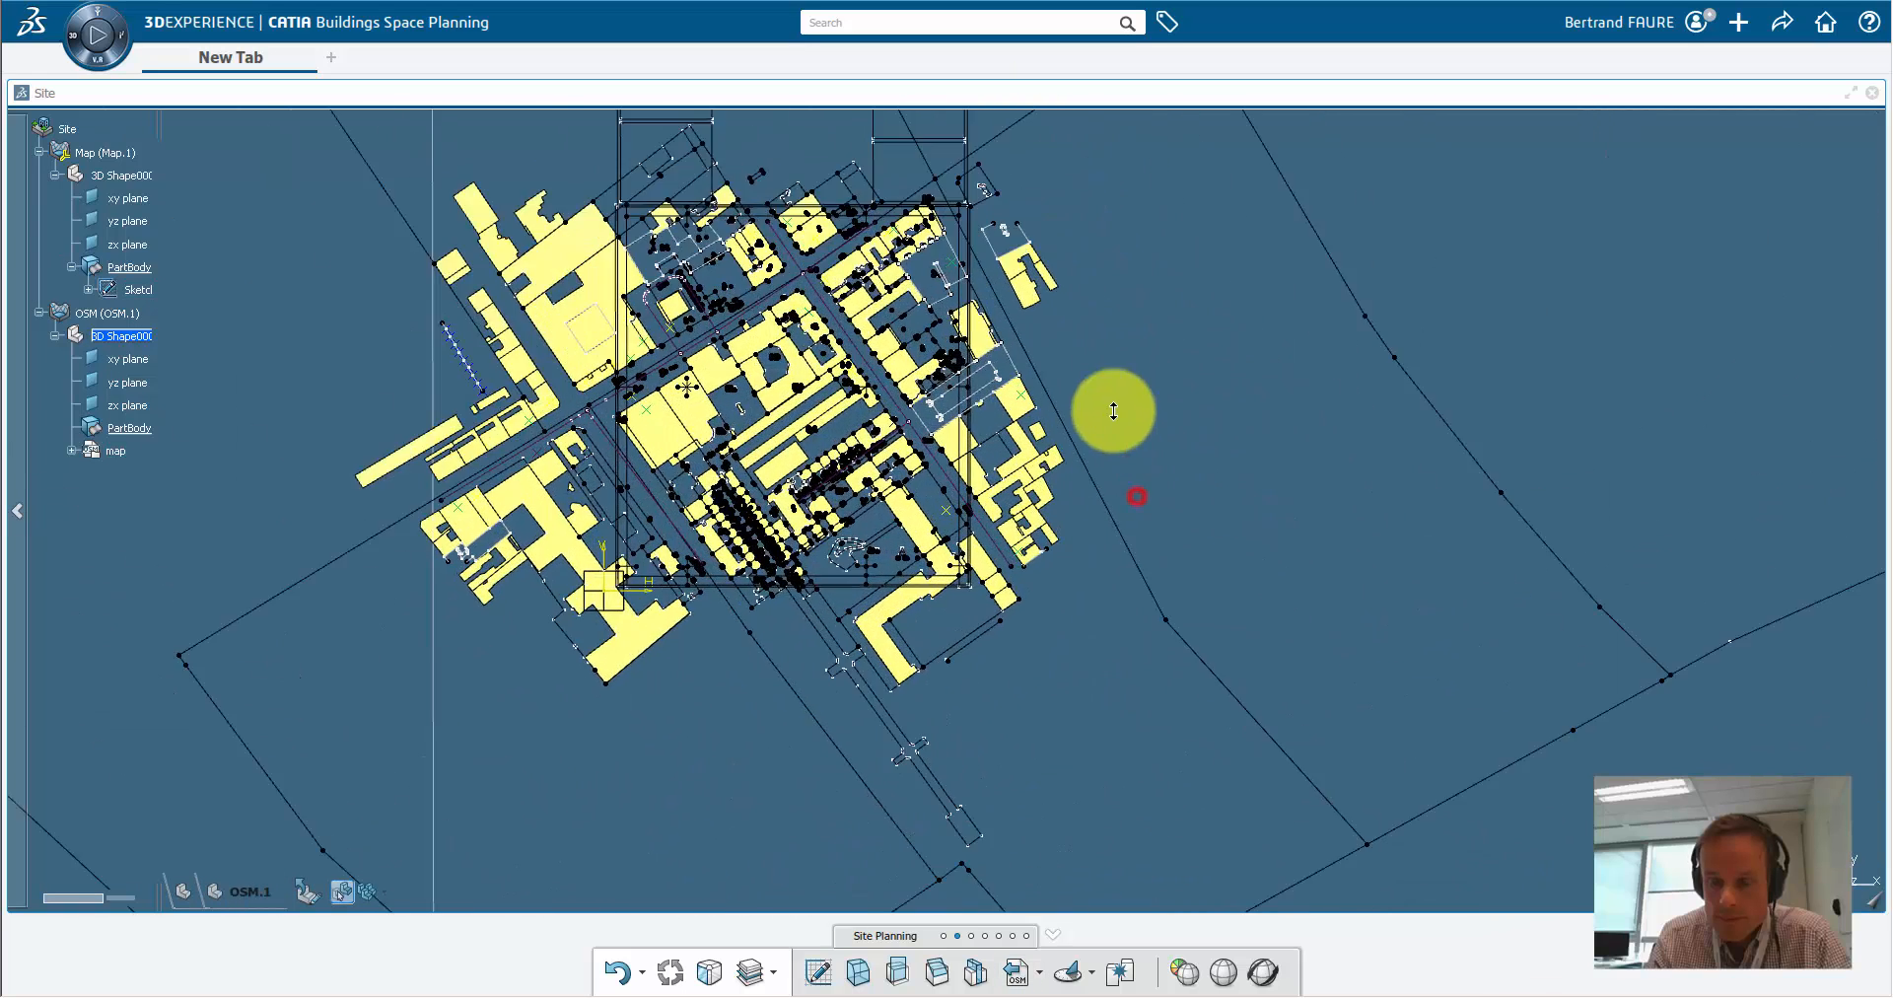
scroll("up", 3)
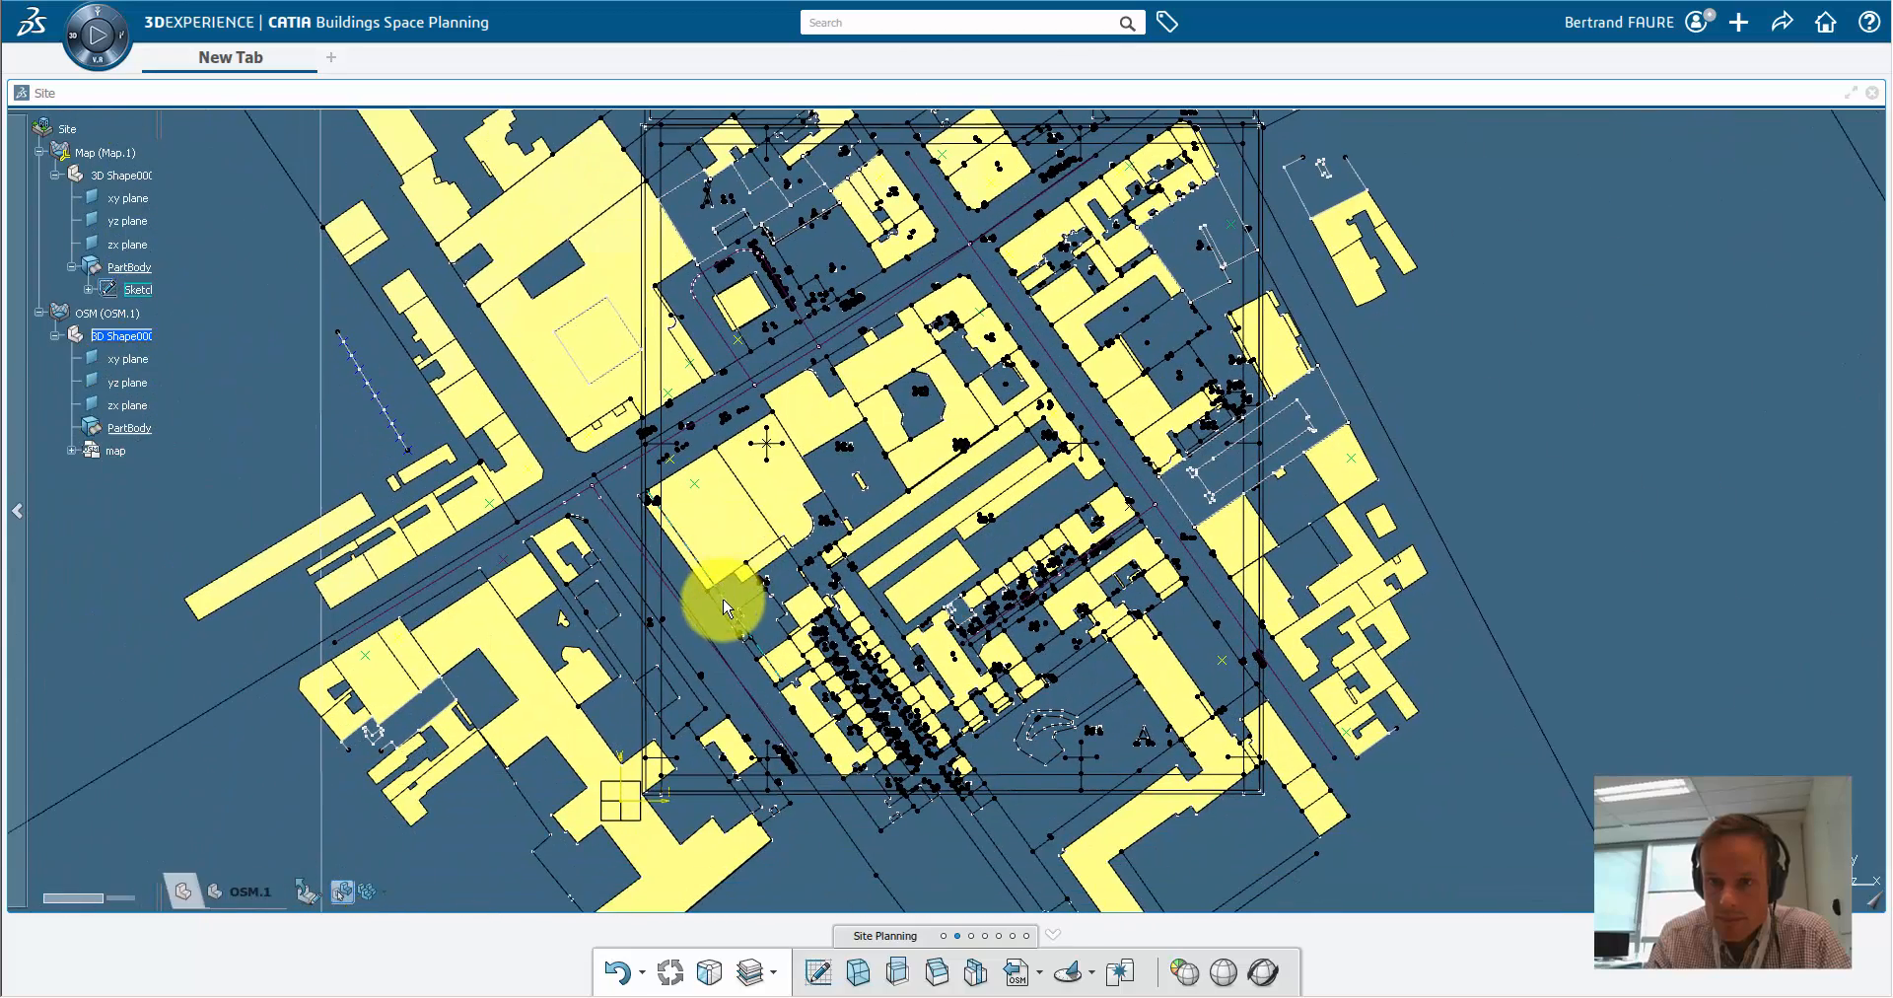
left_click(107, 151)
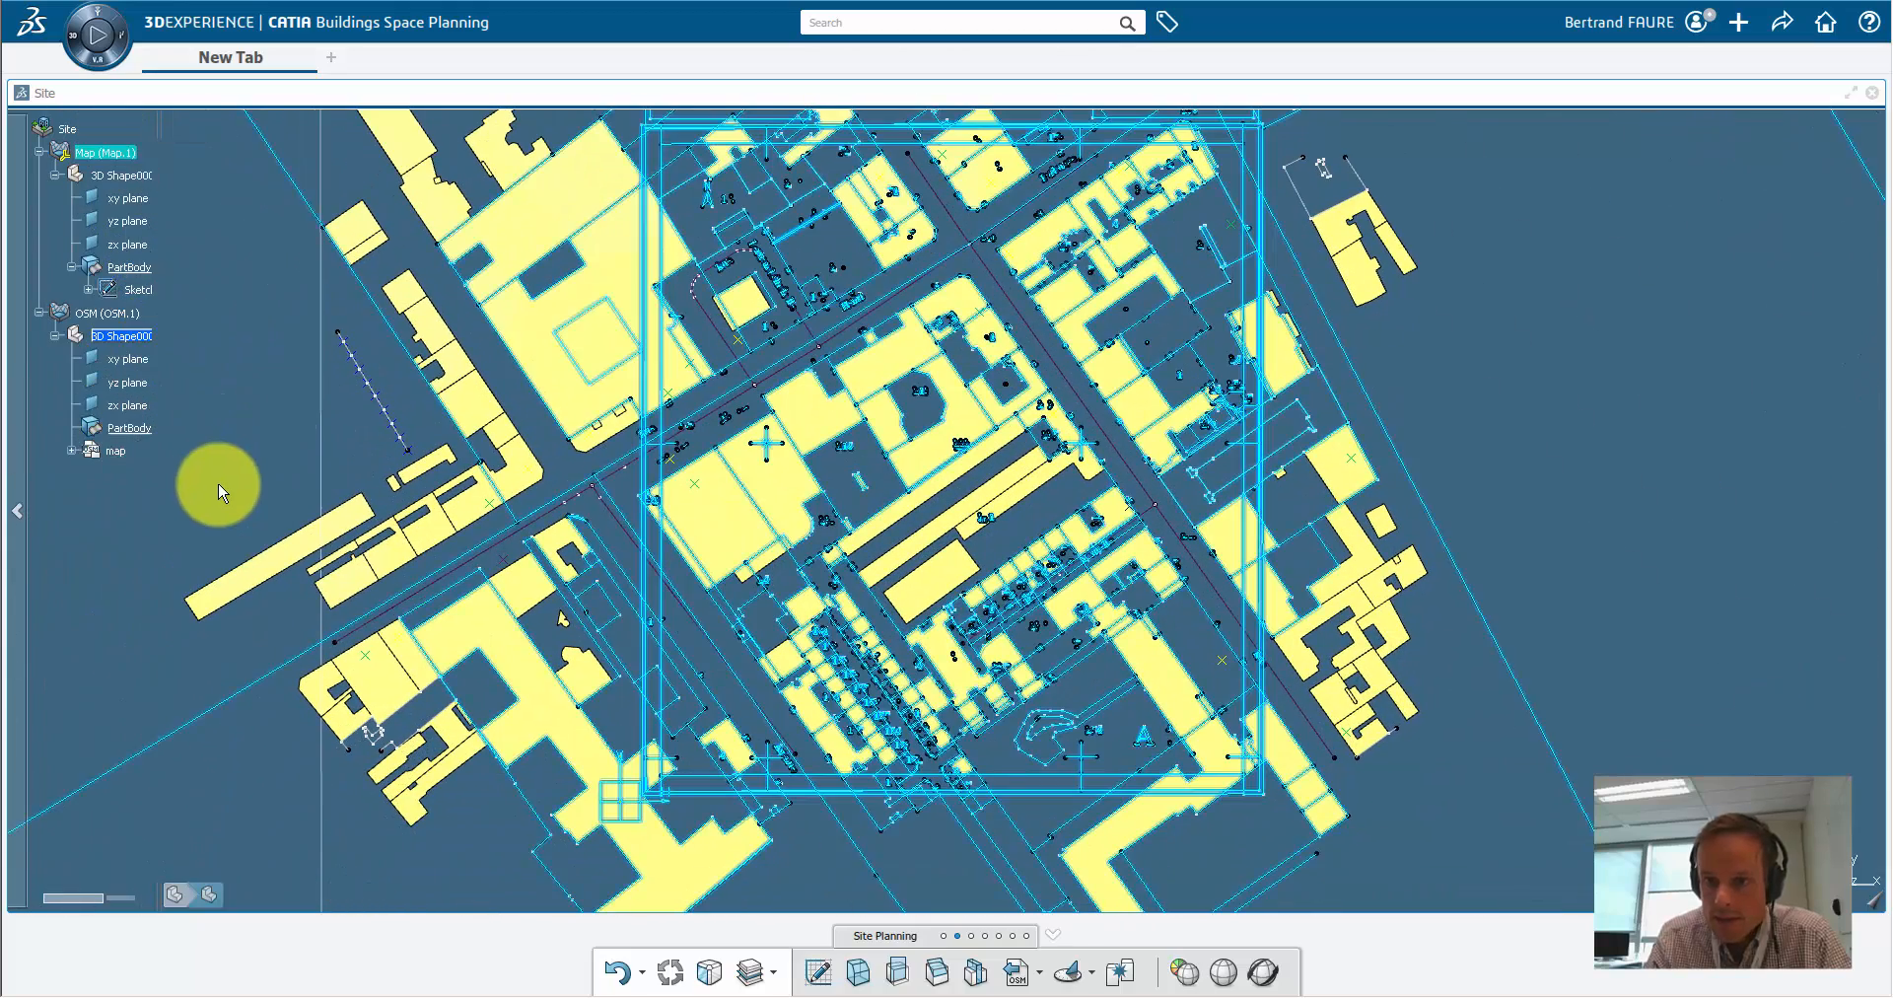